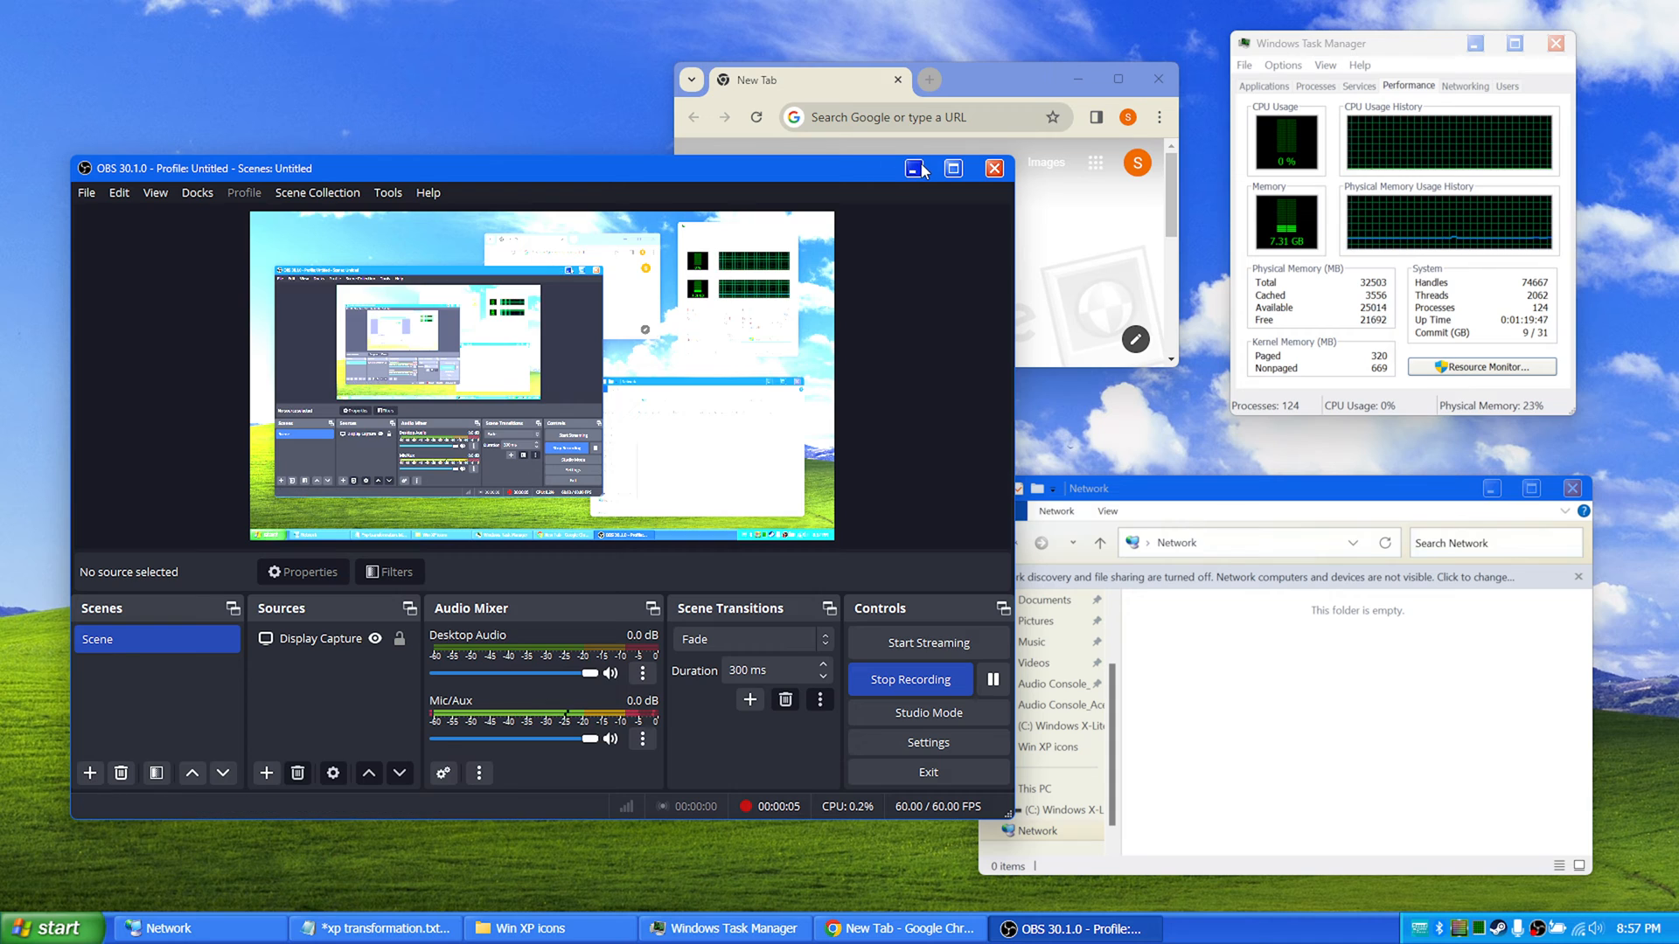
Step: Minimize the OBS recording window to clear it from the desktop
left_click(911, 169)
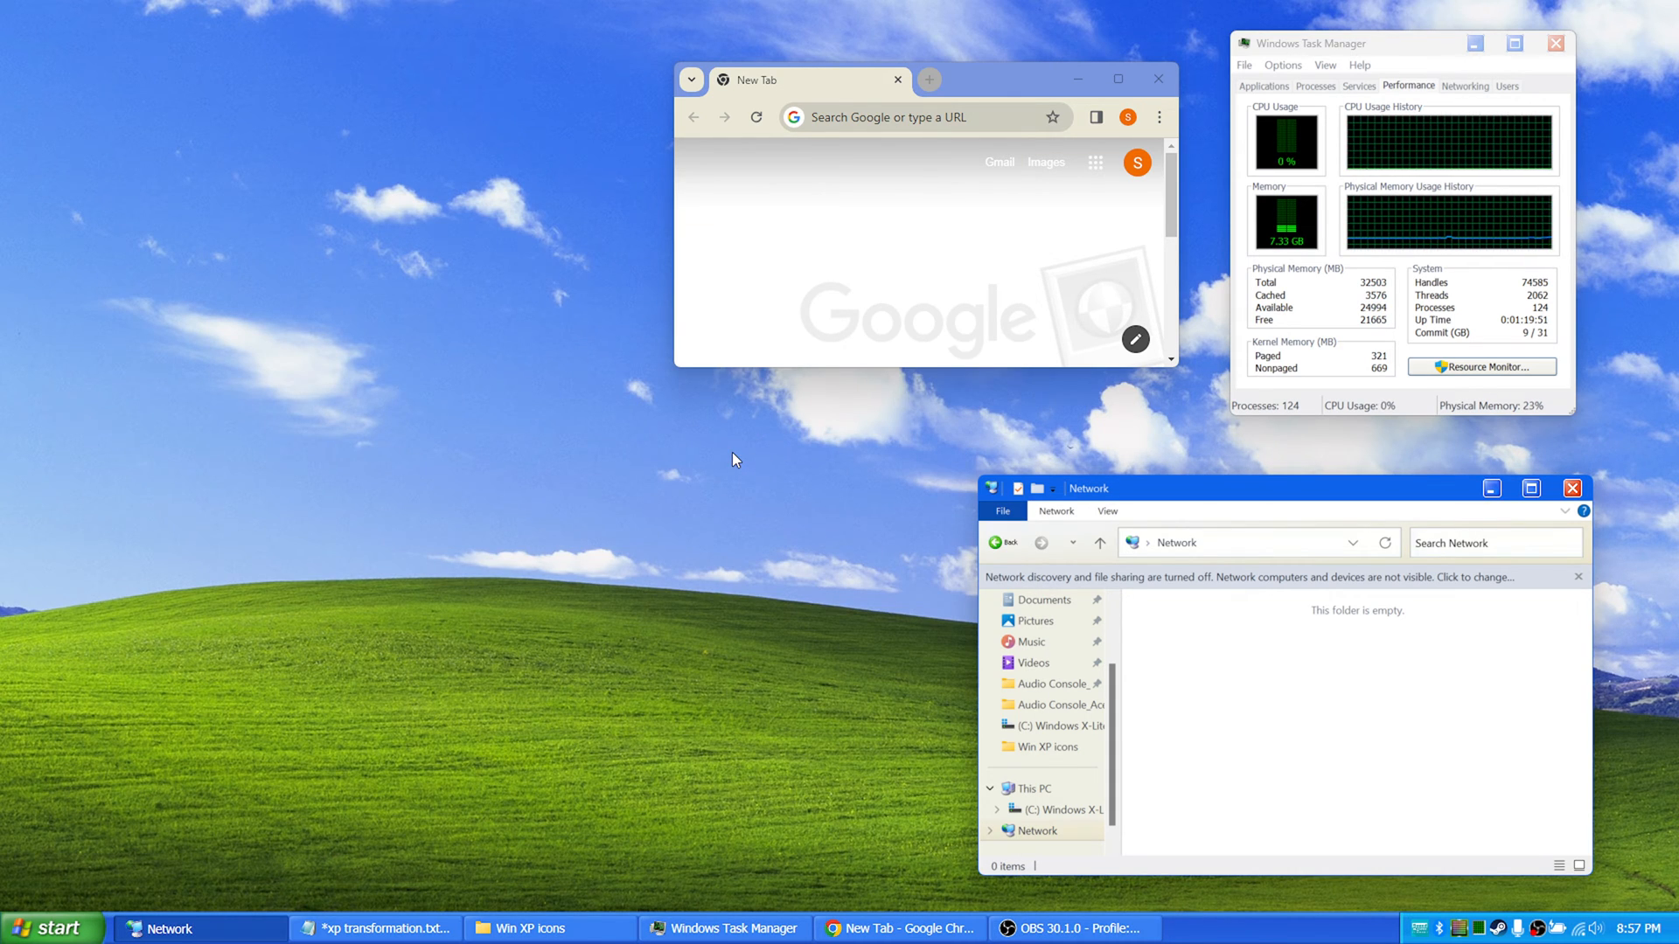
mouse_move(149, 863)
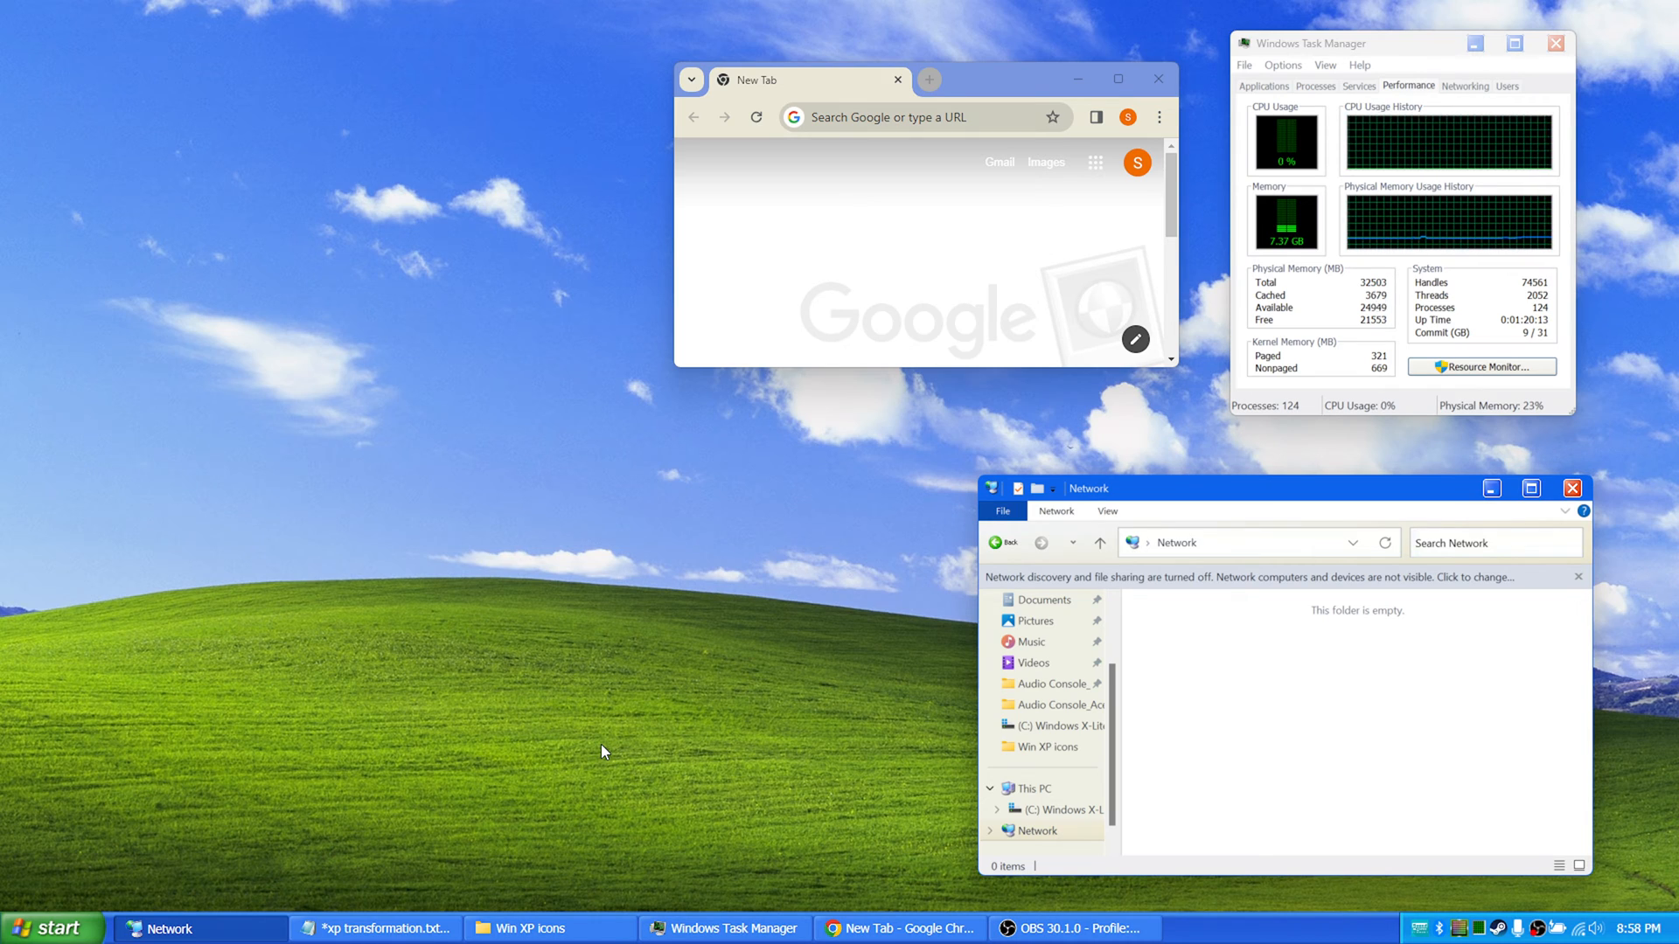
mouse_move(537, 804)
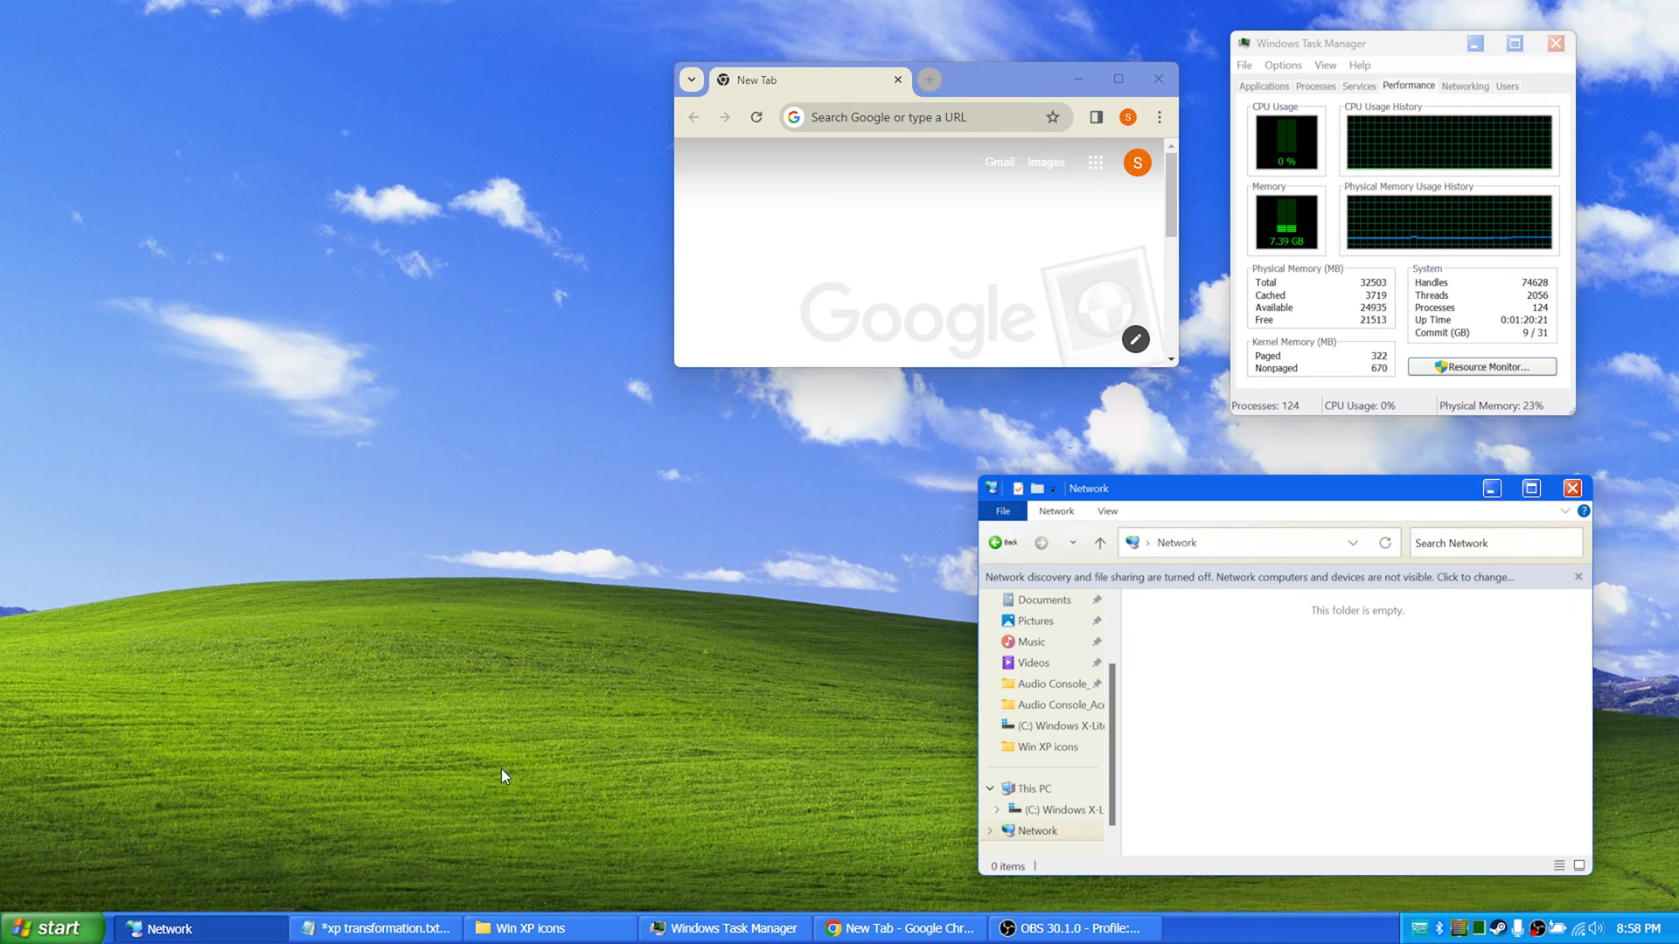
mouse_move(806, 386)
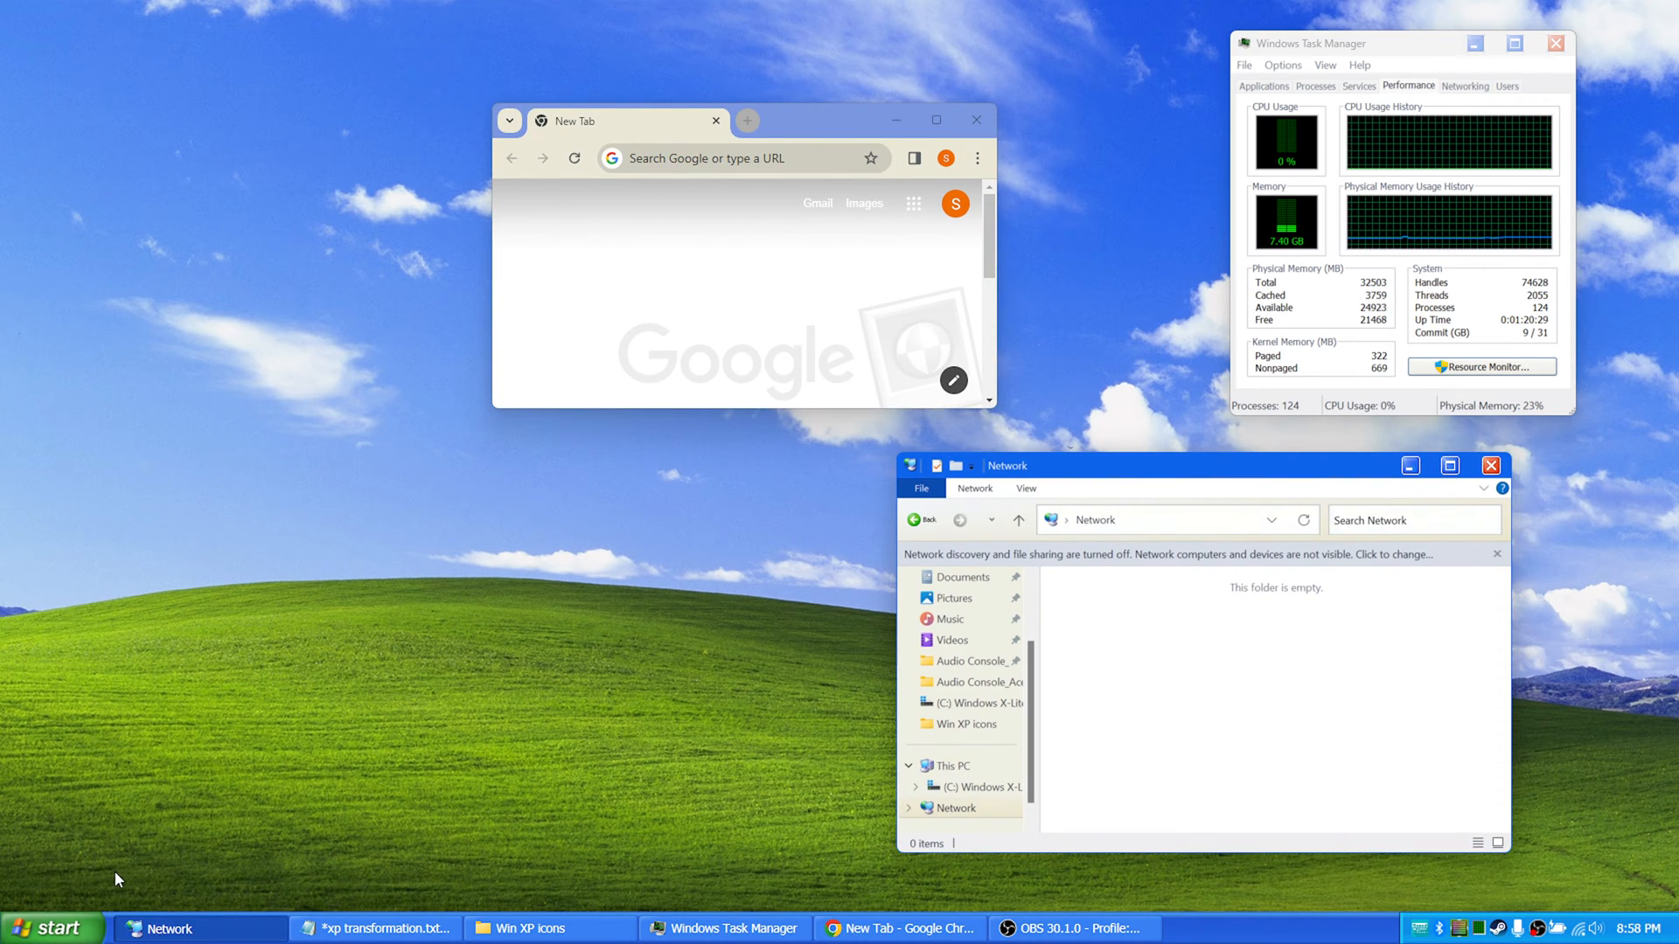
Step: Open and close the XP Start menu, then move Chrome further left
left_click(51, 928)
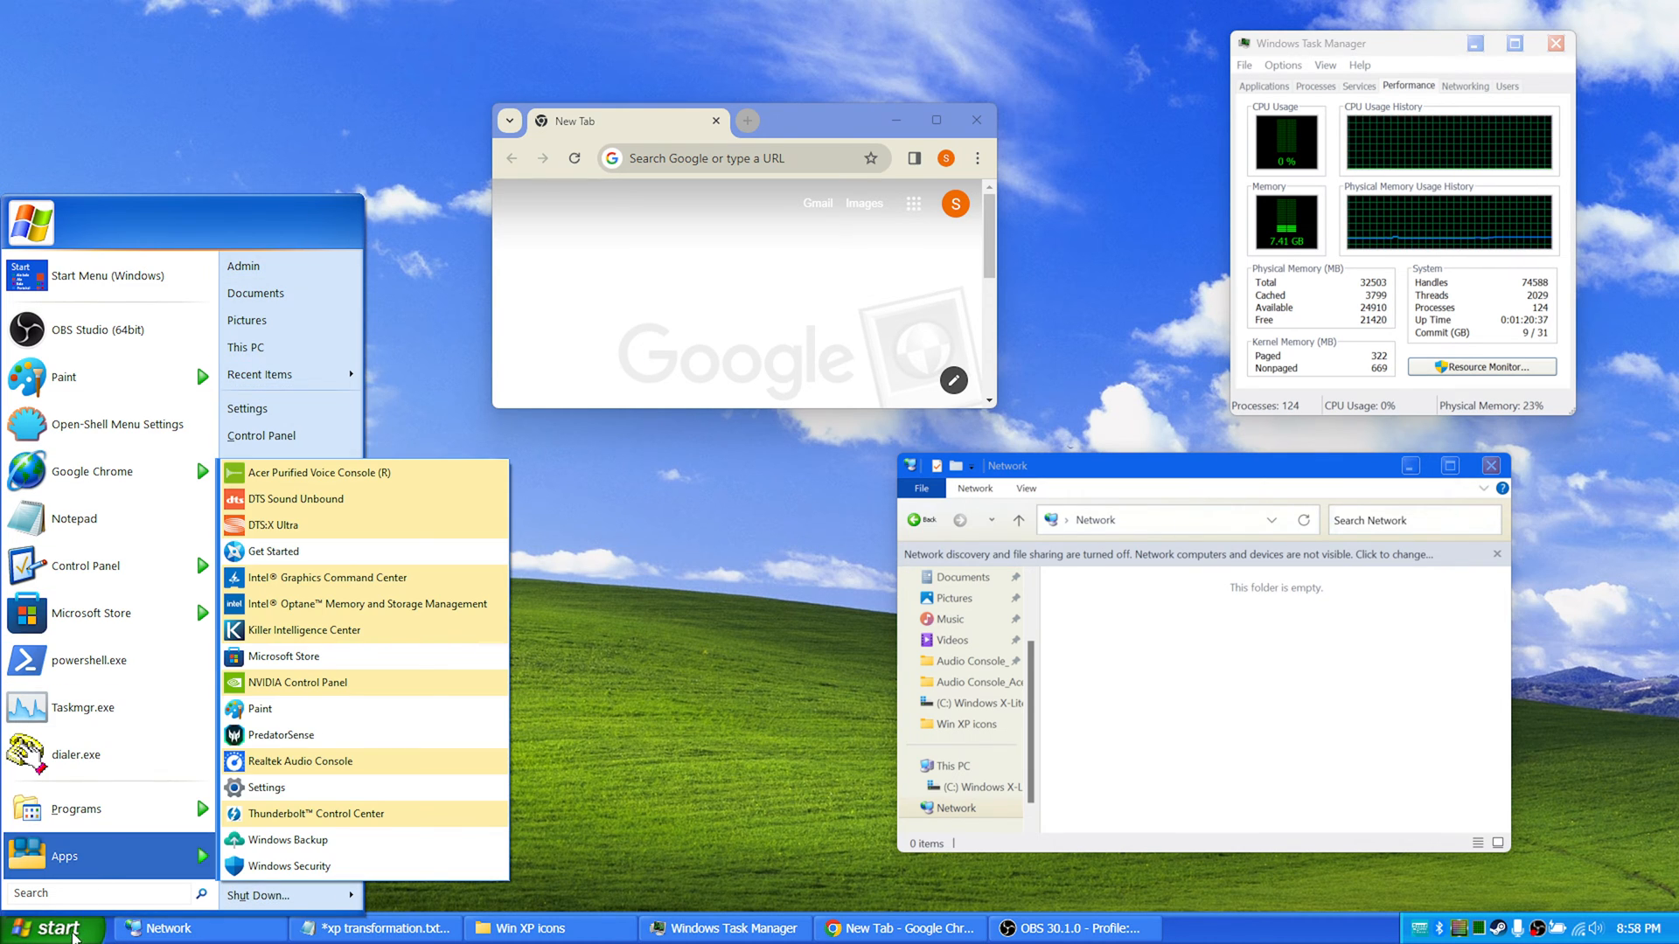
left_click(797, 126)
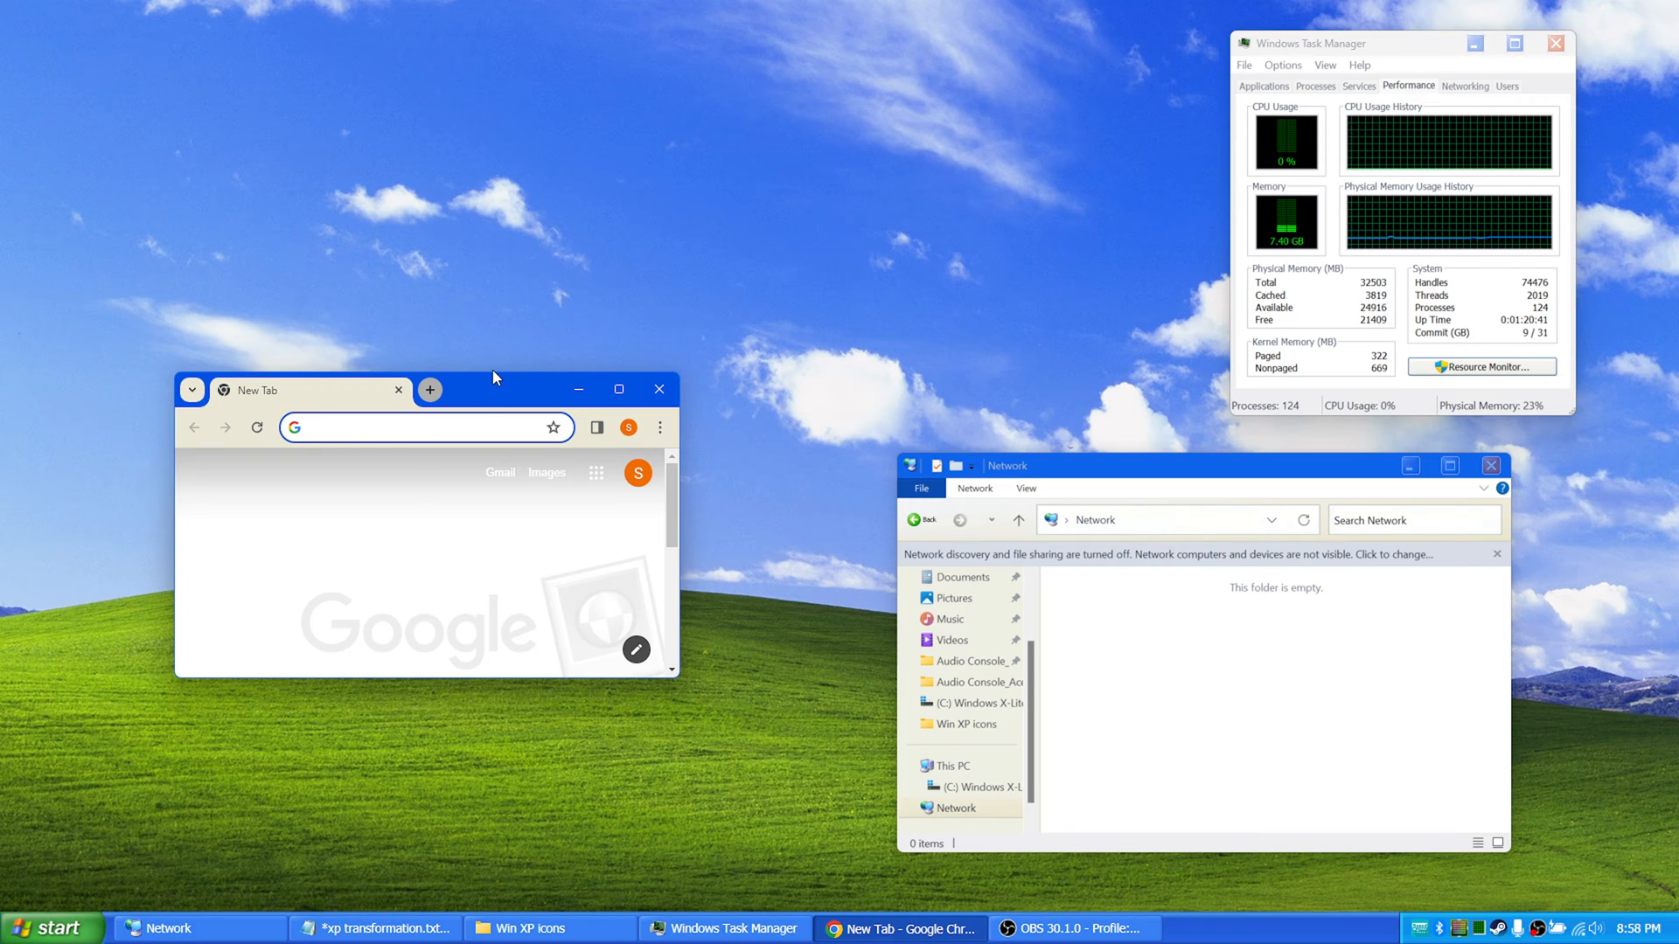
left_click(423, 428)
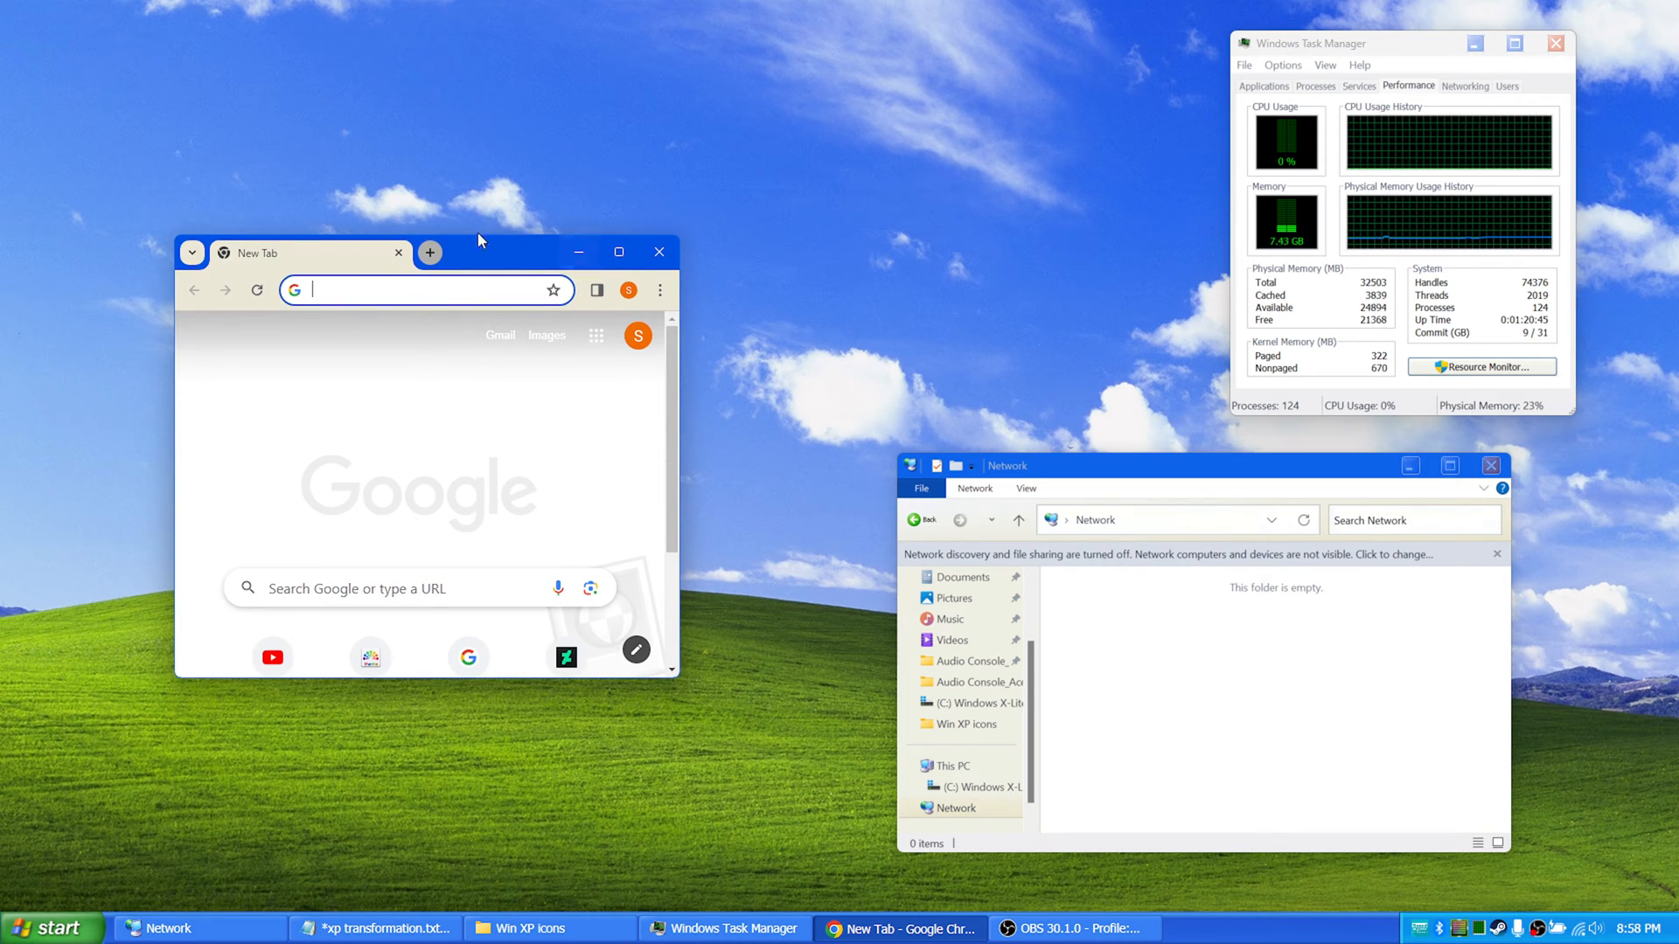
left_click_drag(478, 239, 405, 413)
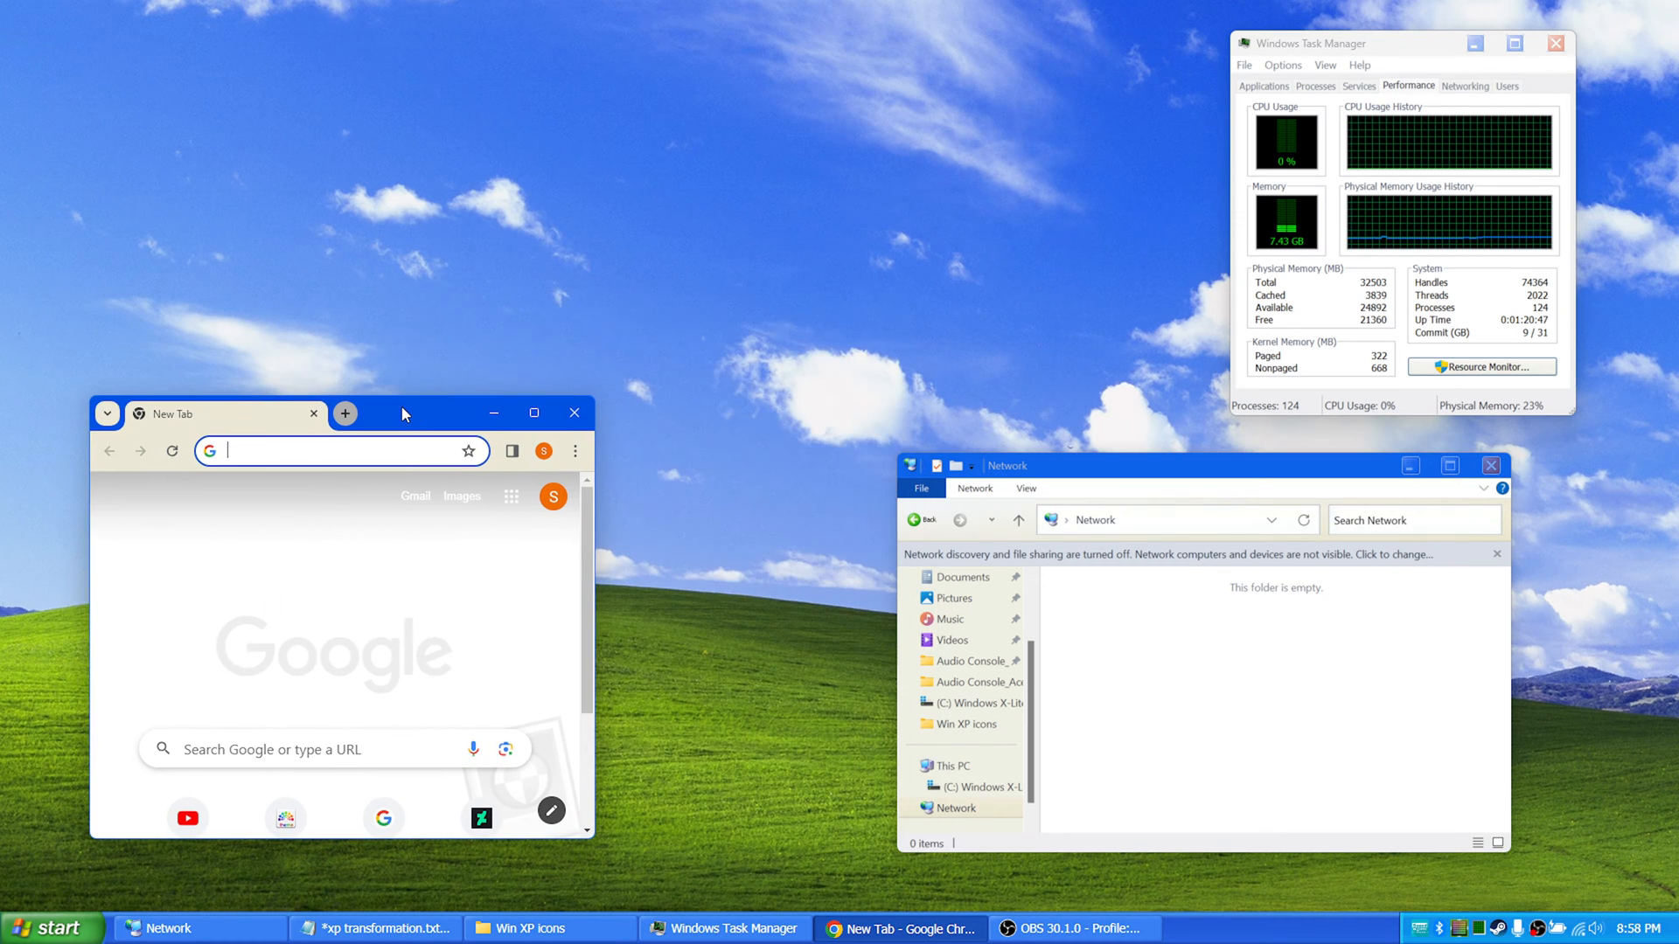
mouse_move(383, 408)
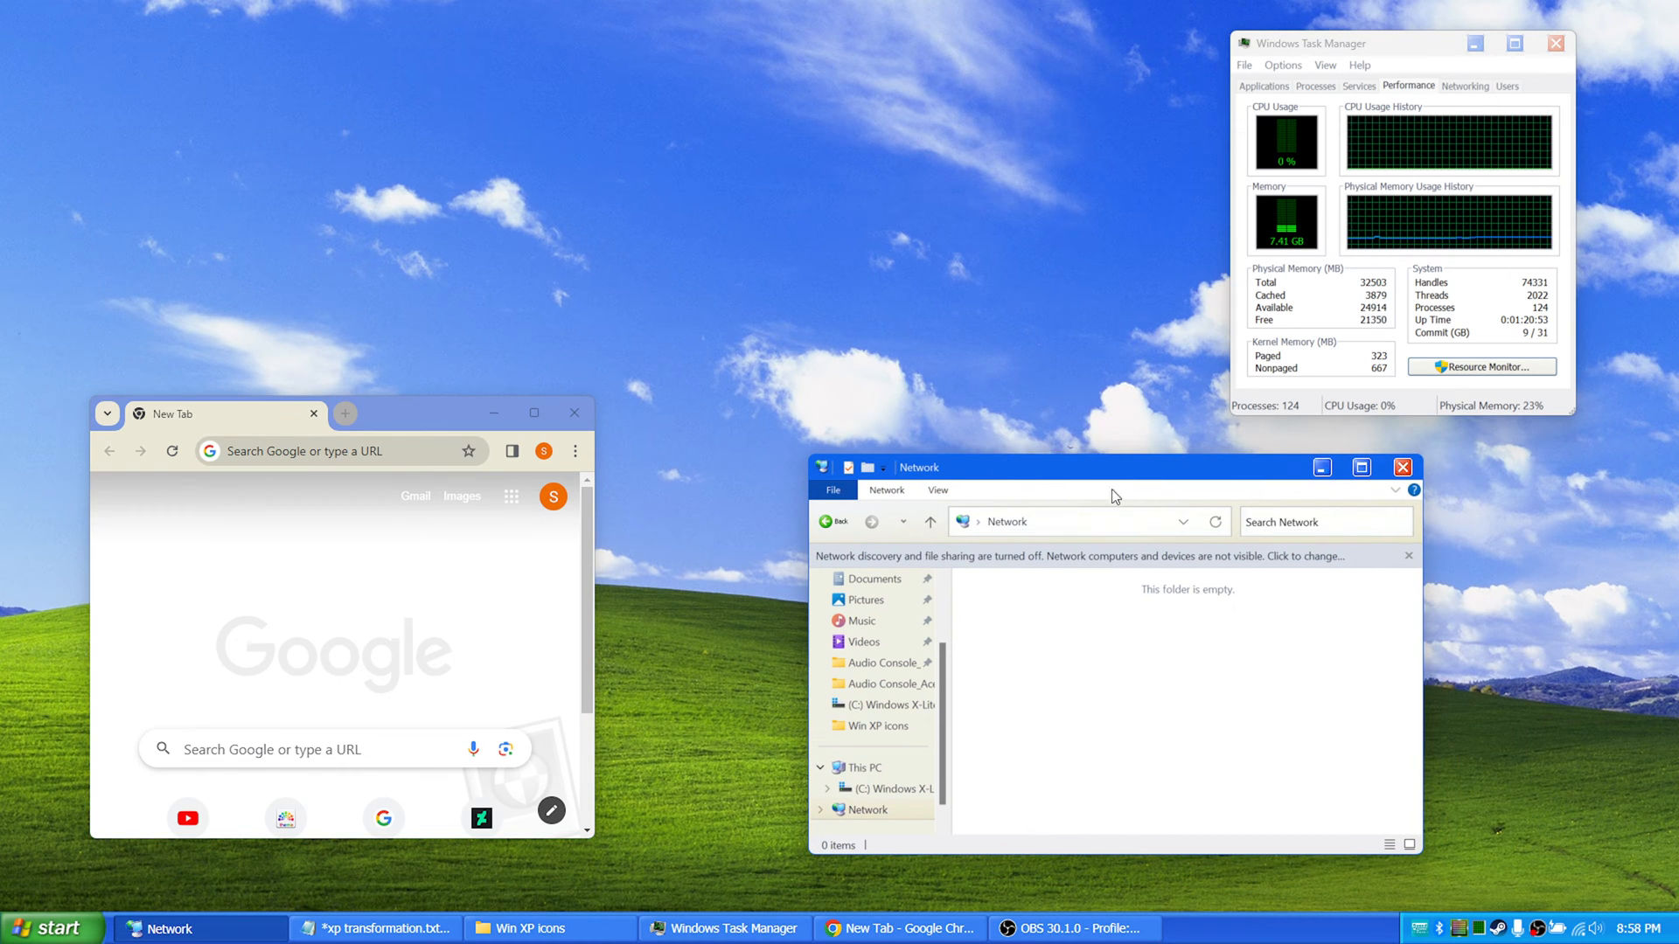
mouse_move(954, 596)
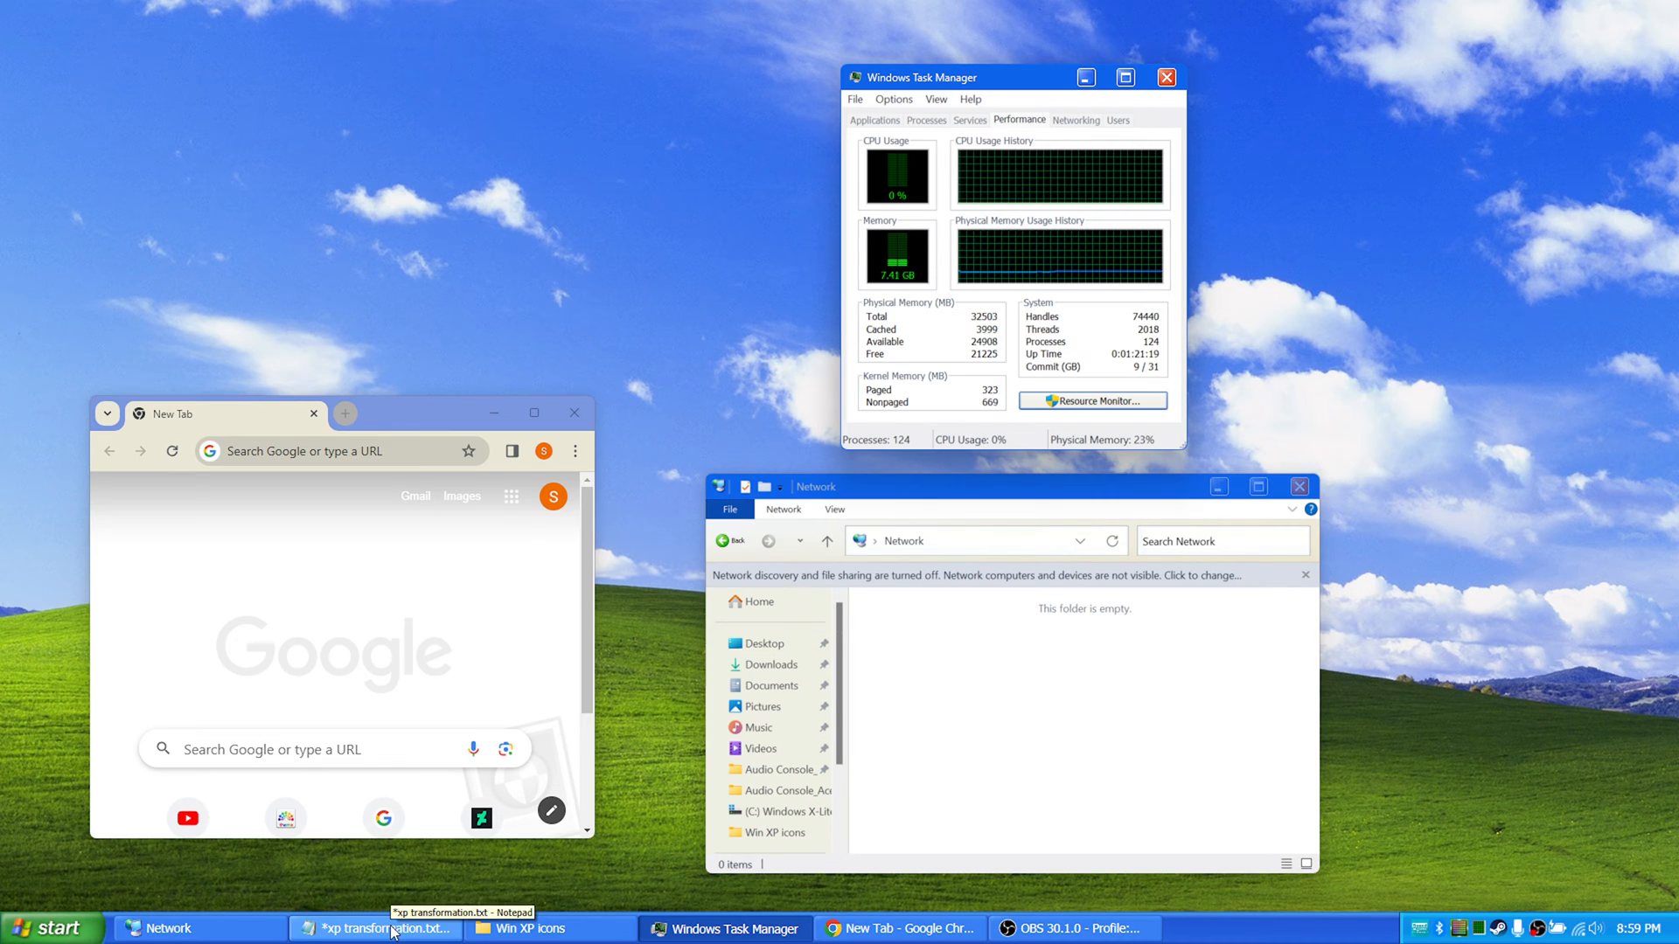
Step: Minimize all windows, then restore the xp transformation.txt Notepad notes
left_click(377, 929)
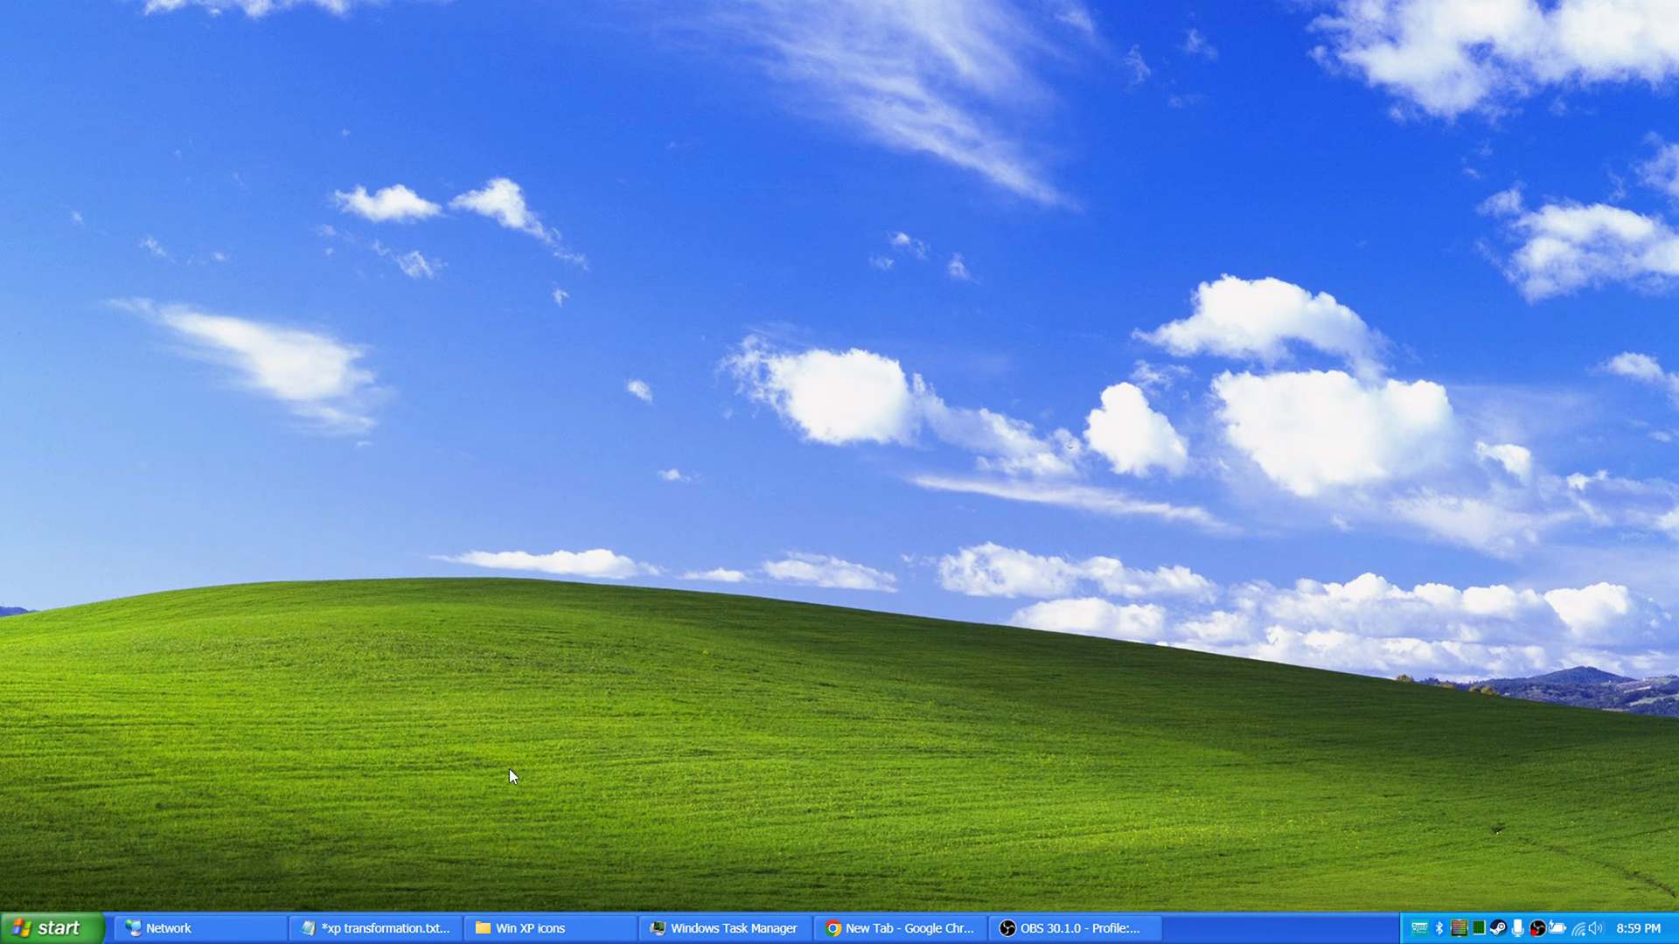
mouse_move(510, 831)
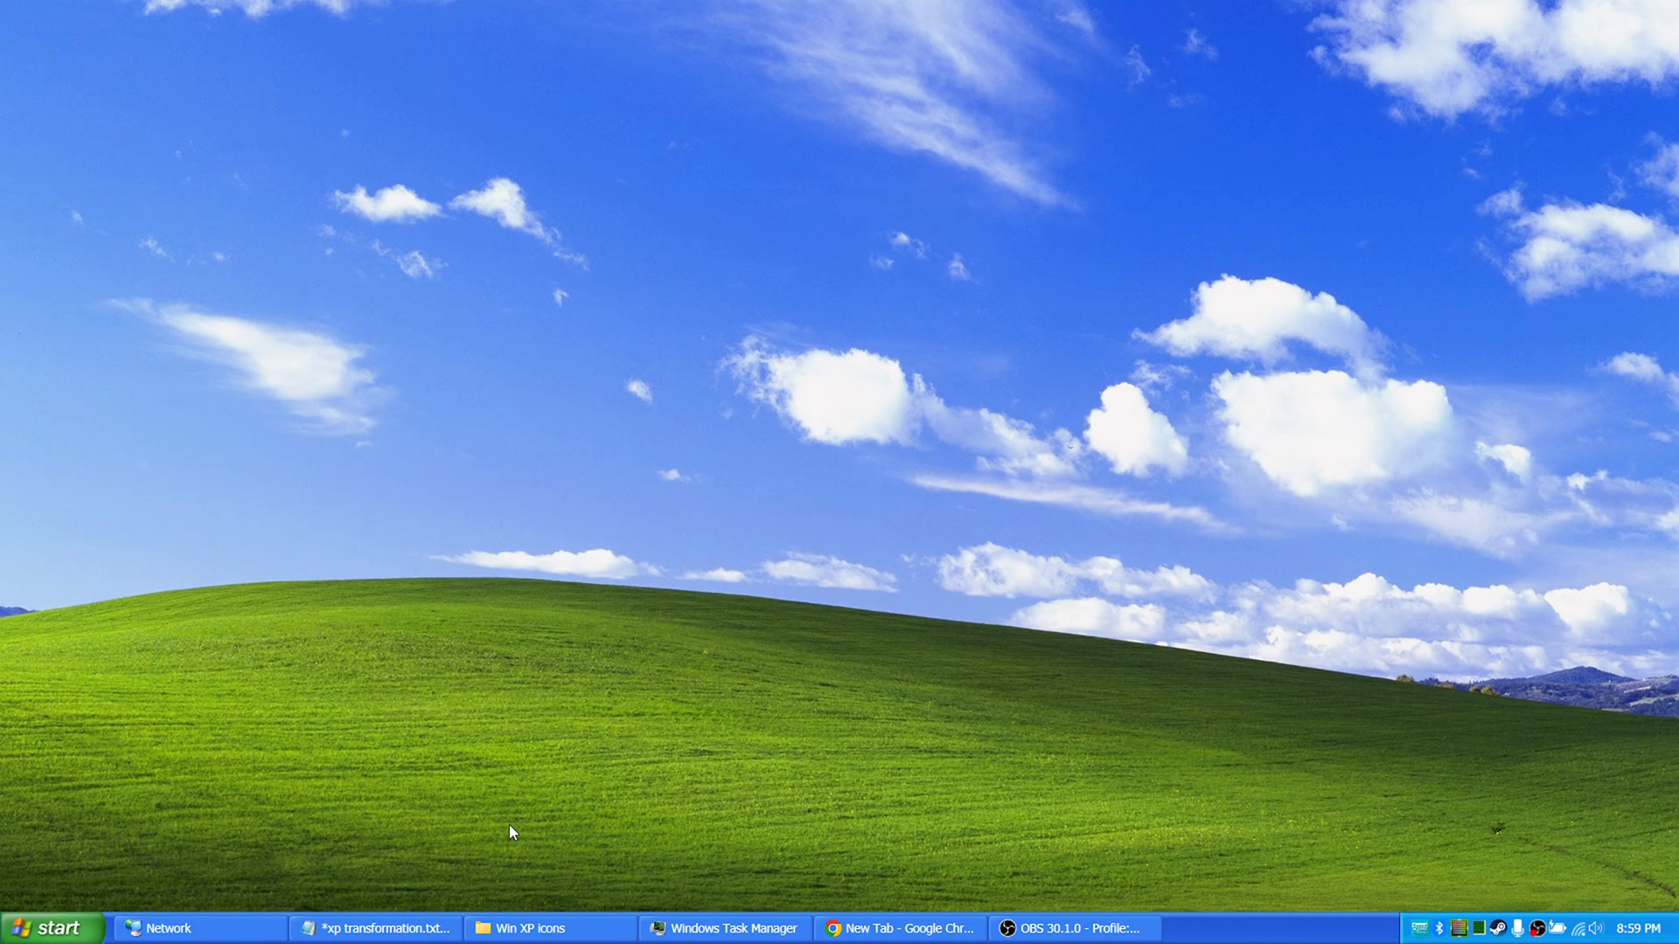
left_click(376, 929)
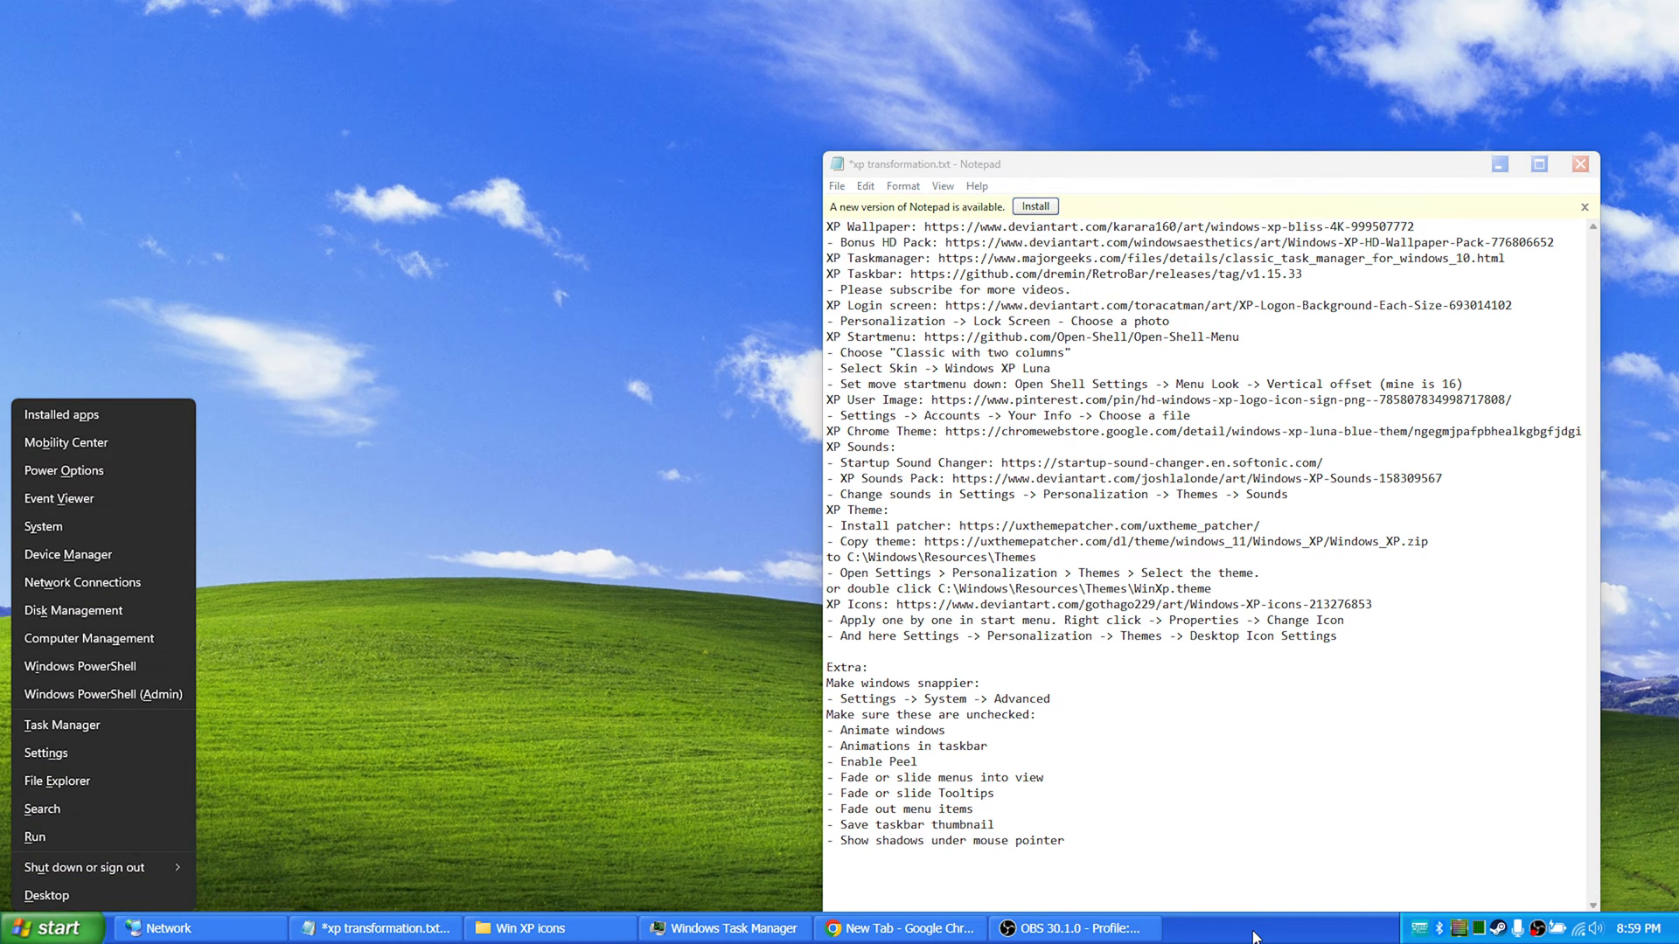
right_click(1253, 931)
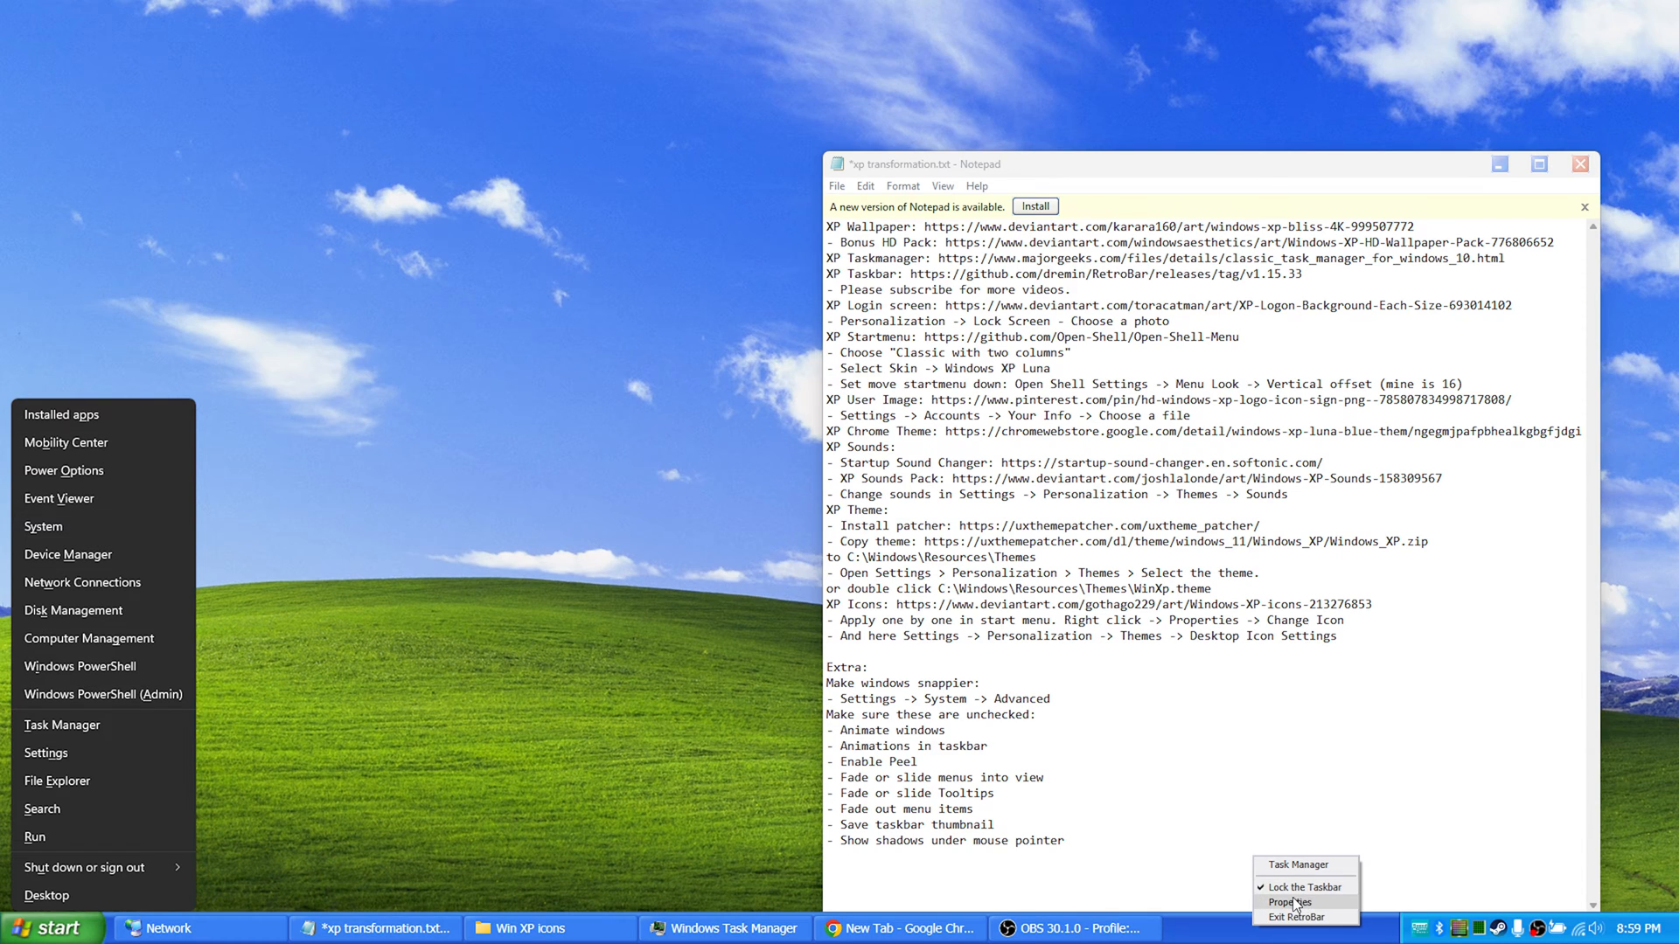
left_click(1288, 901)
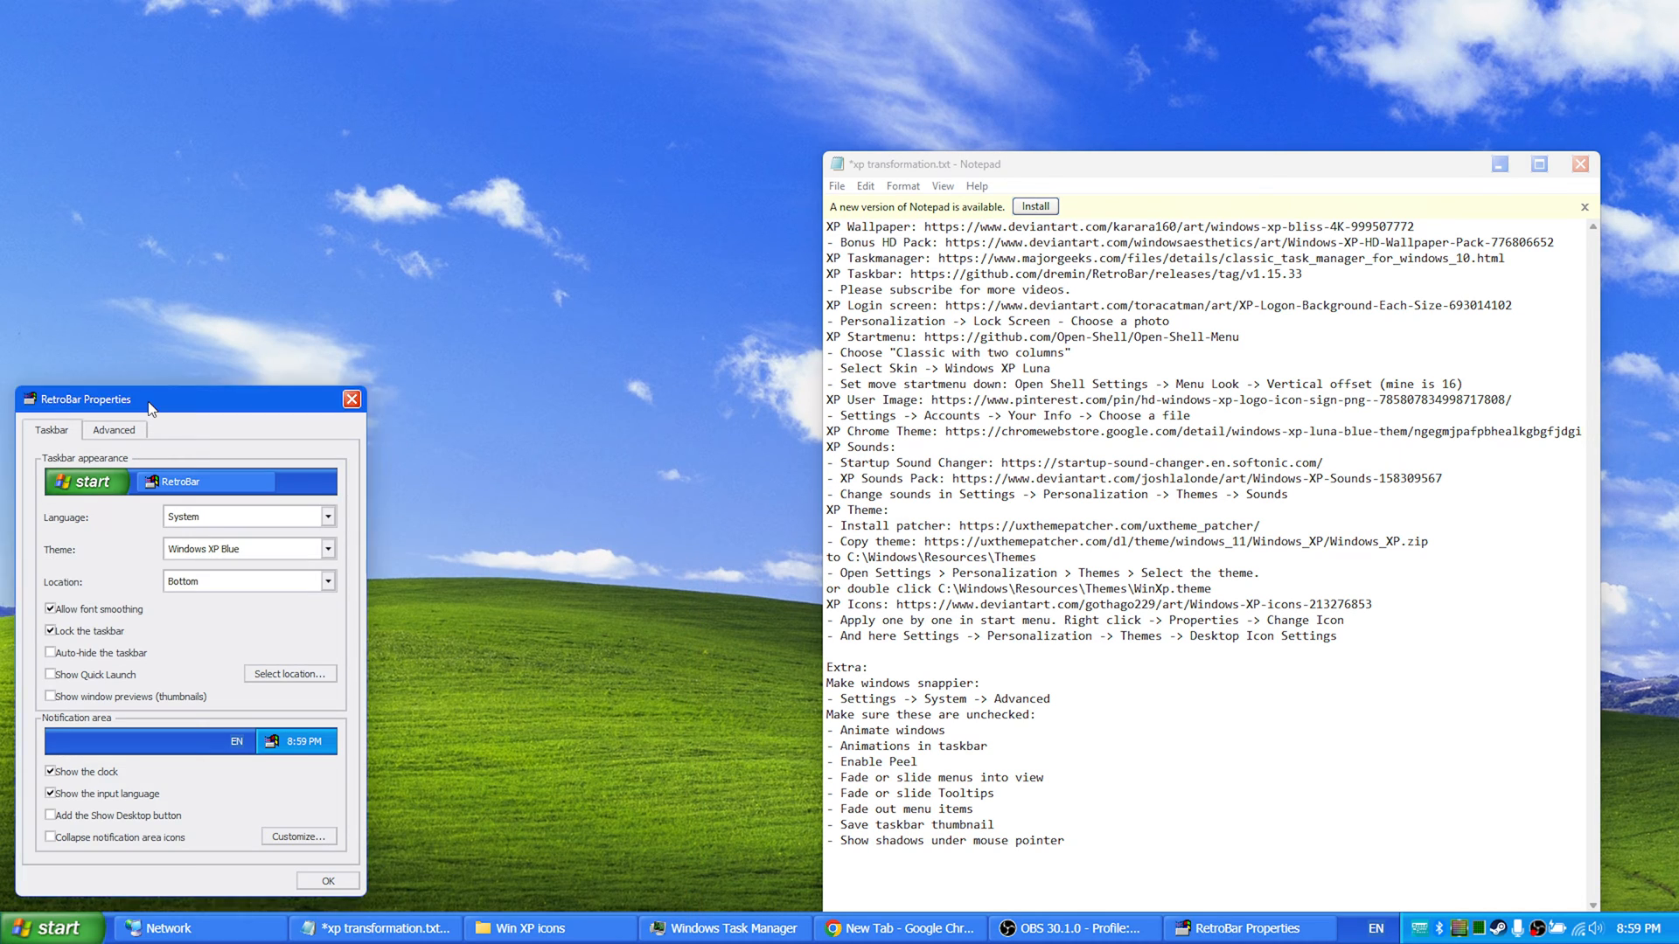
left_click(769, 448)
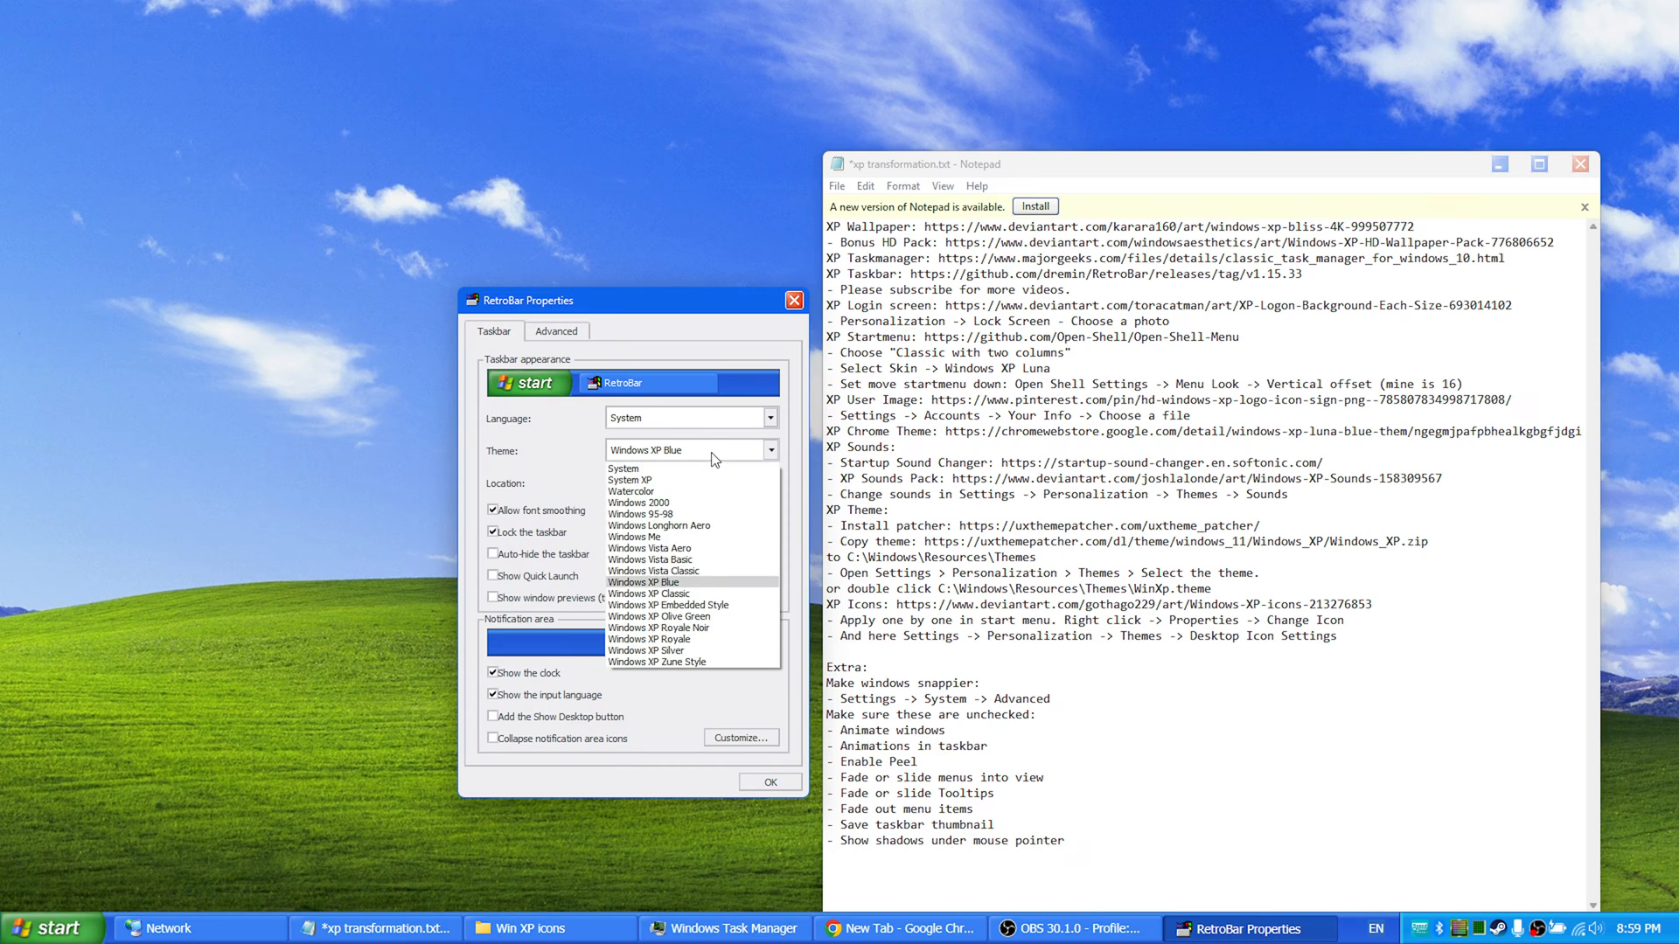
left_click(556, 331)
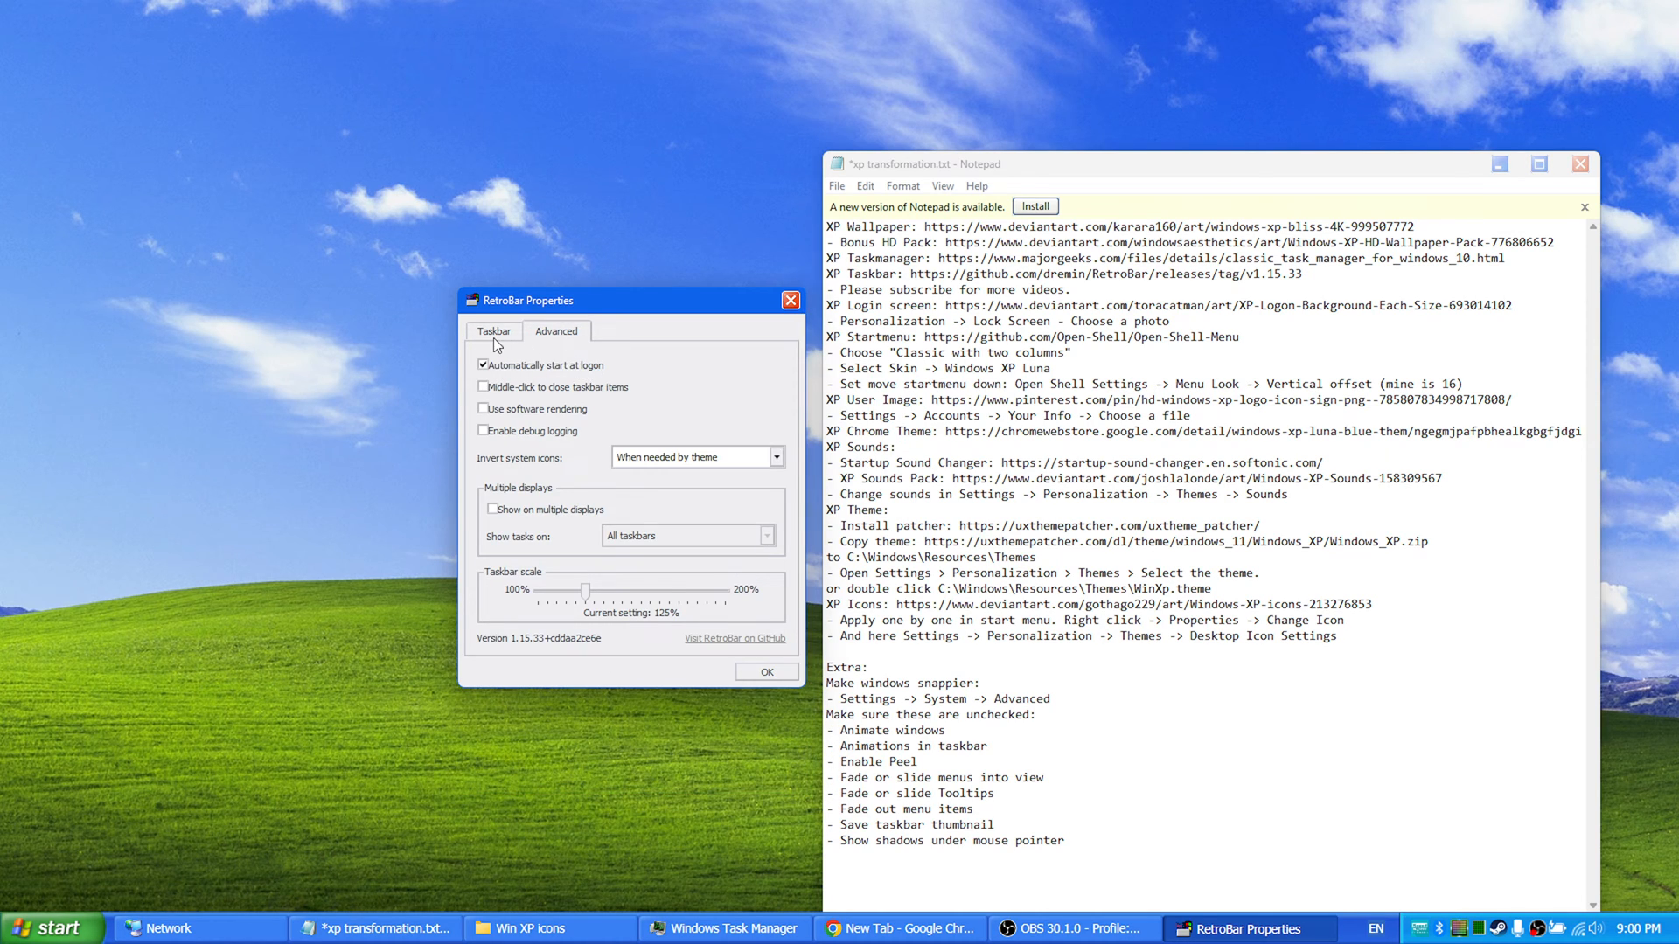
left_click(493, 331)
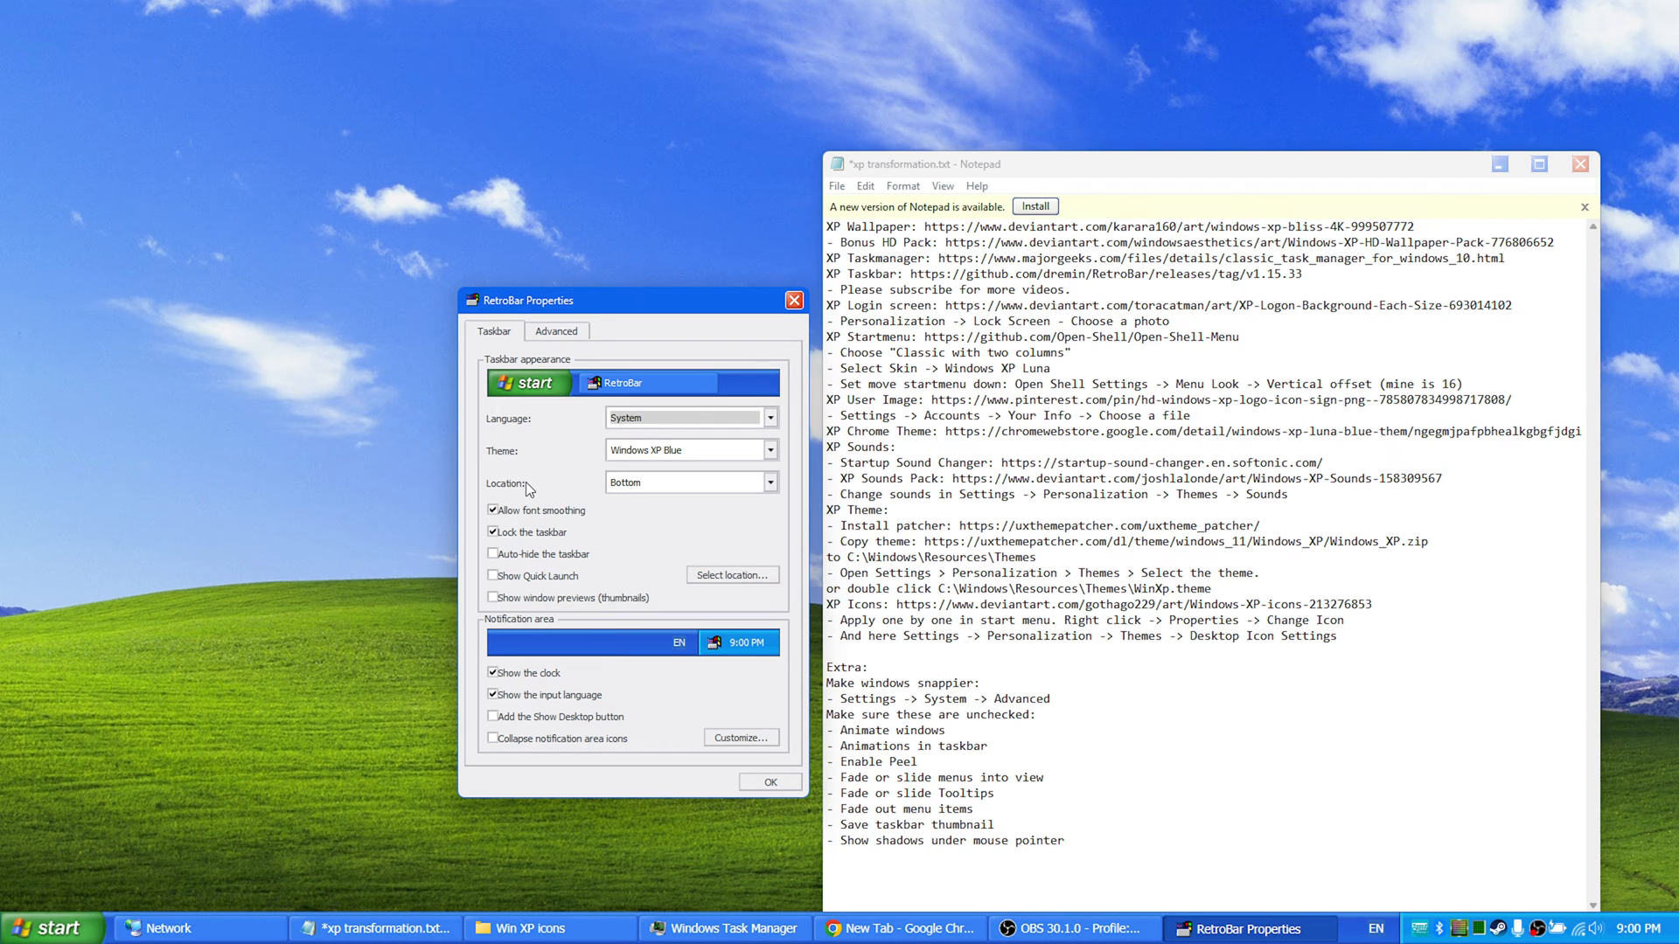
mouse_move(585, 569)
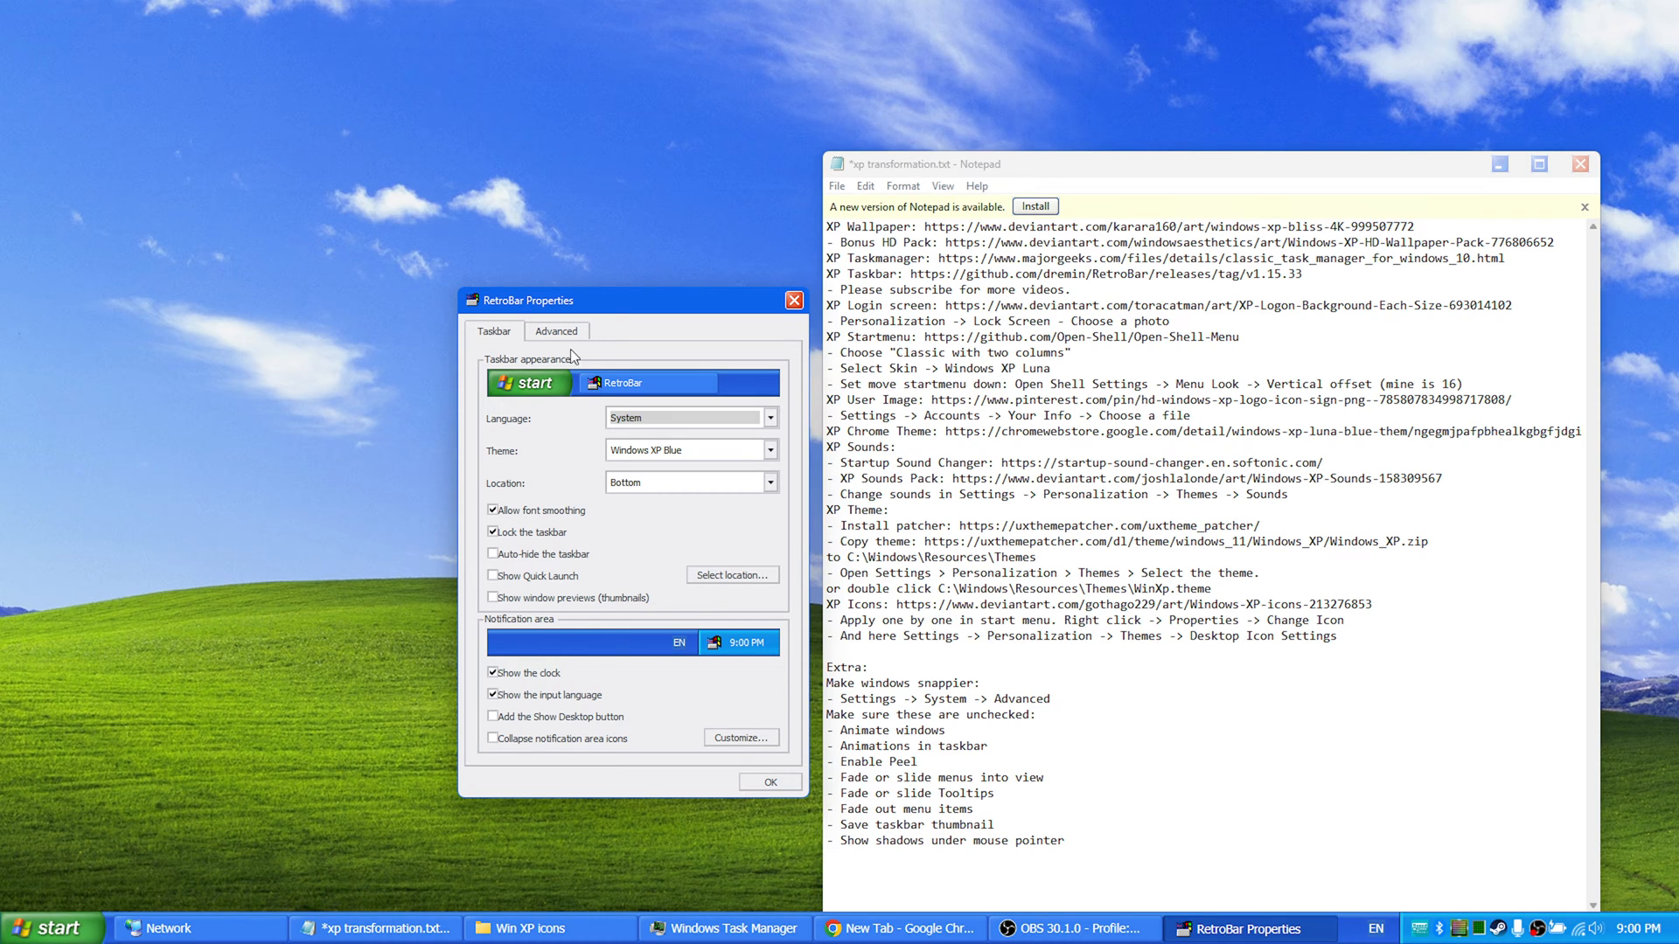
left_click(554, 331)
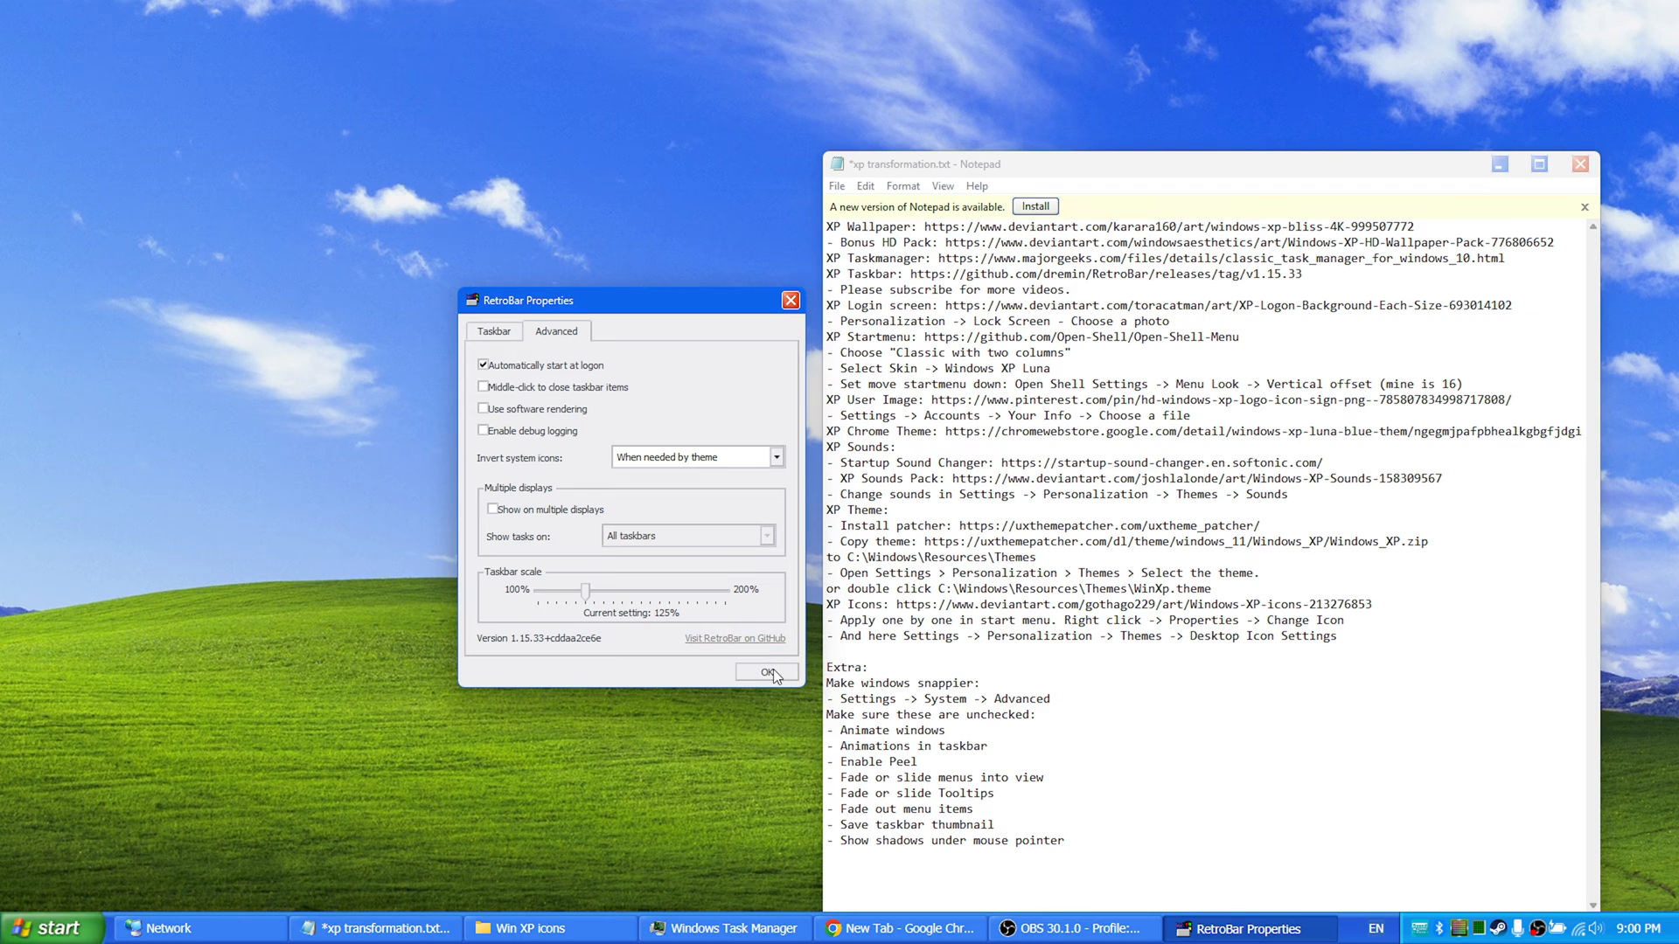
mouse_move(586, 597)
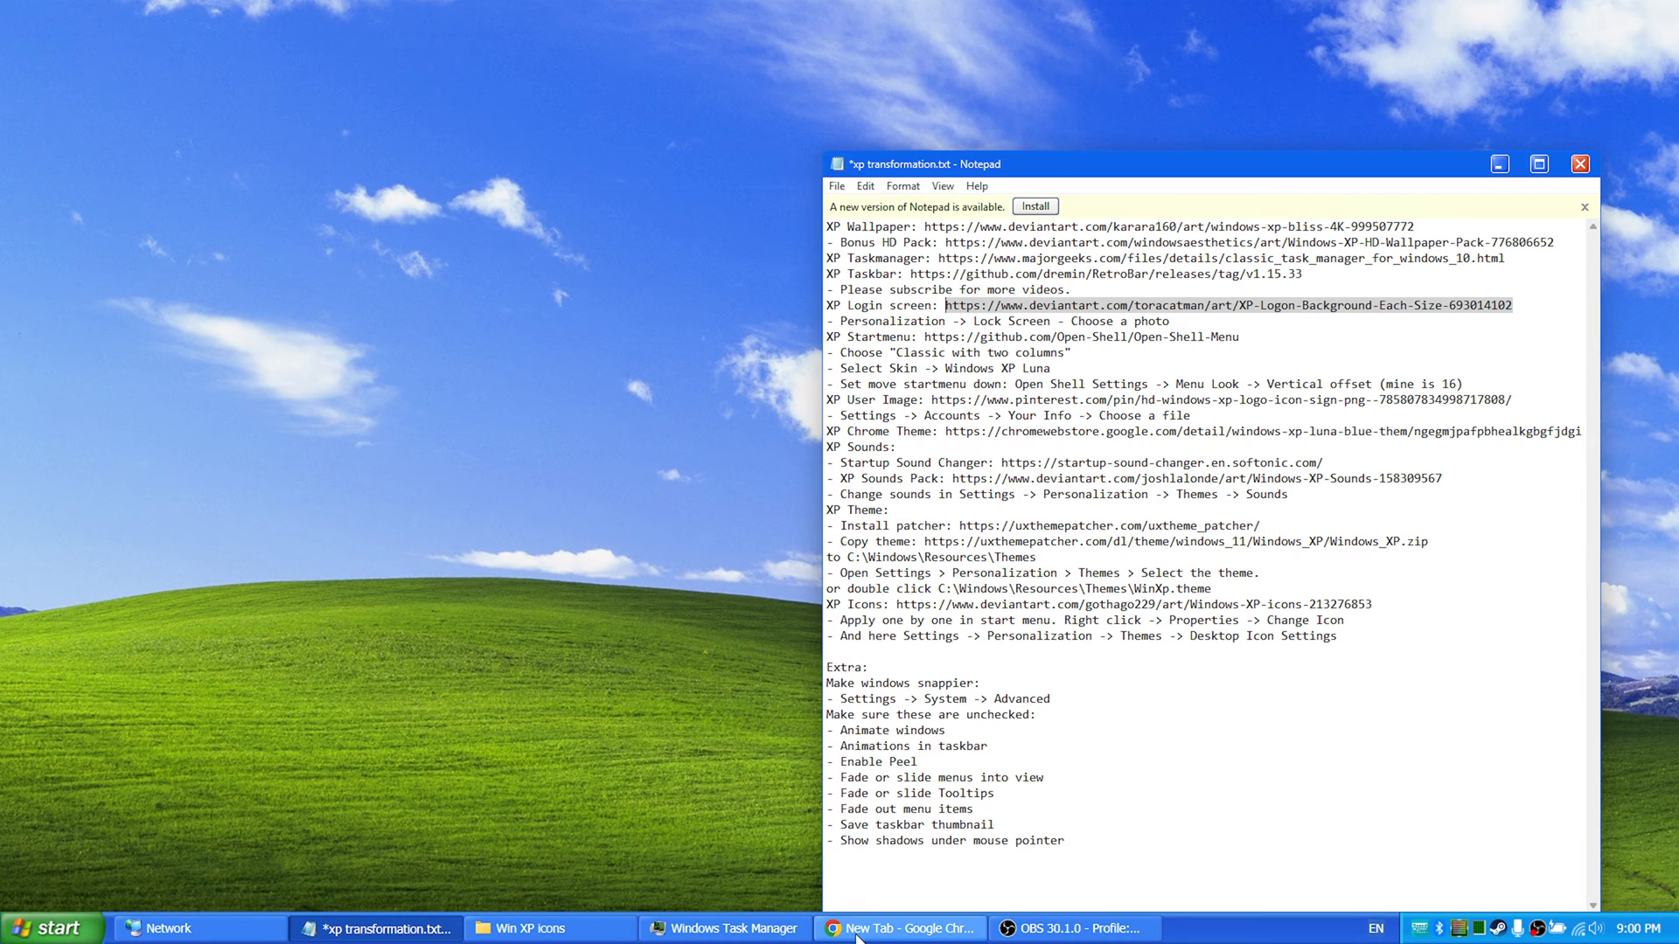
Step: Review the available sizes on the DeviantArt XP logon background page, then hide Chrome
left_click(901, 928)
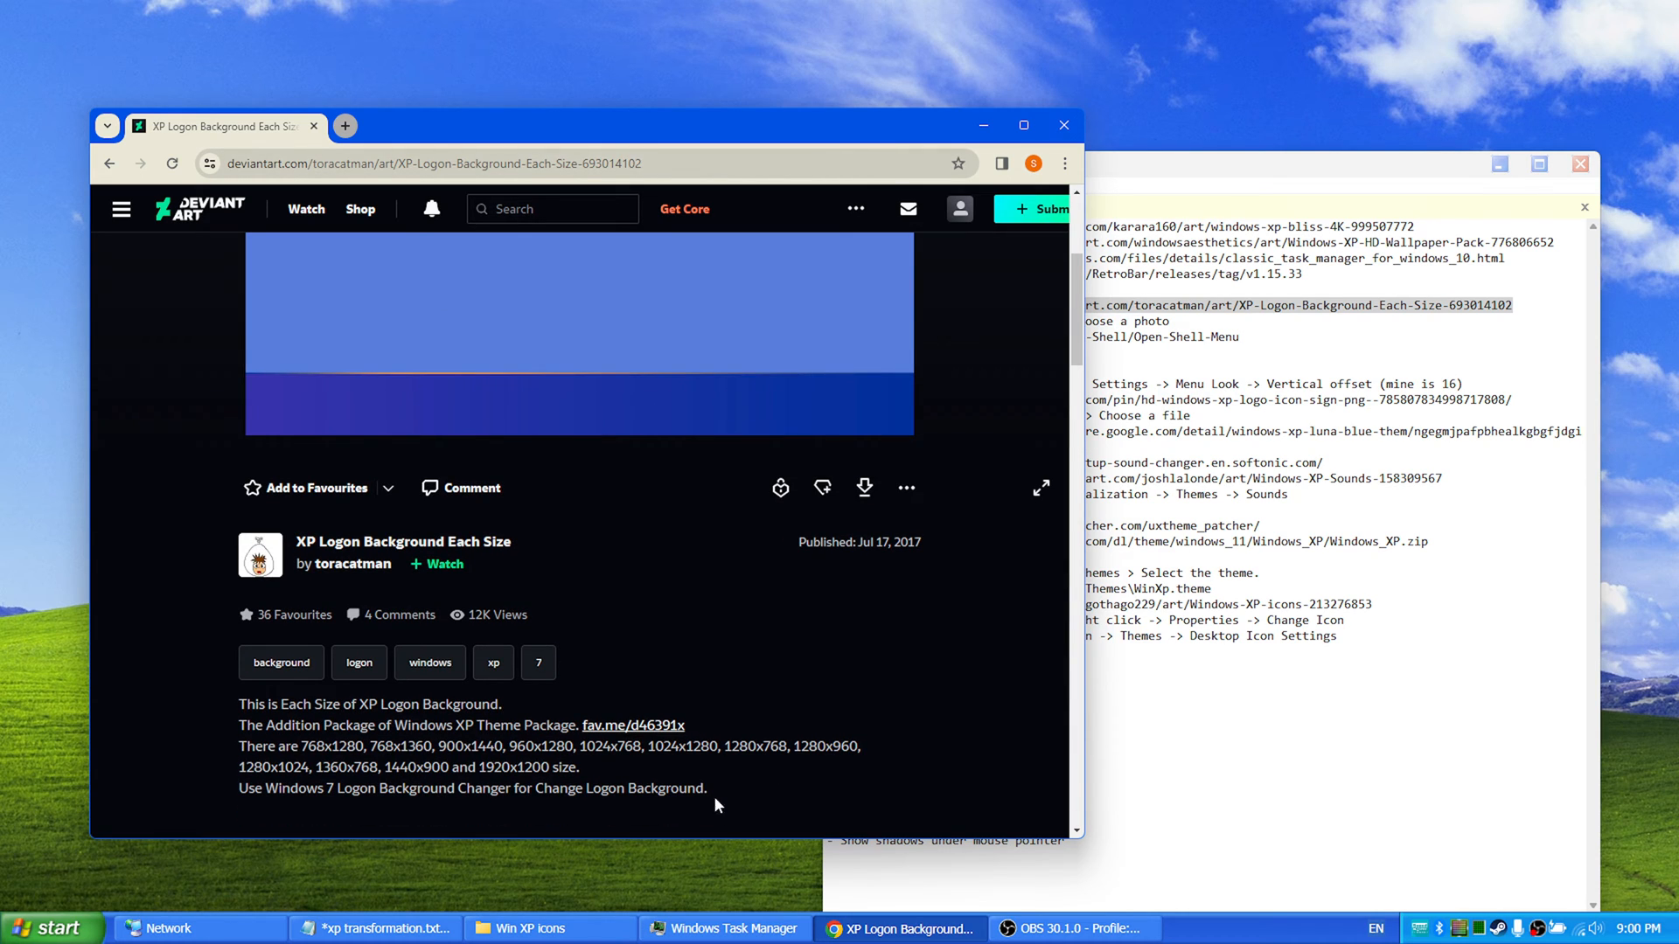
left_click_drag(239, 745, 576, 767)
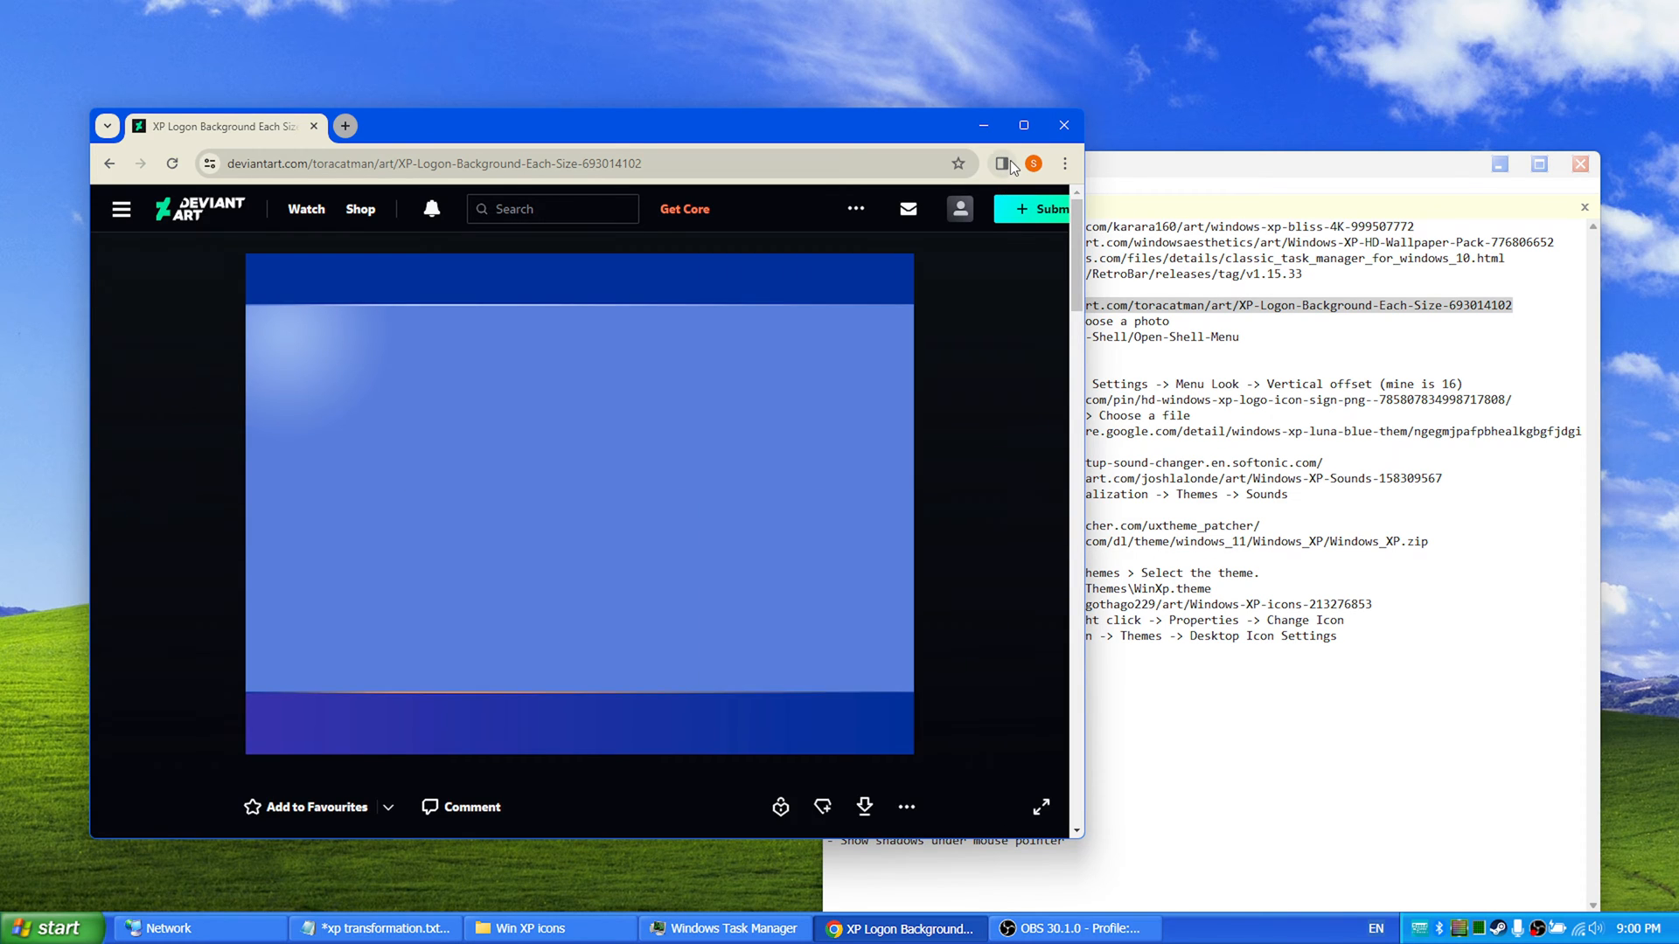
scroll("down", 3)
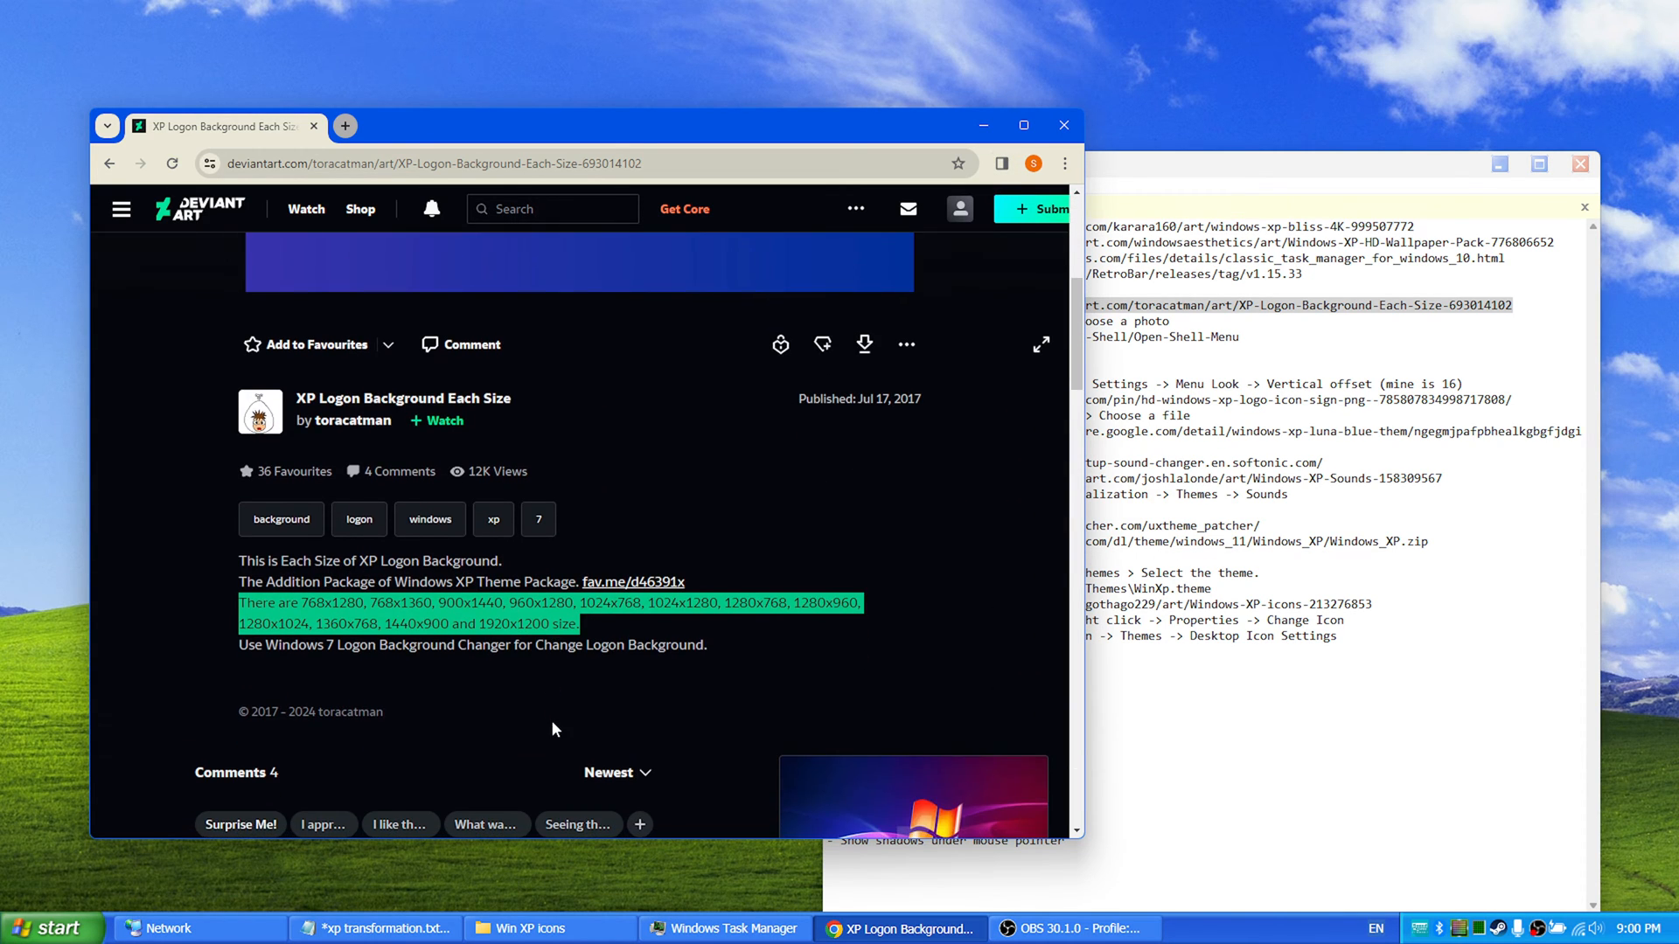
left_click(638, 639)
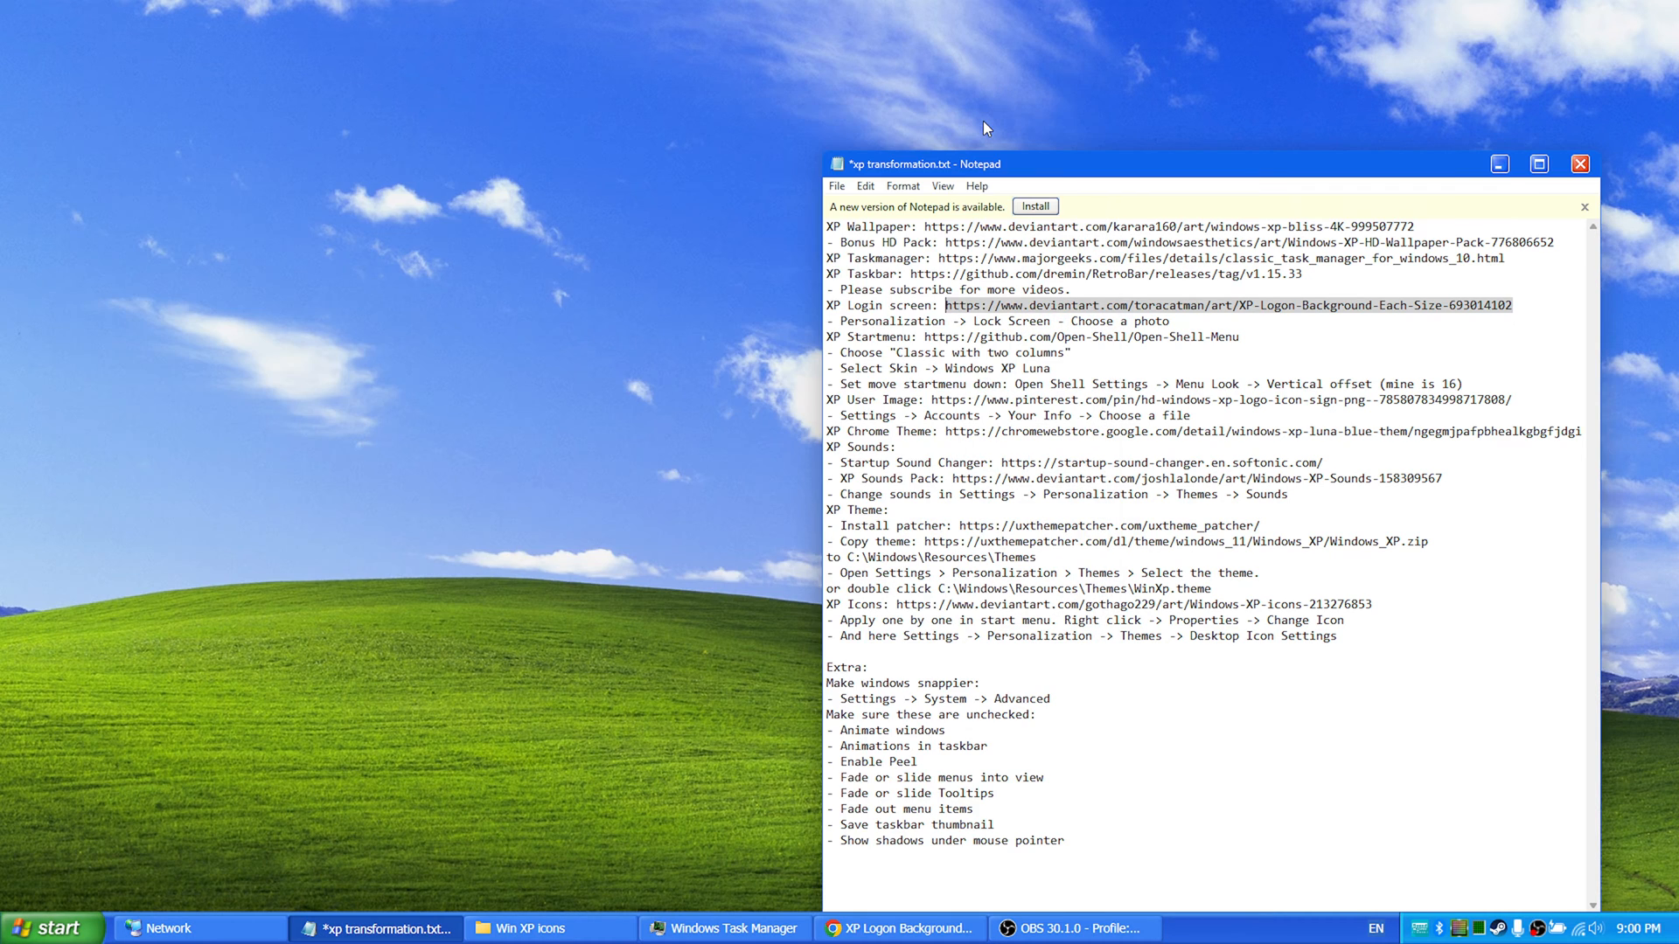
mouse_move(926, 325)
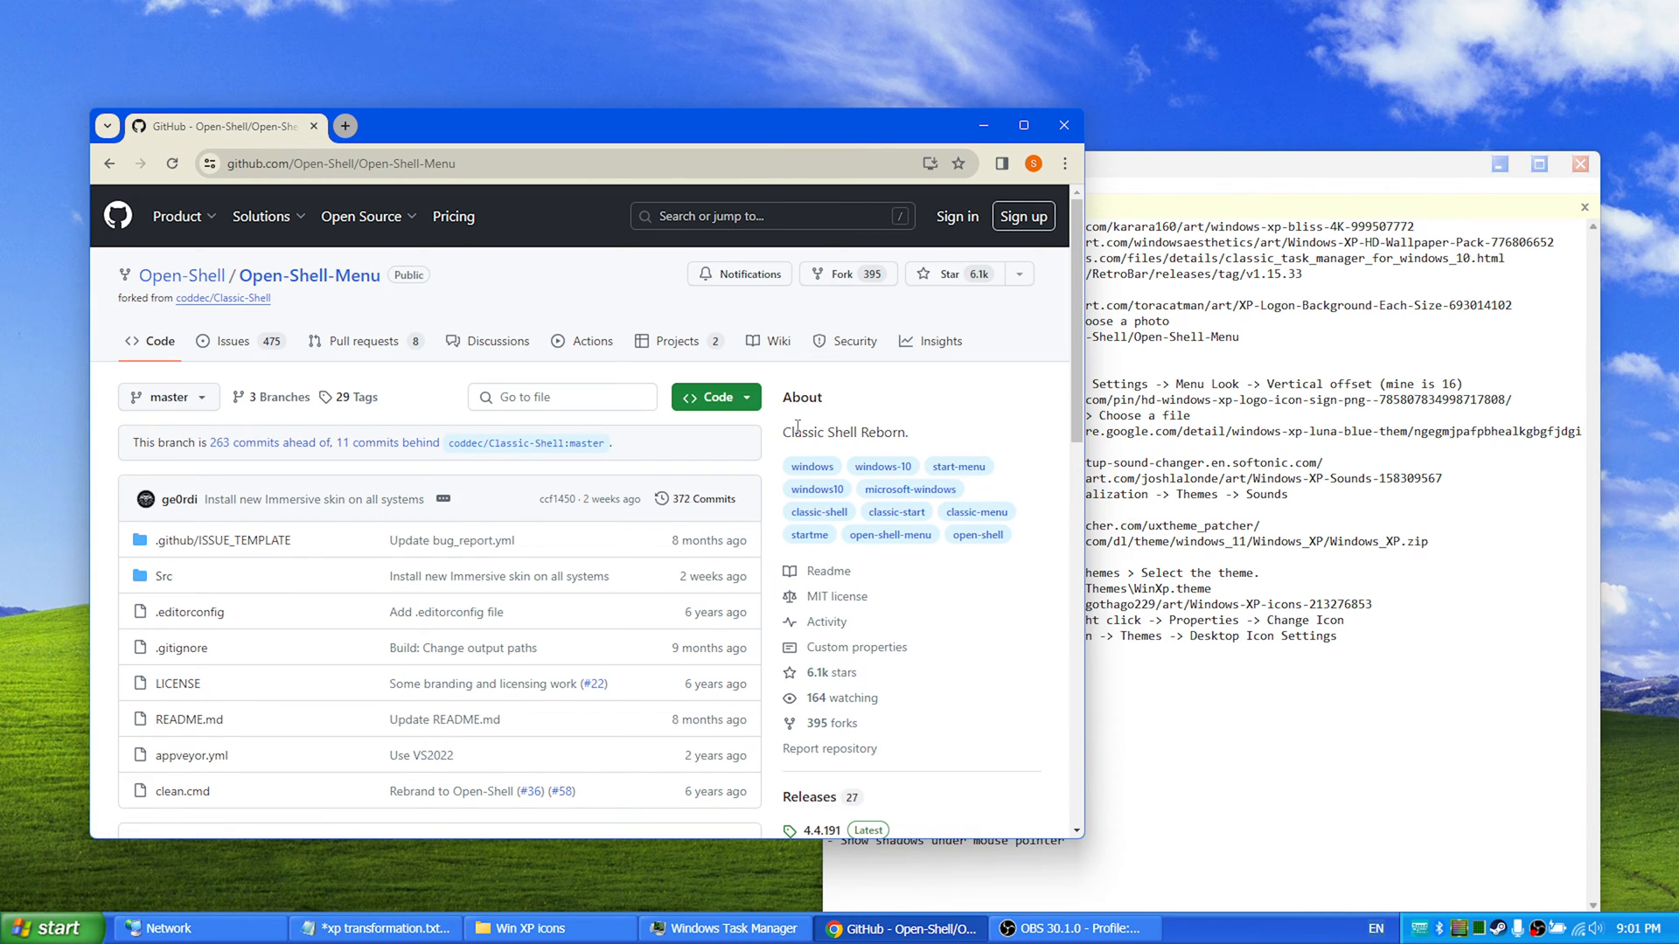
Step: Scroll the Open-Shell-Menu README down to its Features and Download section
scroll("down", 3)
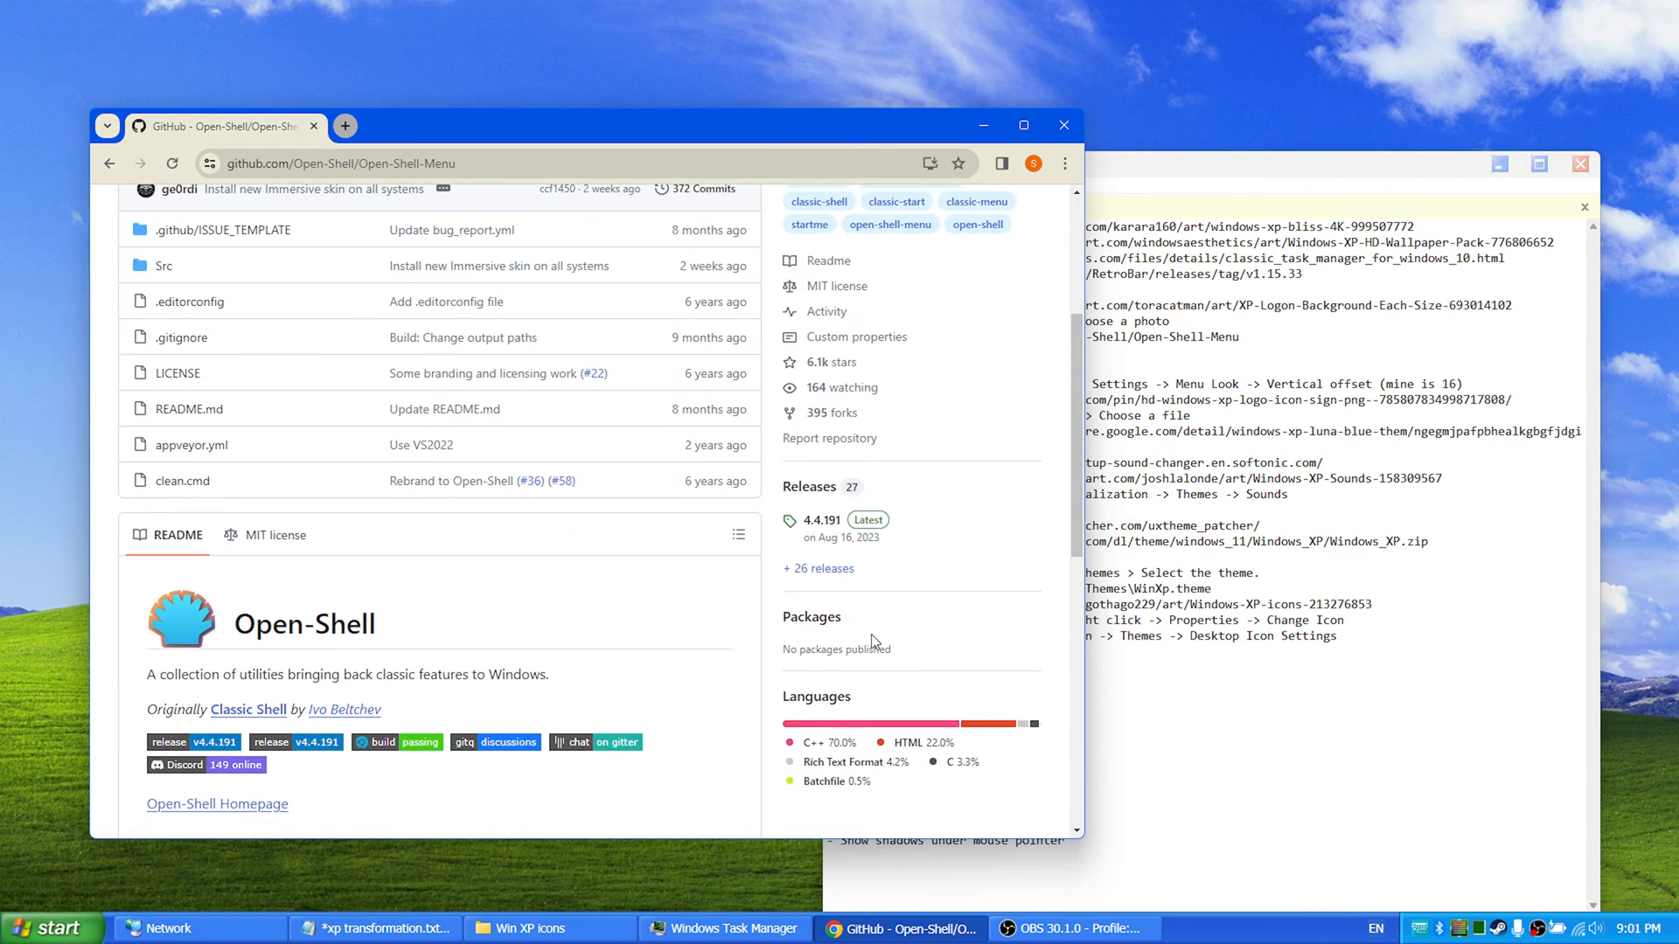
scroll("down", 3)
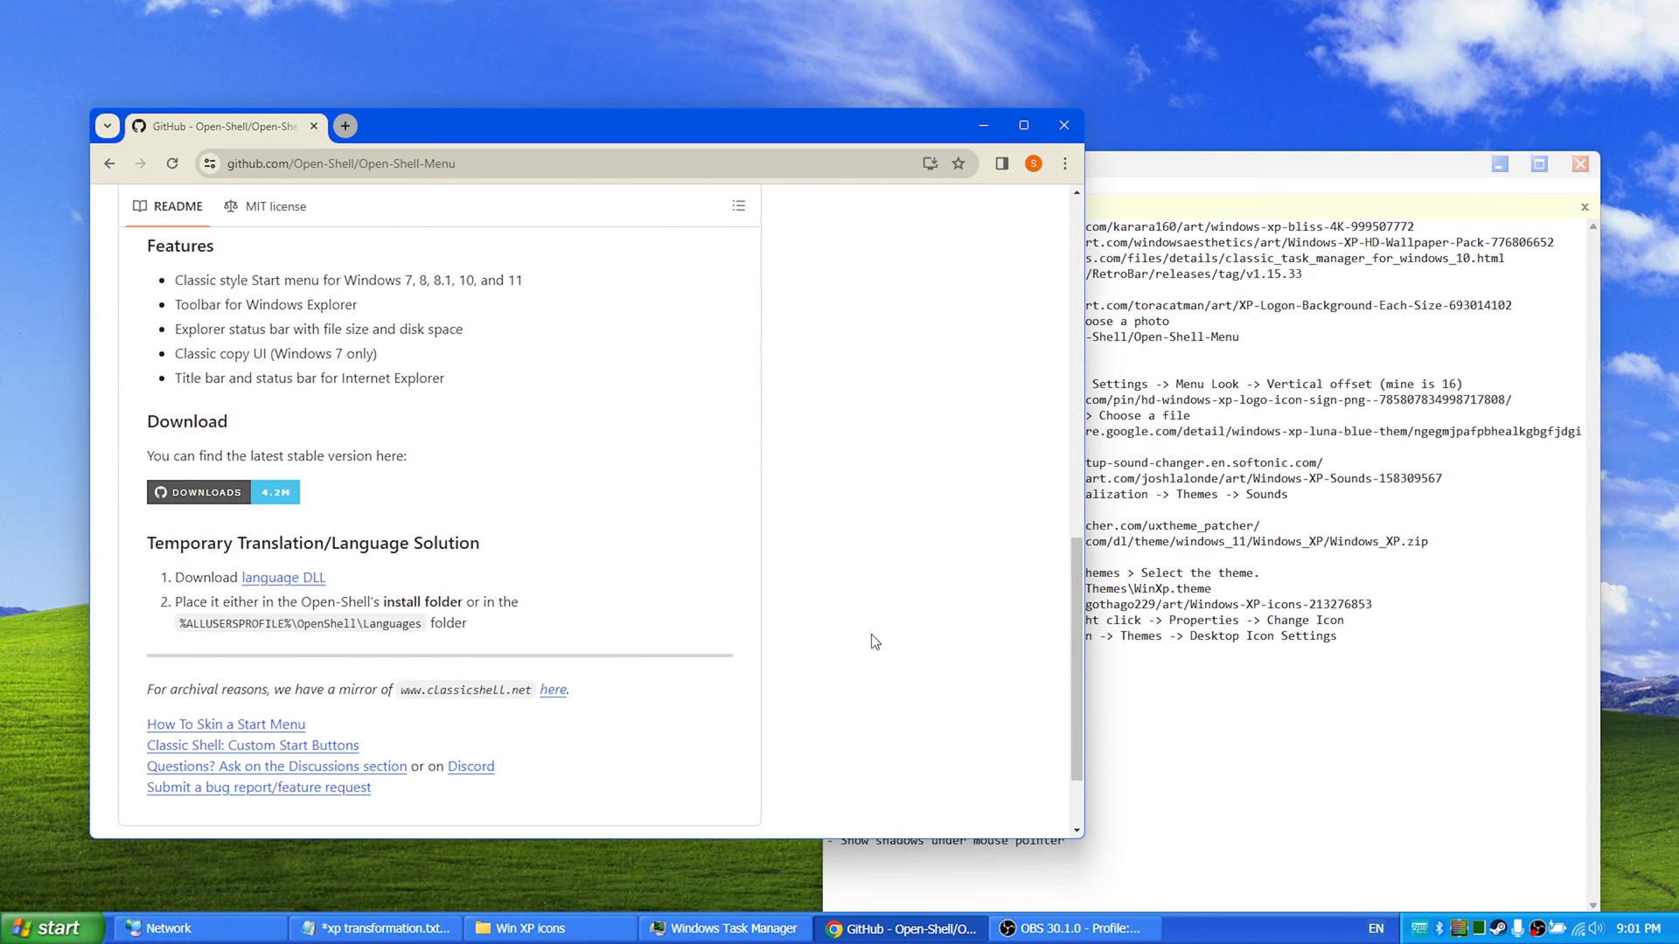
mouse_move(1279, 171)
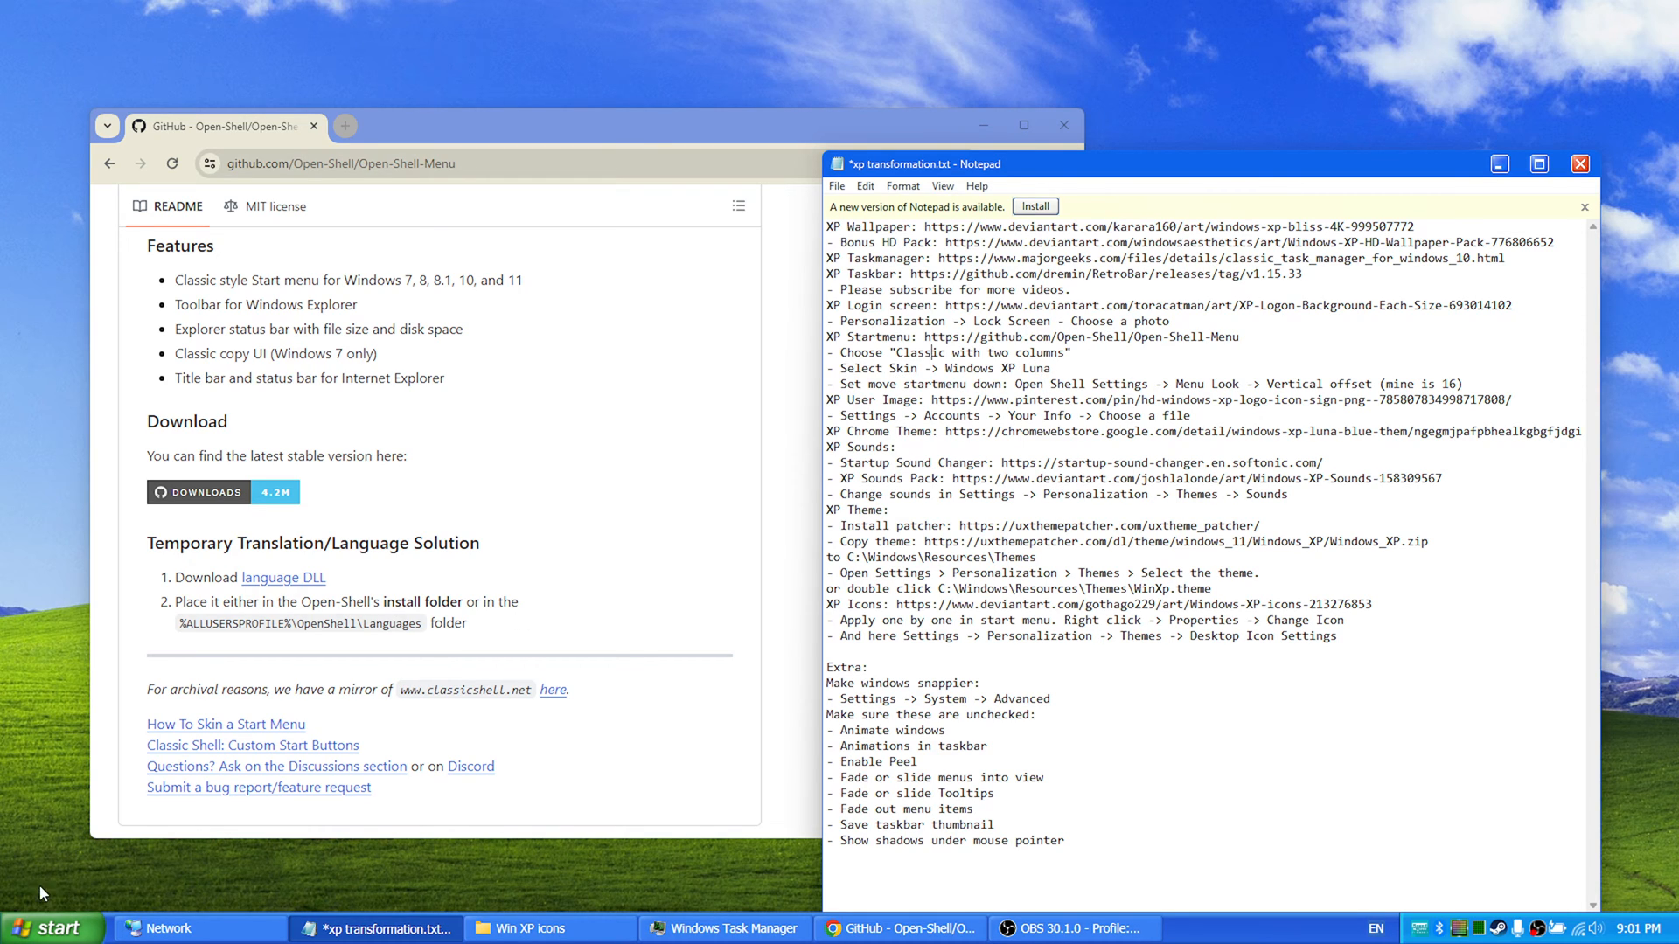
Step: Open and close the Settings window, leaving the Open-Shell XP Start menu showing
left_click(52, 929)
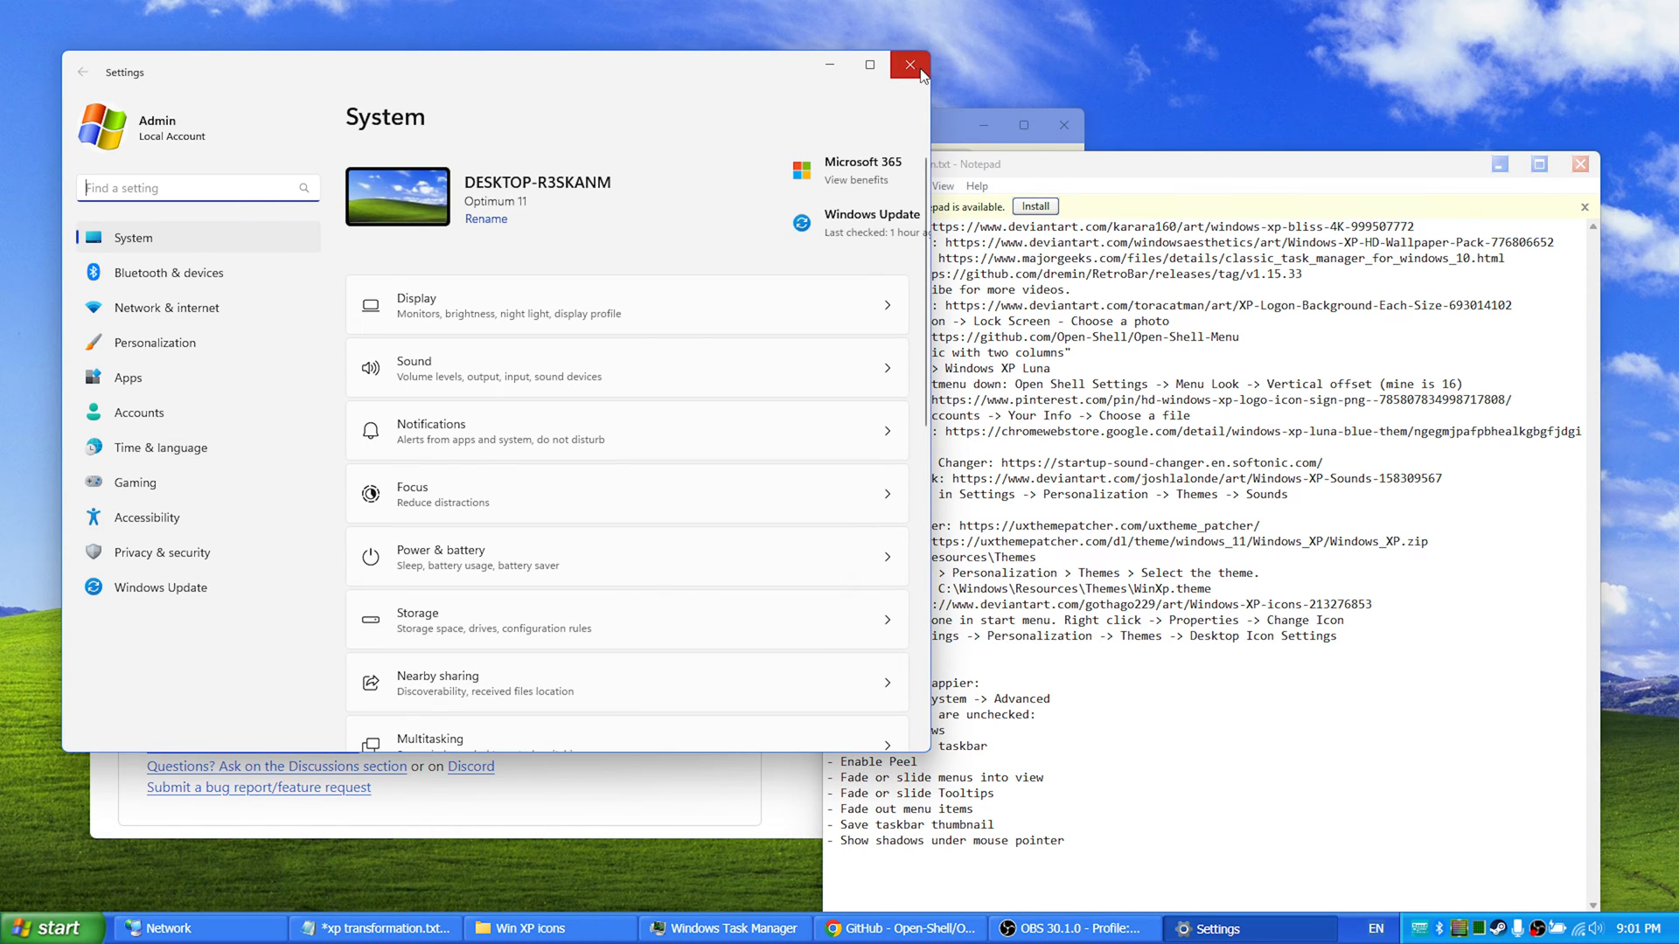
left_click(909, 66)
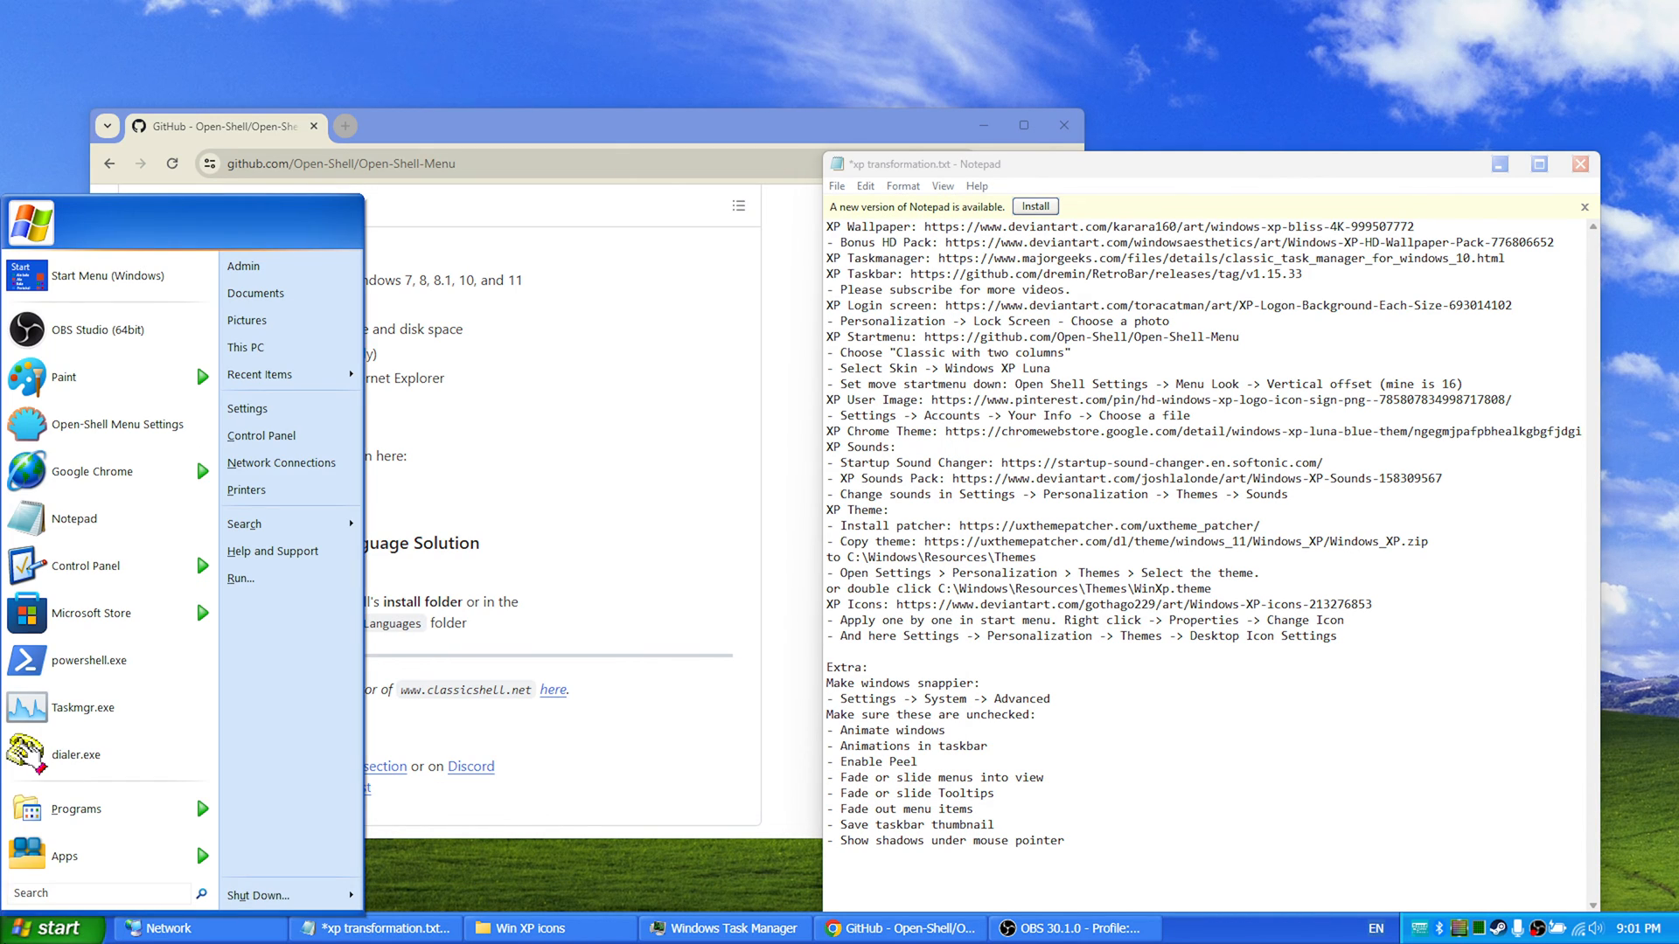
mouse_move(76, 755)
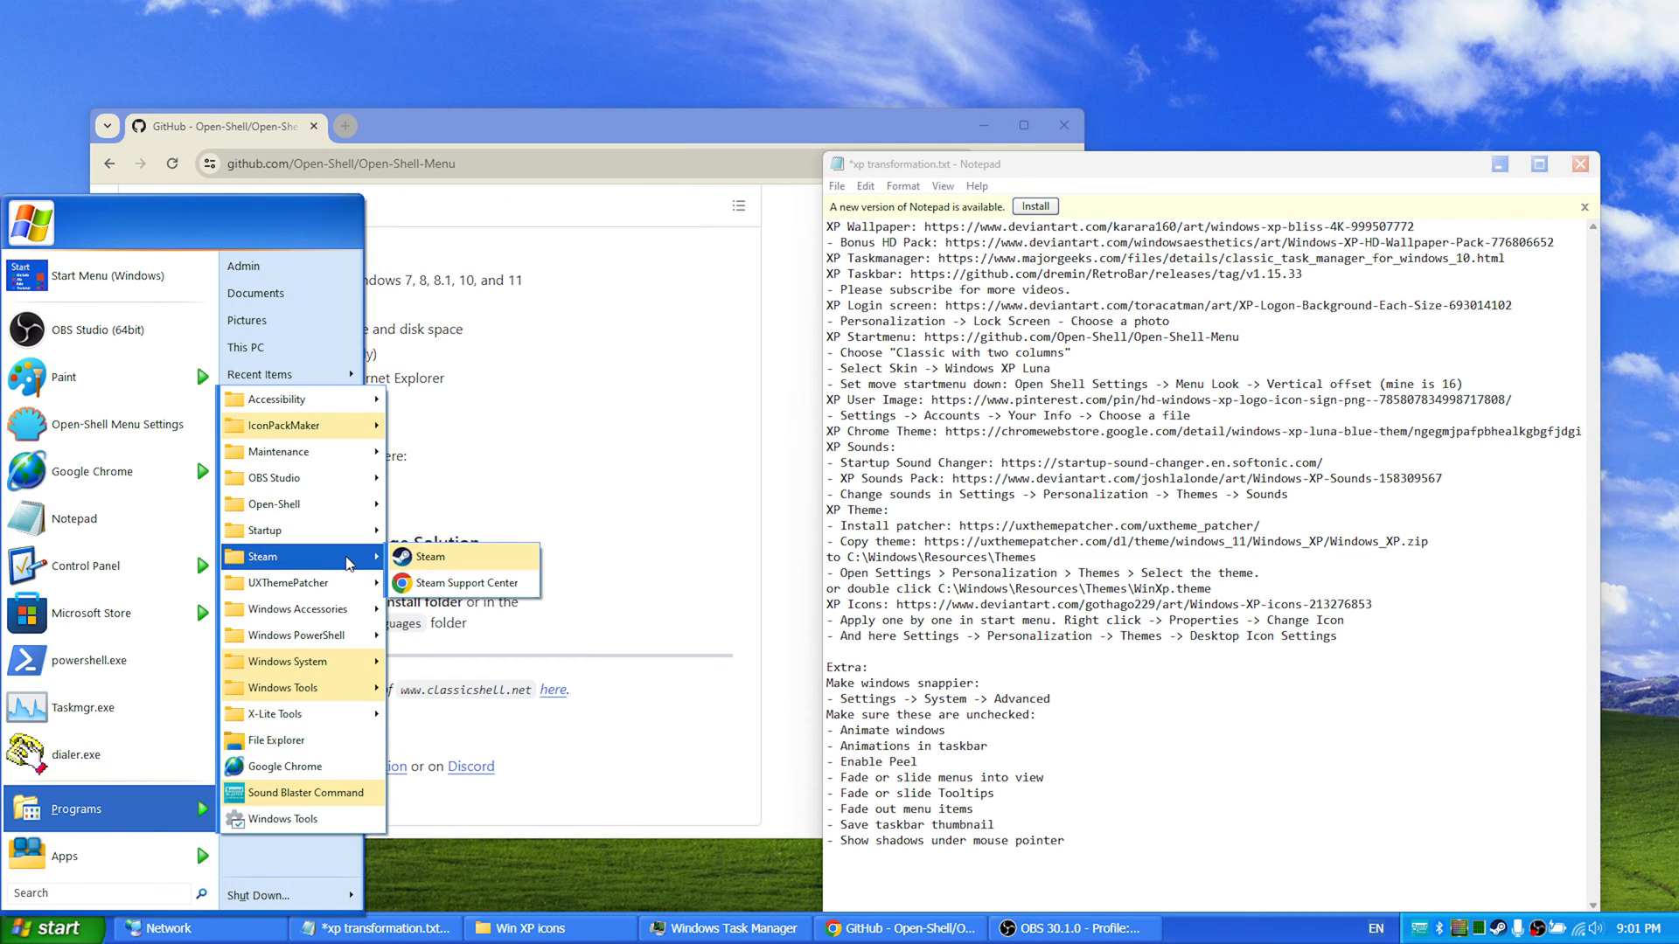
mouse_move(303, 582)
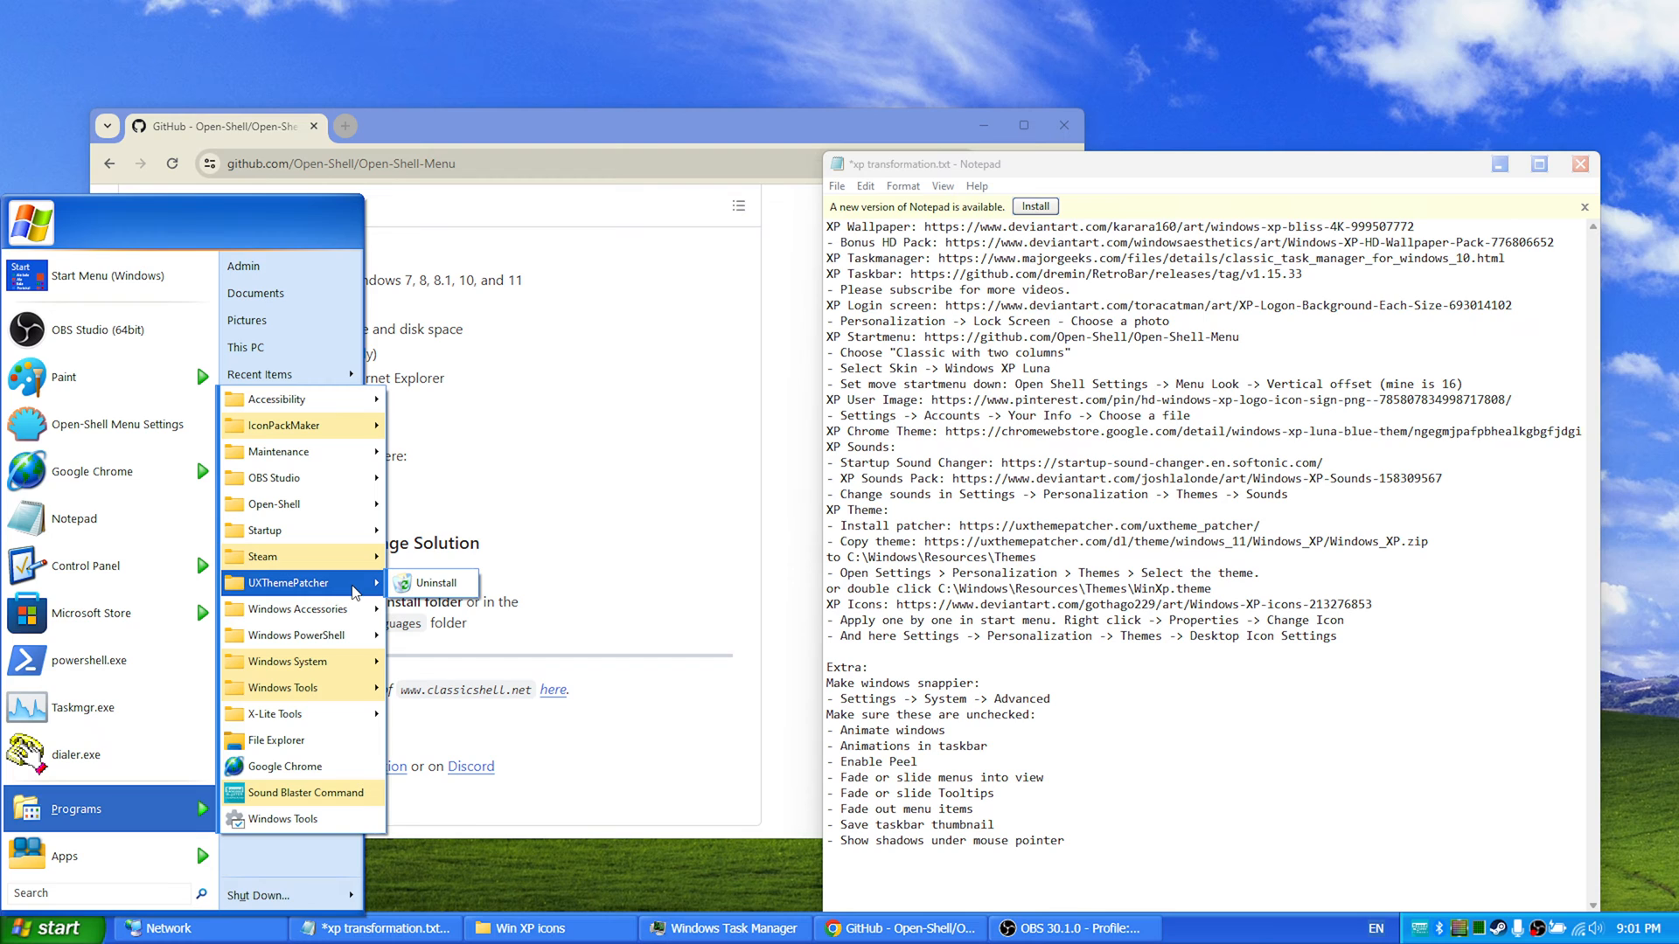
mouse_move(261, 556)
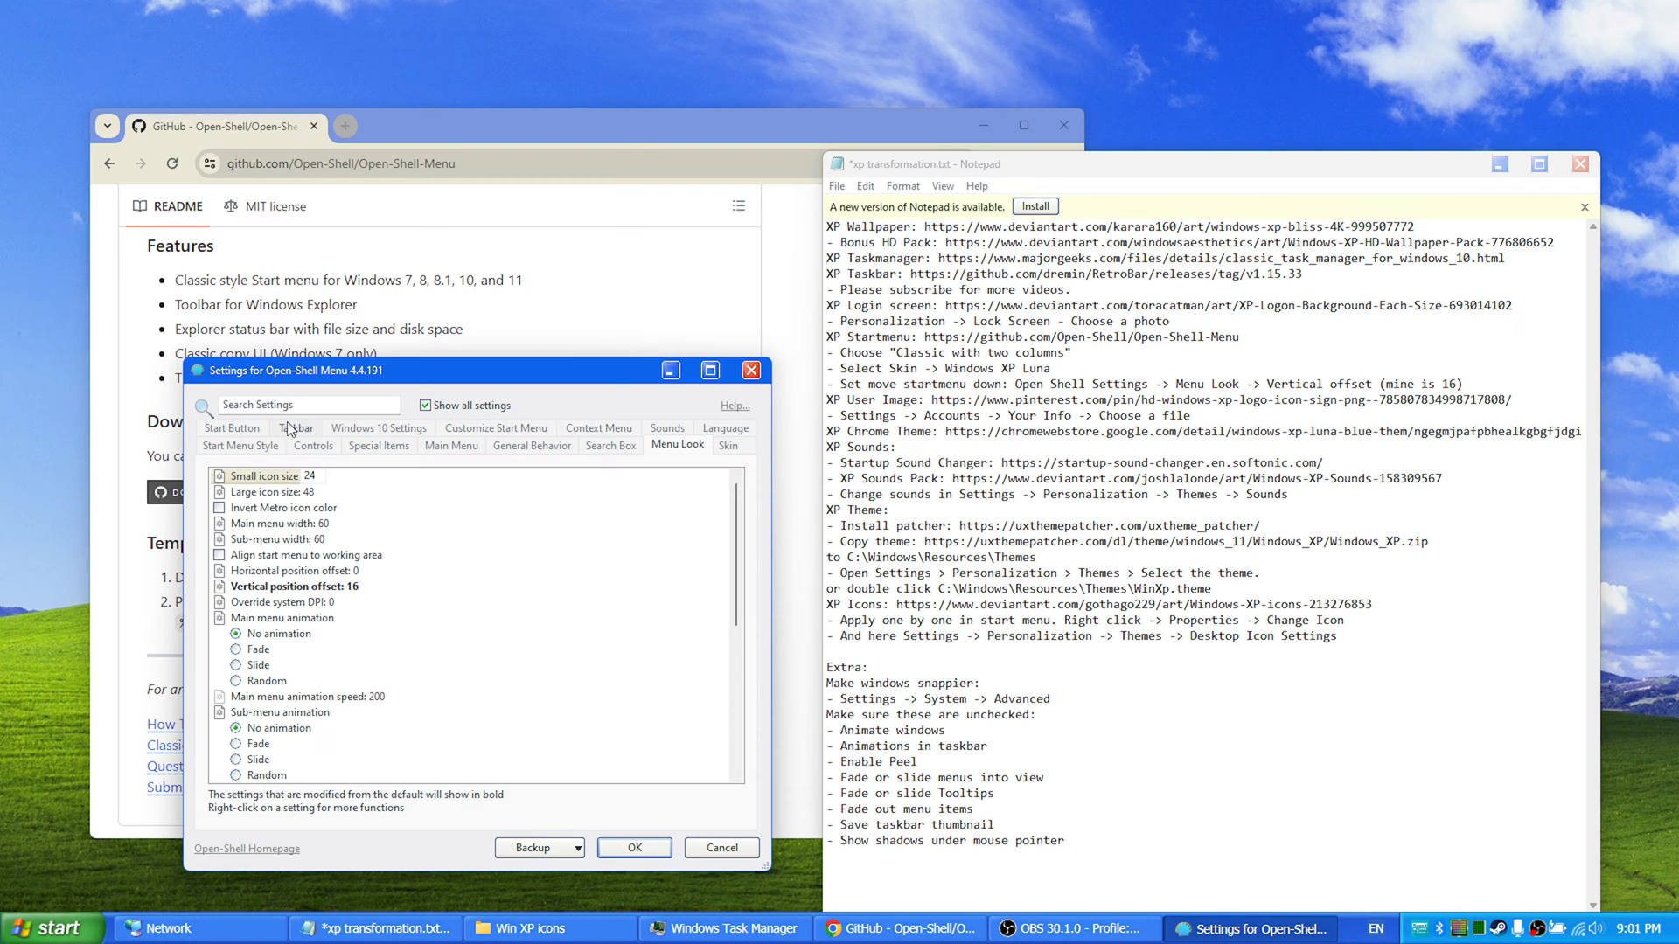
left_click(233, 444)
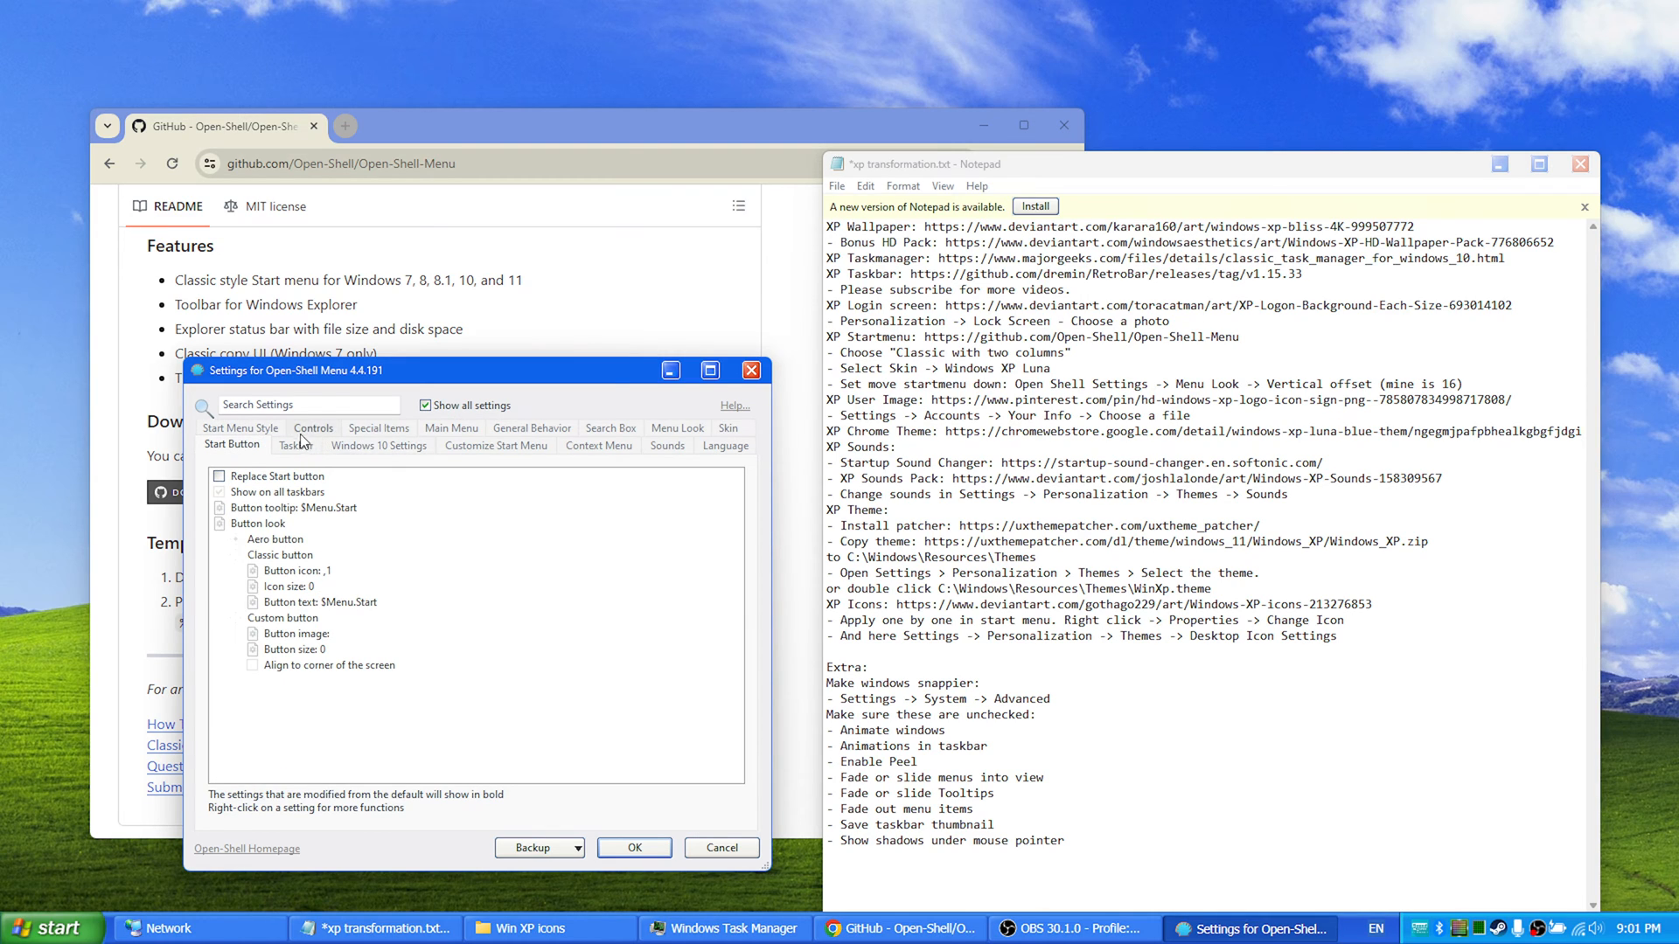
left_click(240, 445)
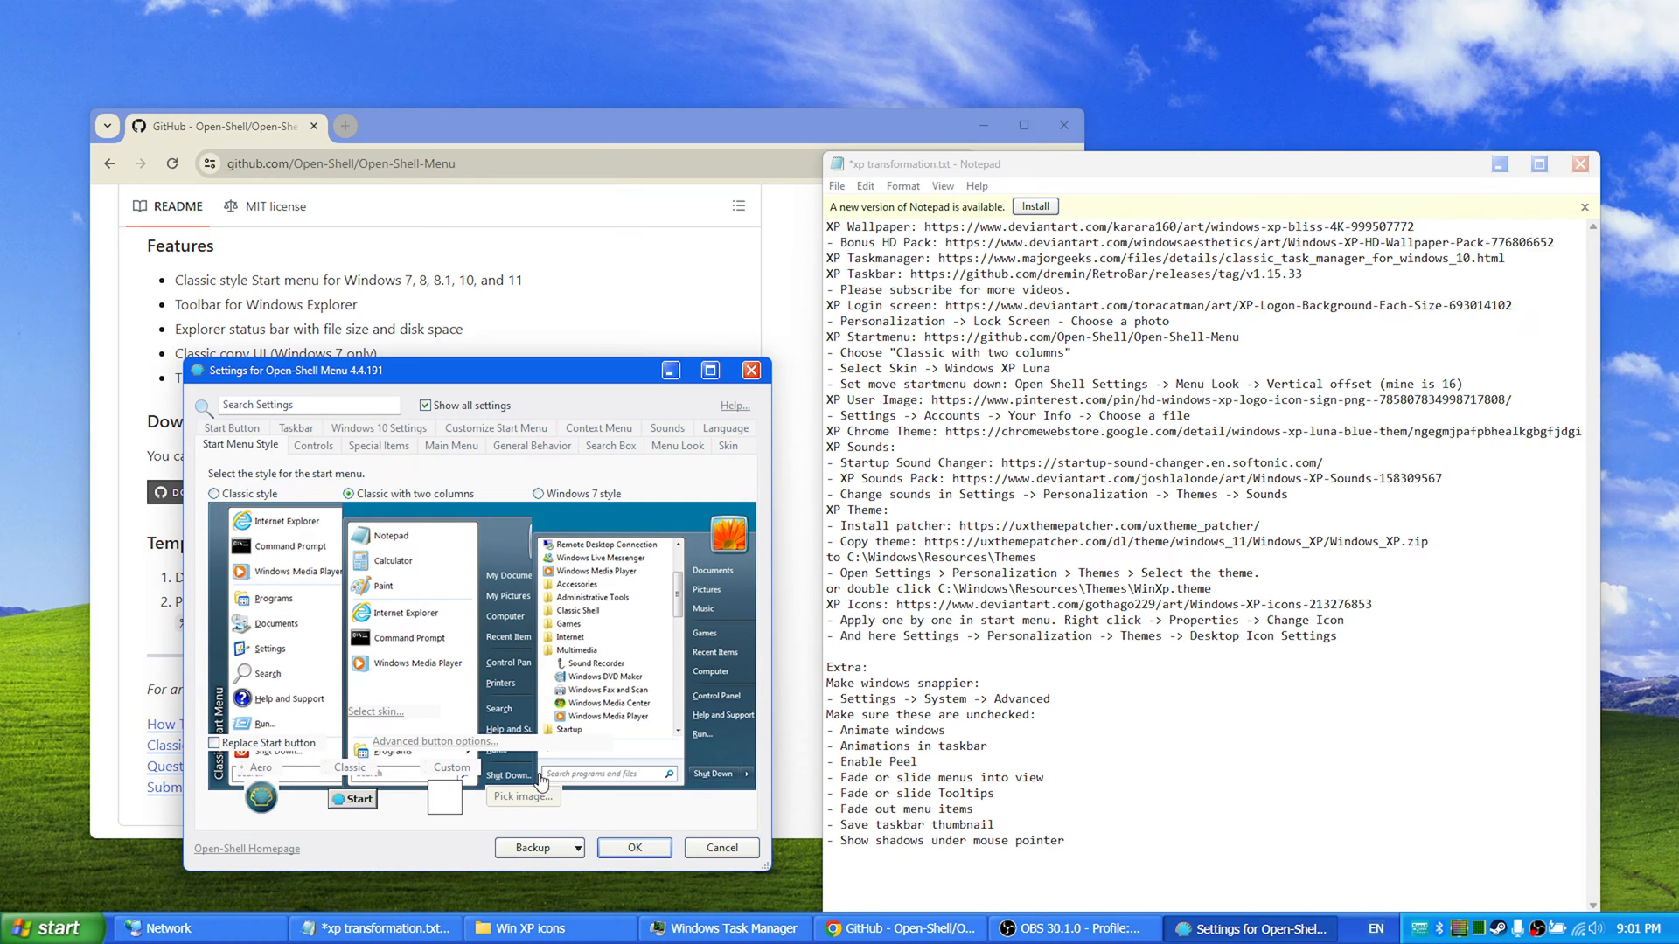
mouse_move(574, 358)
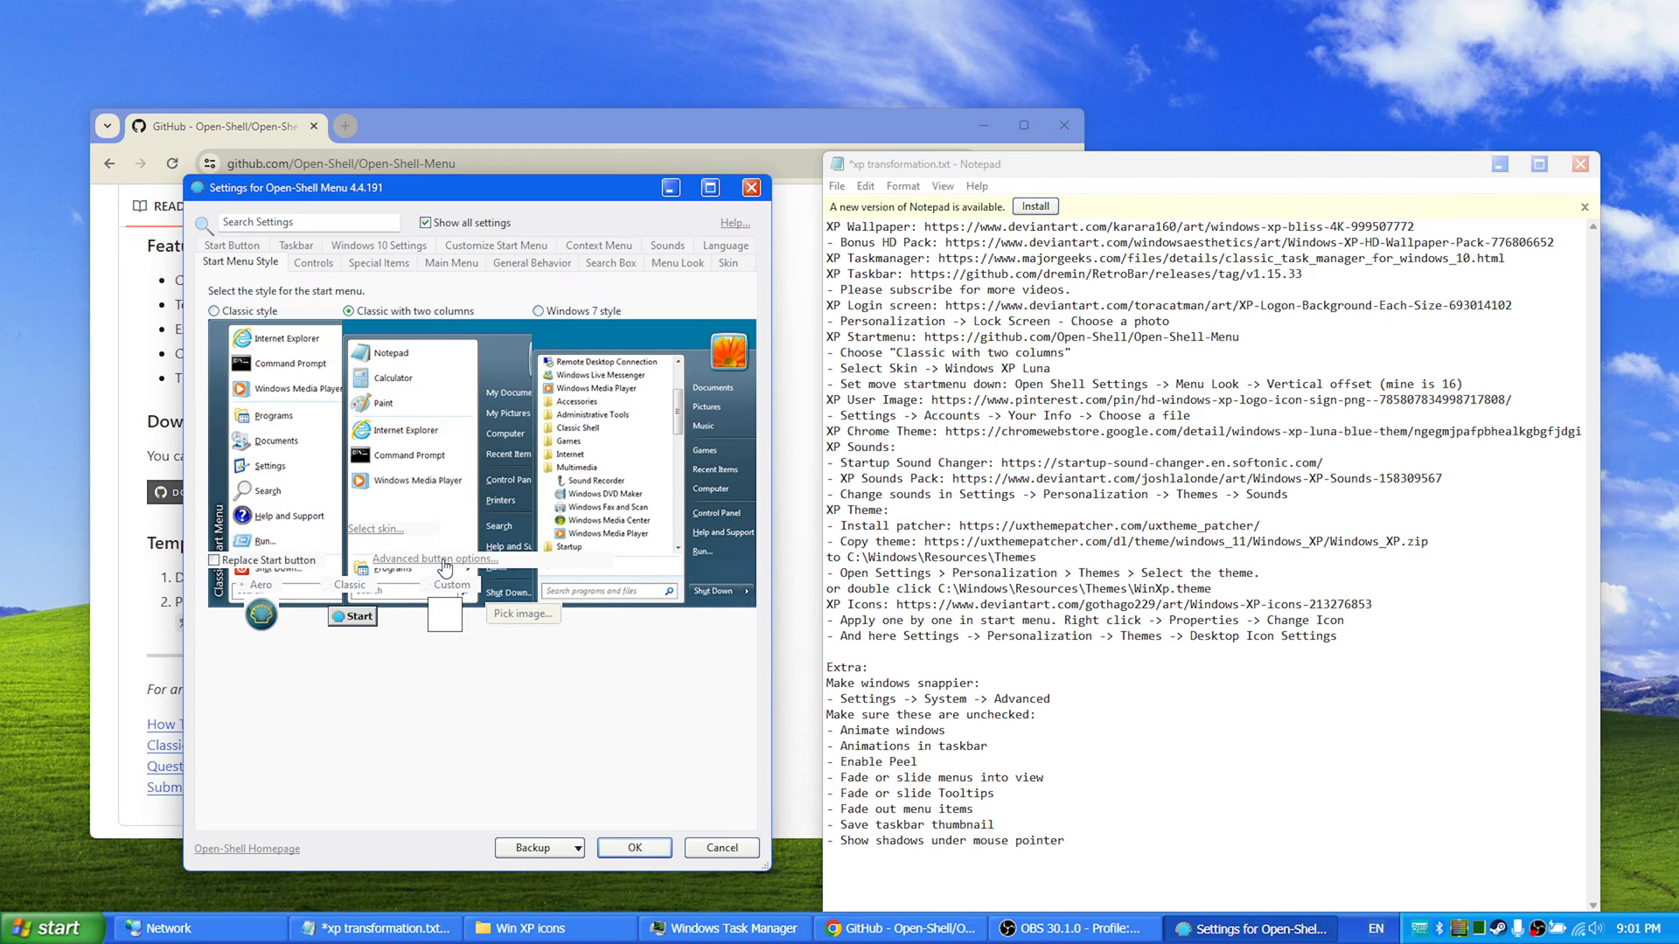
mouse_move(385, 515)
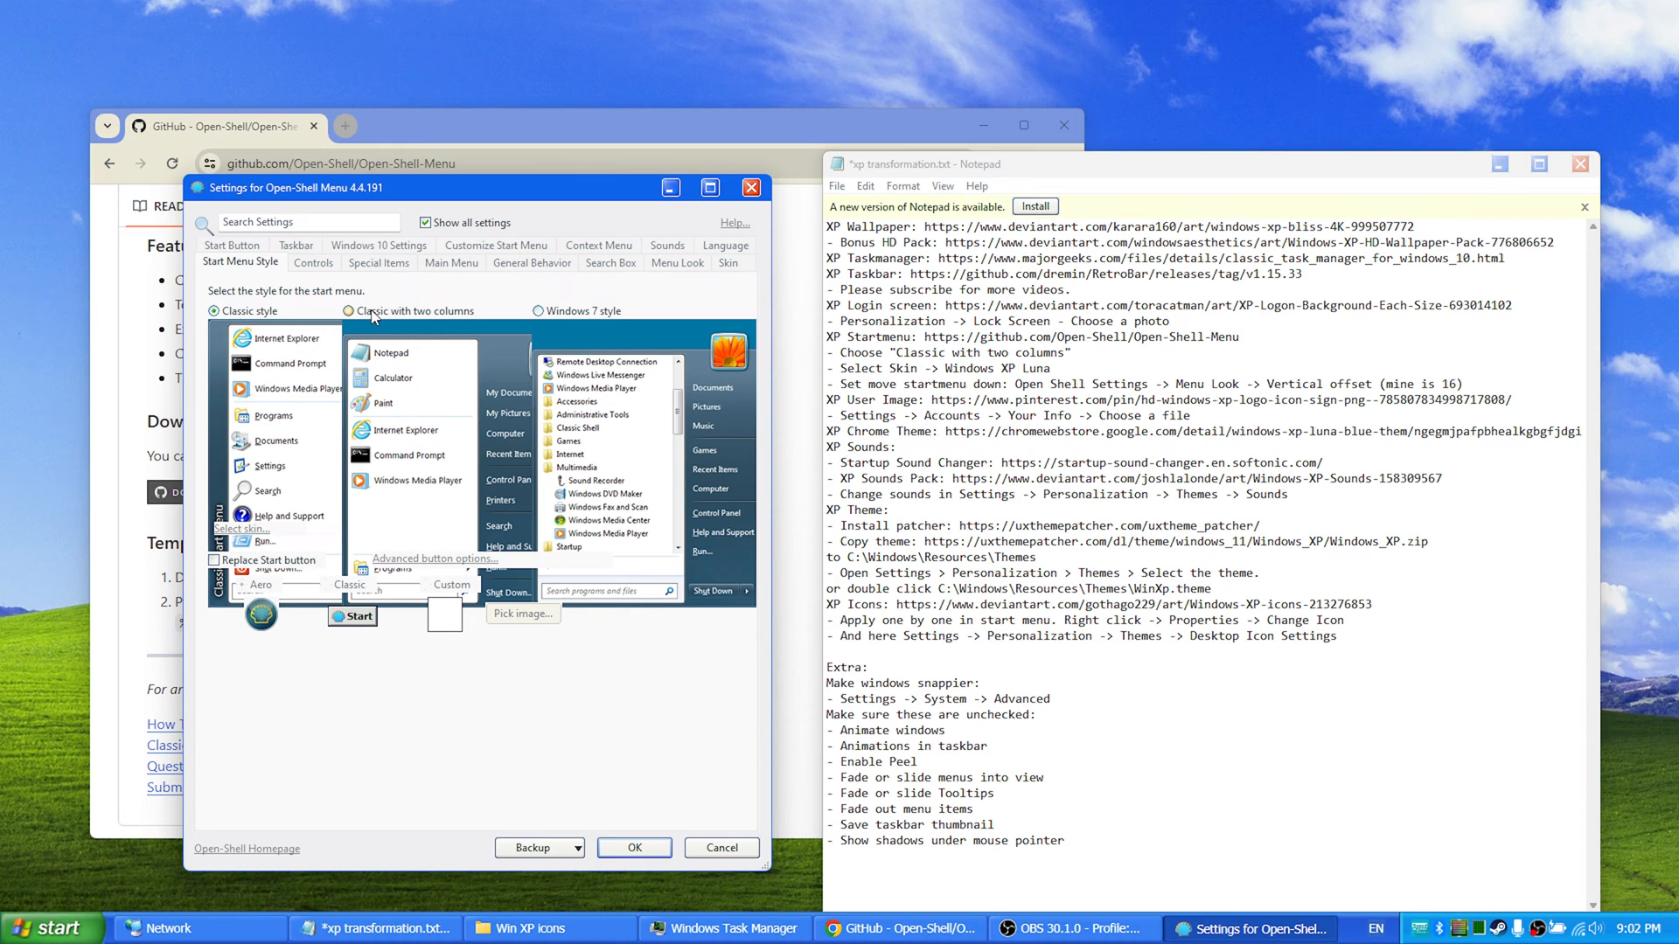
left_click(381, 311)
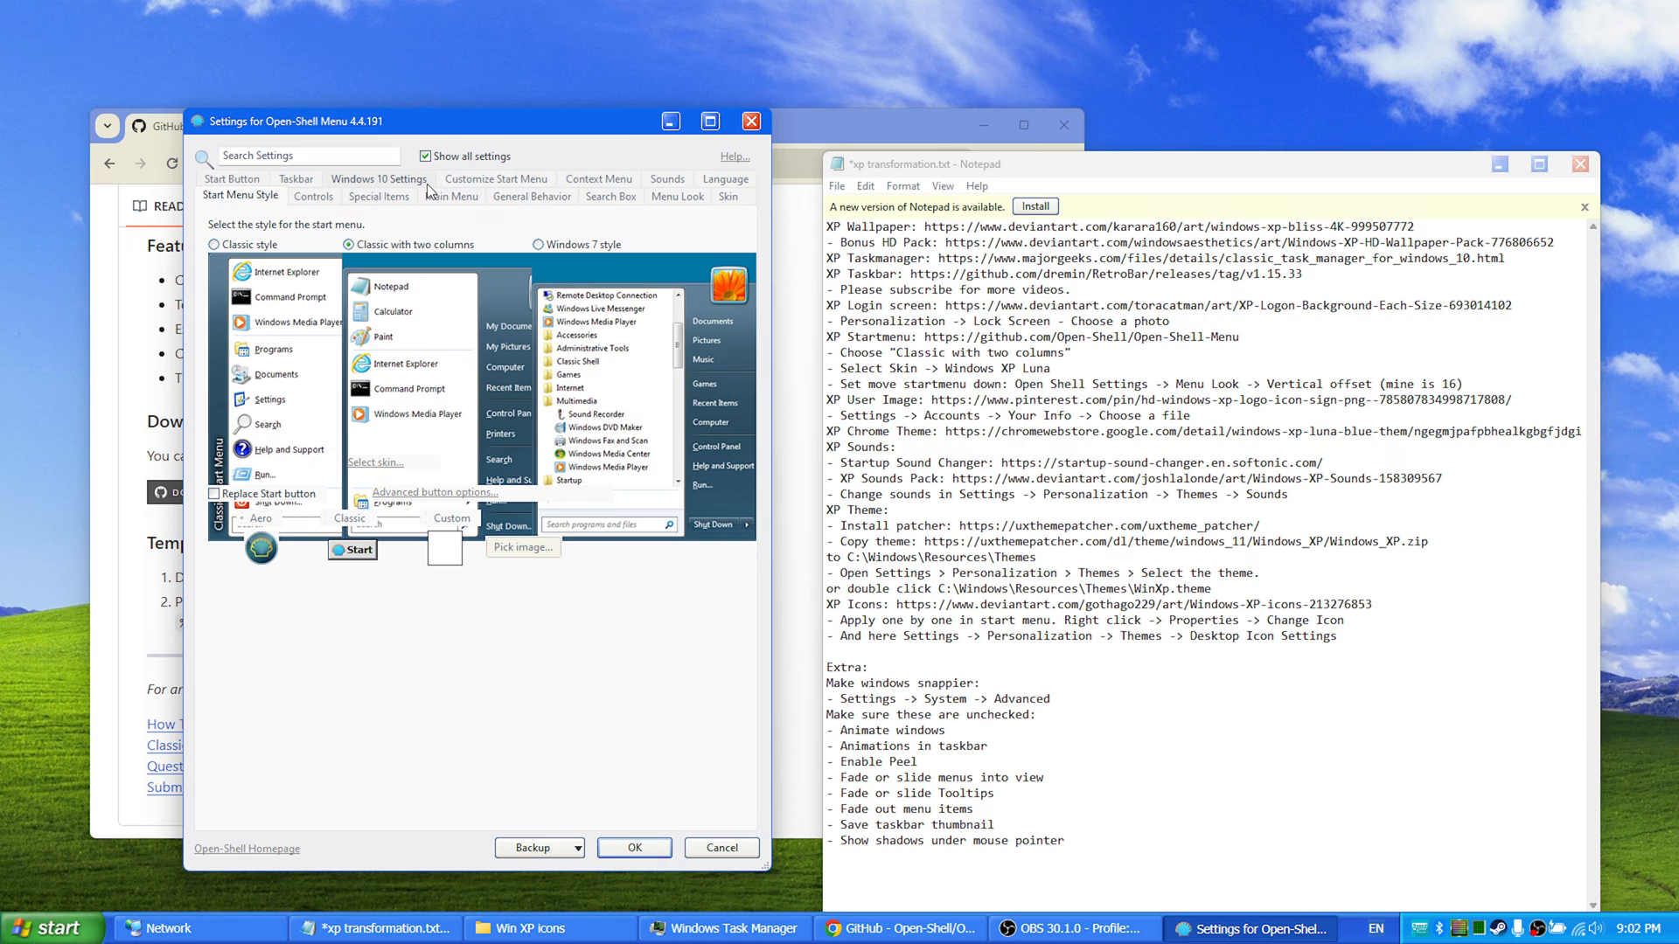
left_click(677, 196)
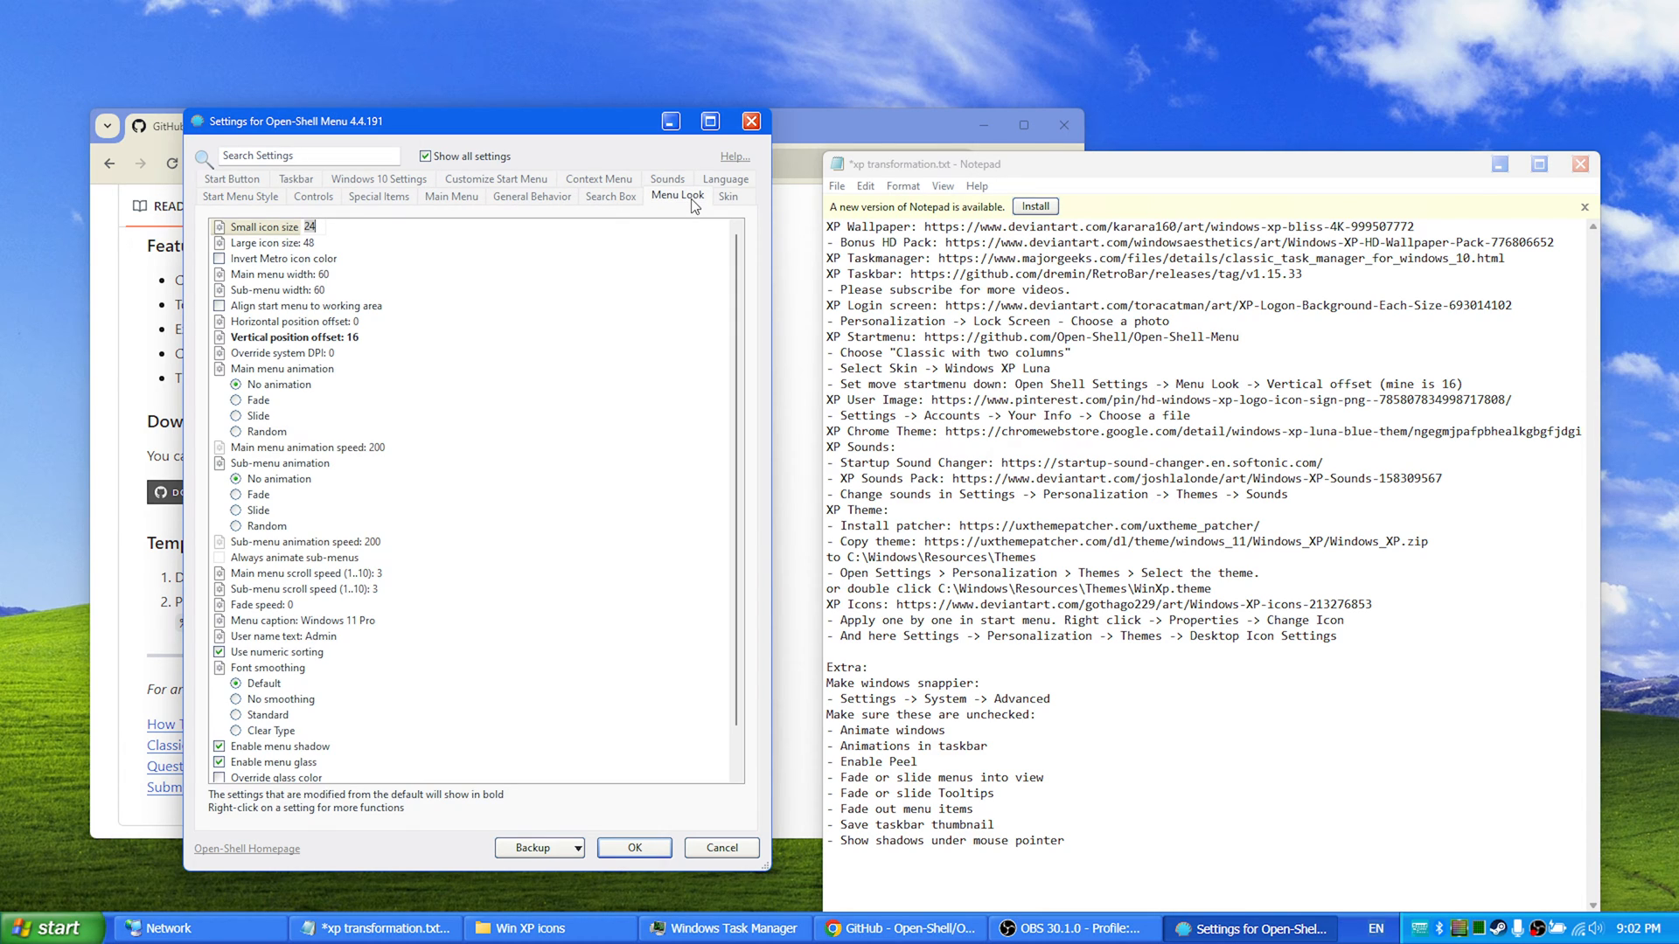
left_click(48, 928)
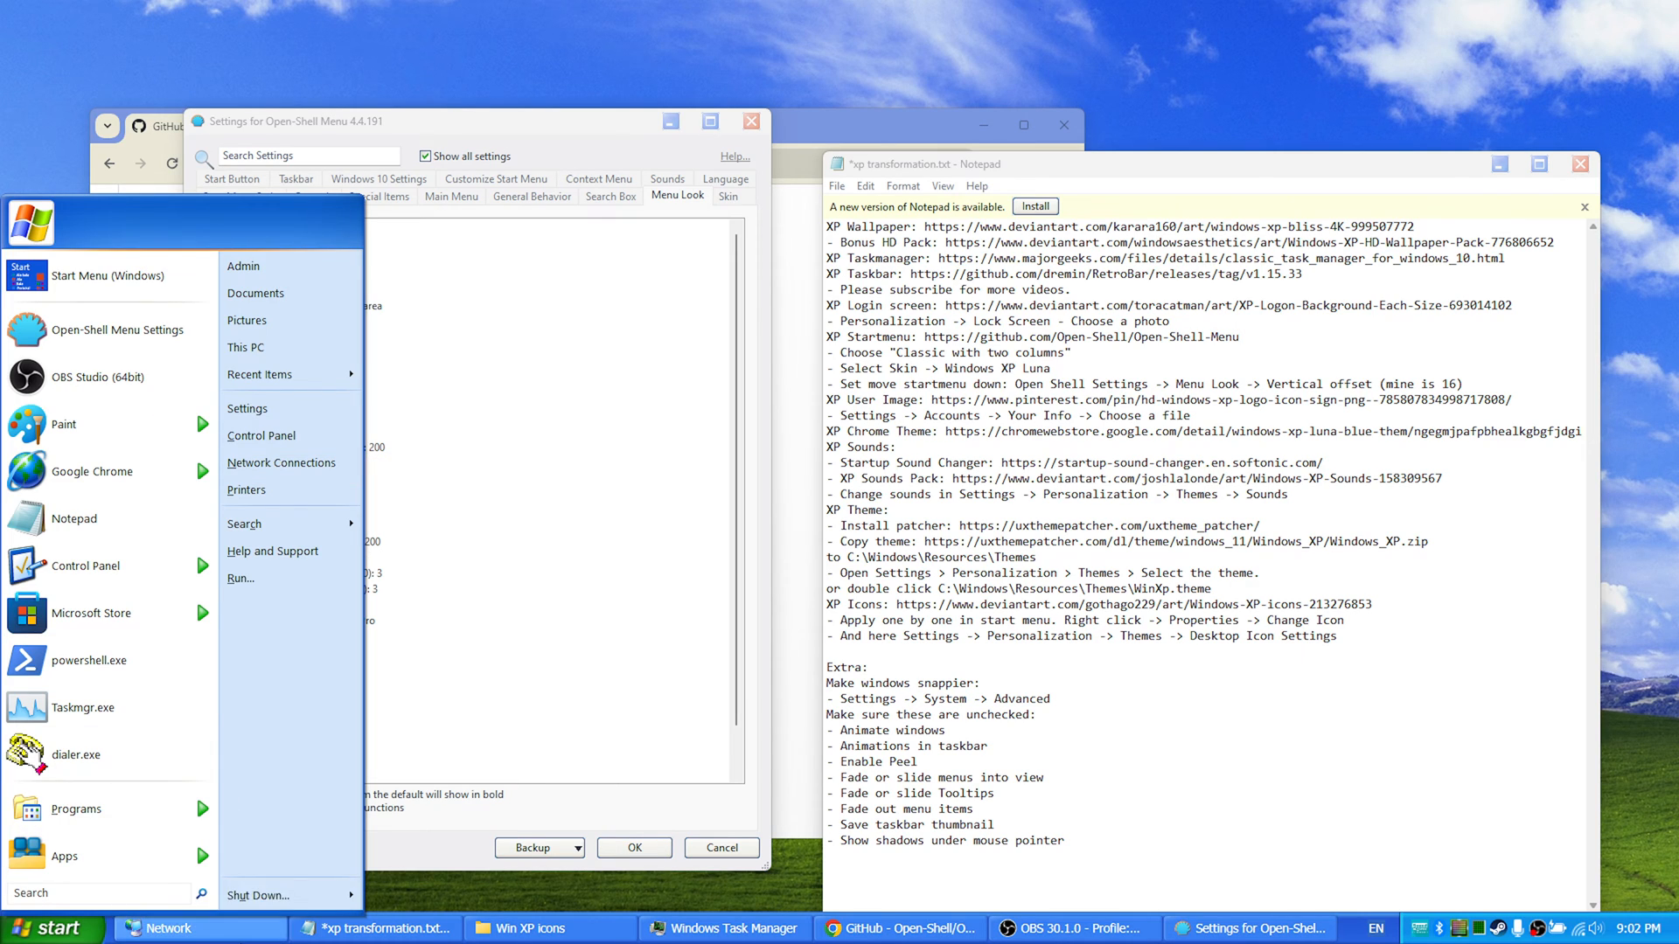
mouse_move(268, 896)
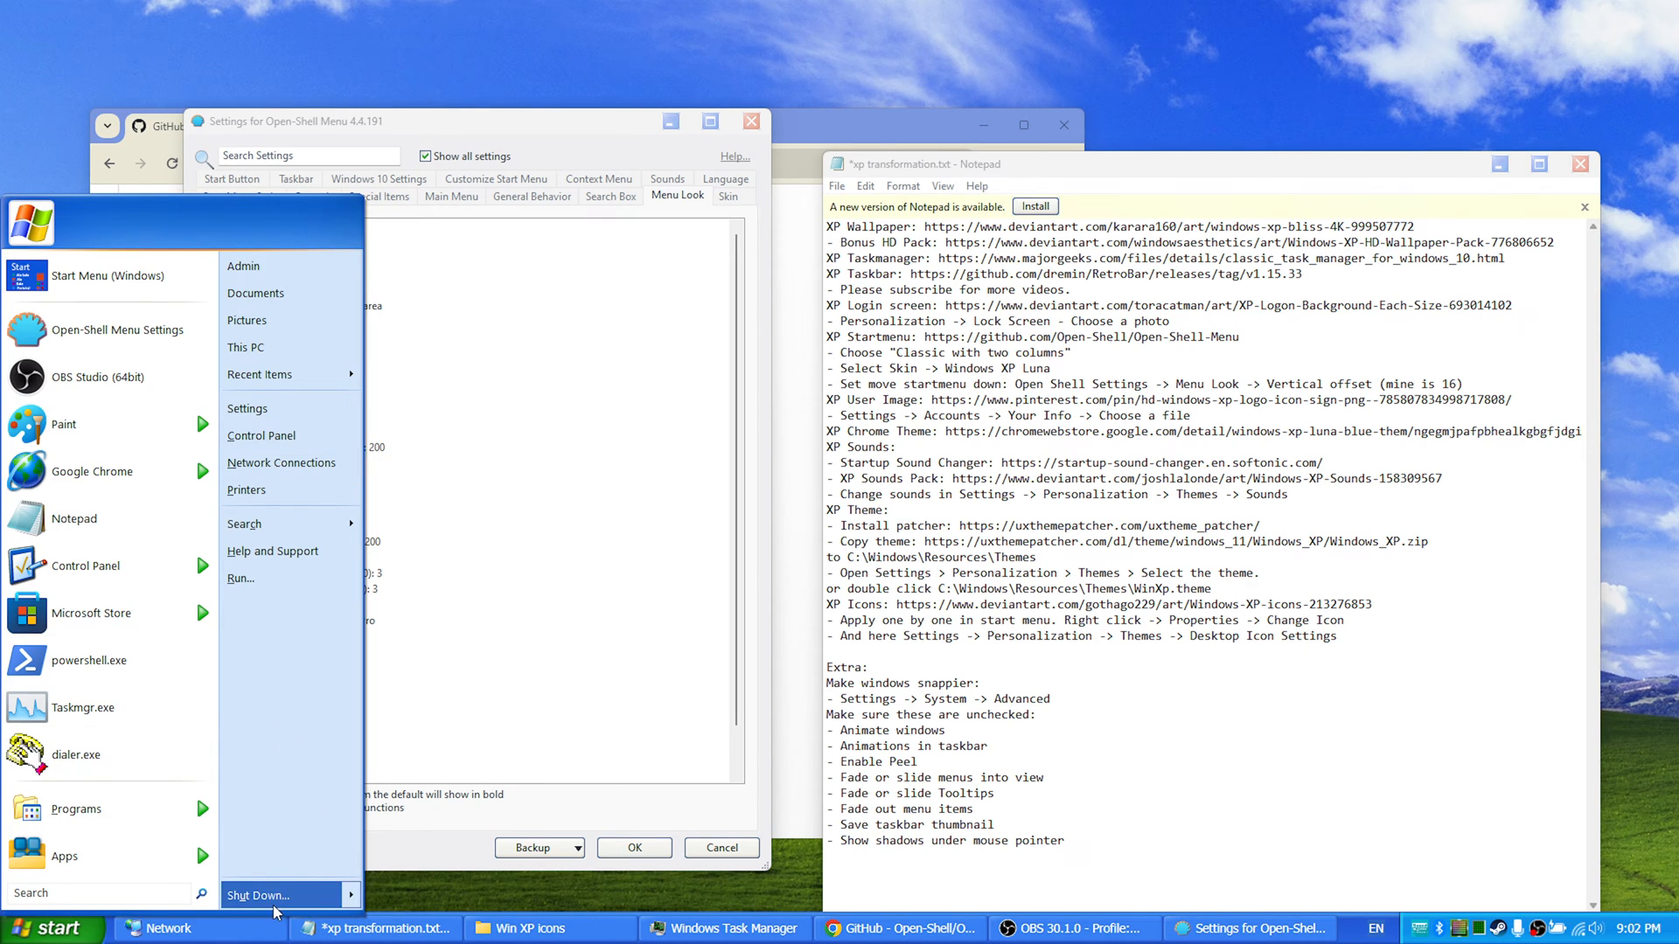
left_click(48, 927)
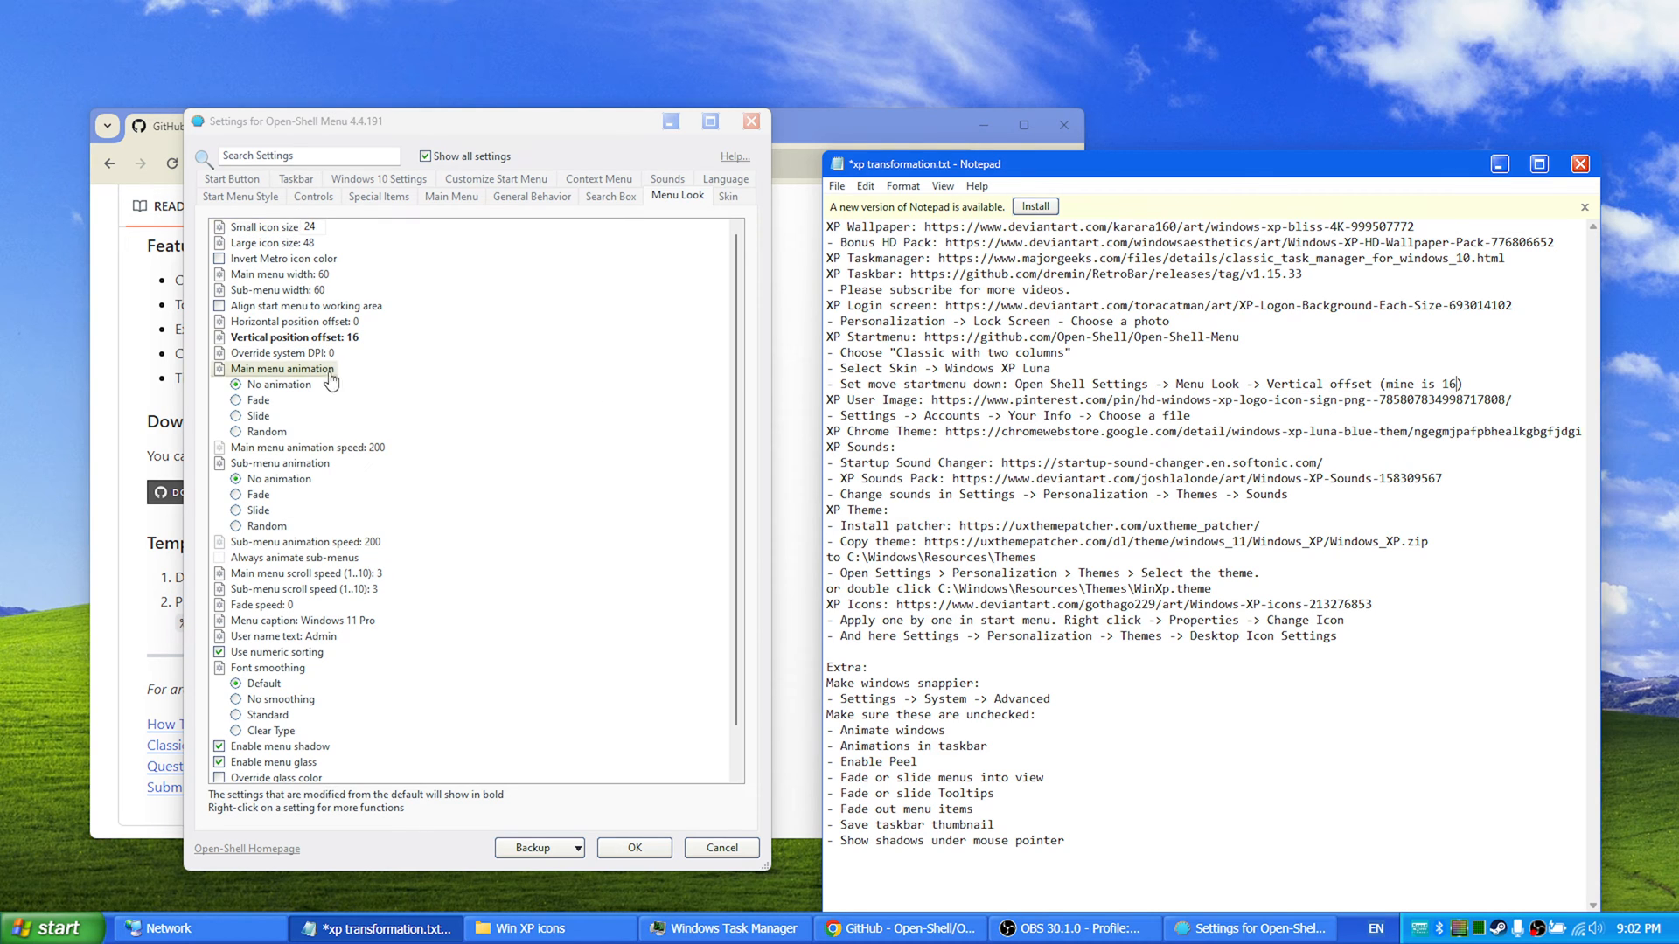
left_click(48, 929)
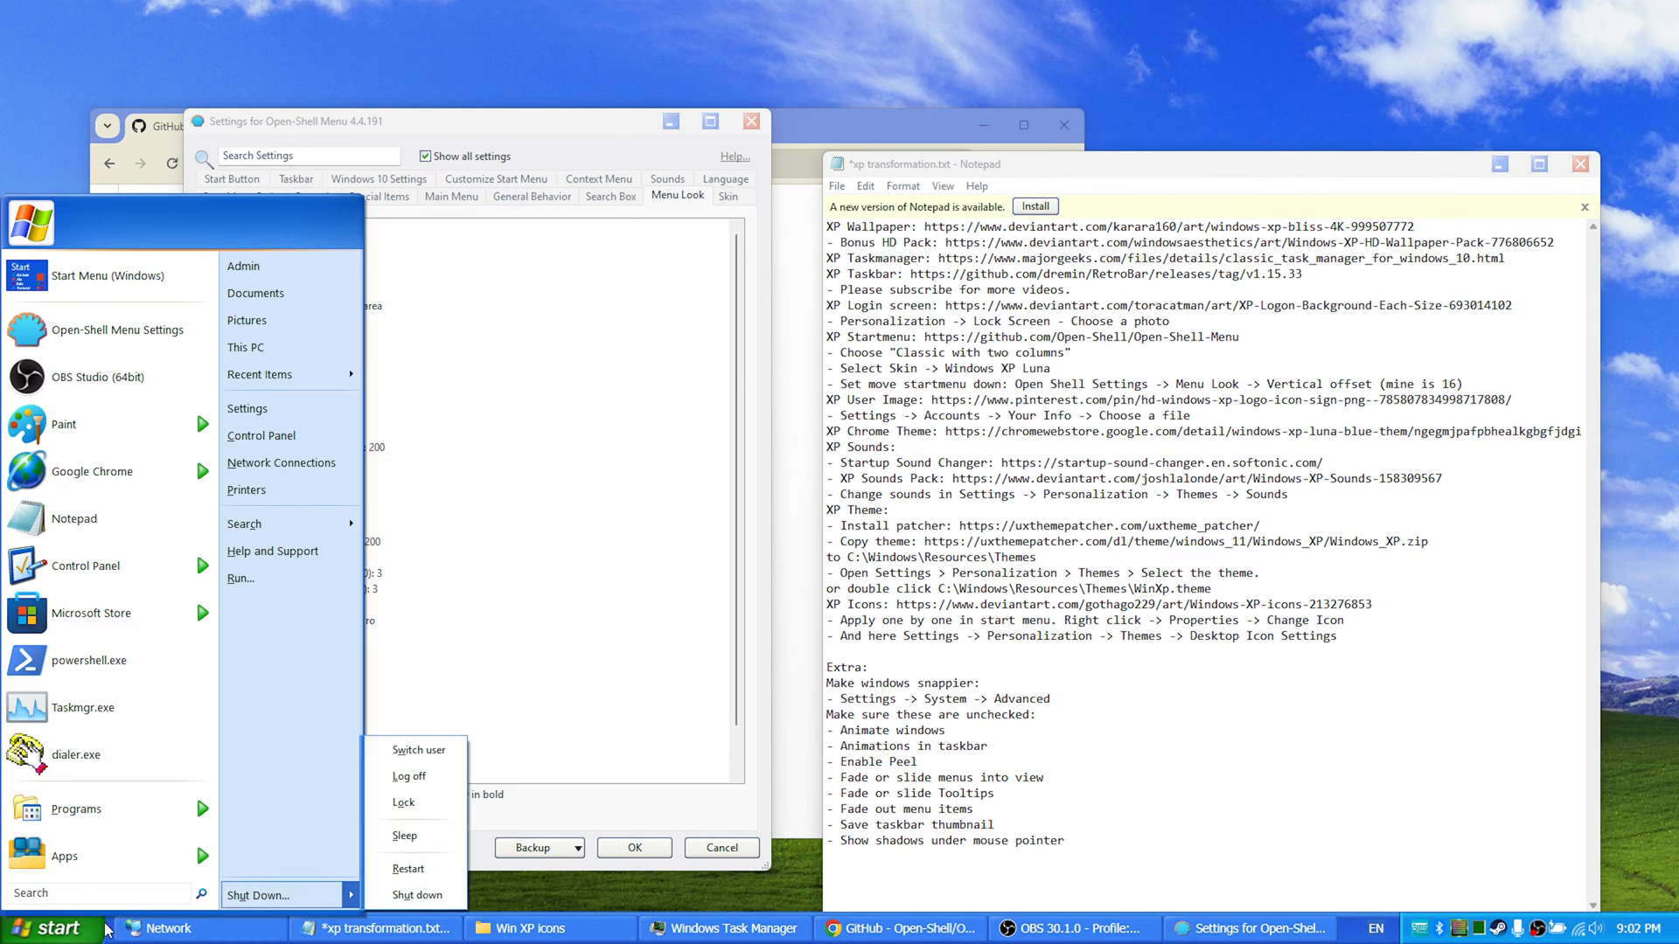
mouse_move(281, 684)
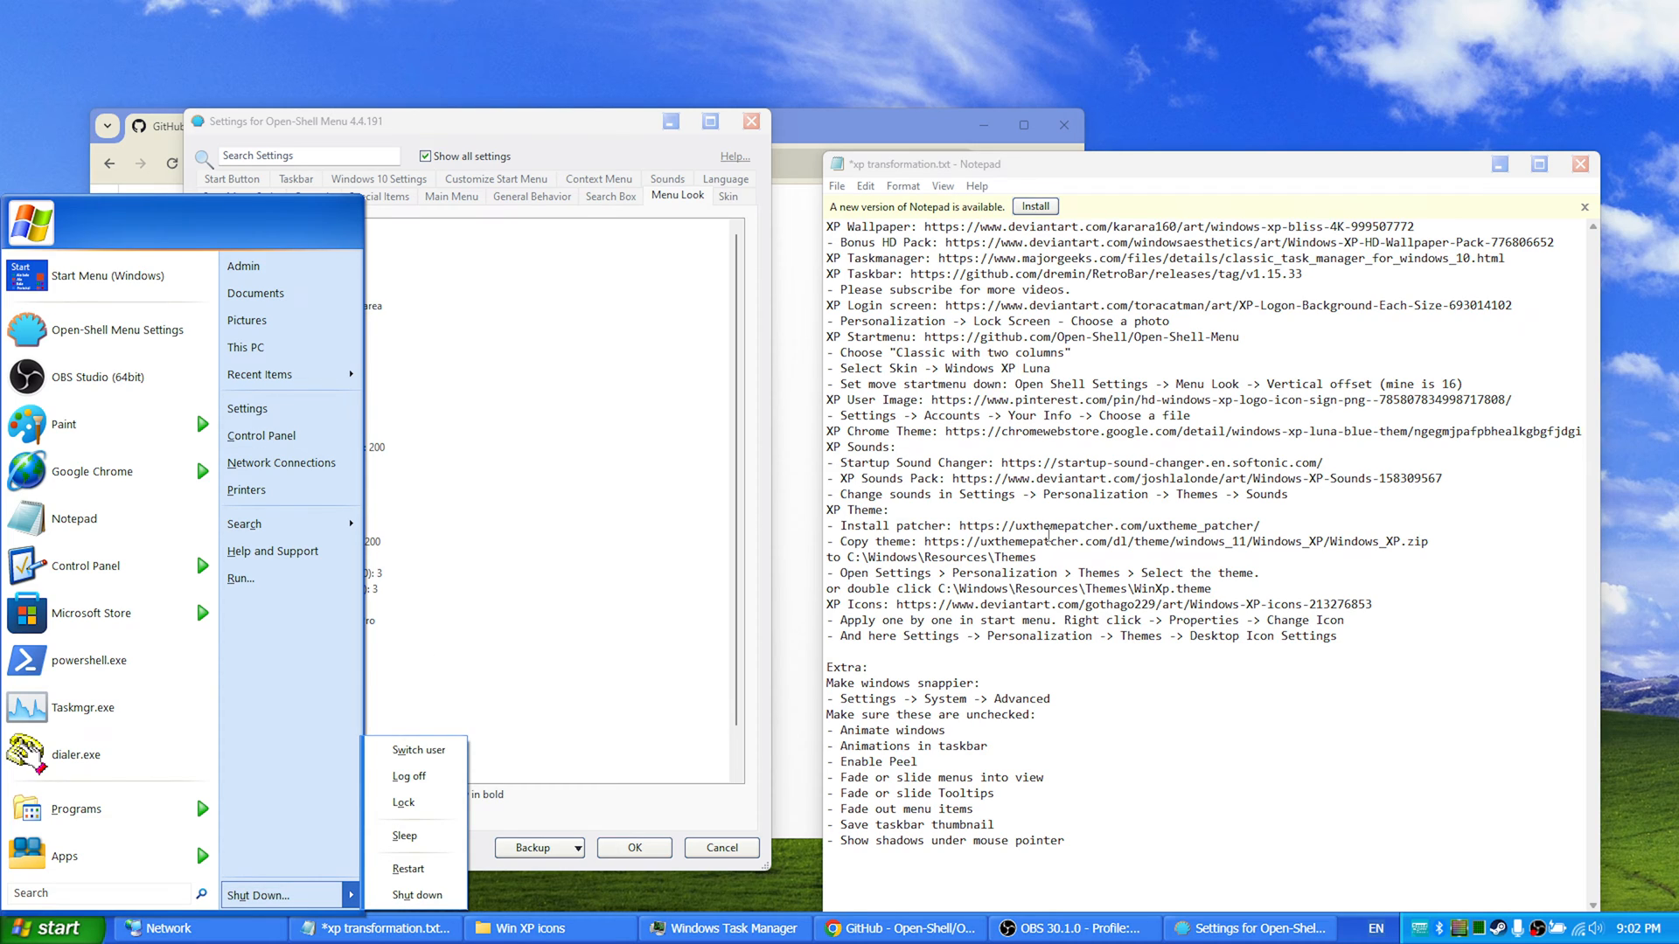
mouse_move(1497, 386)
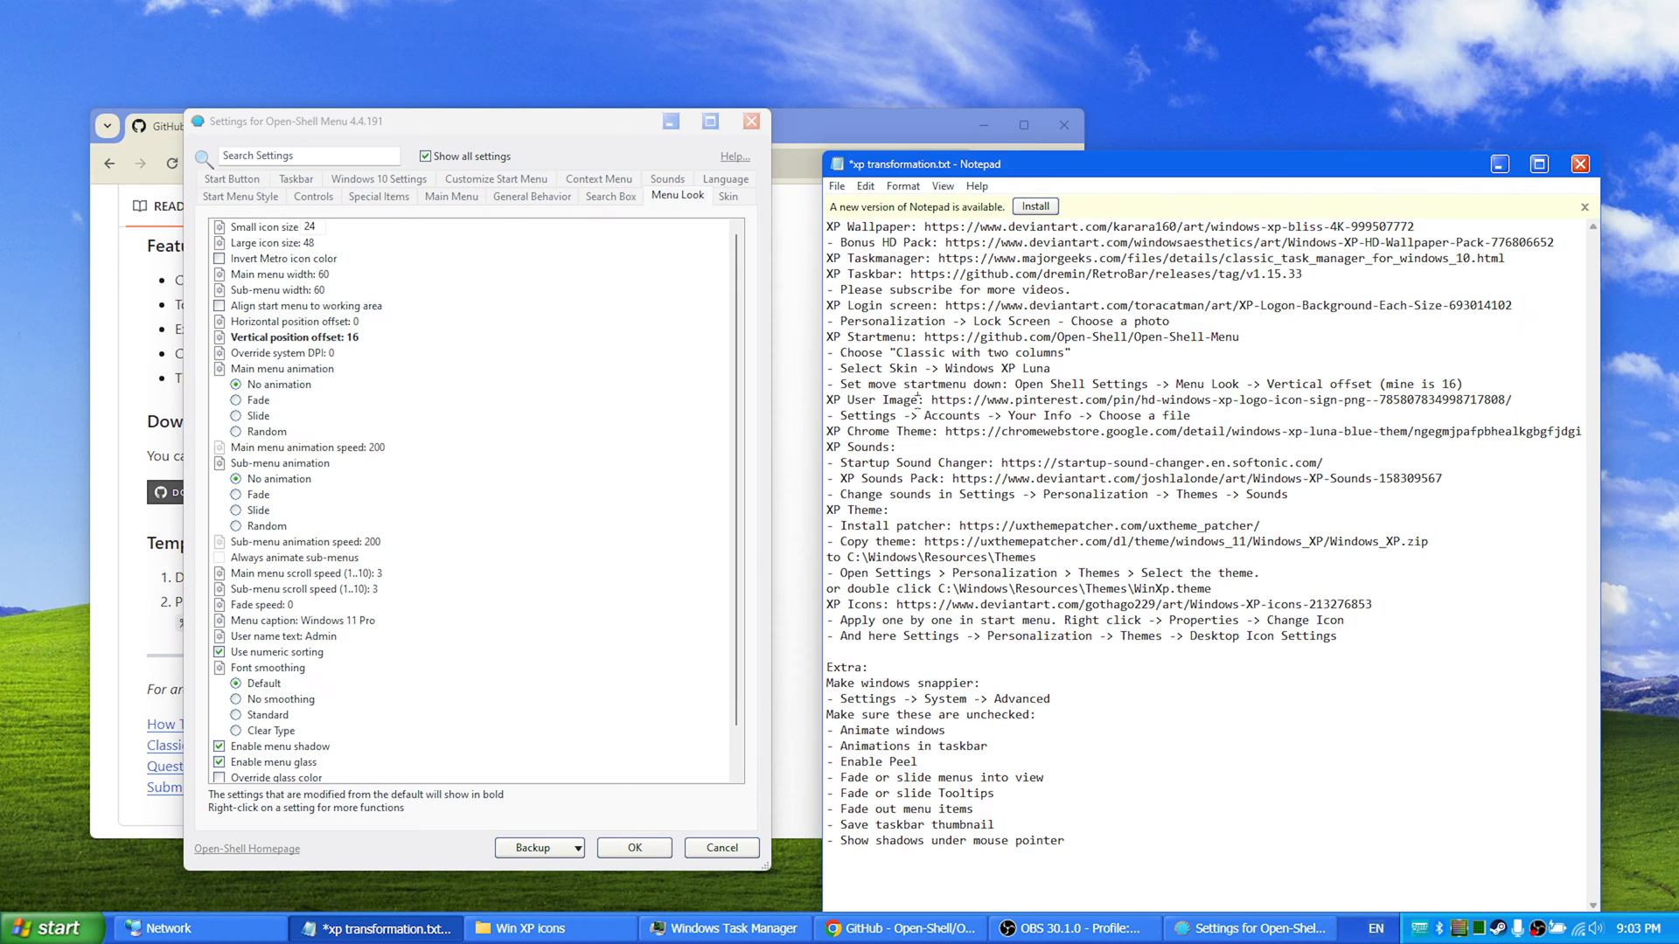
mouse_move(1185, 187)
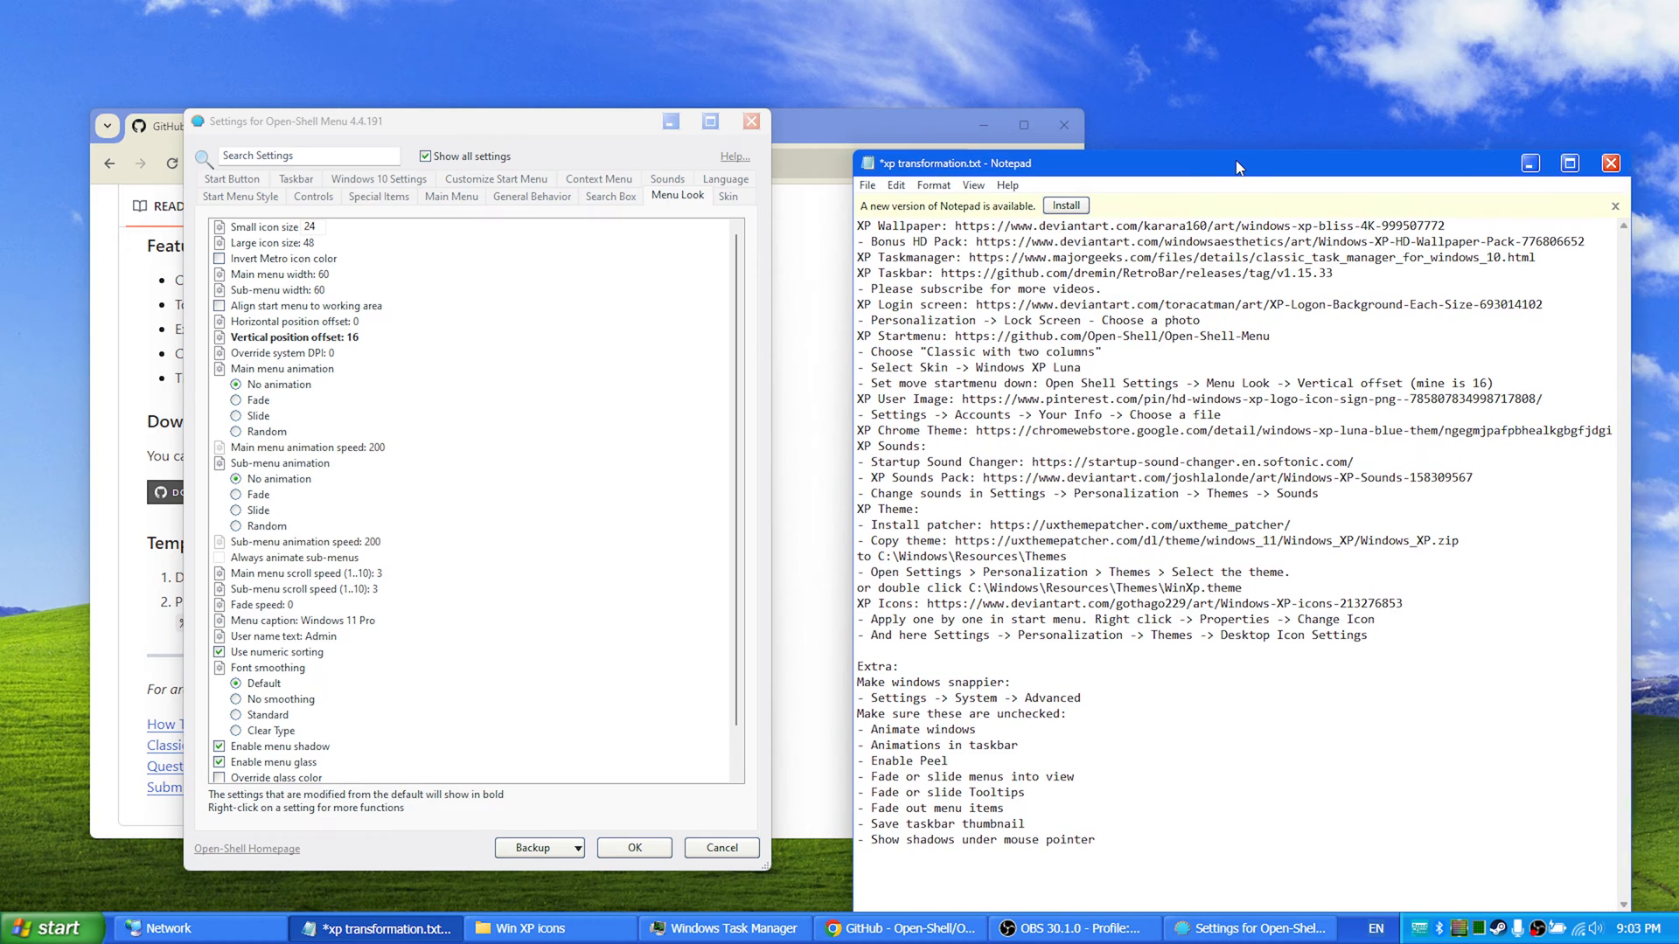
left_click(51, 929)
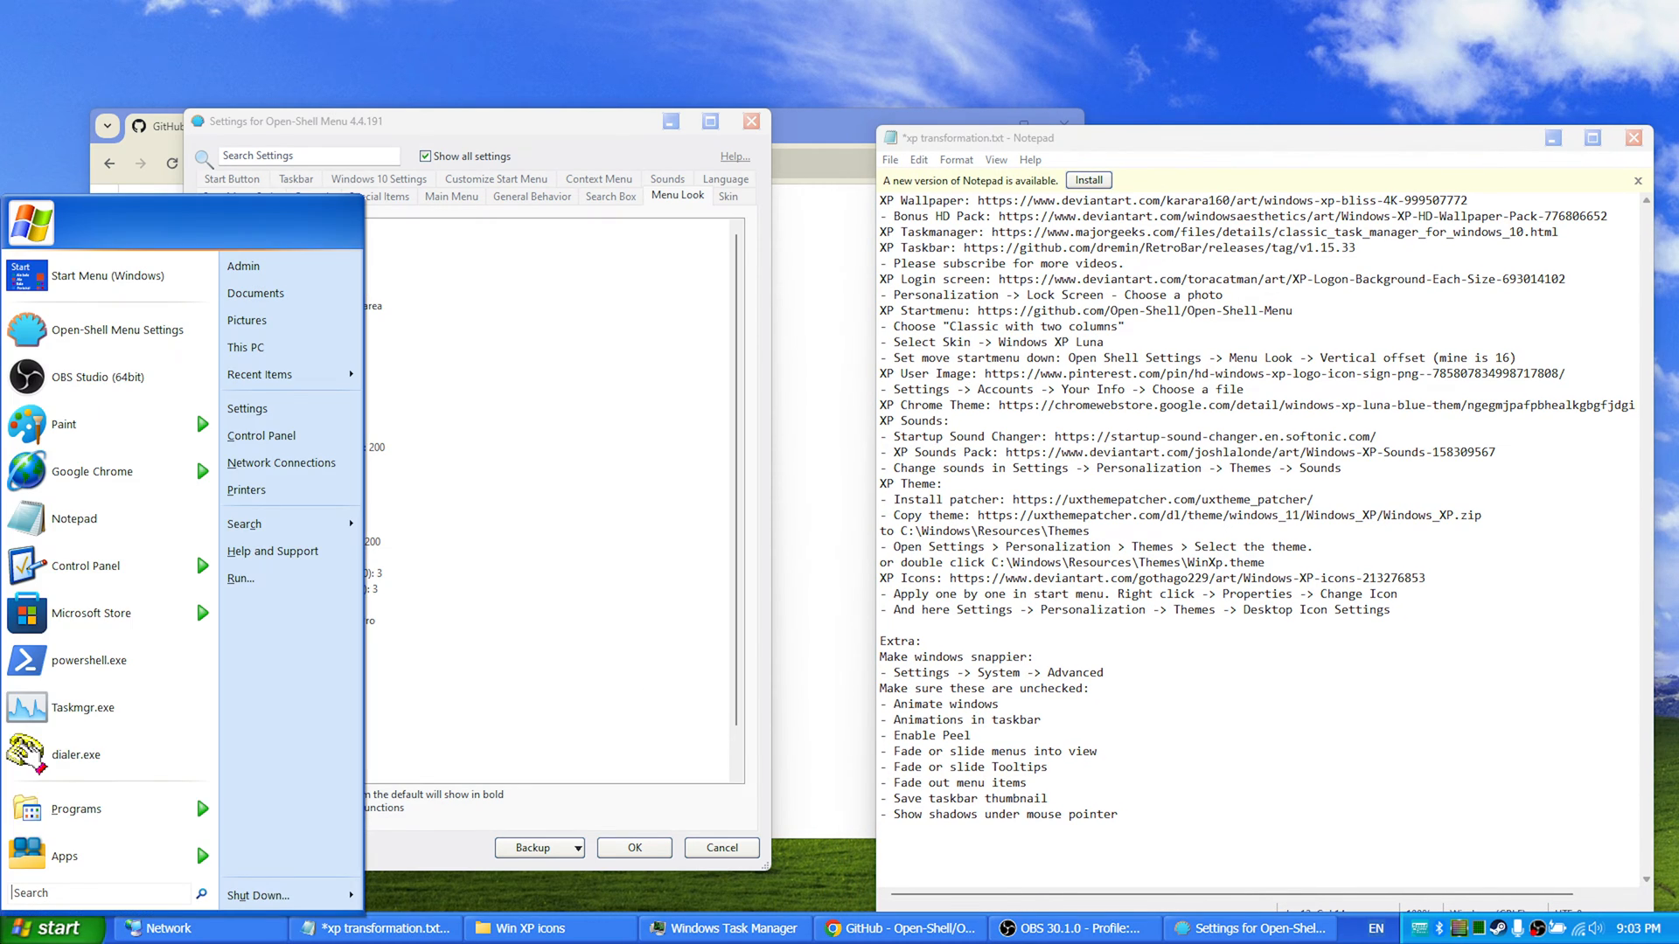
mouse_move(132, 215)
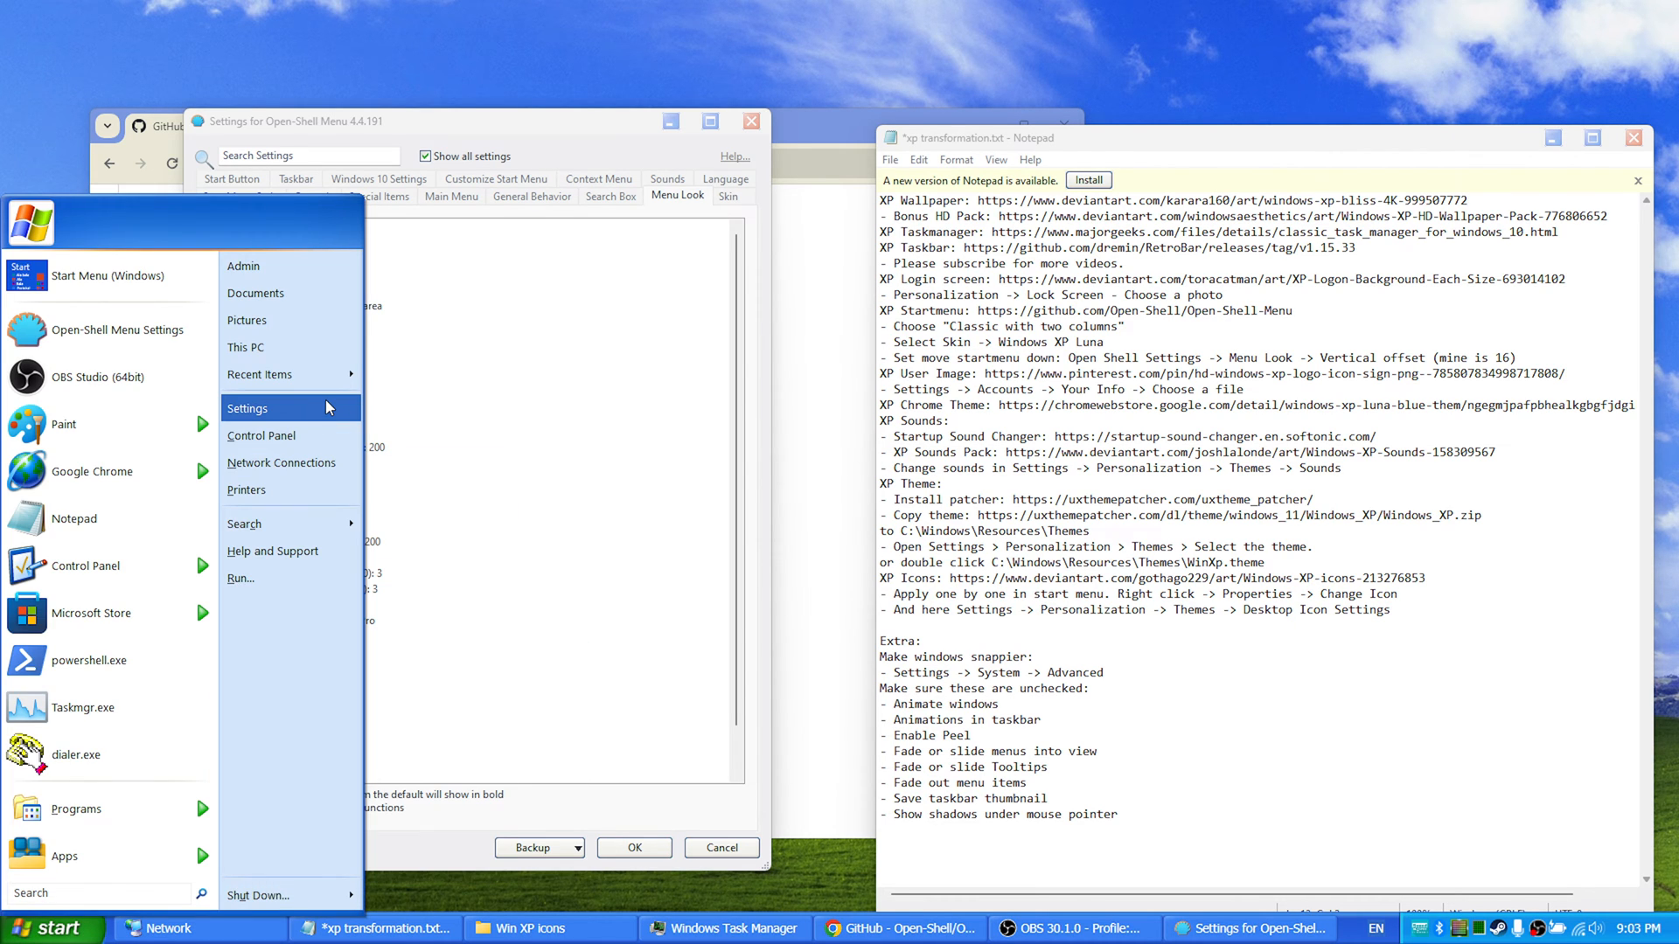
left_click(248, 409)
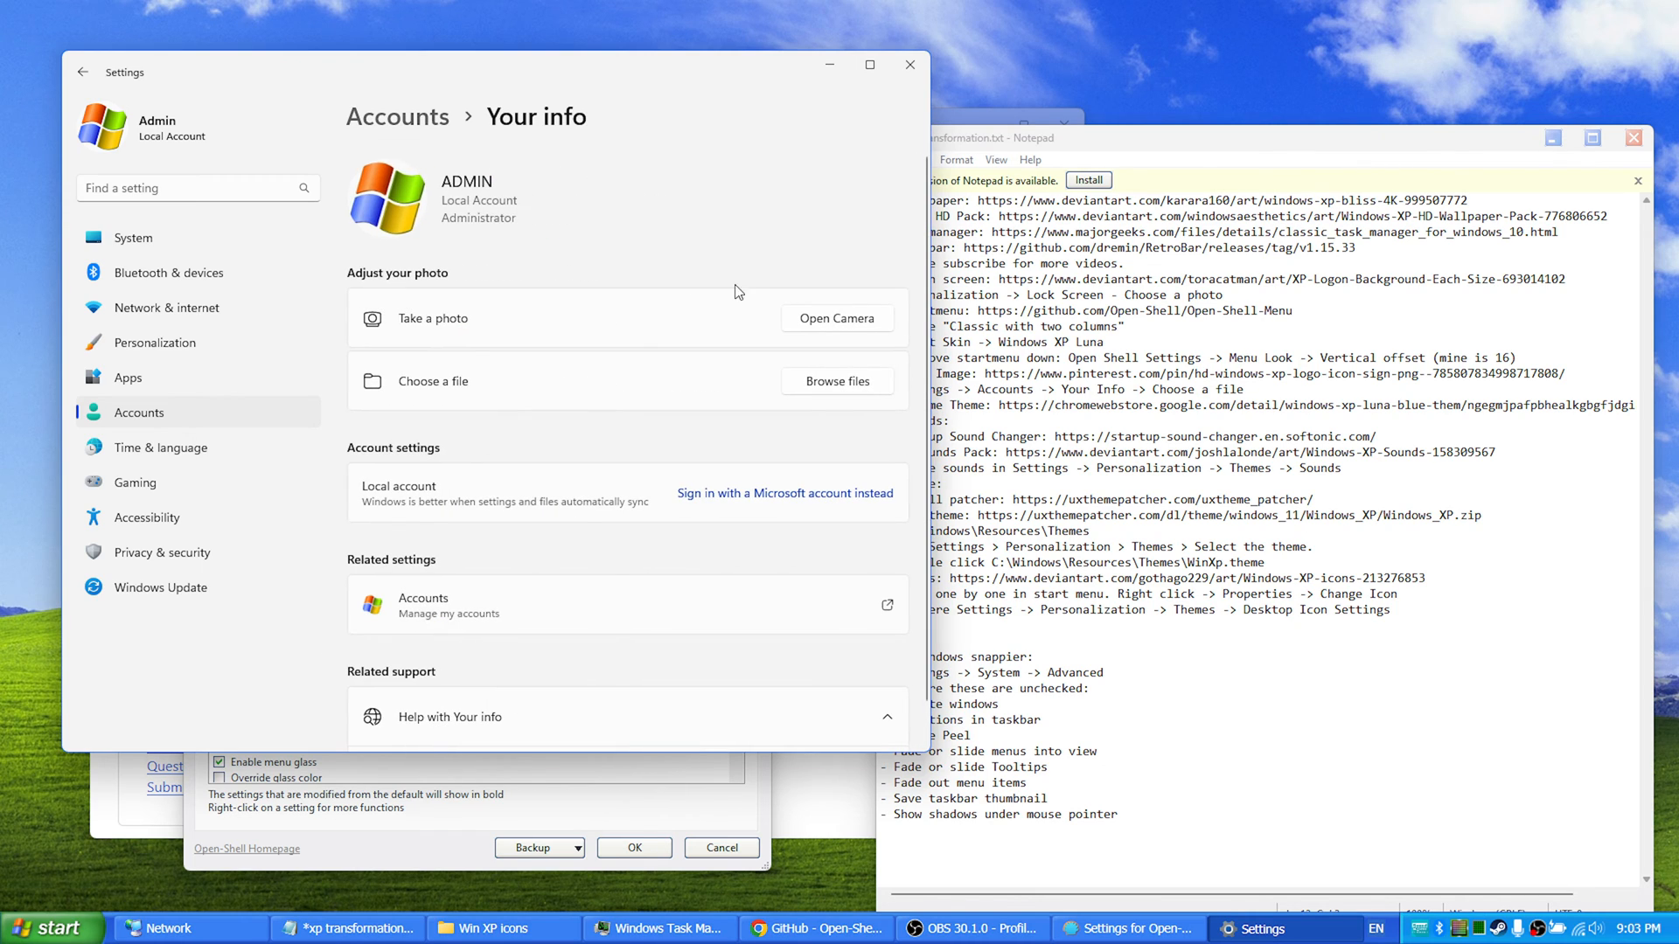
mouse_move(833, 397)
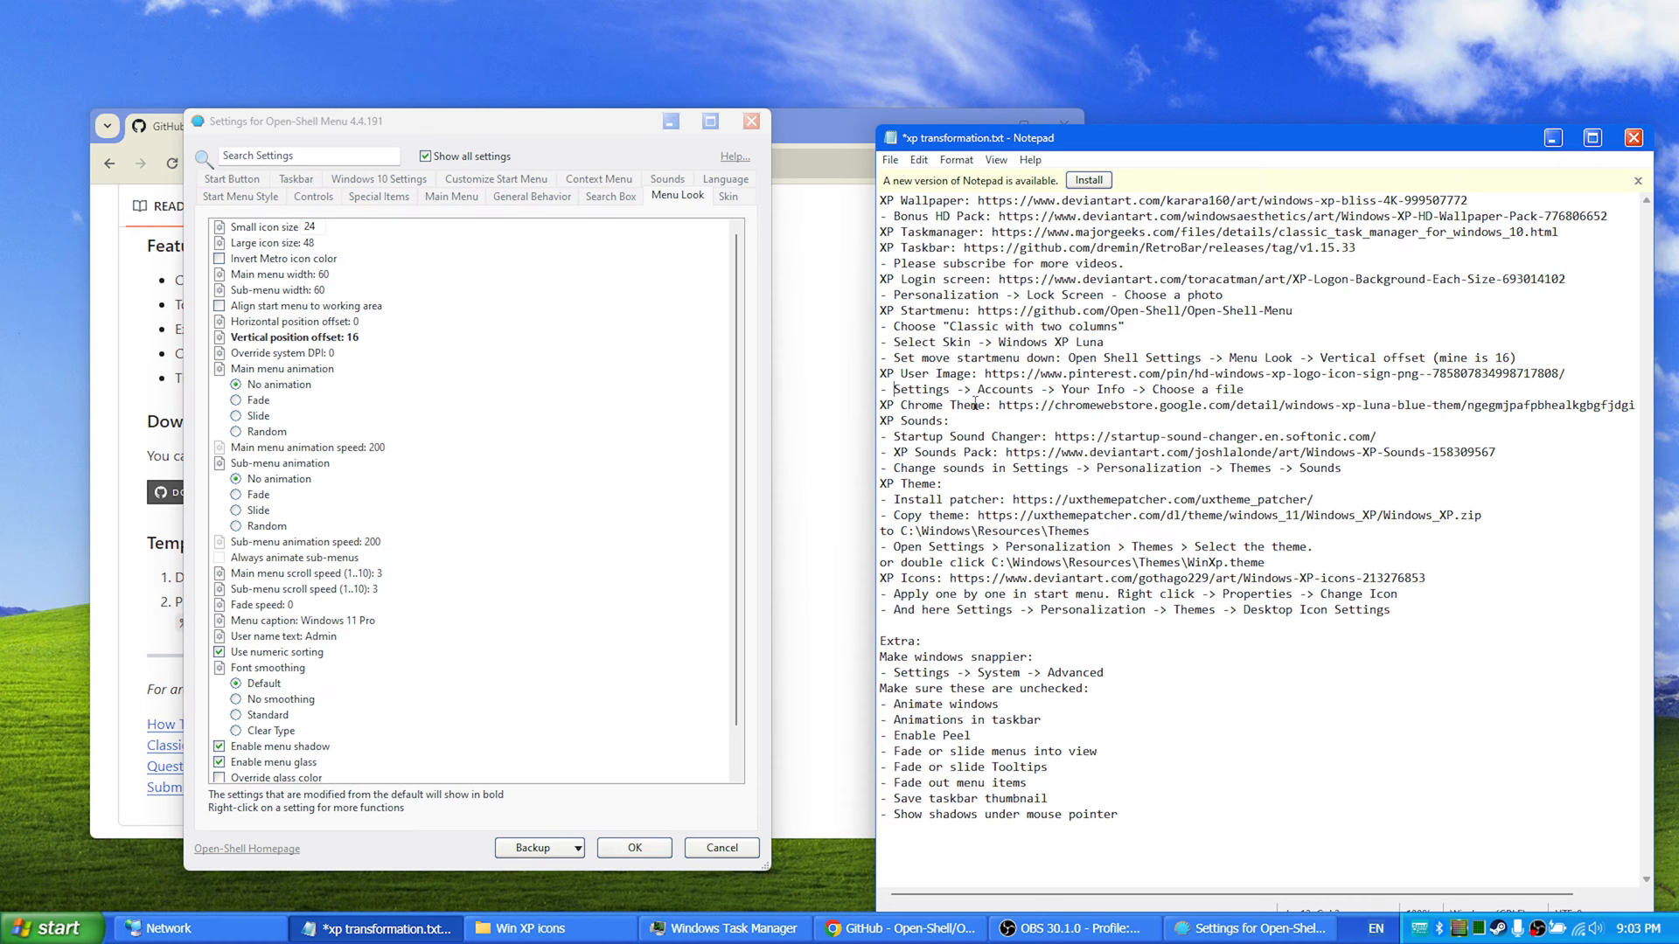
Step: Open the Windows XP Luna Blue theme link from the notes in Chrome, moving the window left
left_click_drag(1268, 357, 991, 405)
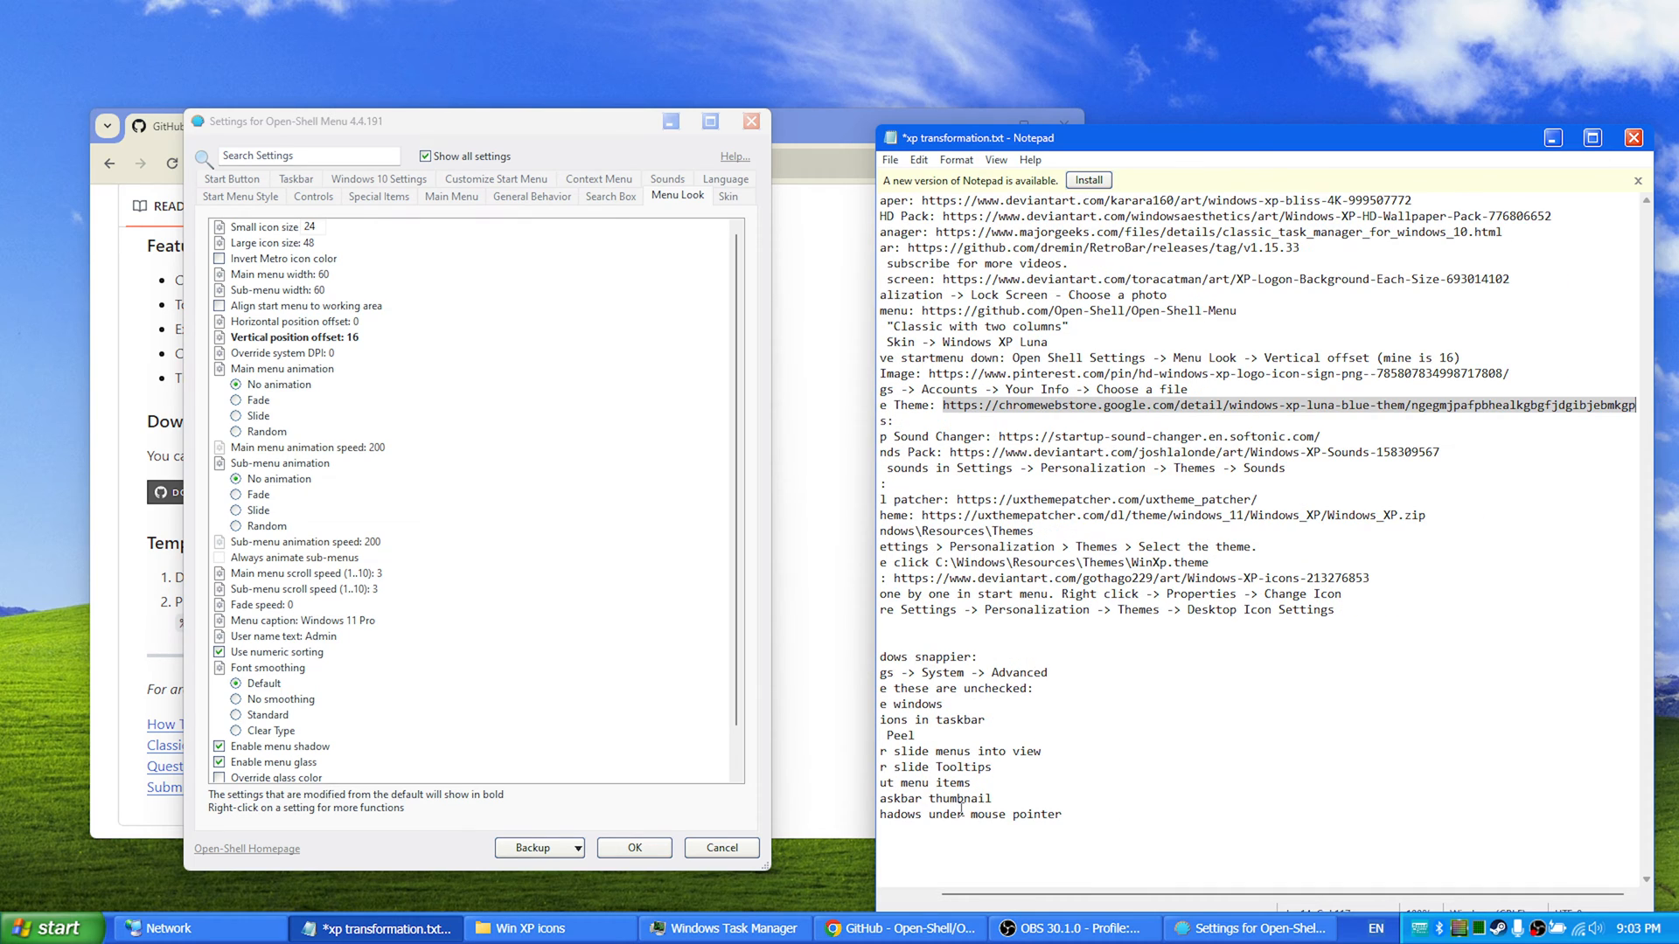
left_click(899, 929)
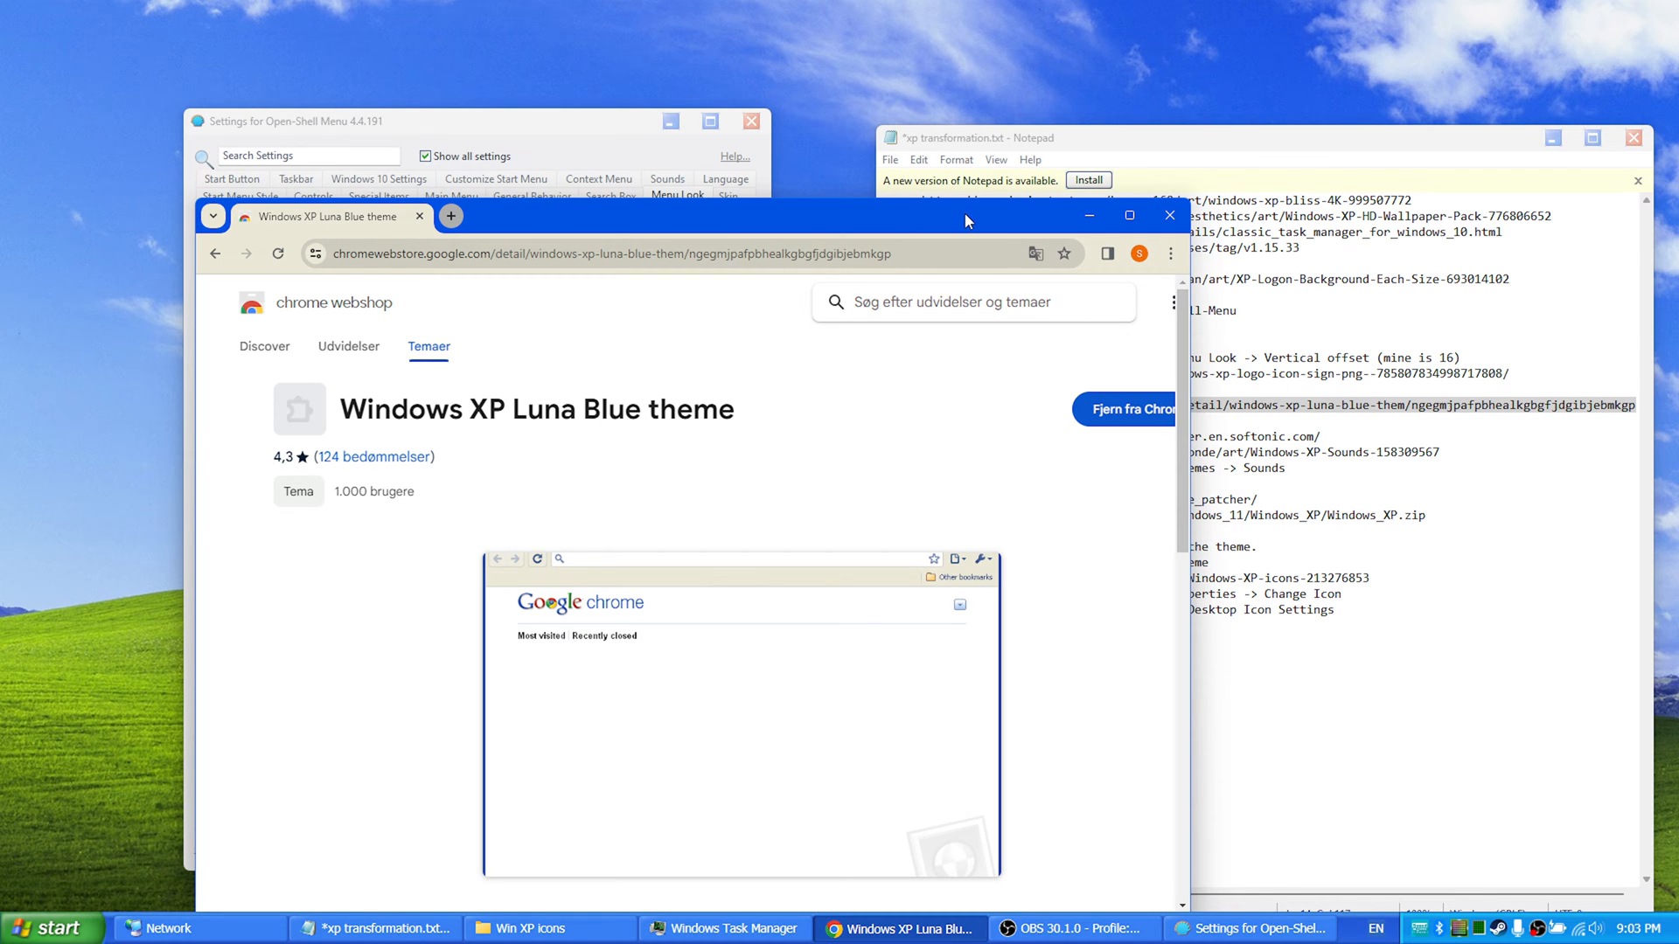
left_click_drag(963, 215, 836, 88)
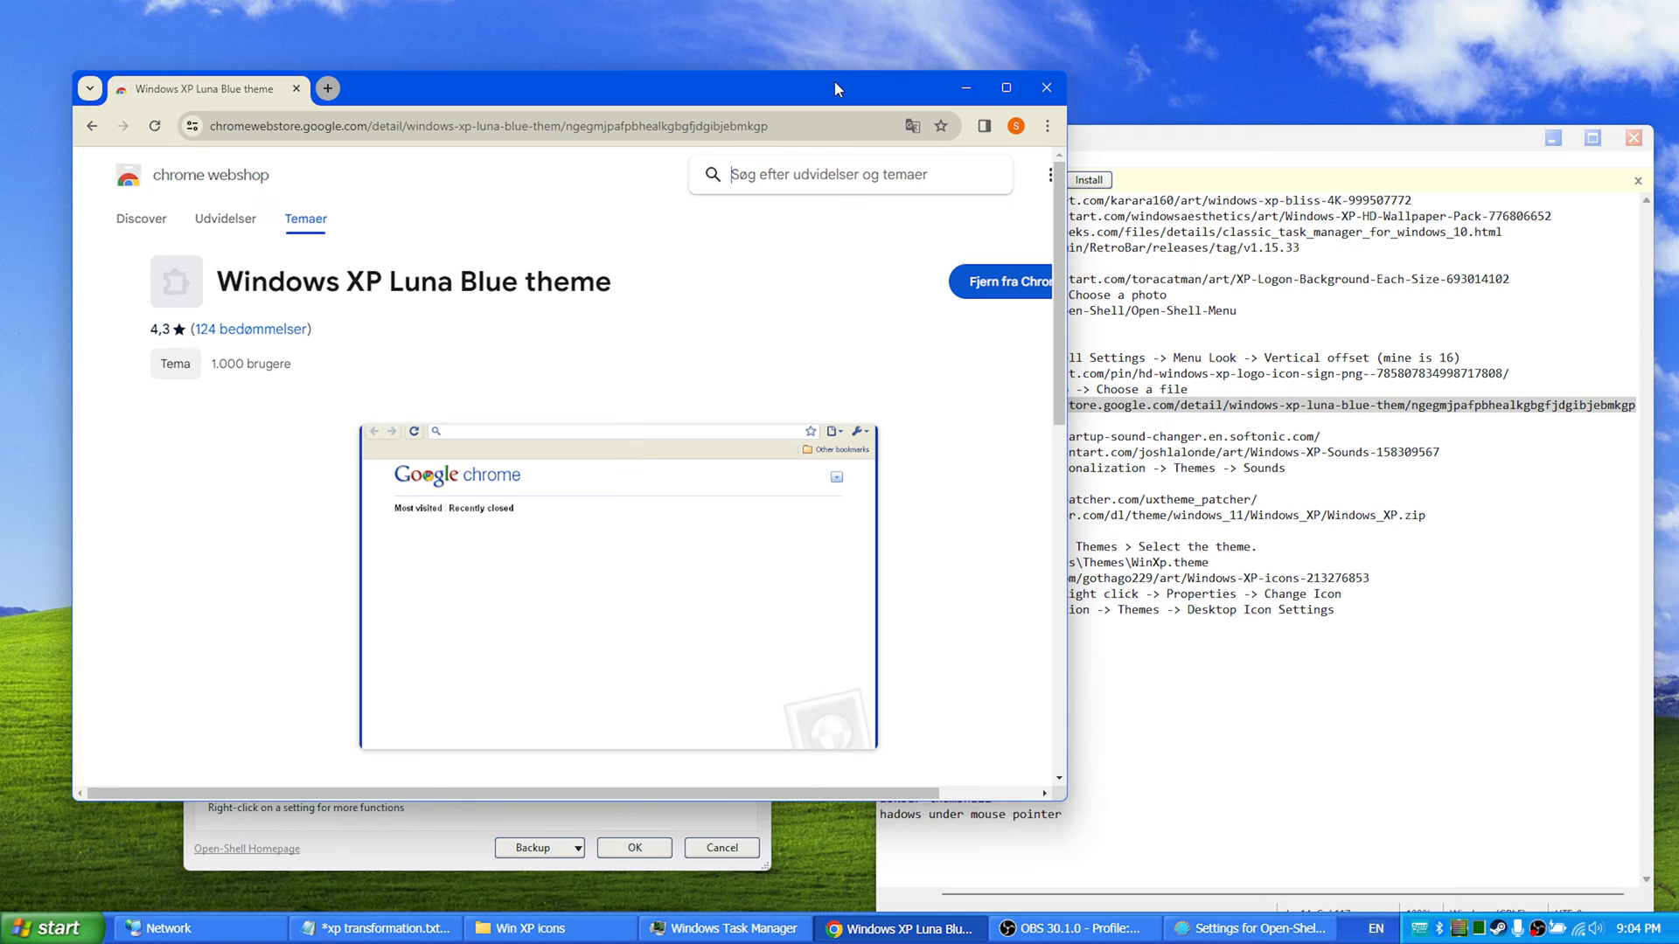
mouse_move(653, 277)
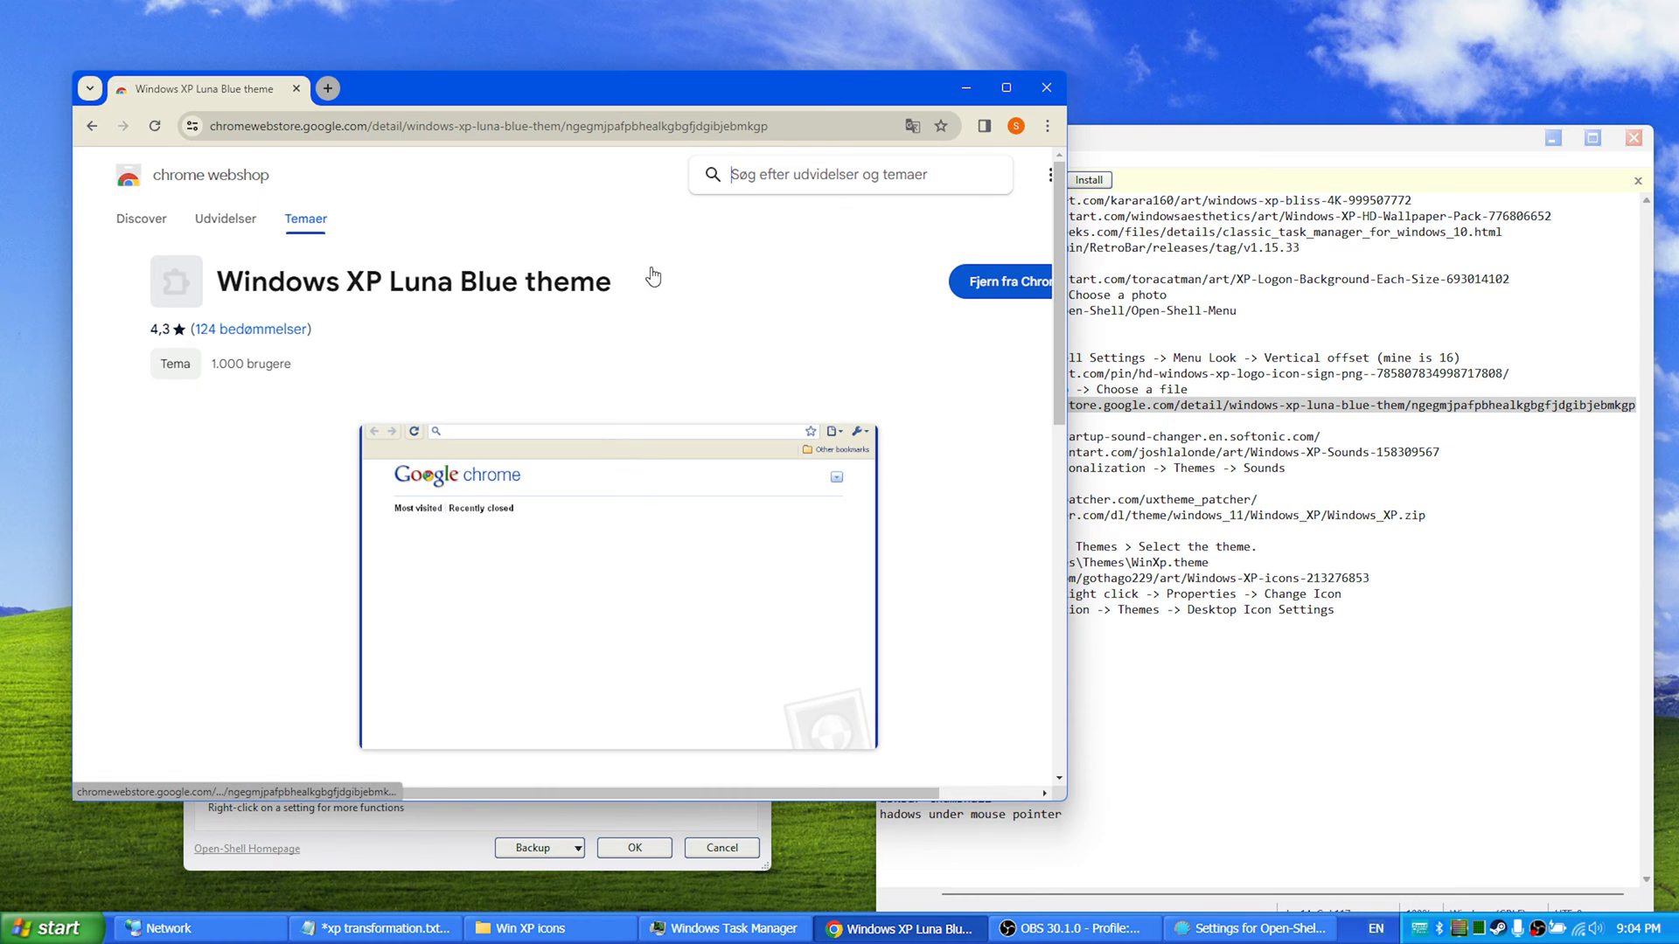
mouse_move(712, 230)
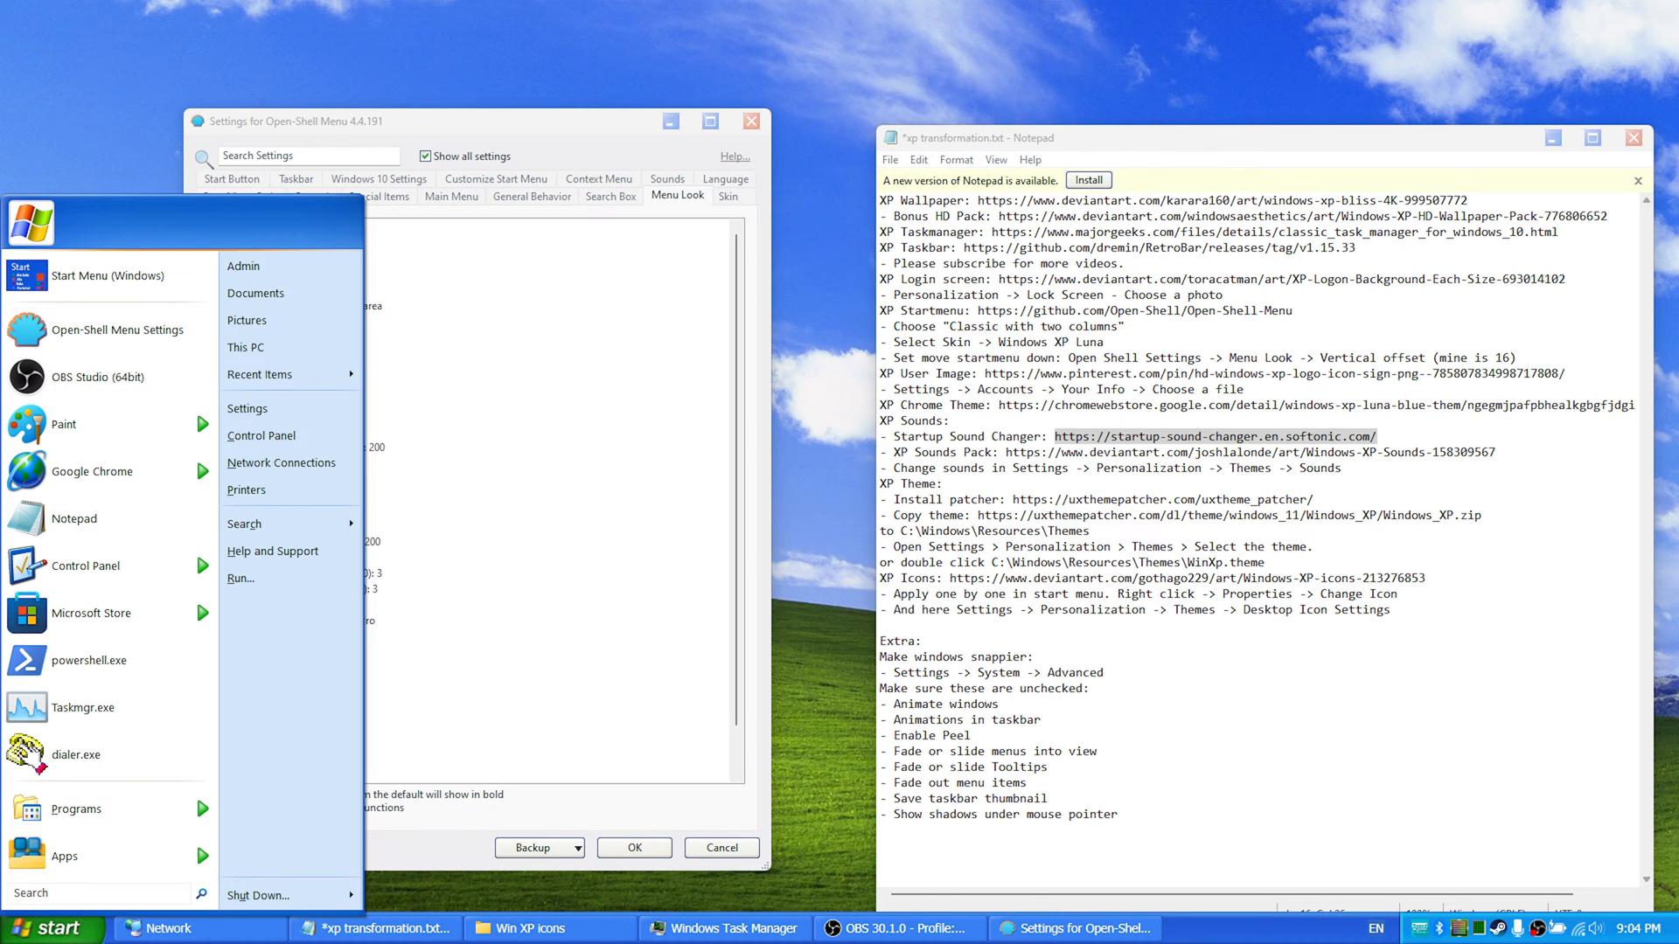
Step: Launch Startup Sound Changer from Downloads, play the current startup sound, then close it
type("startup")
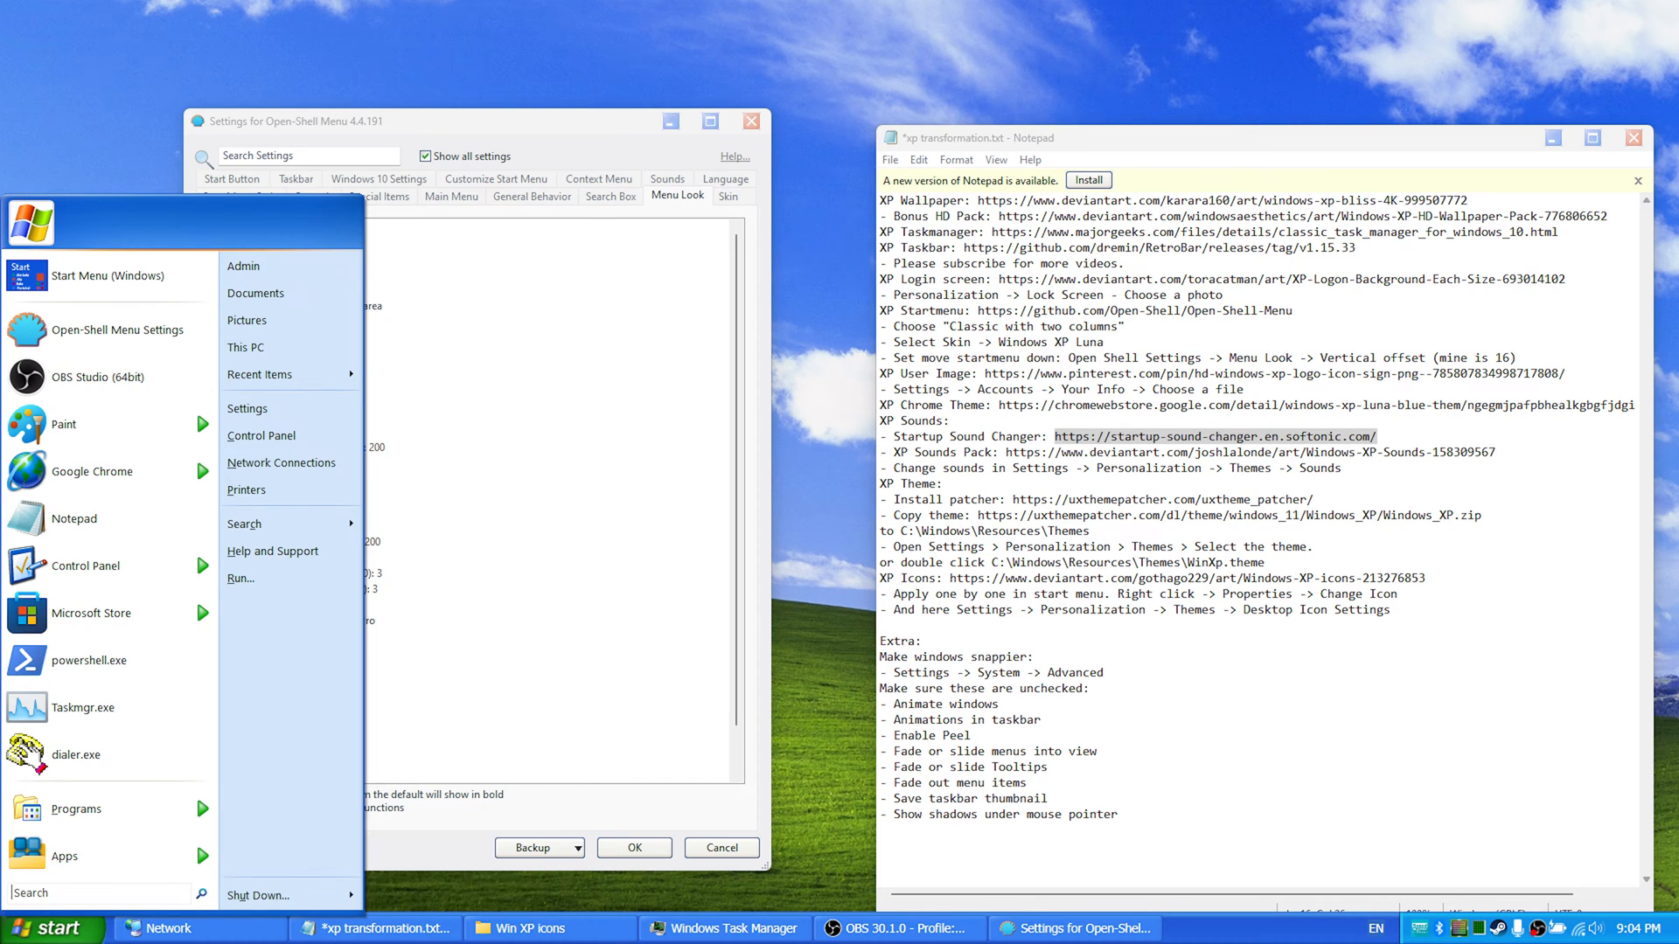
mouse_move(290, 409)
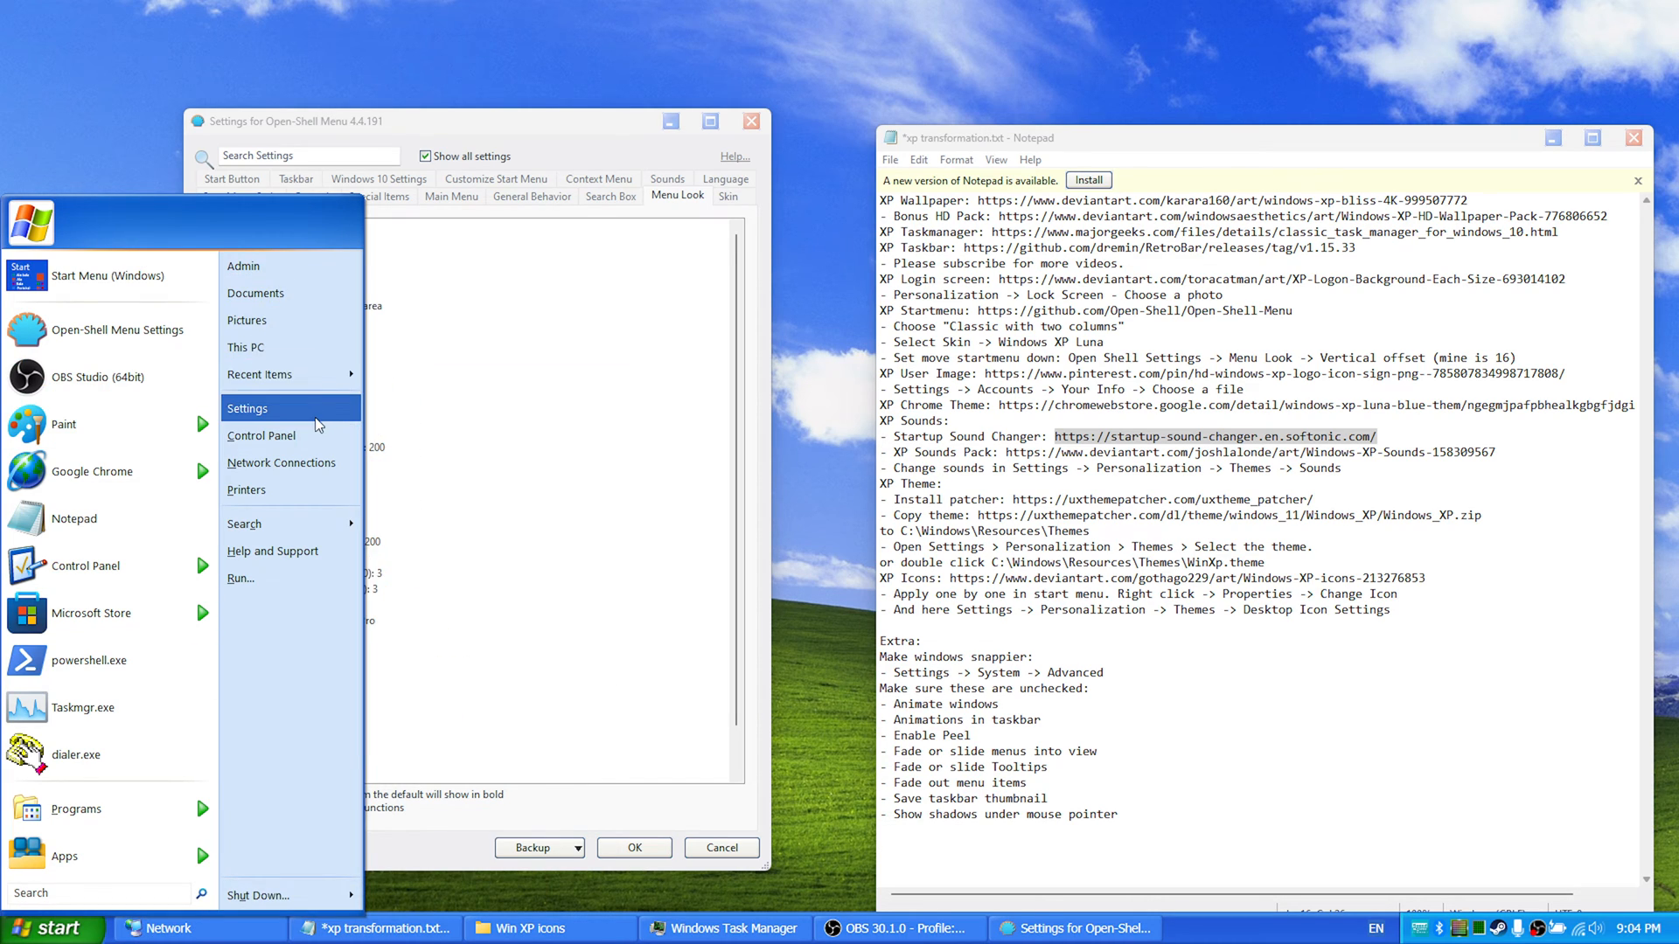
left_click(524, 928)
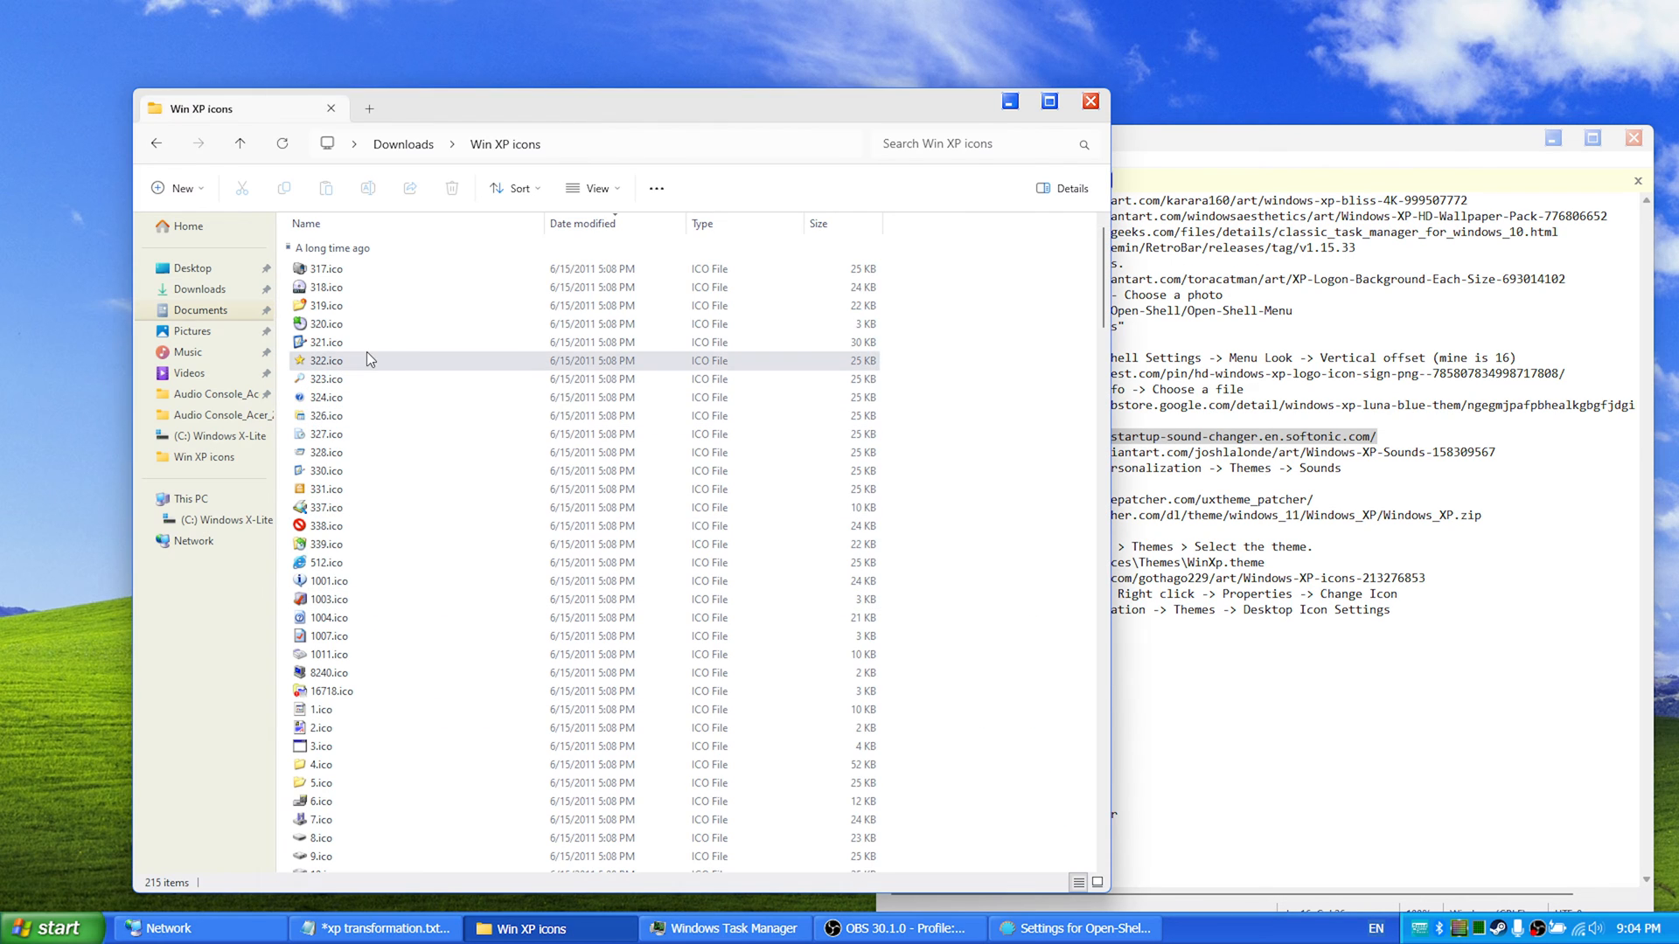
left_click(403, 143)
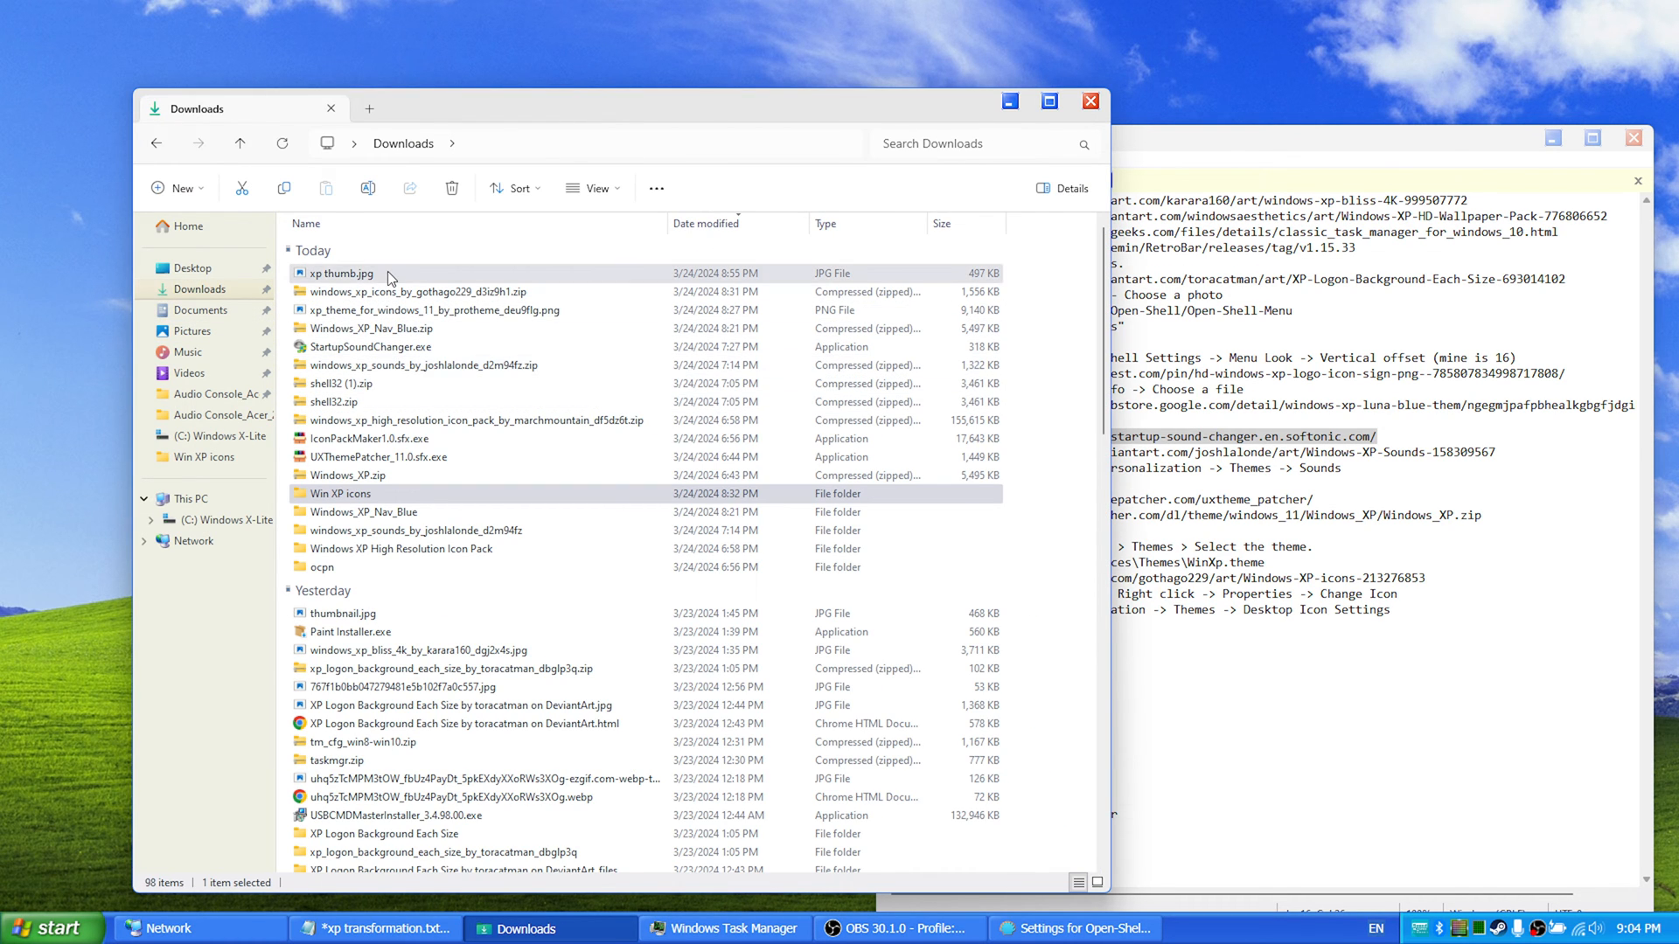
left_click(371, 346)
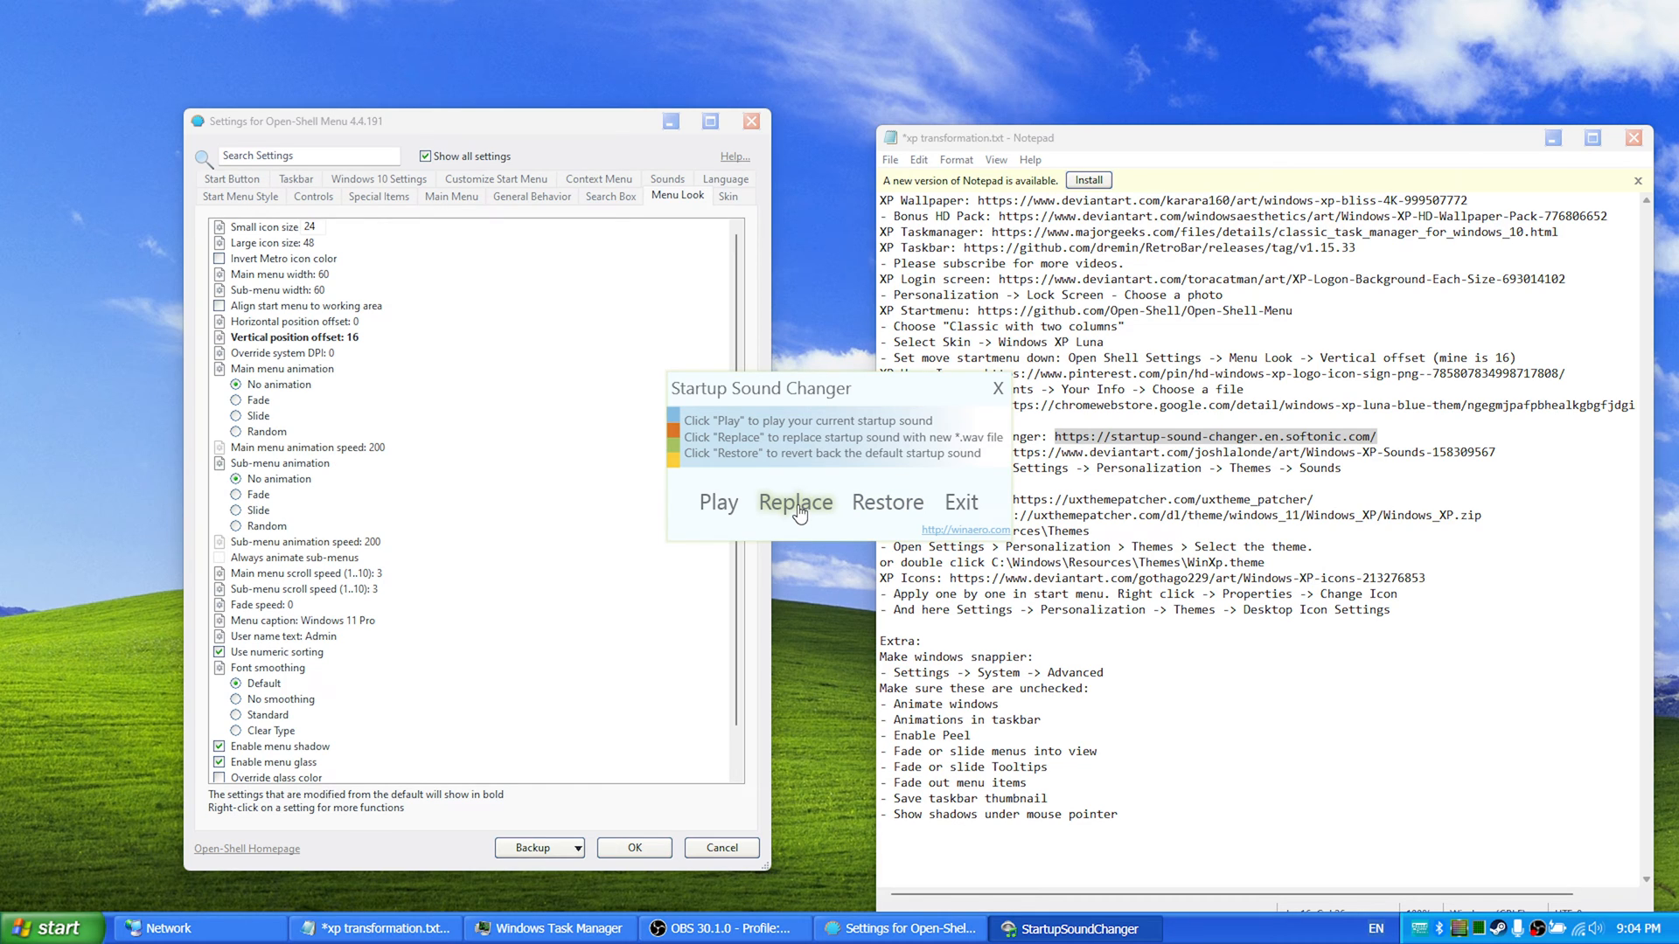
mouse_move(1187, 118)
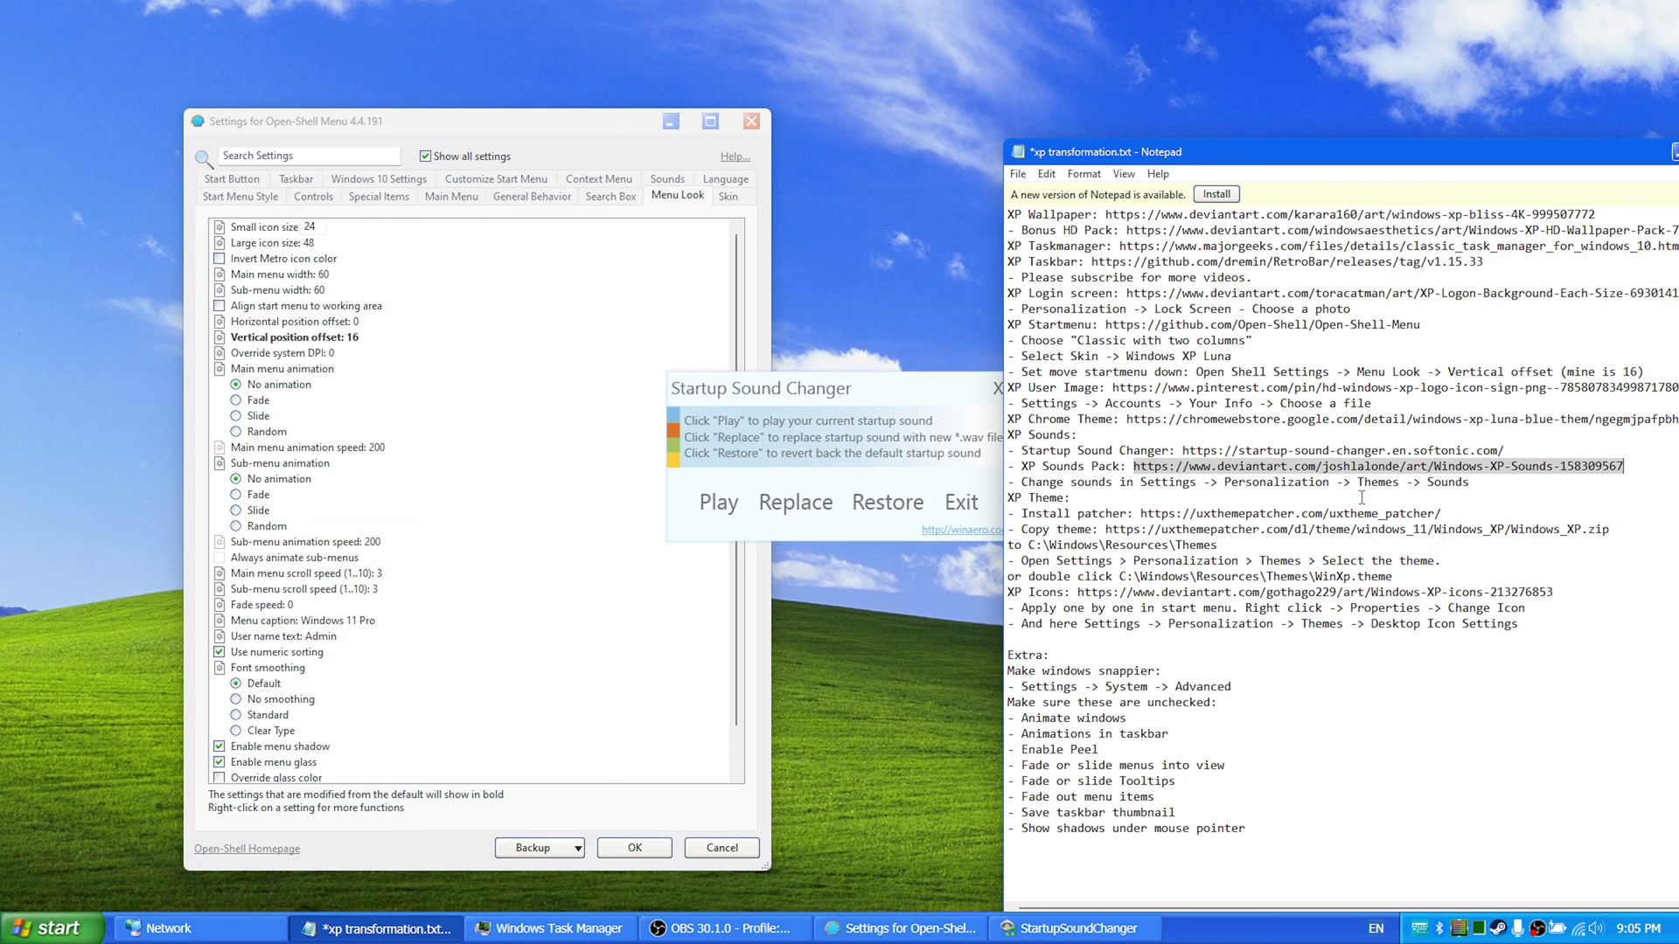
mouse_move(754, 515)
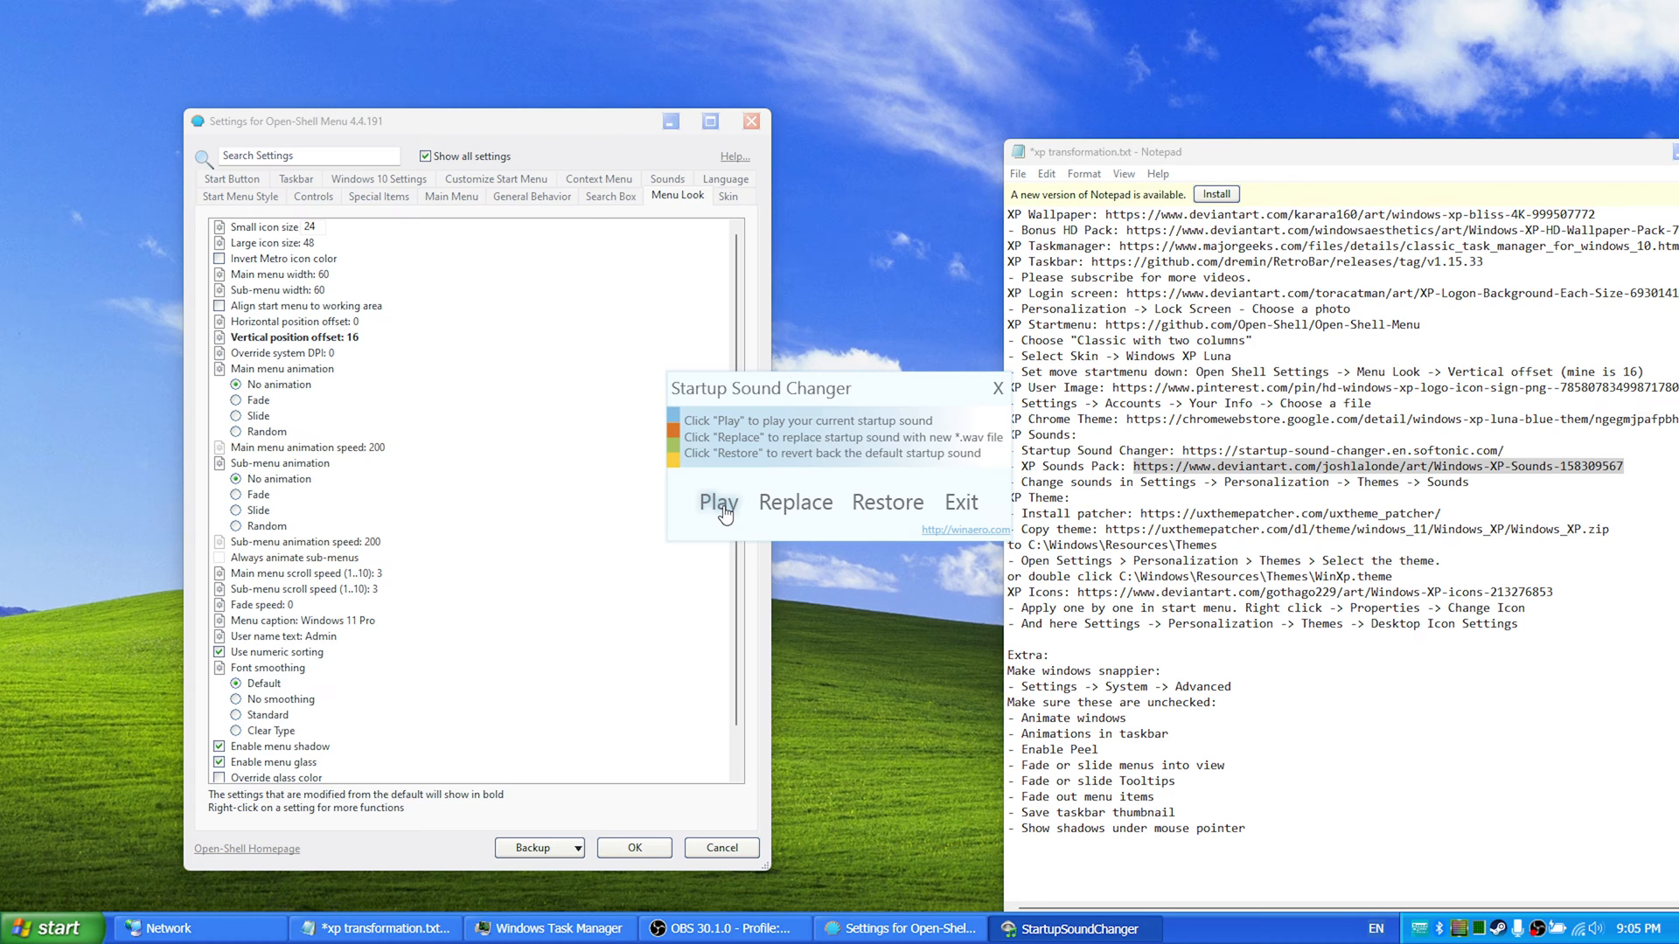
left_click(717, 502)
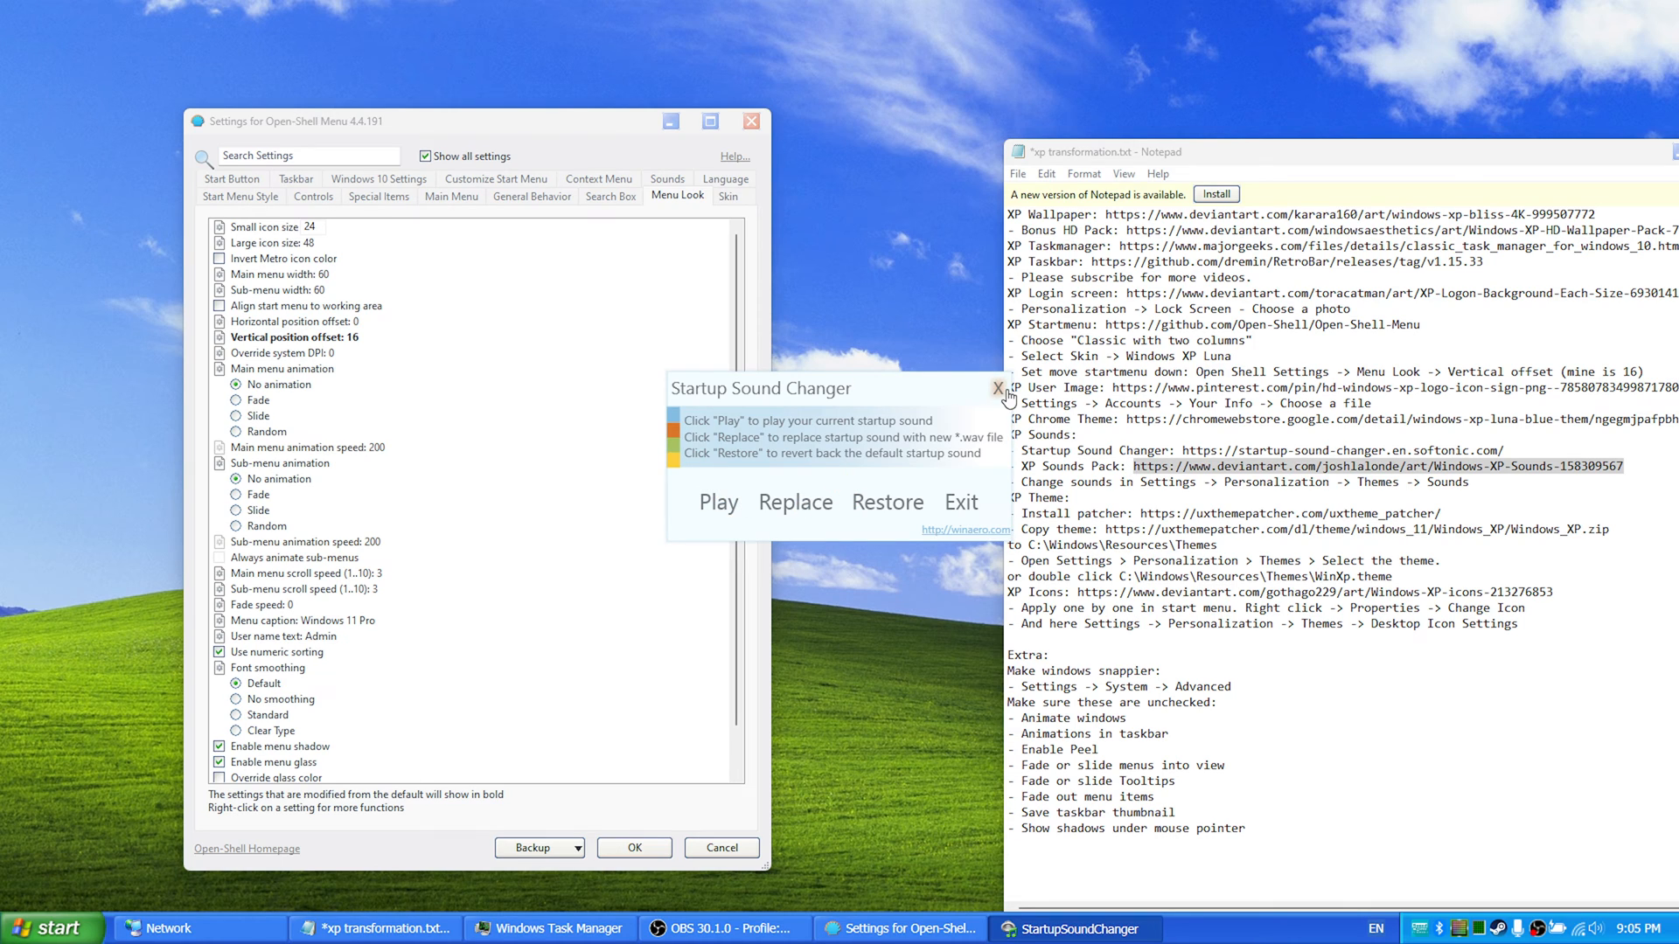
left_click(997, 388)
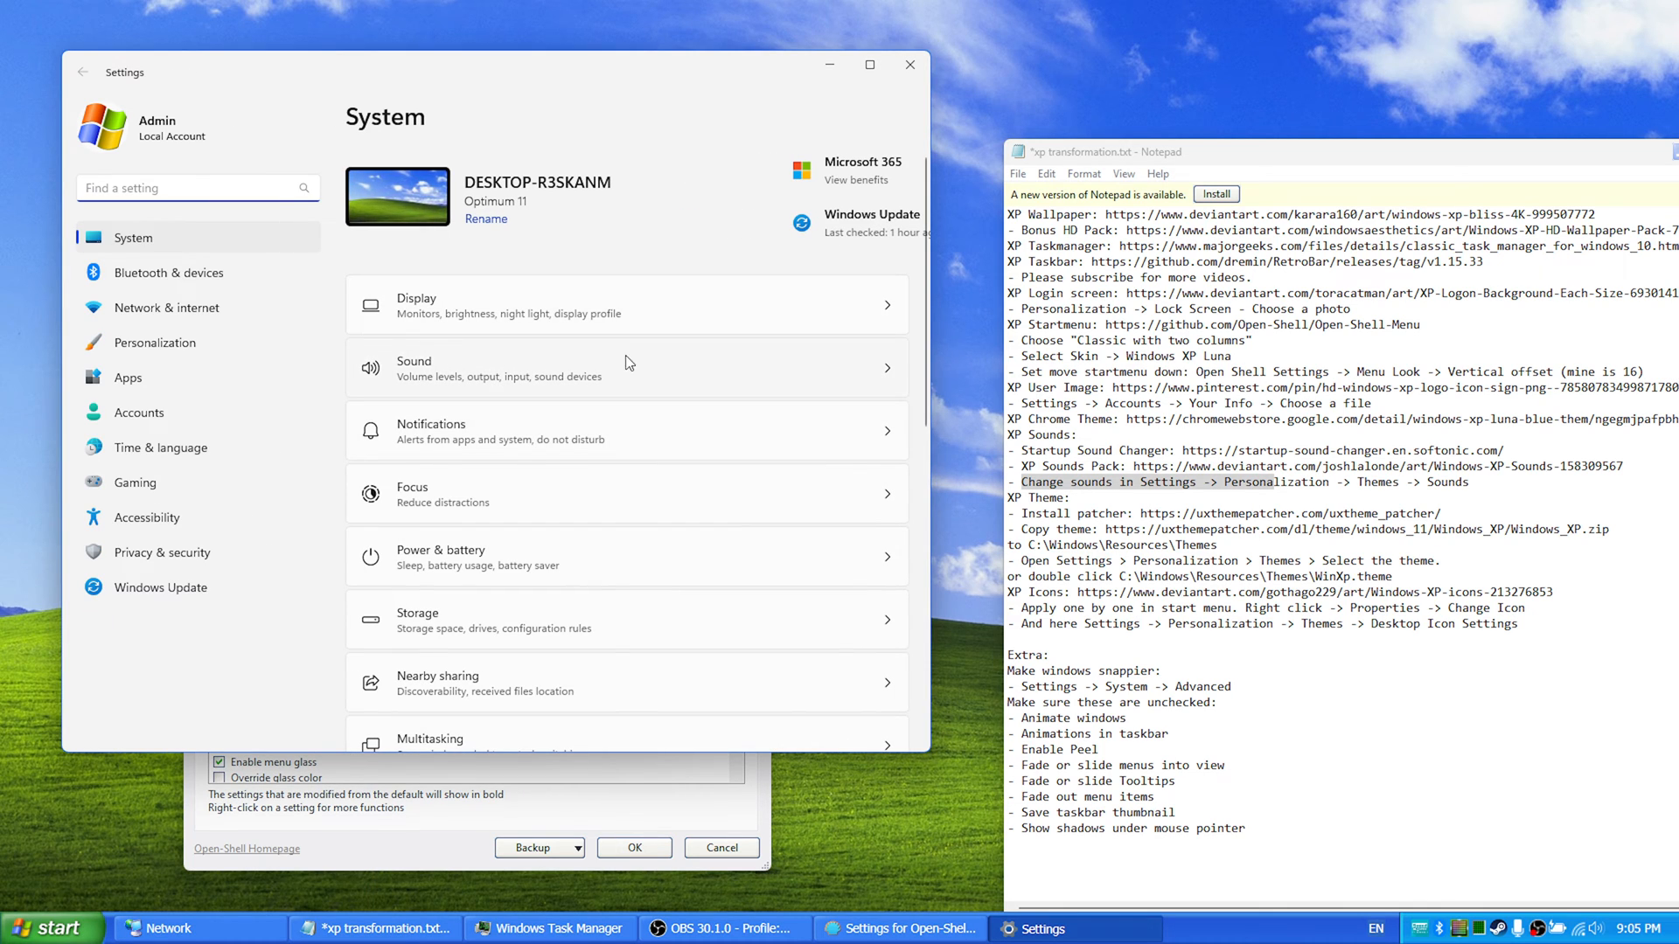
mouse_move(639, 373)
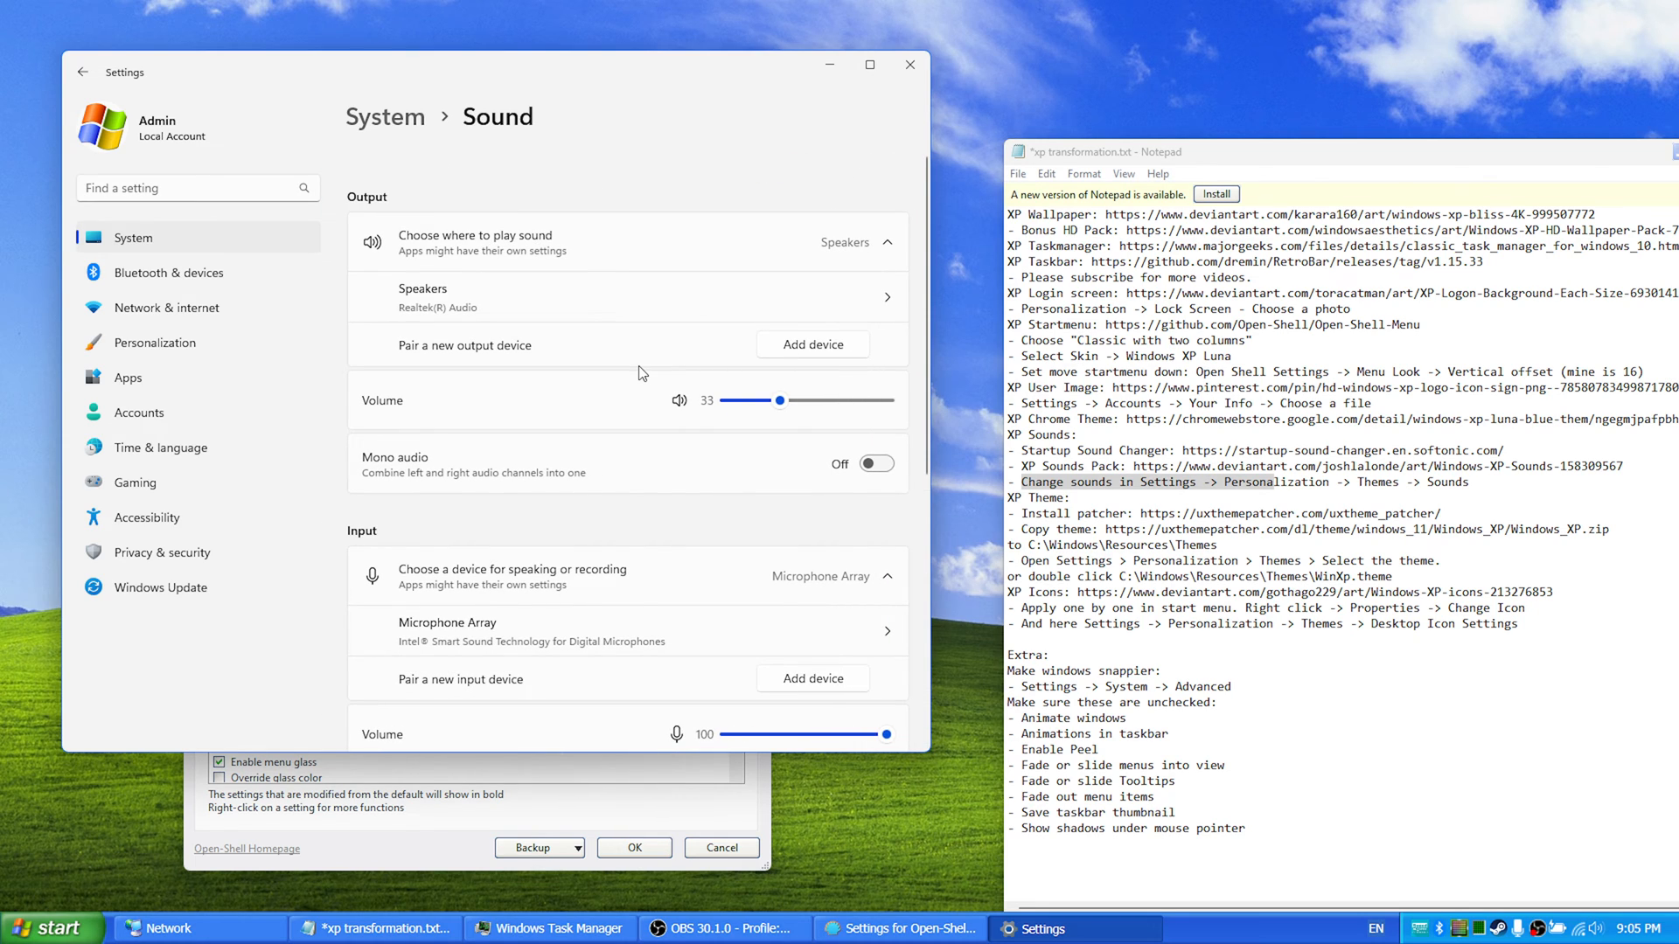
mouse_move(693, 505)
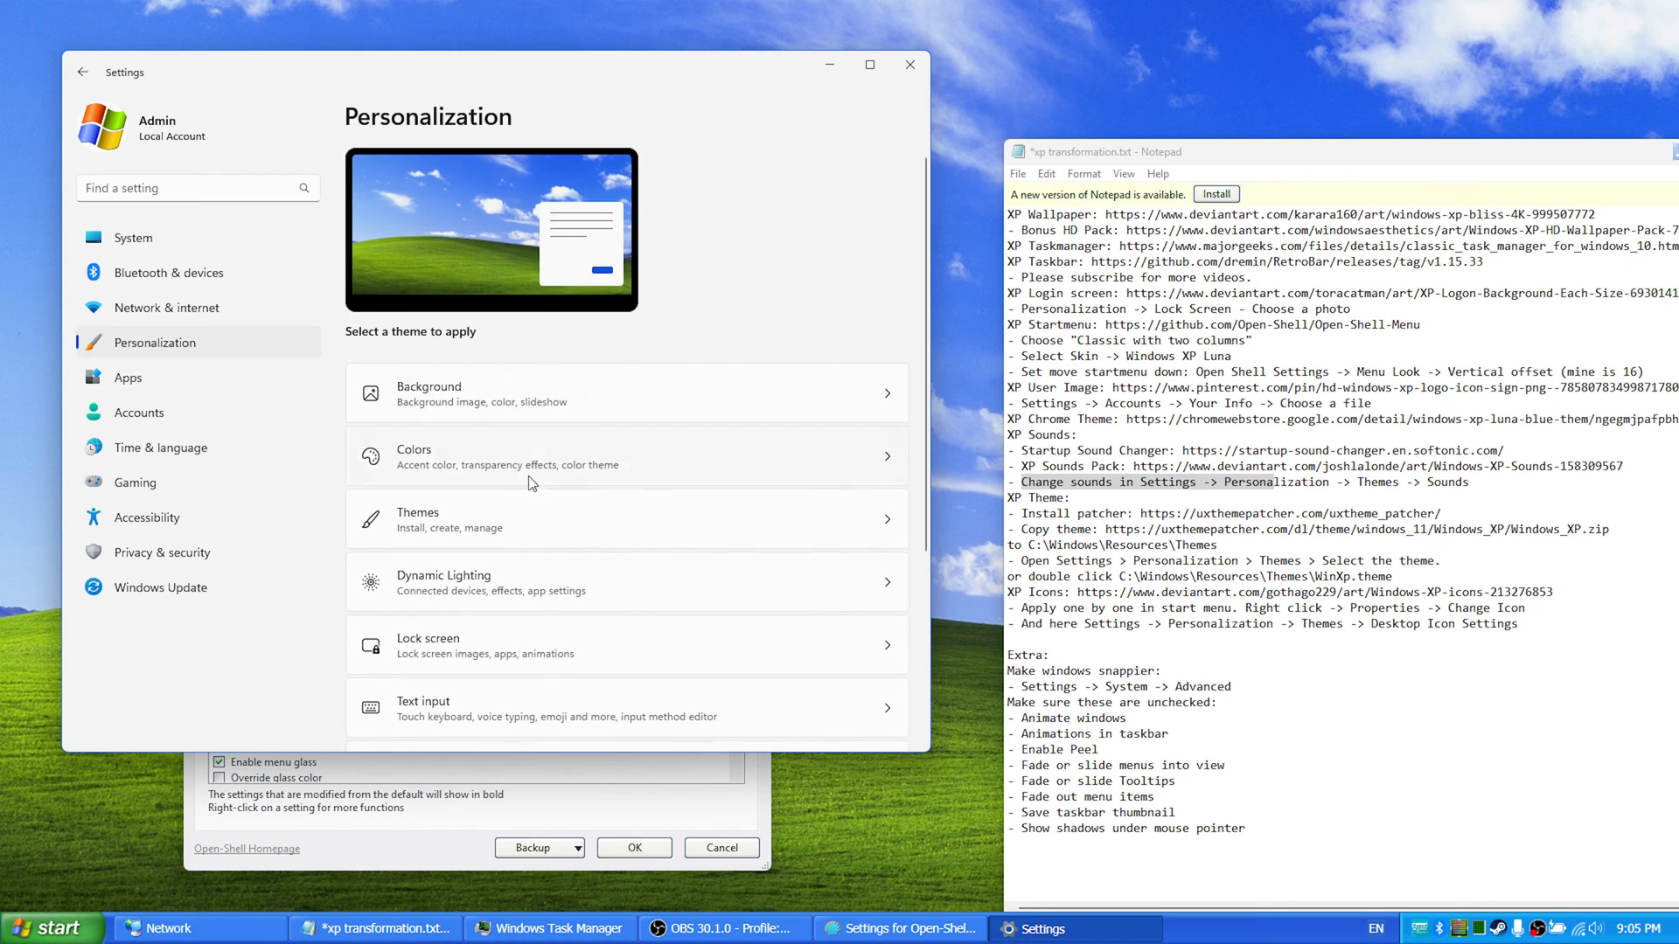
Step: Open the sound scheme dialog, select Asterisk, browse for a sound, then cancel
scroll("down", 3)
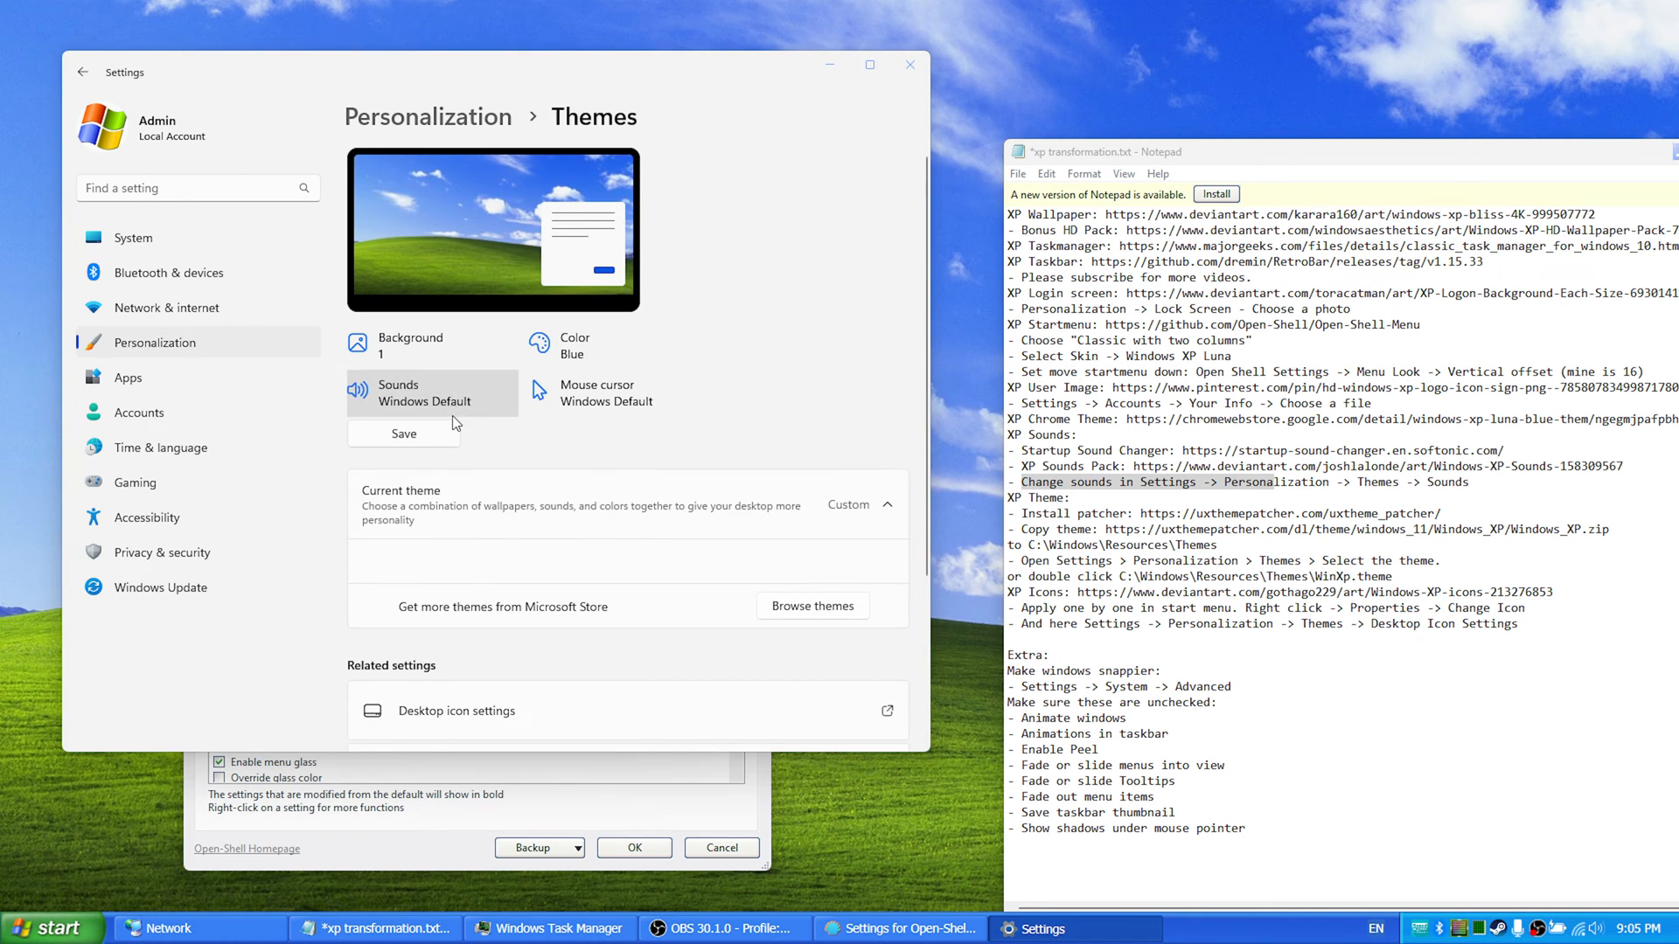
left_click(431, 393)
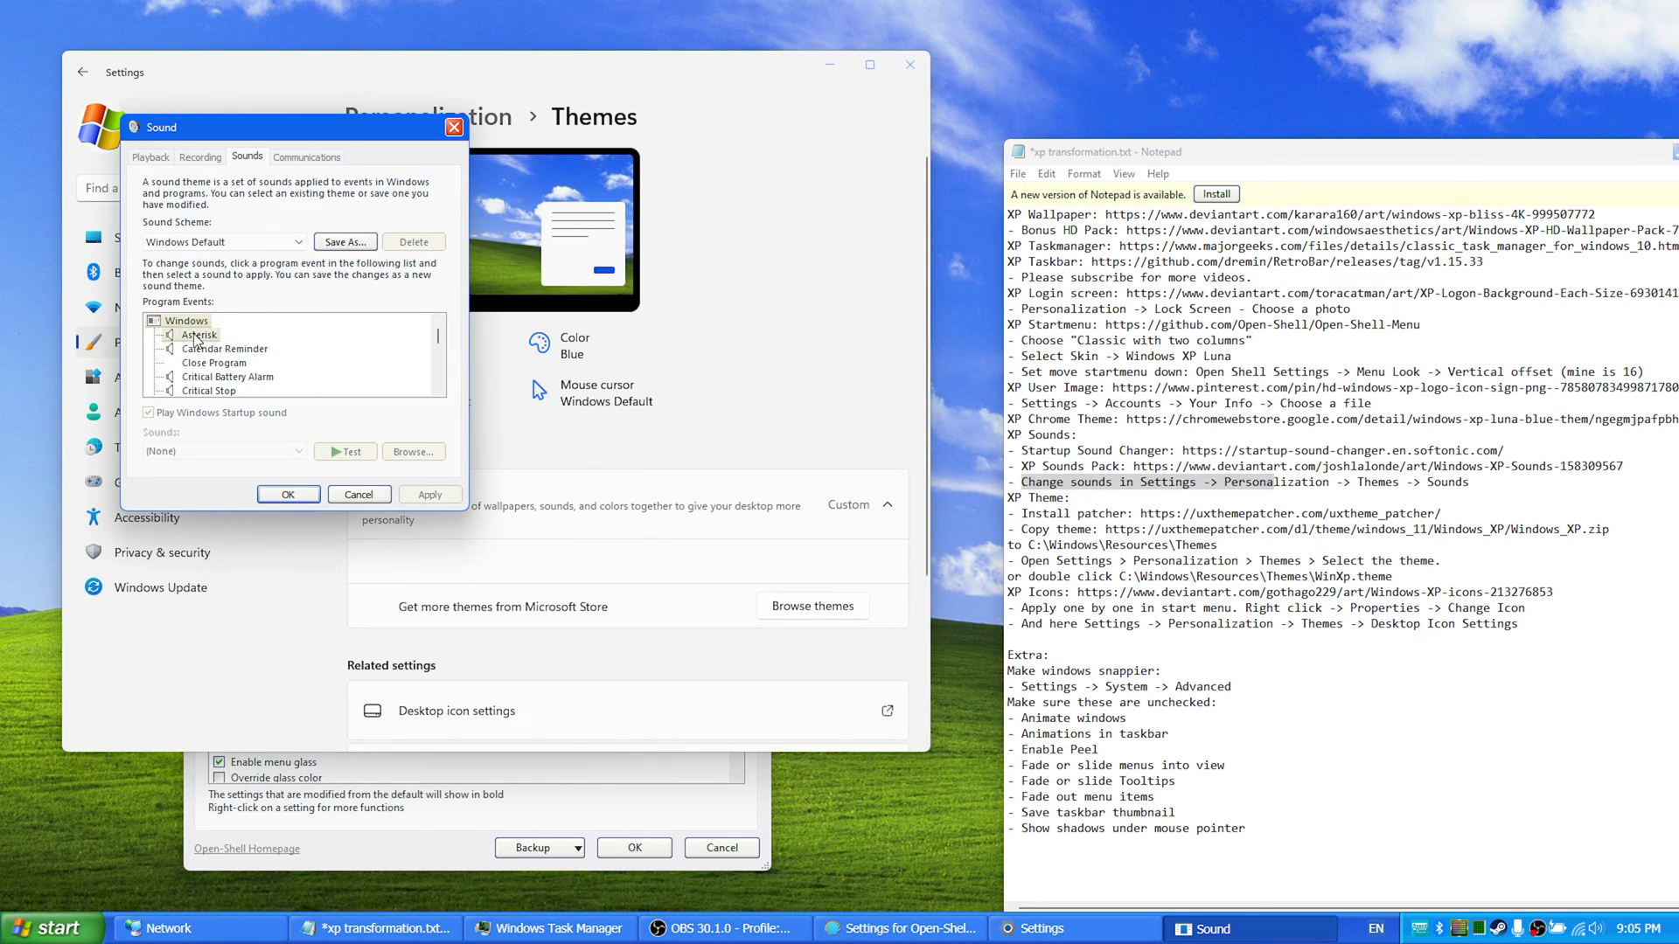
left_click(200, 334)
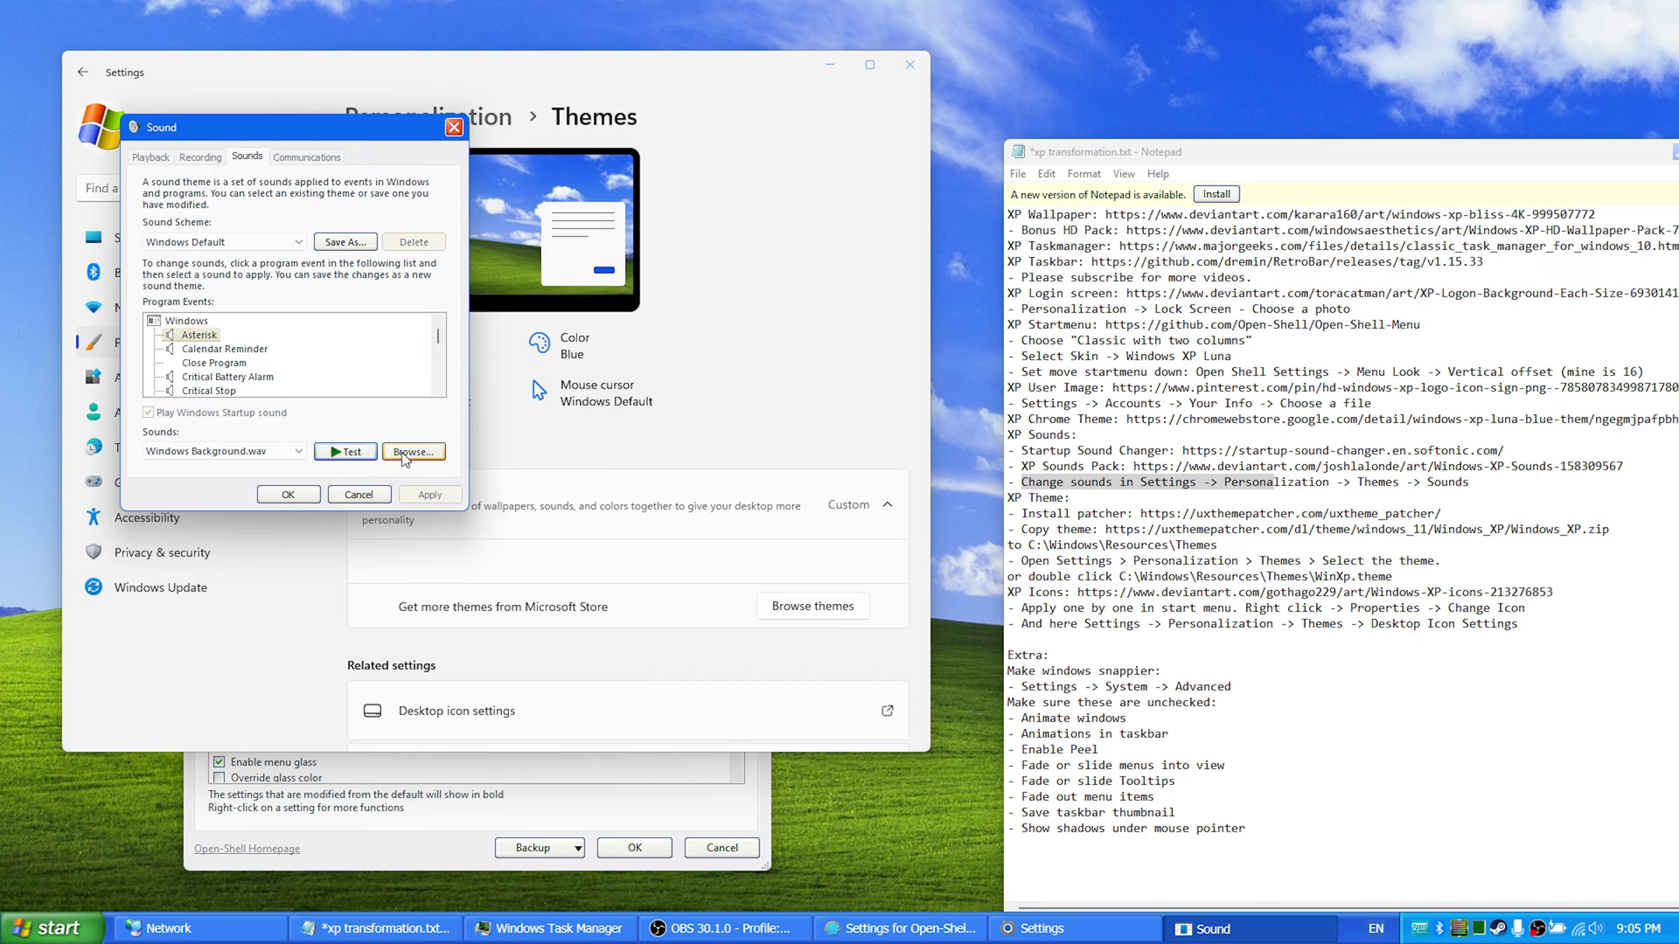
left_click(412, 451)
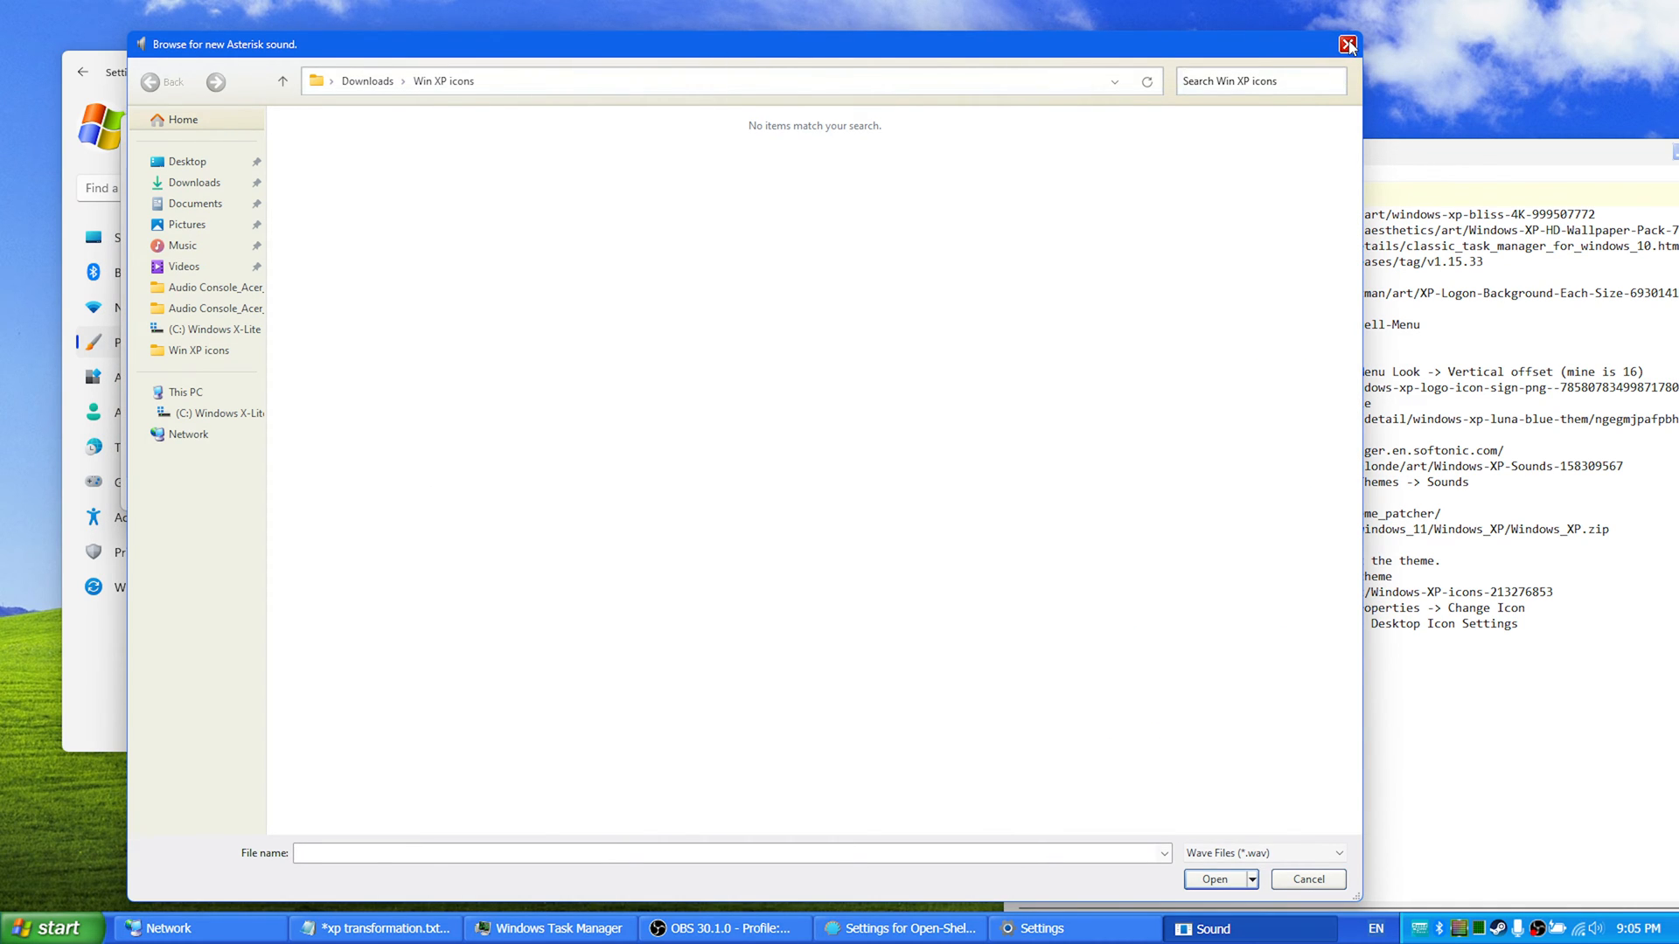
left_click(1349, 44)
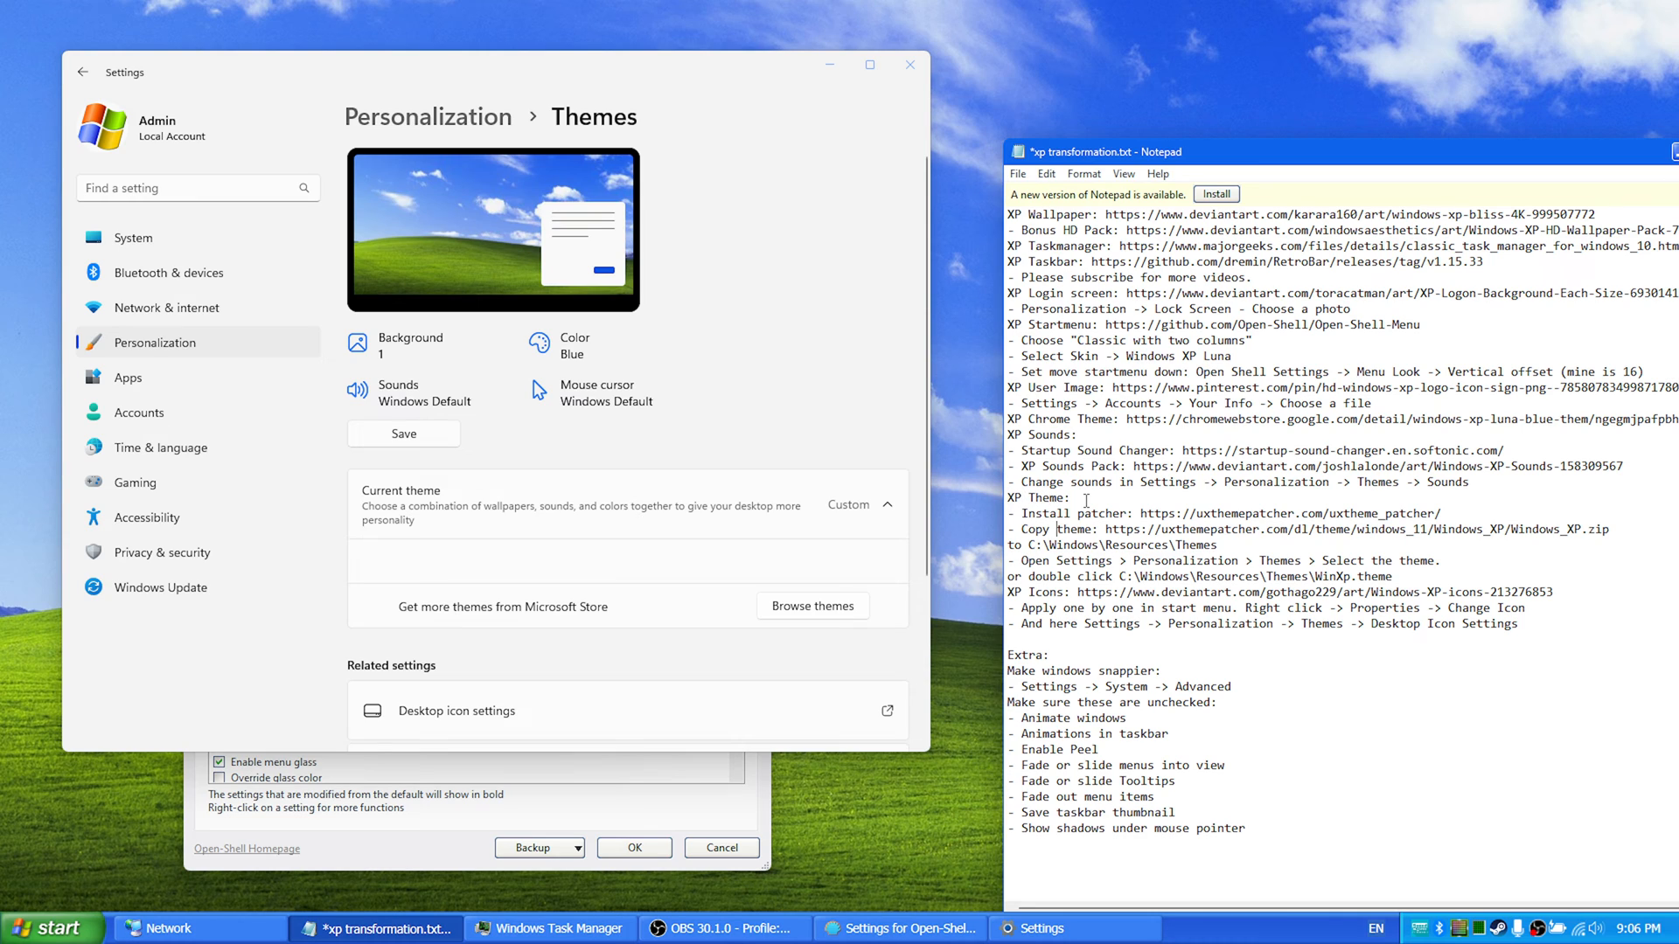
mouse_move(770, 710)
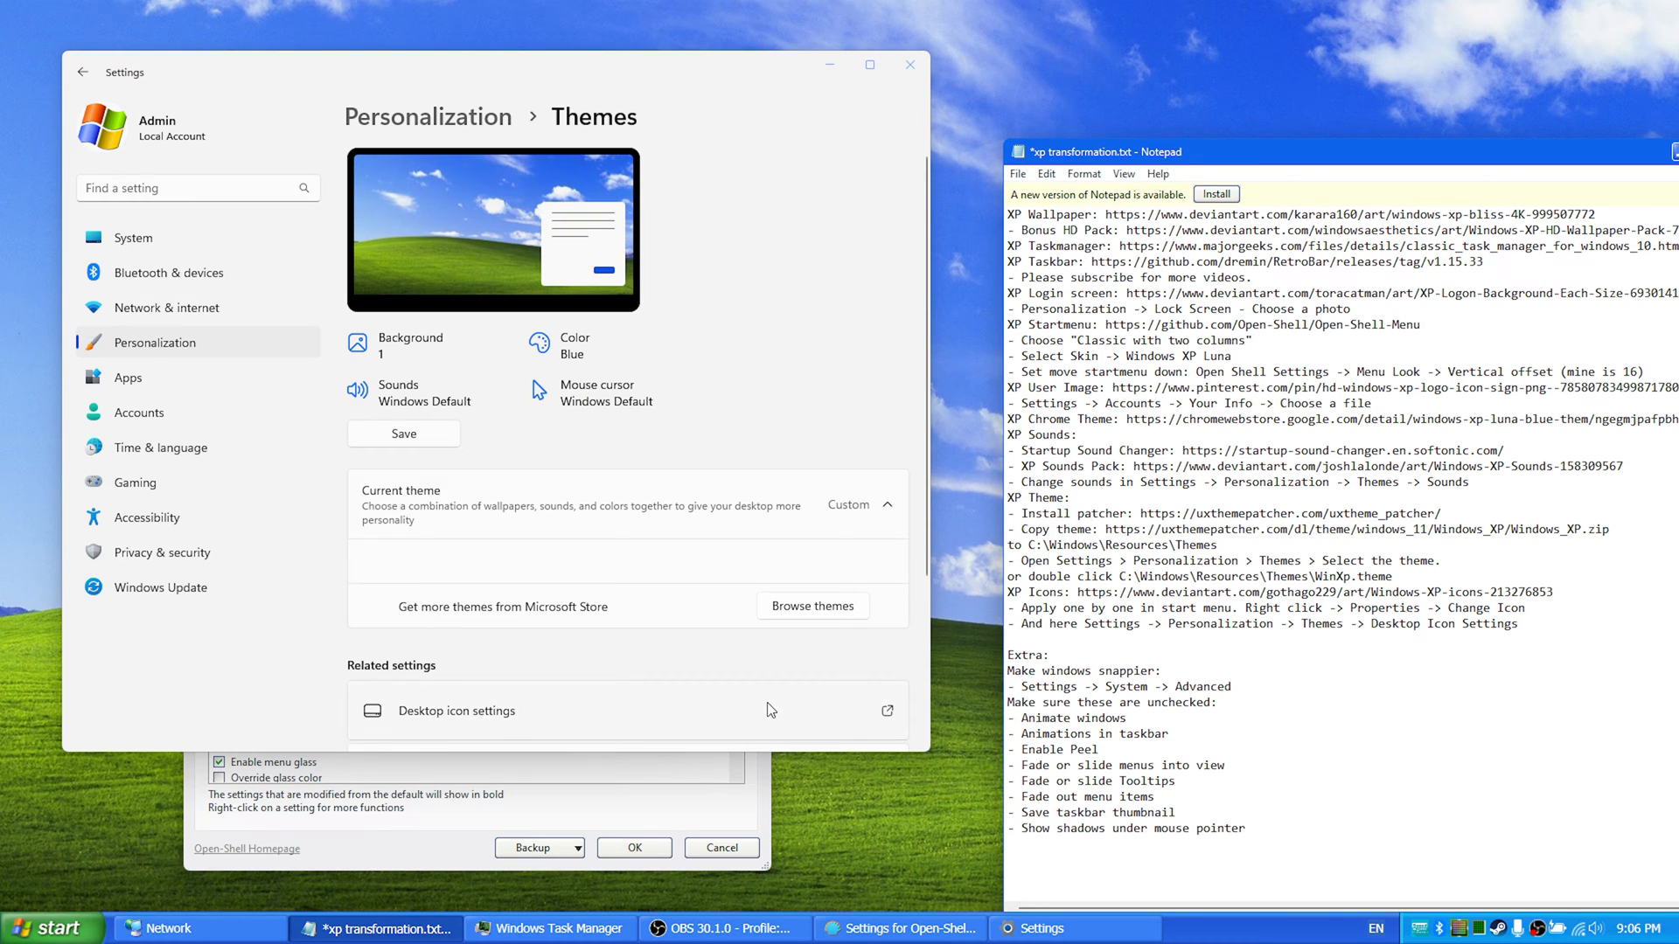
Step: Open Control Panel from the Start menu and start the UXTheme Patcher installer download
left_click(43, 926)
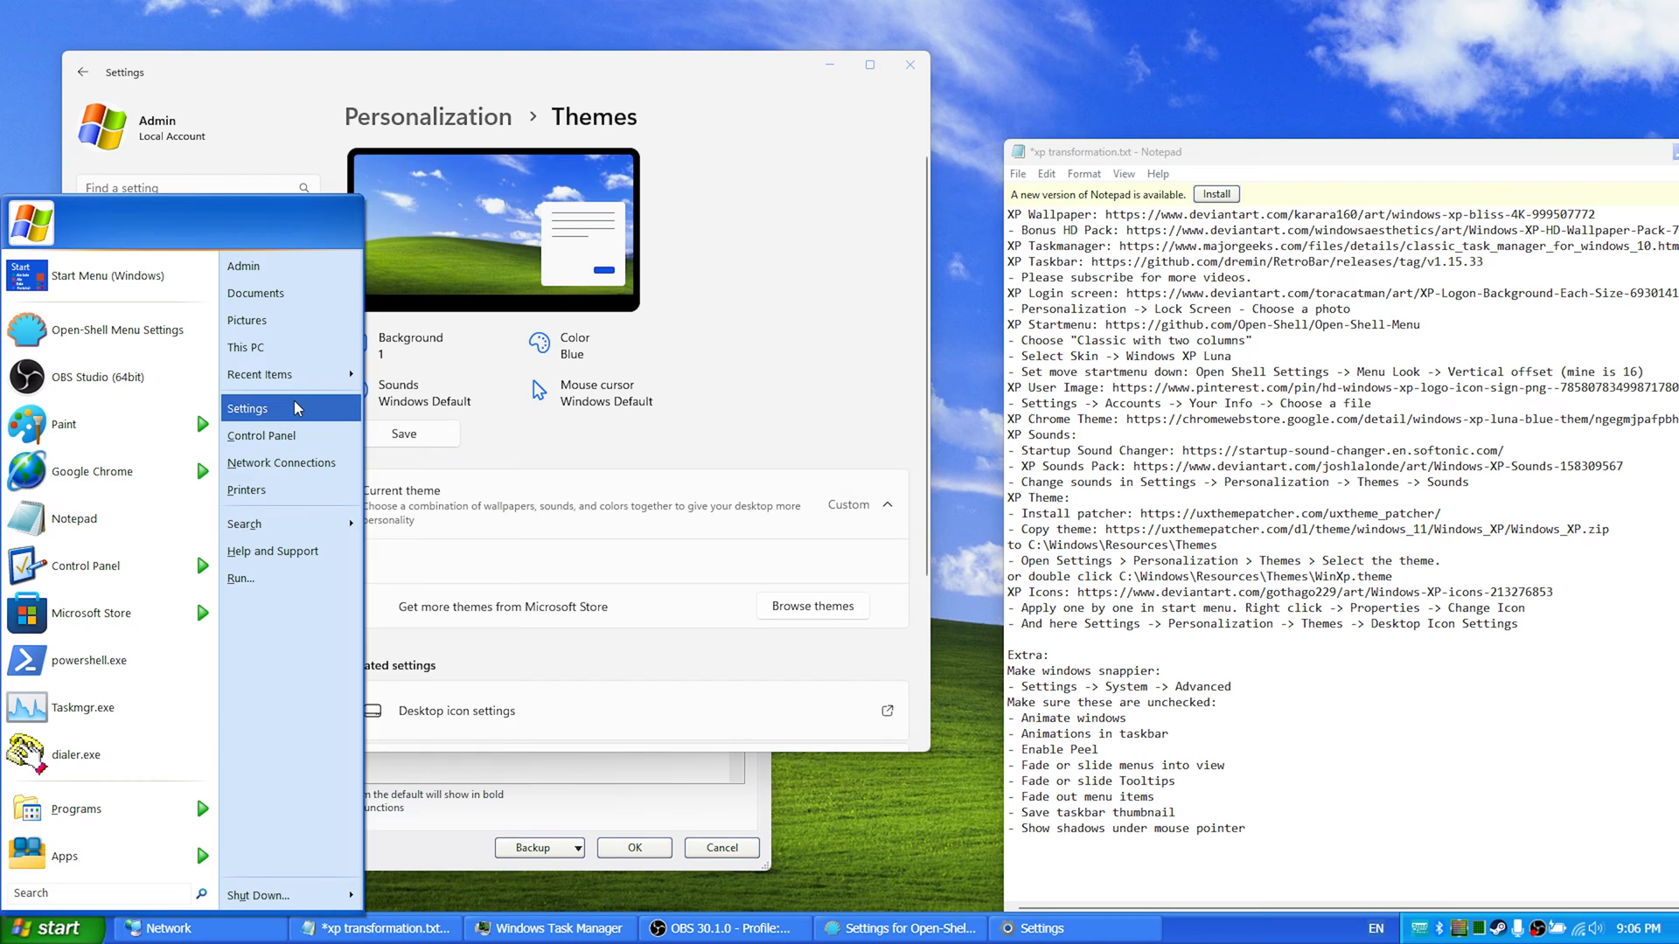
left_click(261, 435)
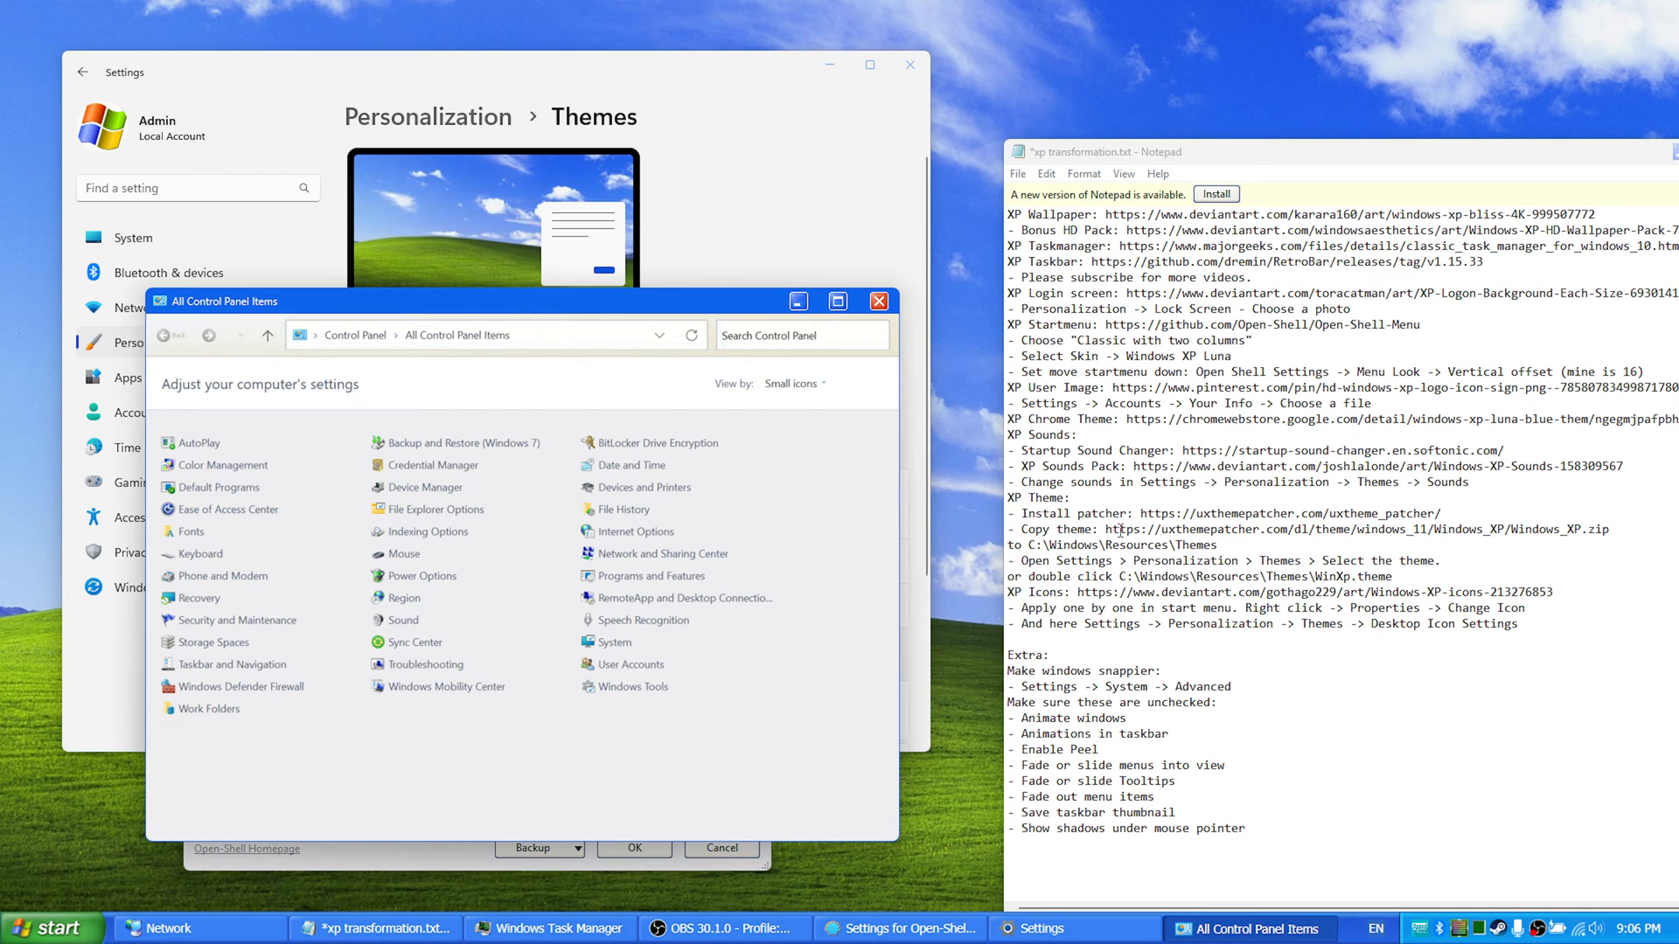
mouse_move(1163, 514)
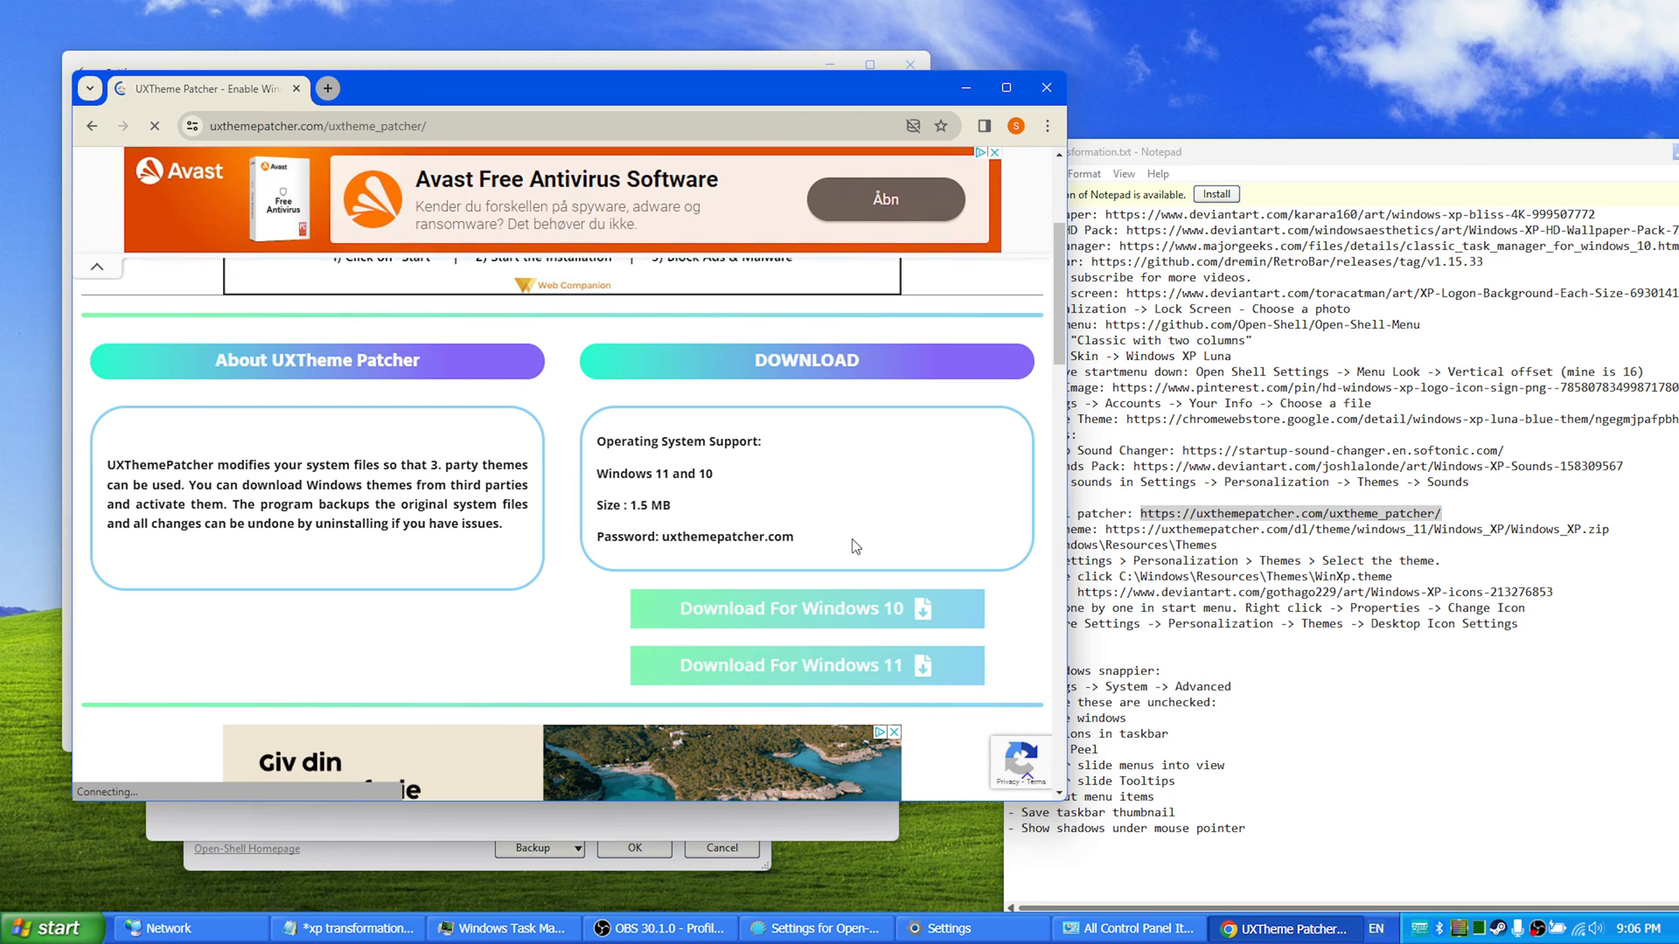
left_click(805, 664)
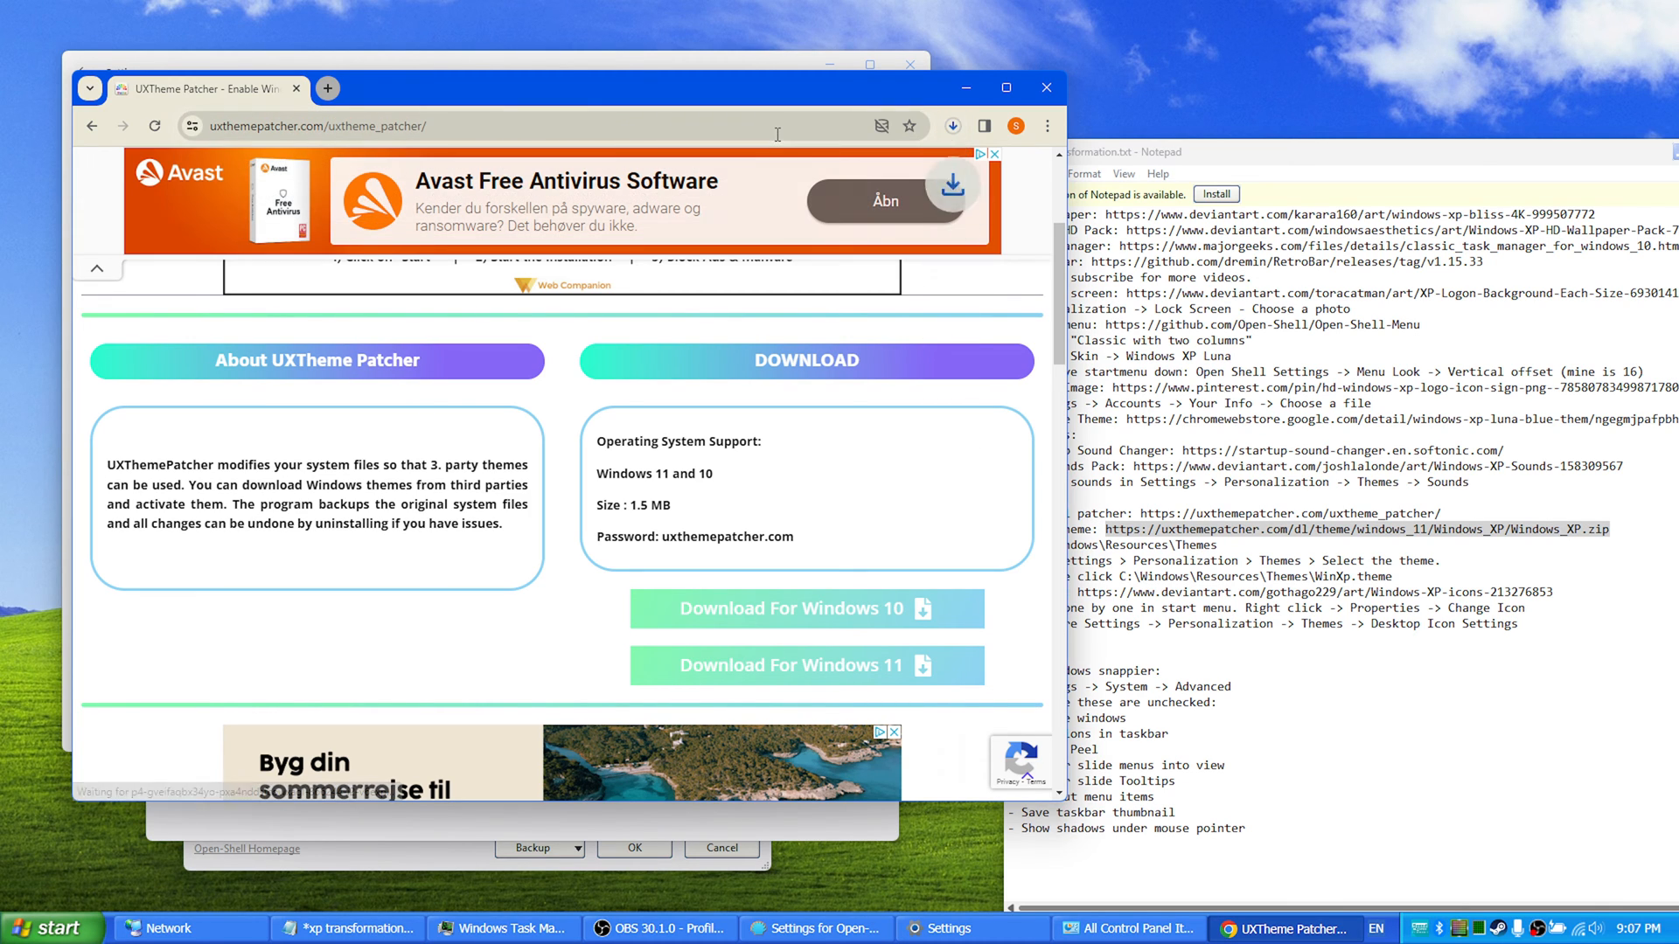
left_click(951, 125)
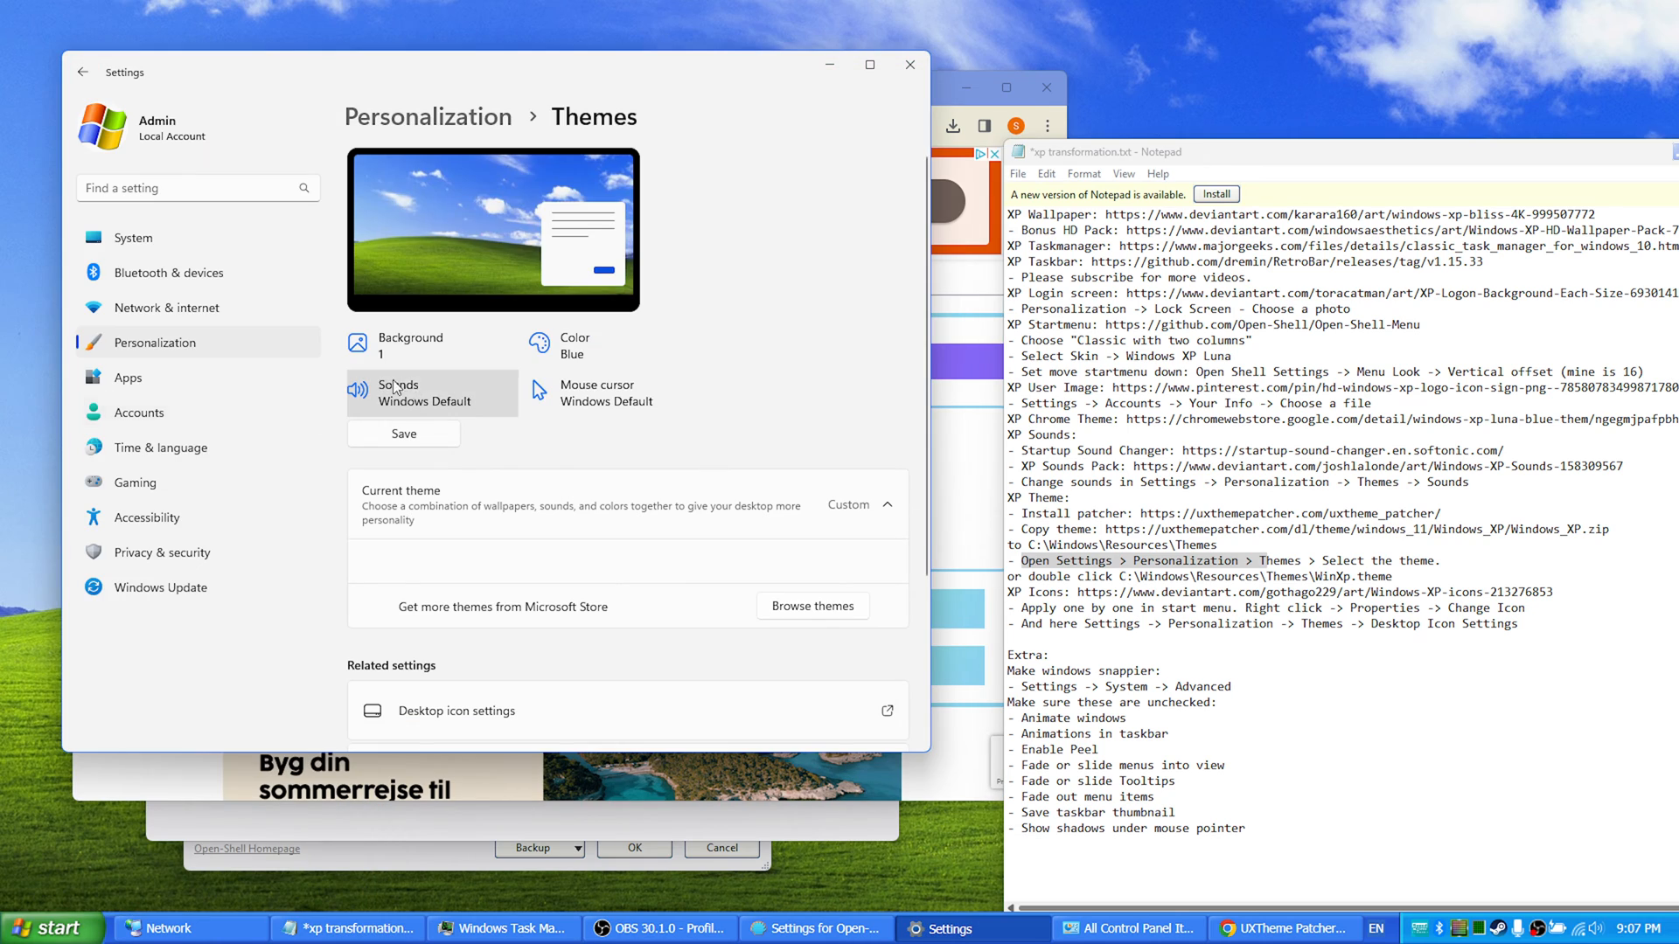
mouse_move(225, 220)
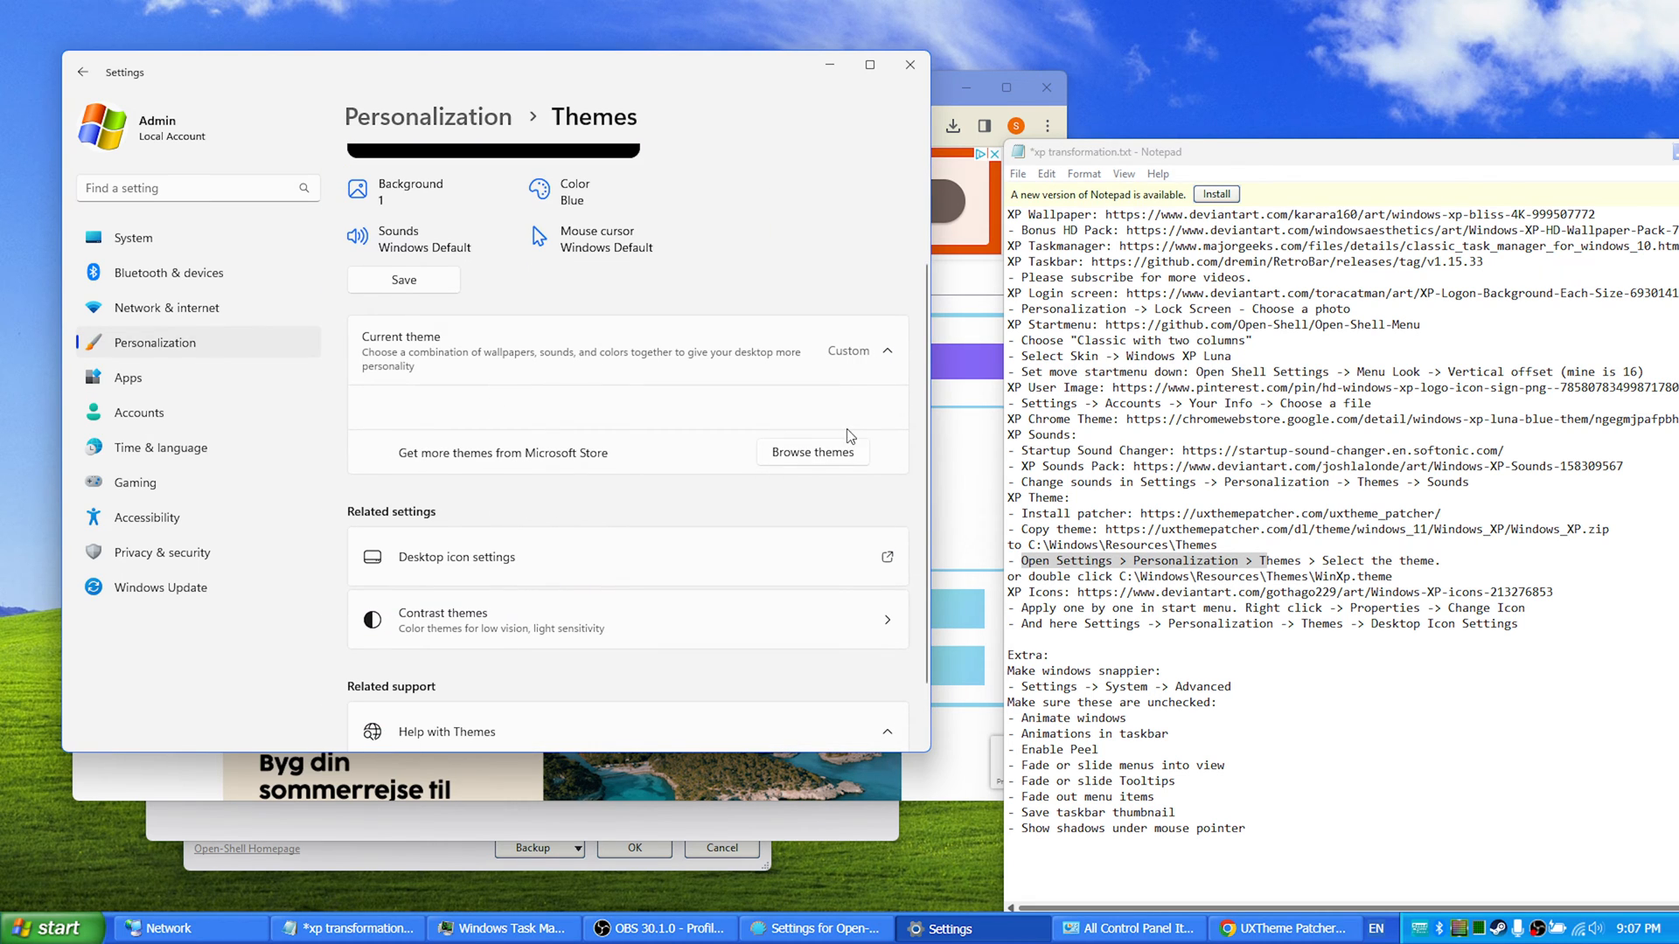
mouse_move(849, 468)
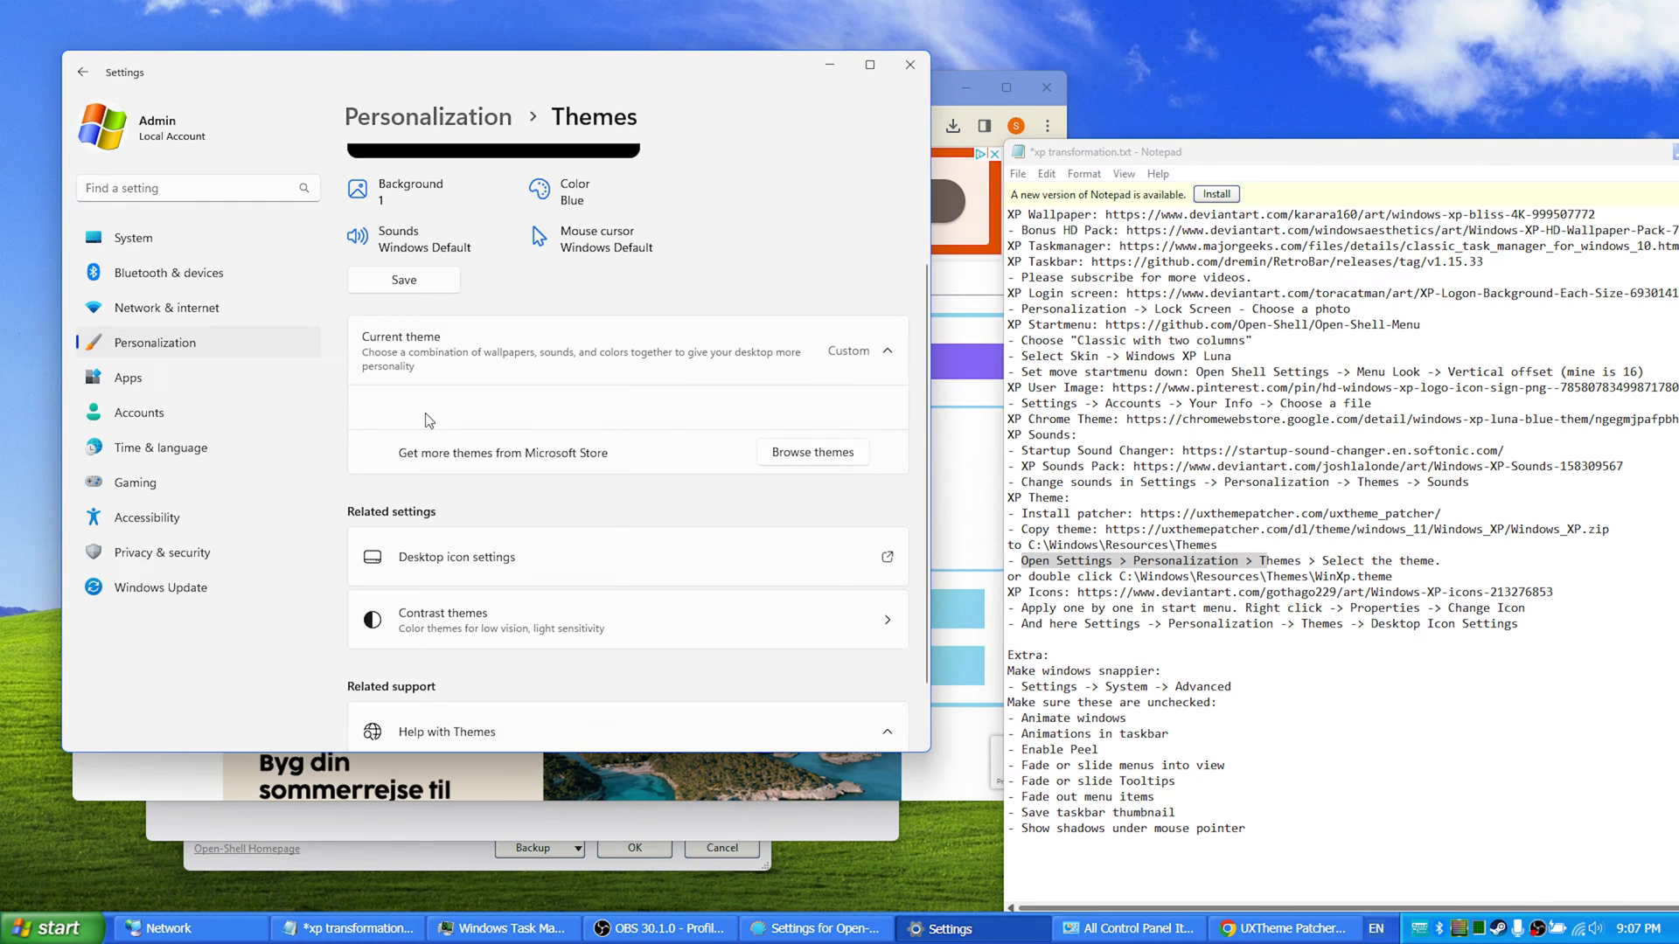
mouse_move(592, 462)
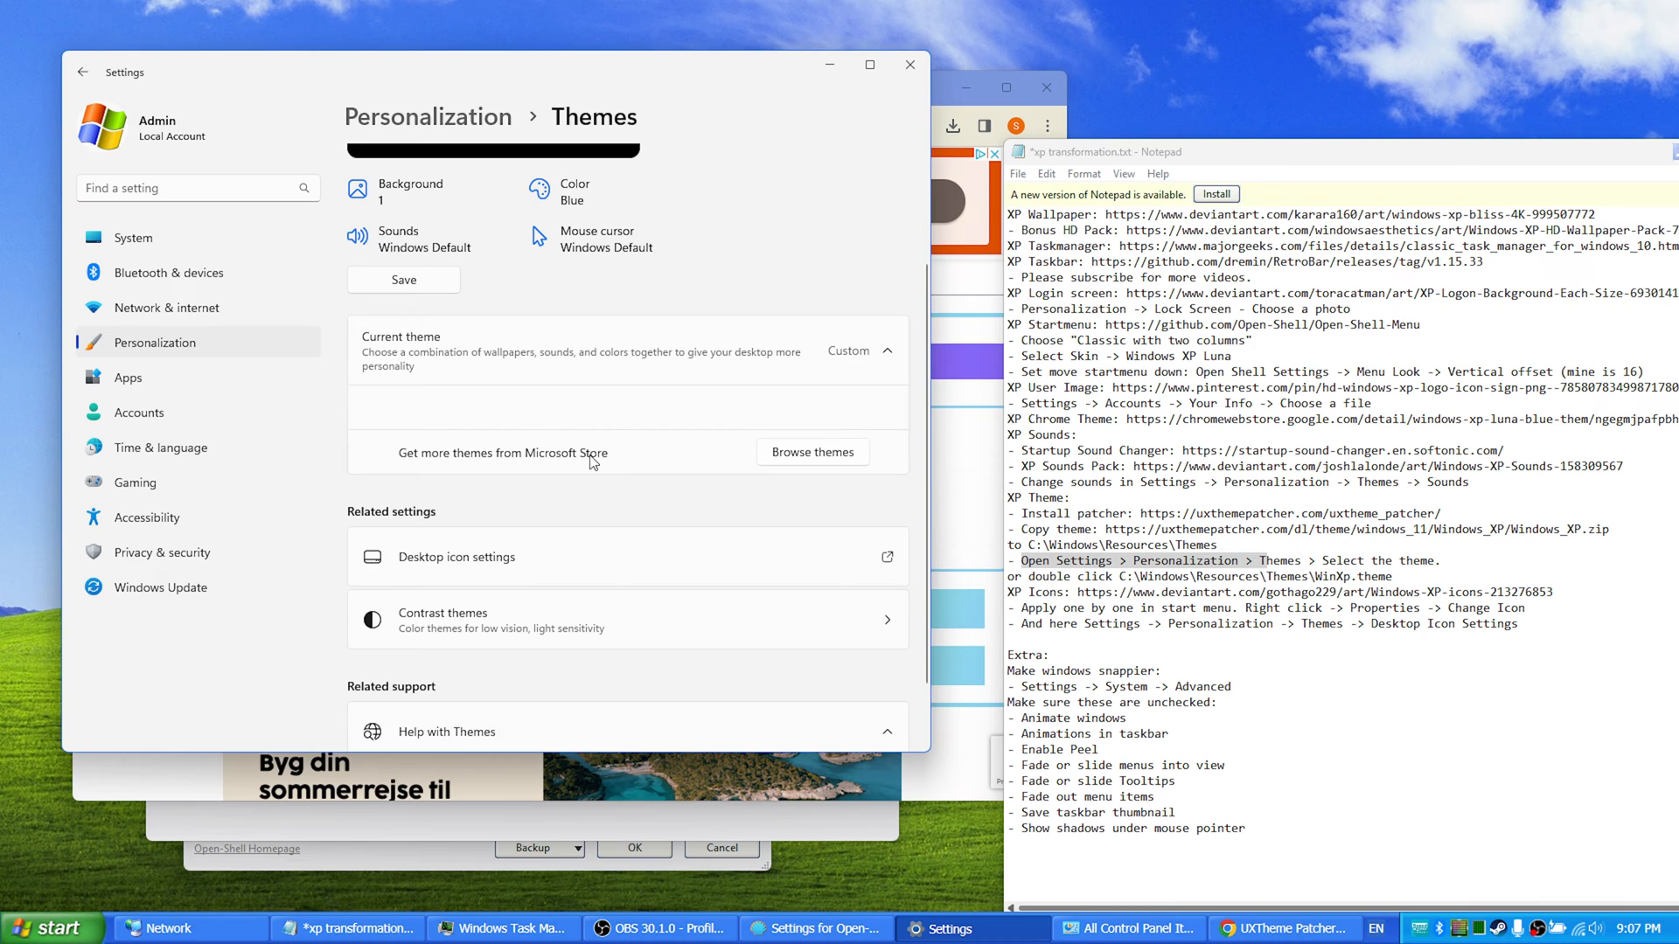
mouse_move(591, 503)
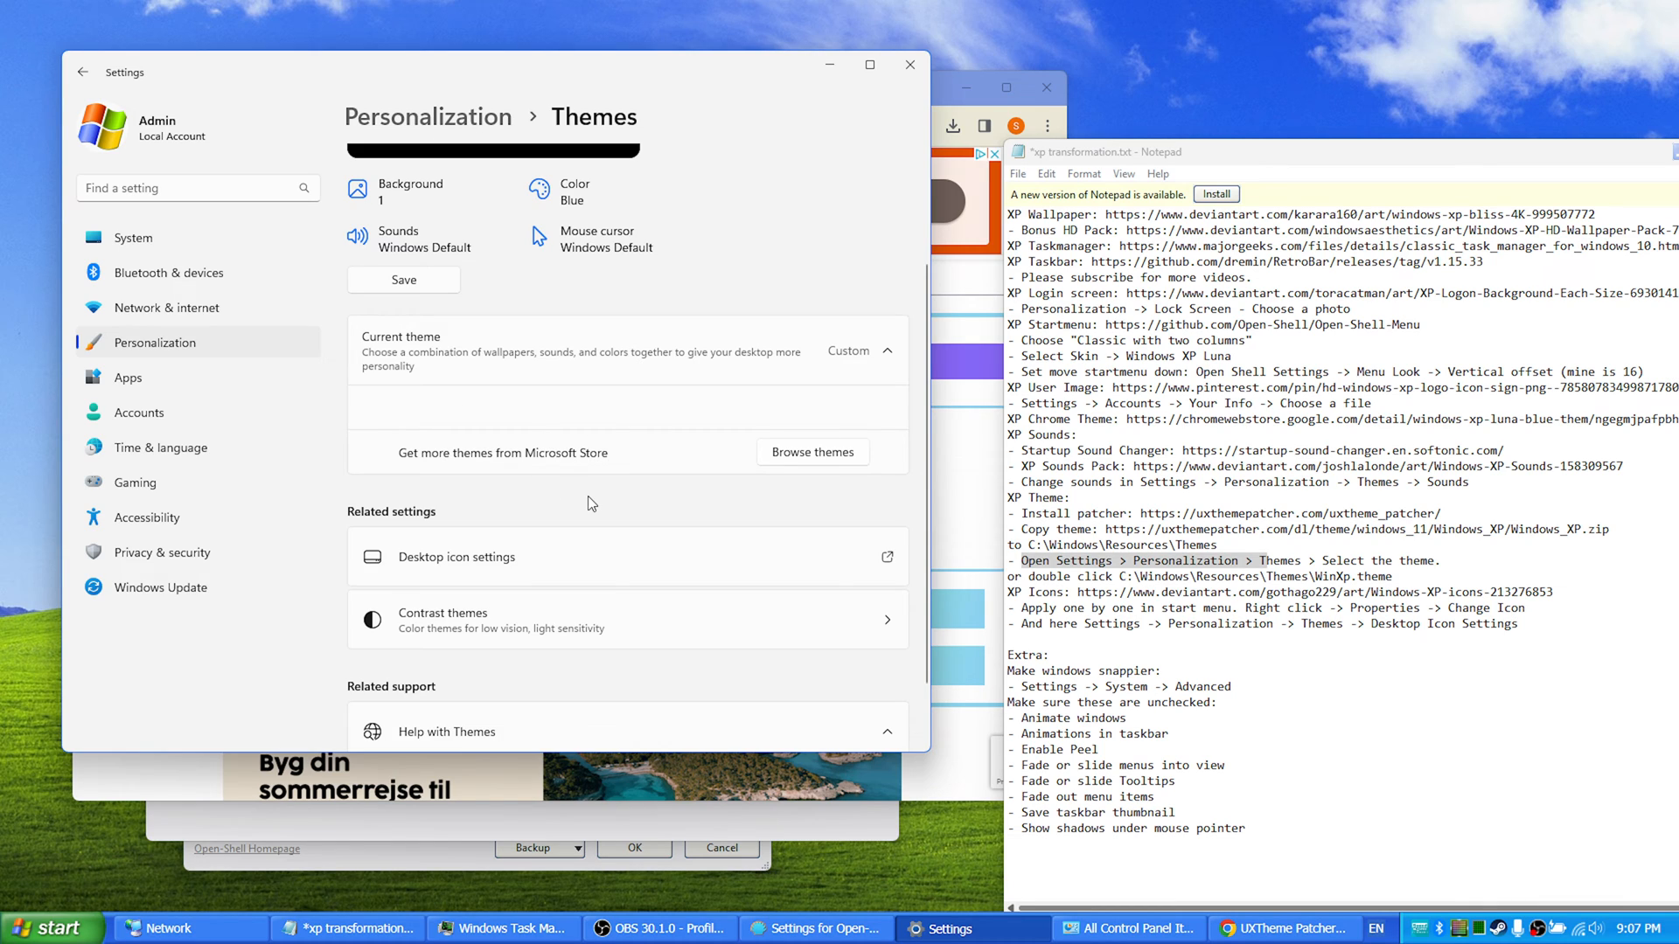
mouse_move(1244, 558)
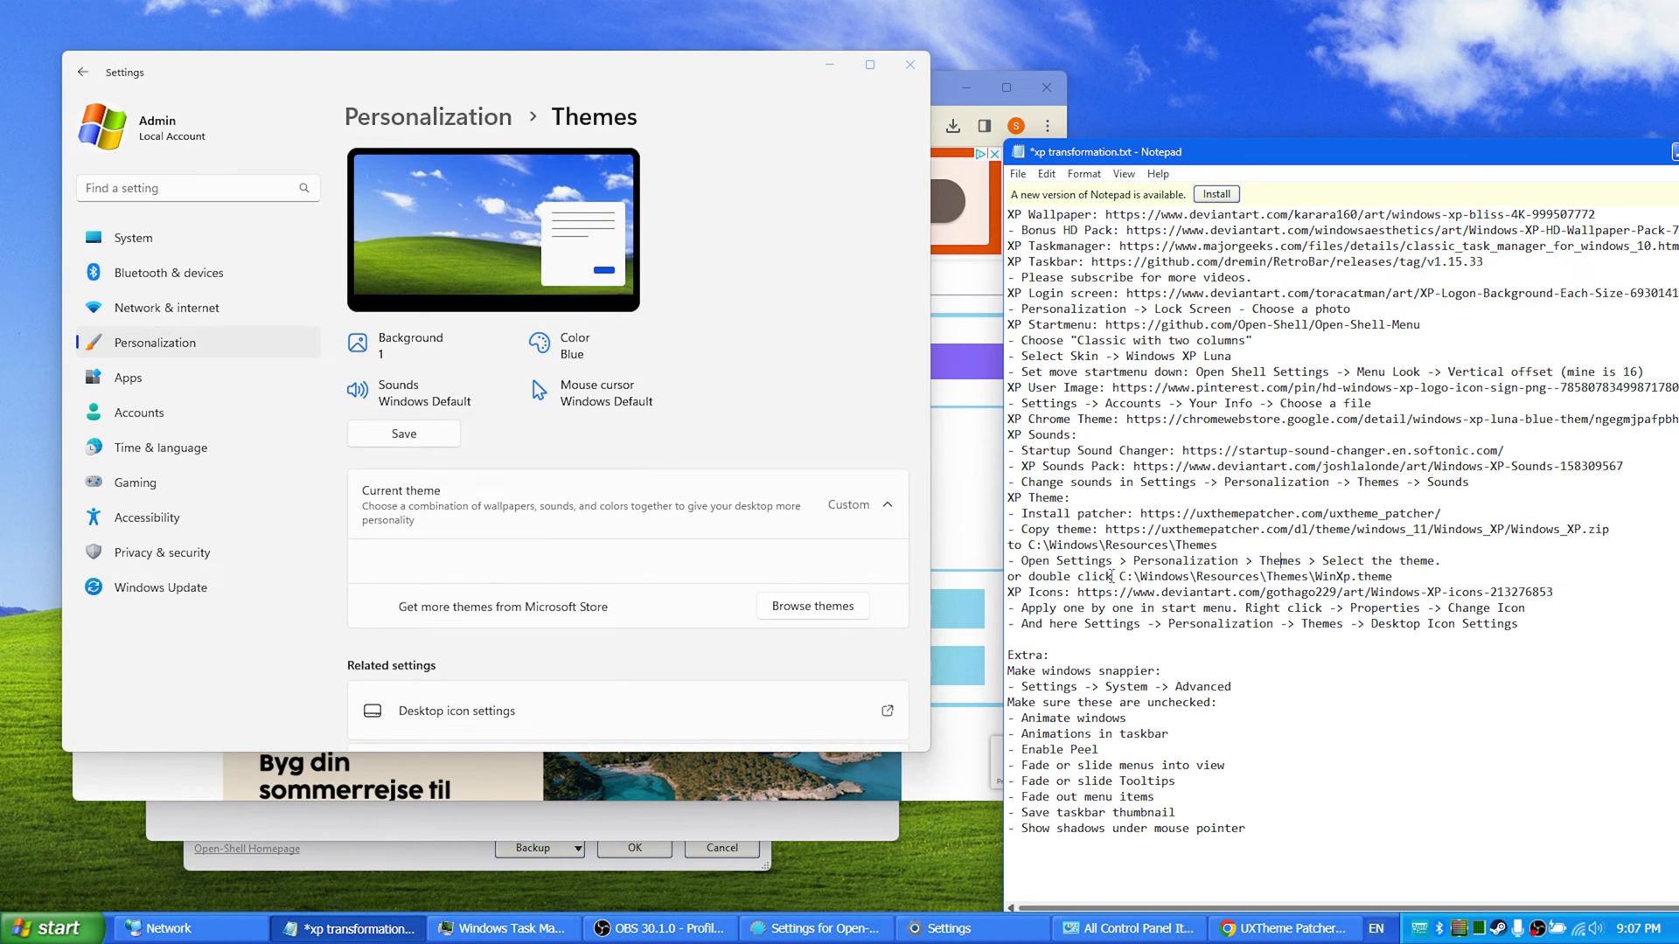
double_click(1263, 576)
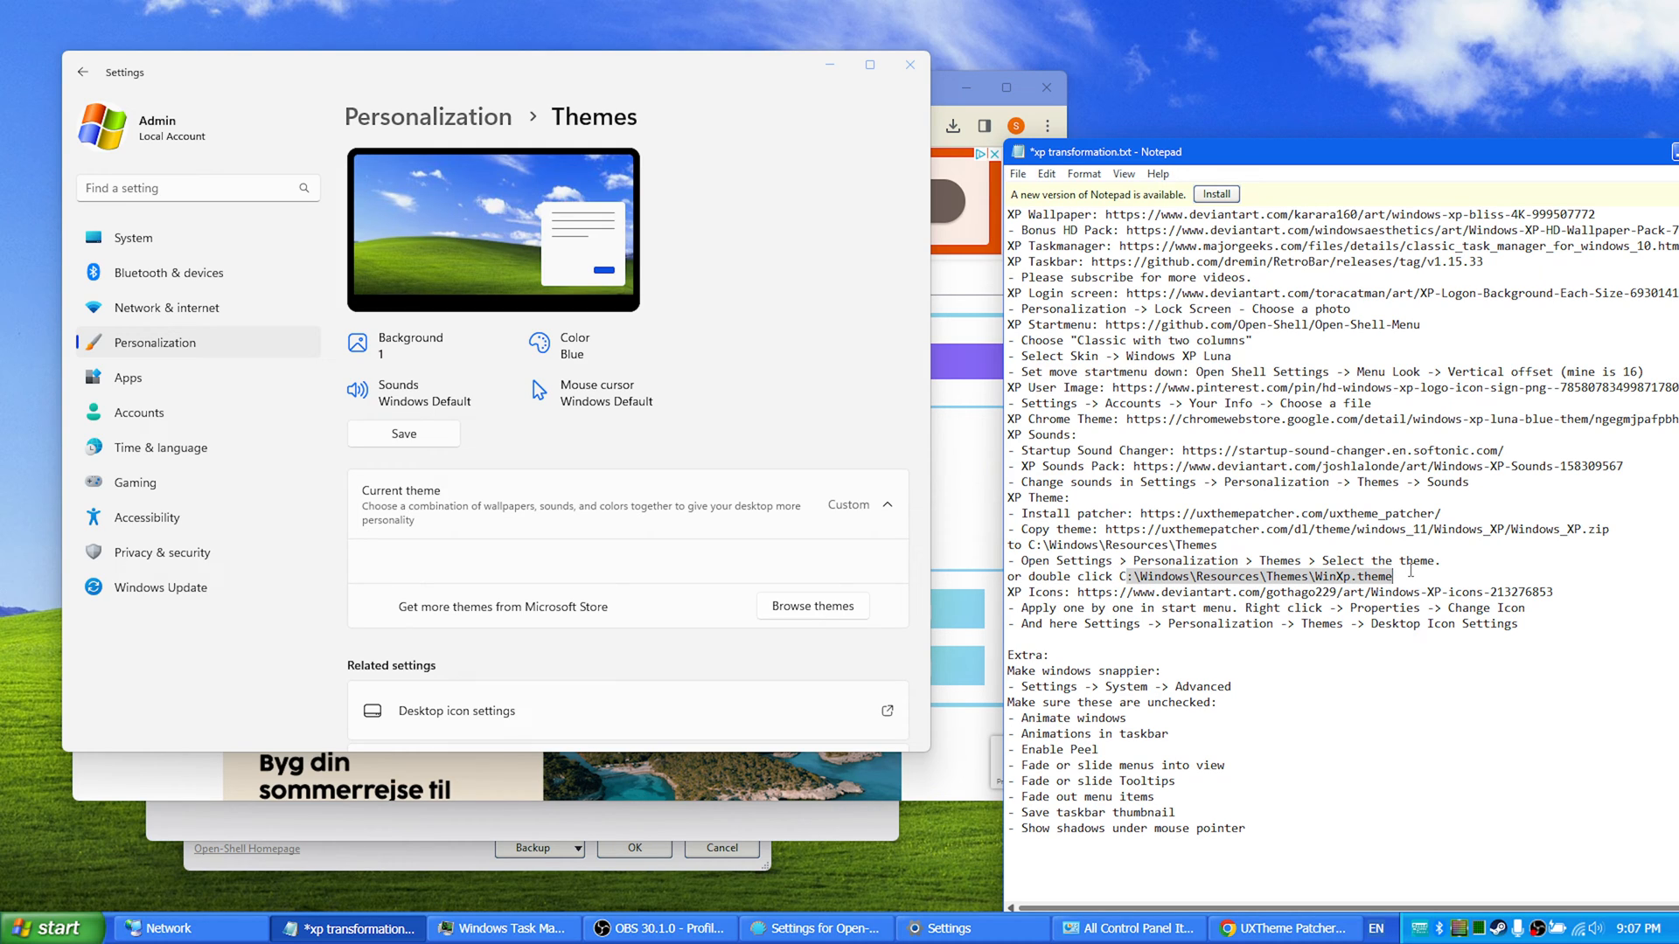
double_click(1258, 576)
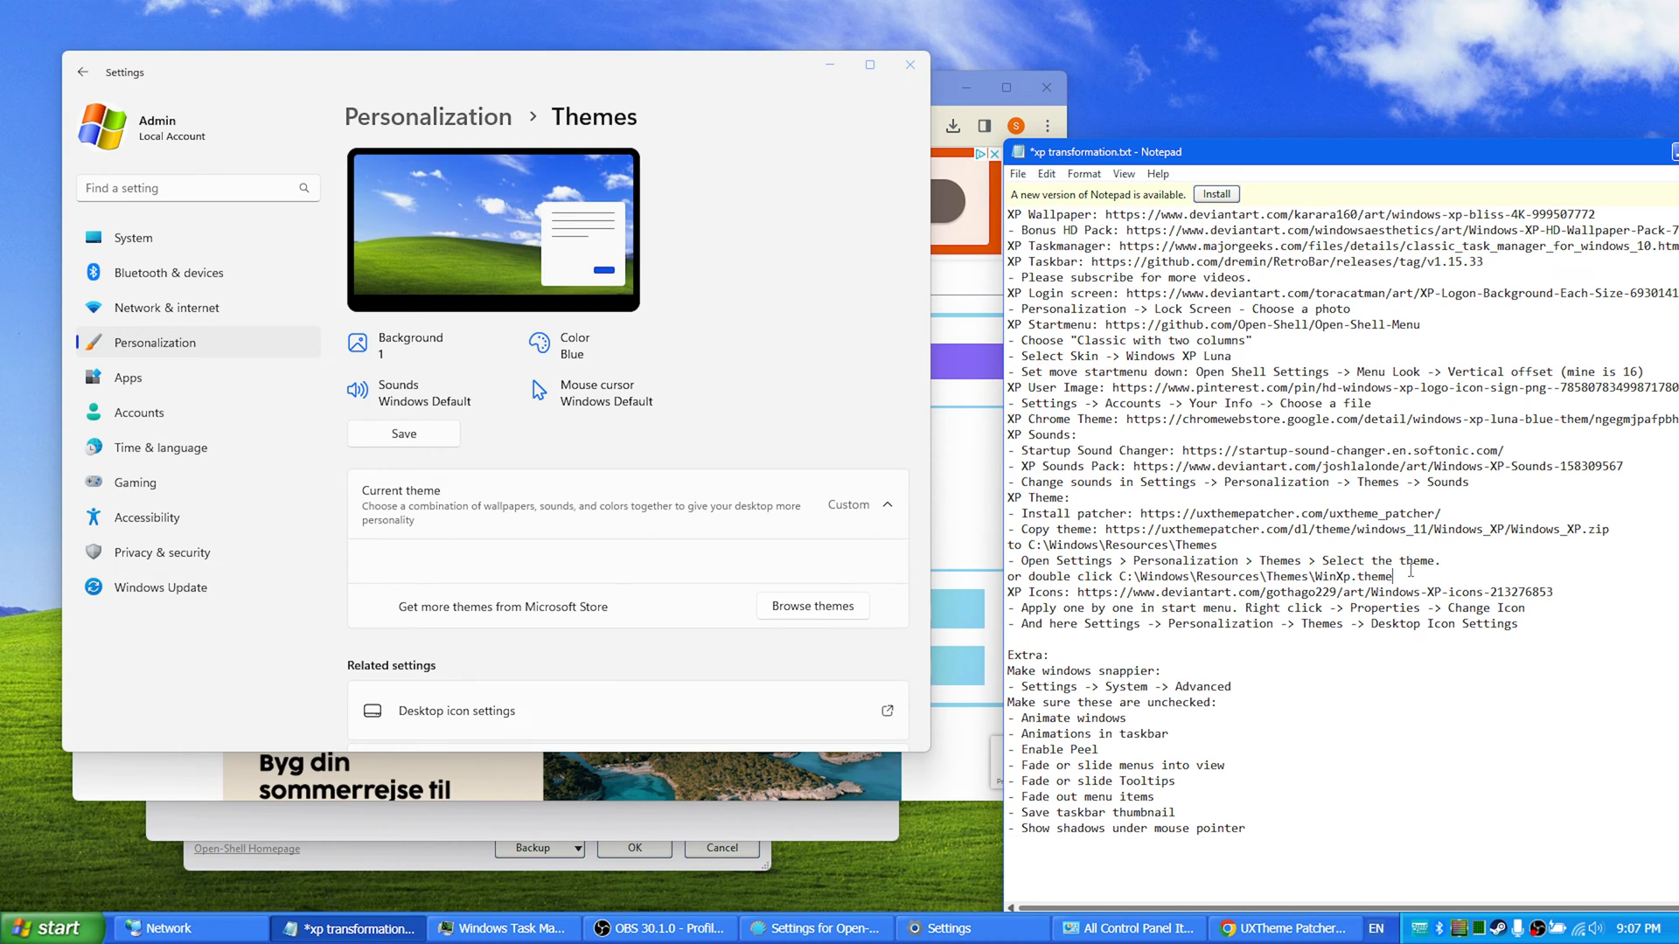
double_click(1339, 577)
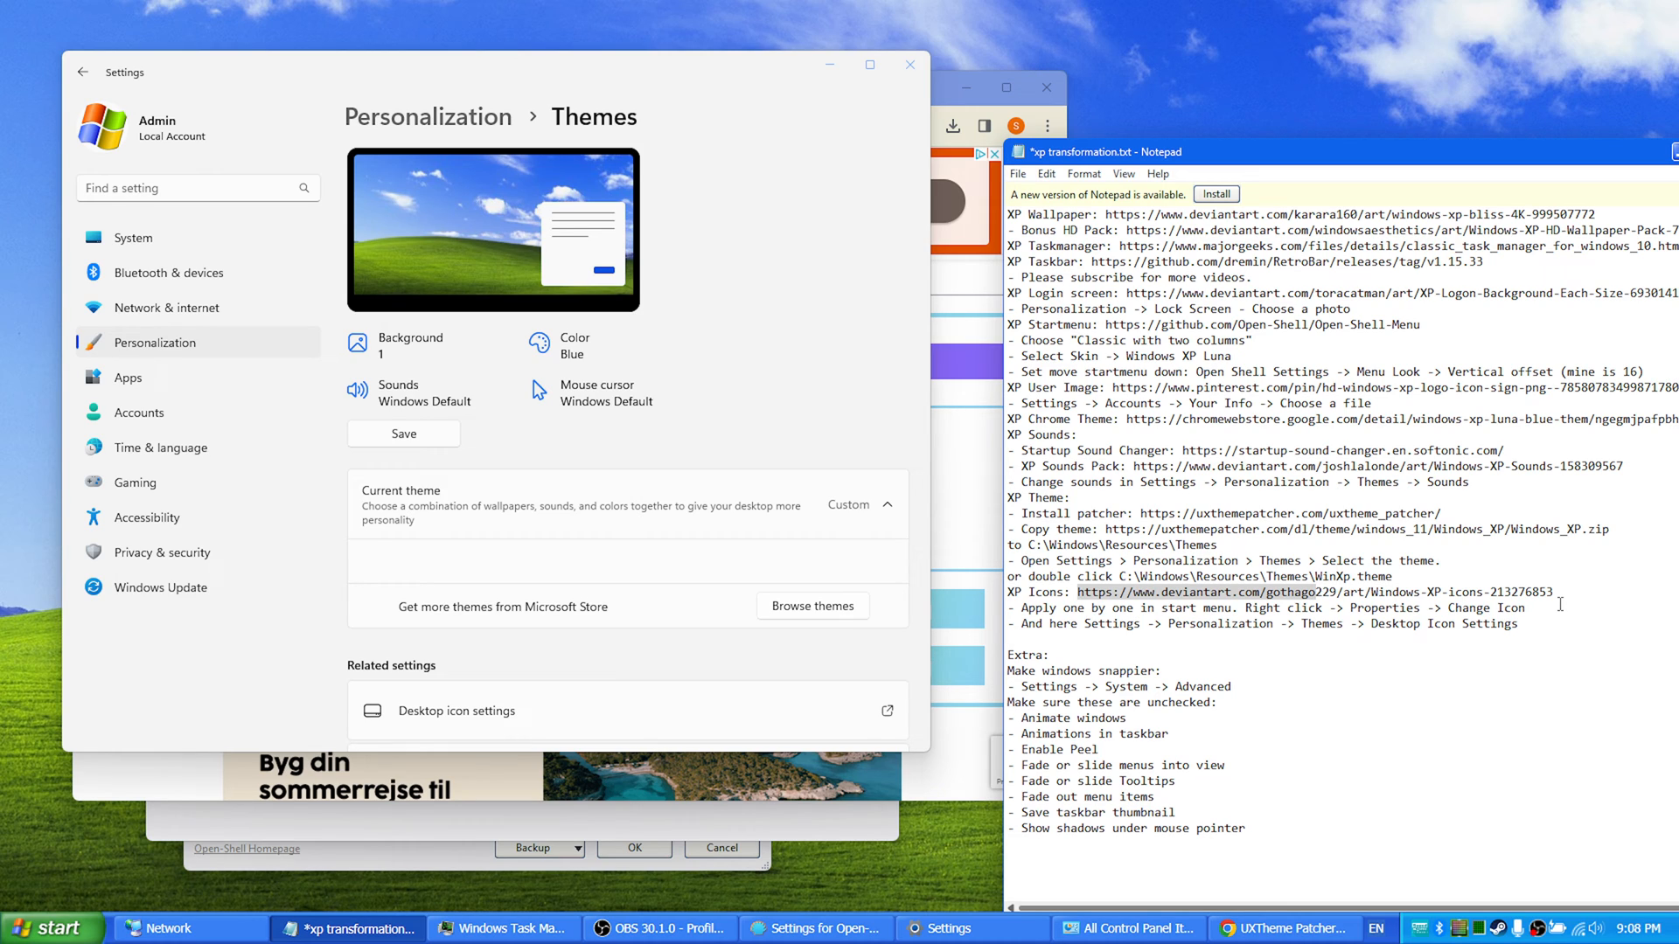
Step: Highlight the Windows XP icons DeviantArt link in the Notepad notes
left_click_drag(1081, 592, 1554, 592)
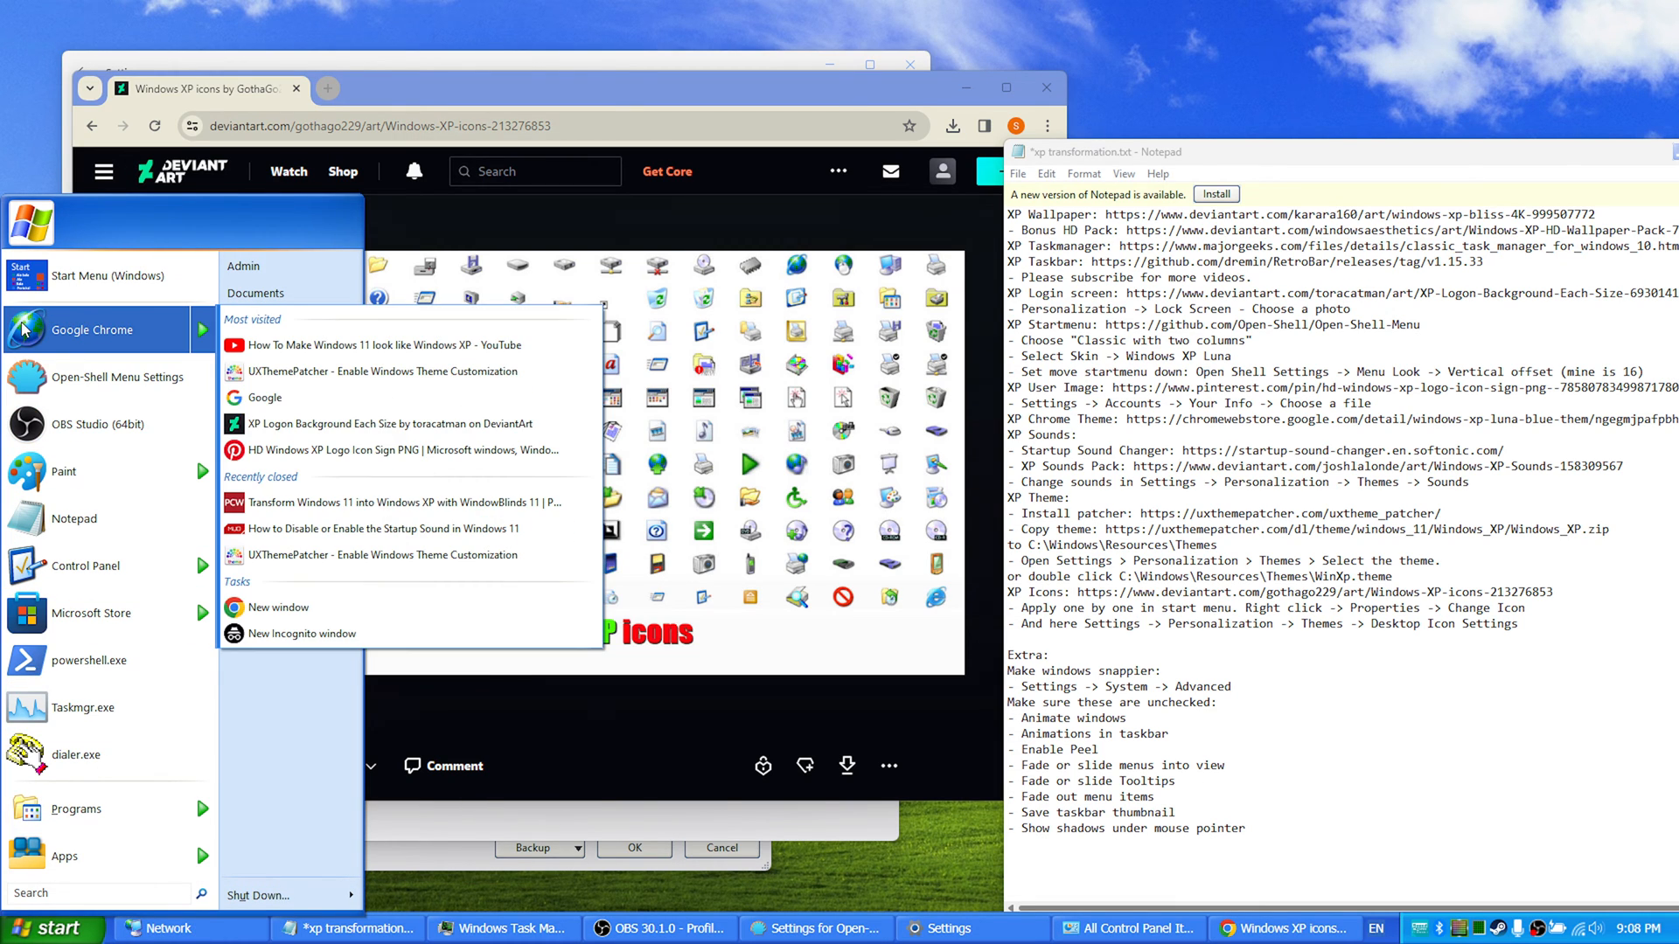
mouse_move(29, 340)
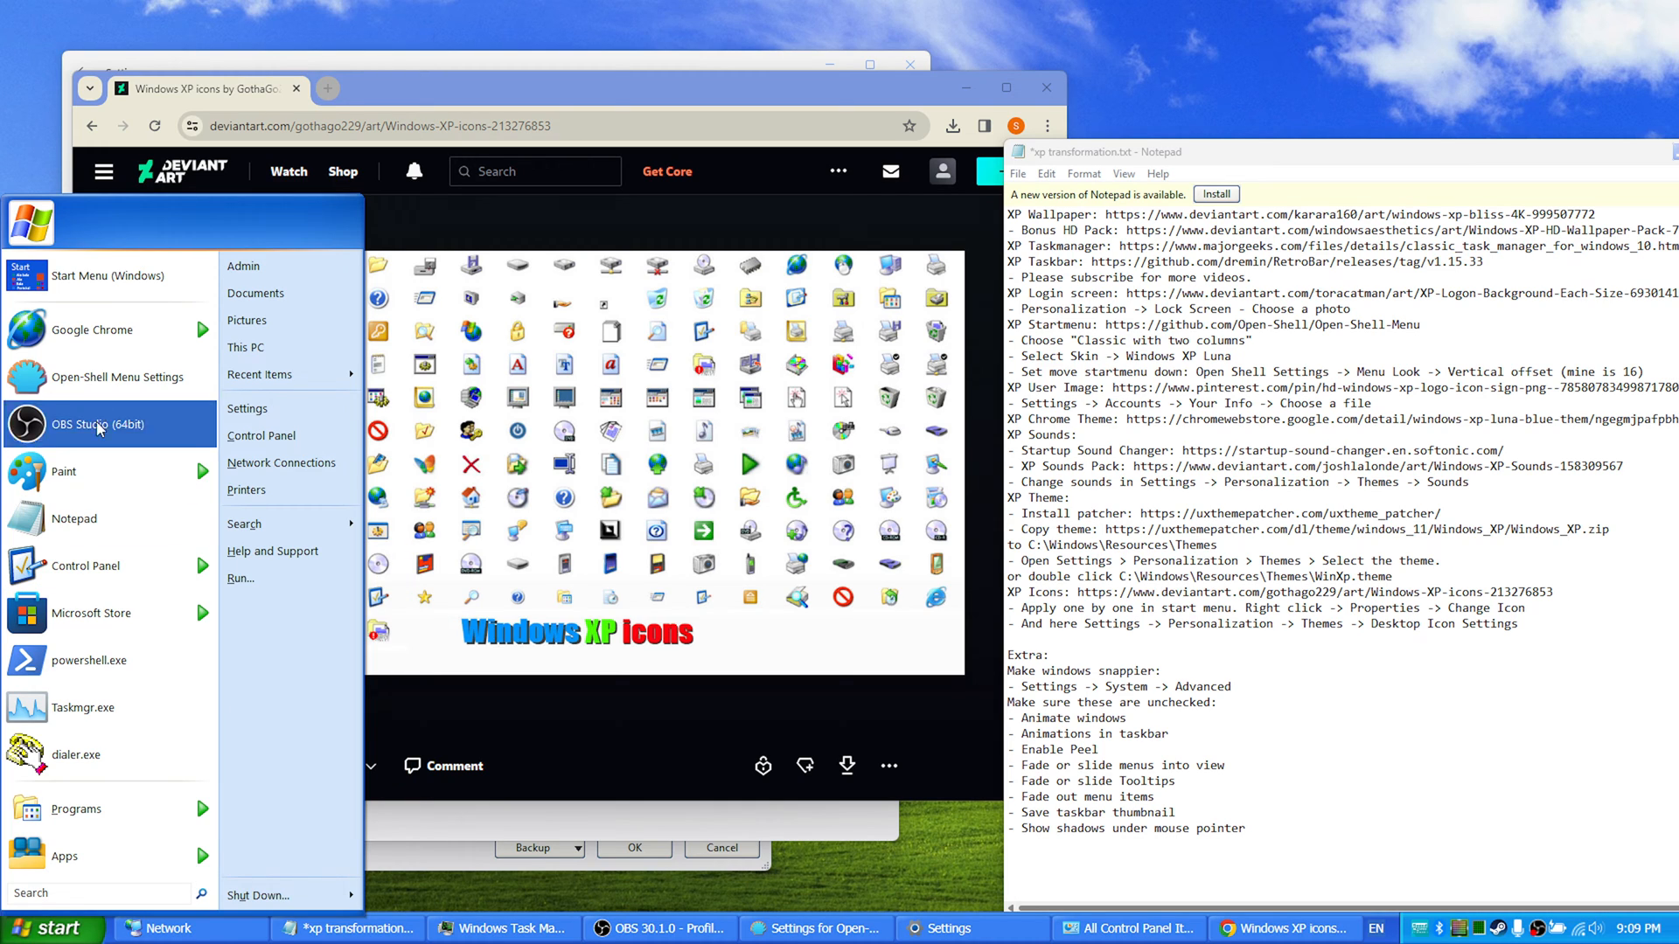
mouse_move(315, 253)
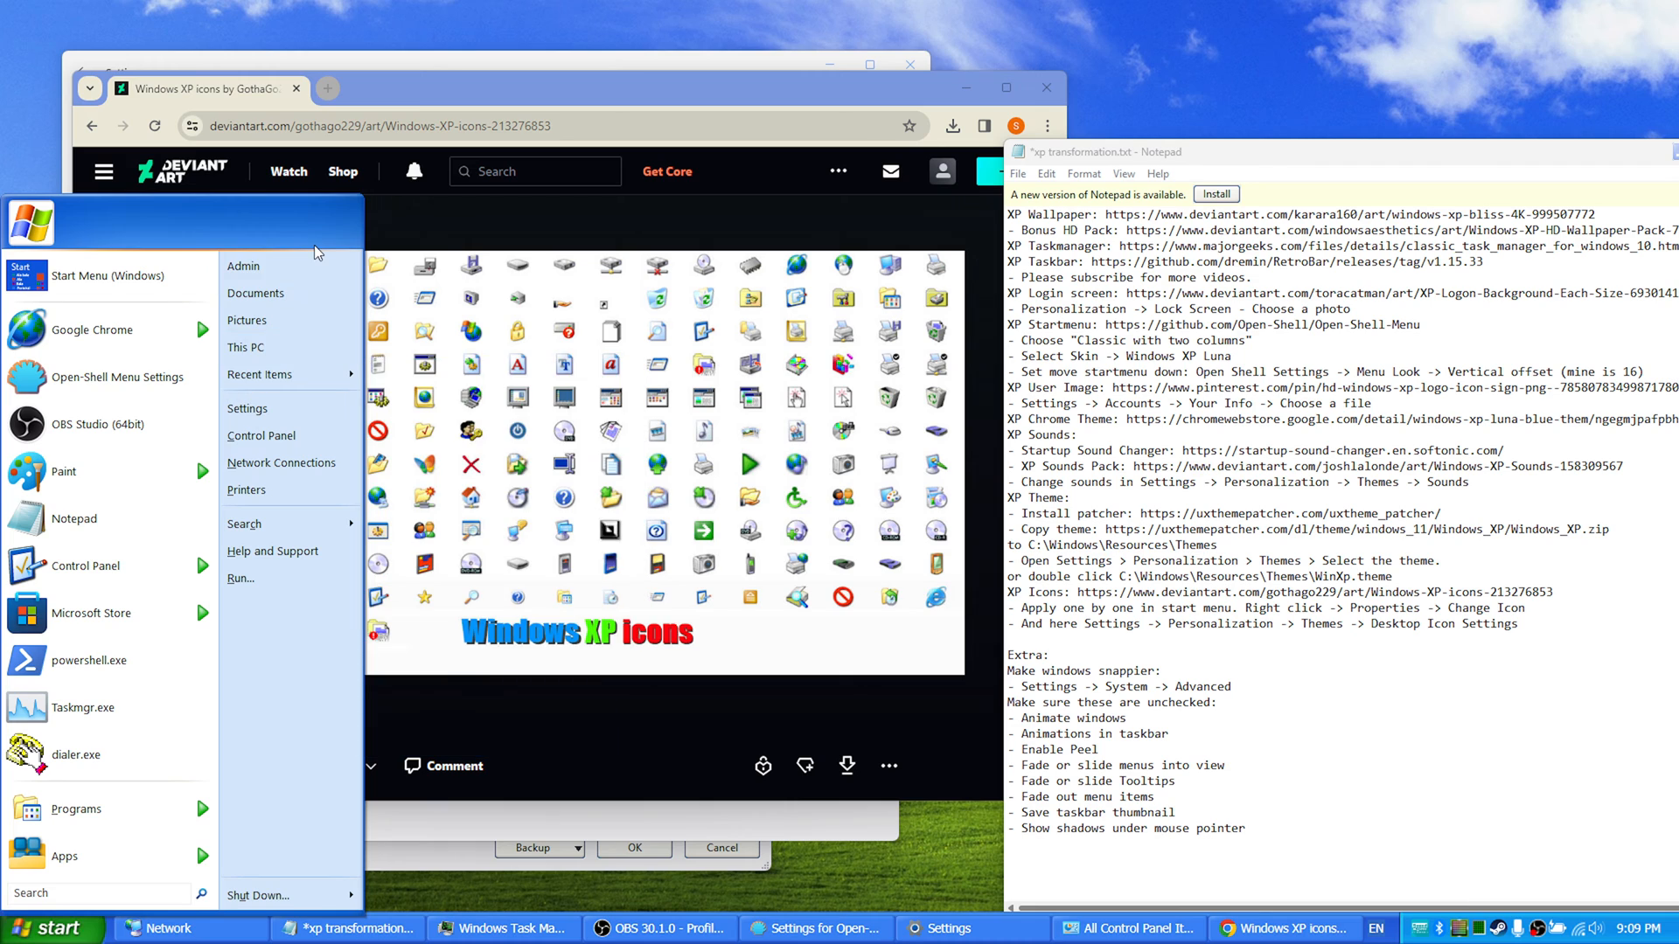
left_click(64, 855)
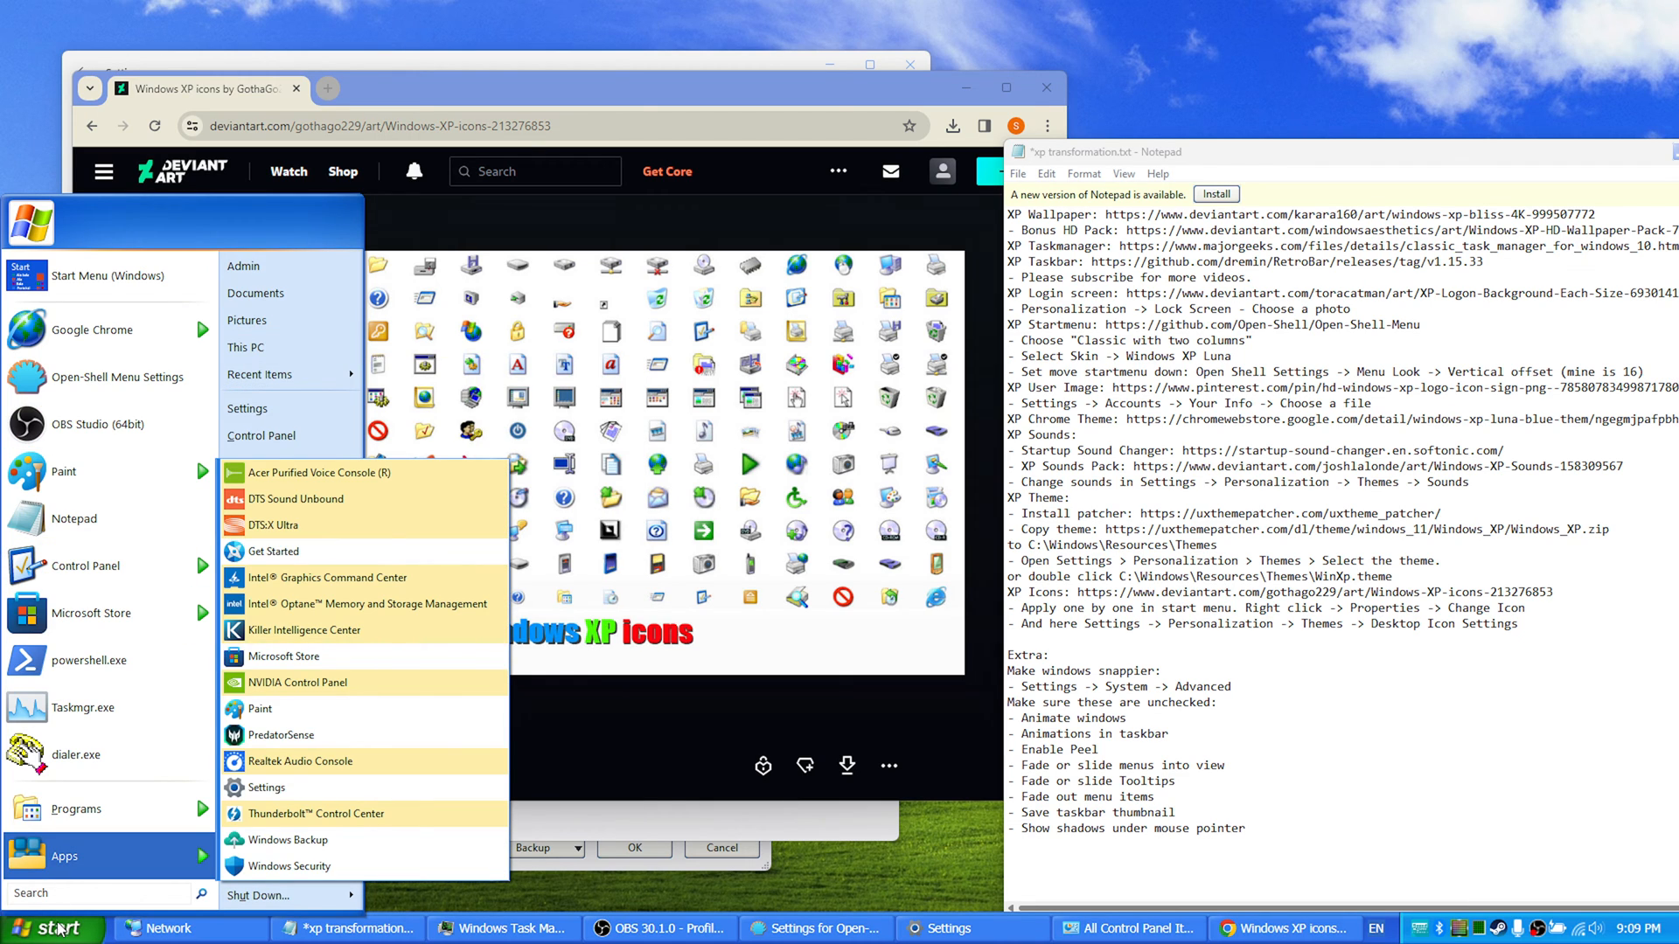
left_click(51, 929)
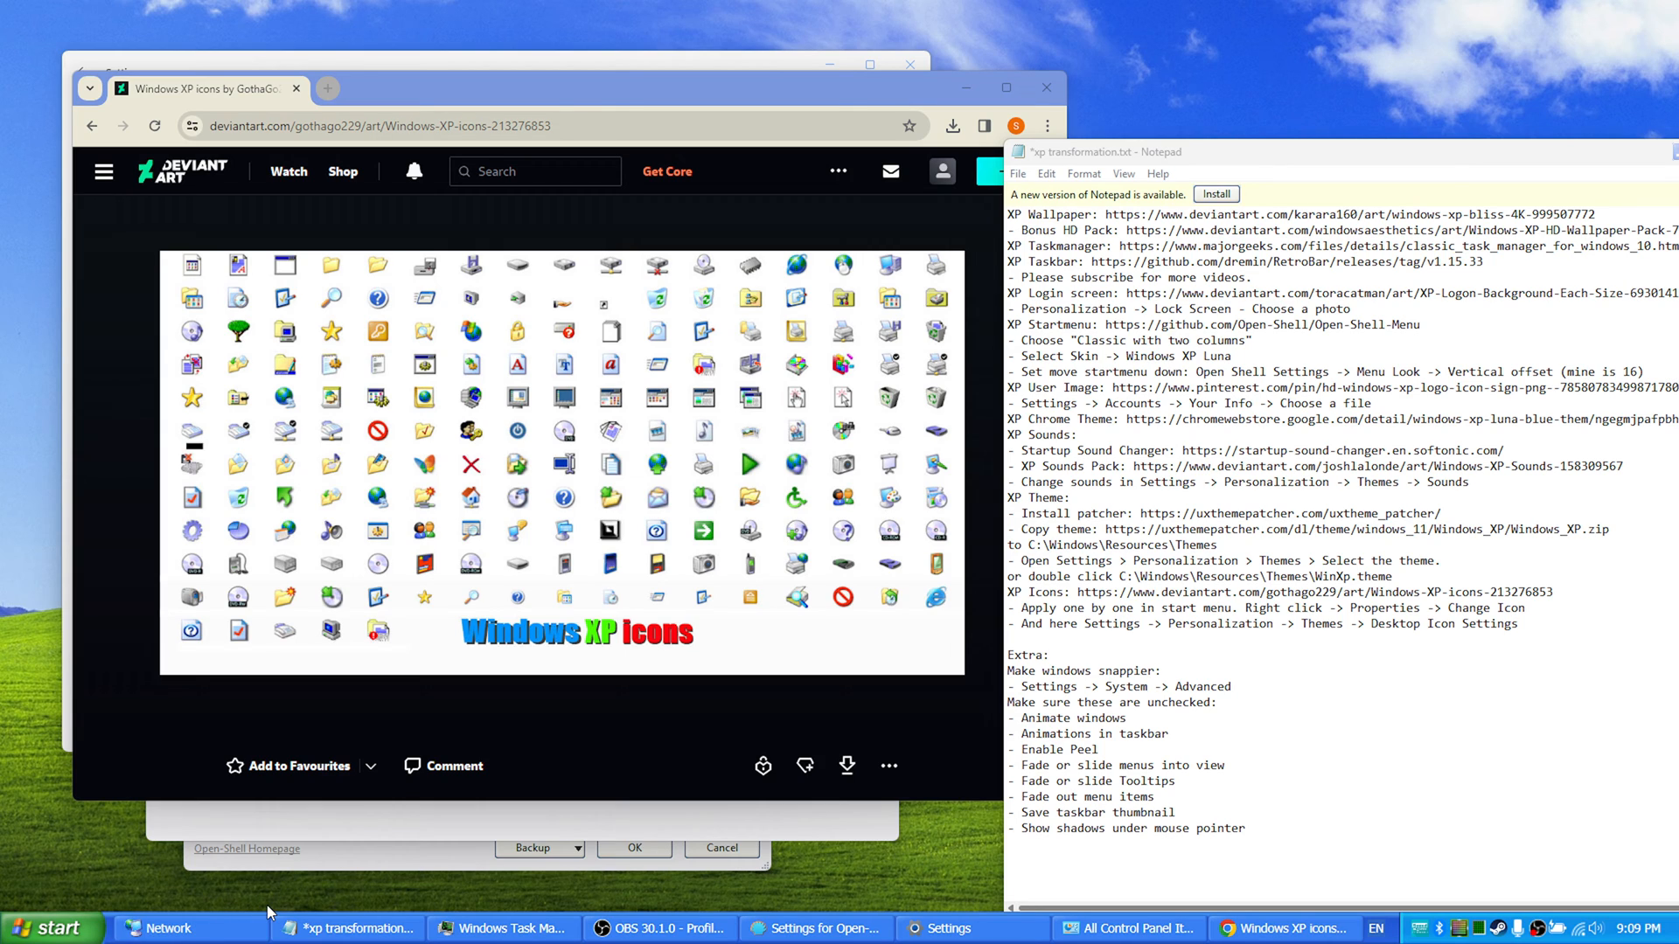
mouse_move(1159, 620)
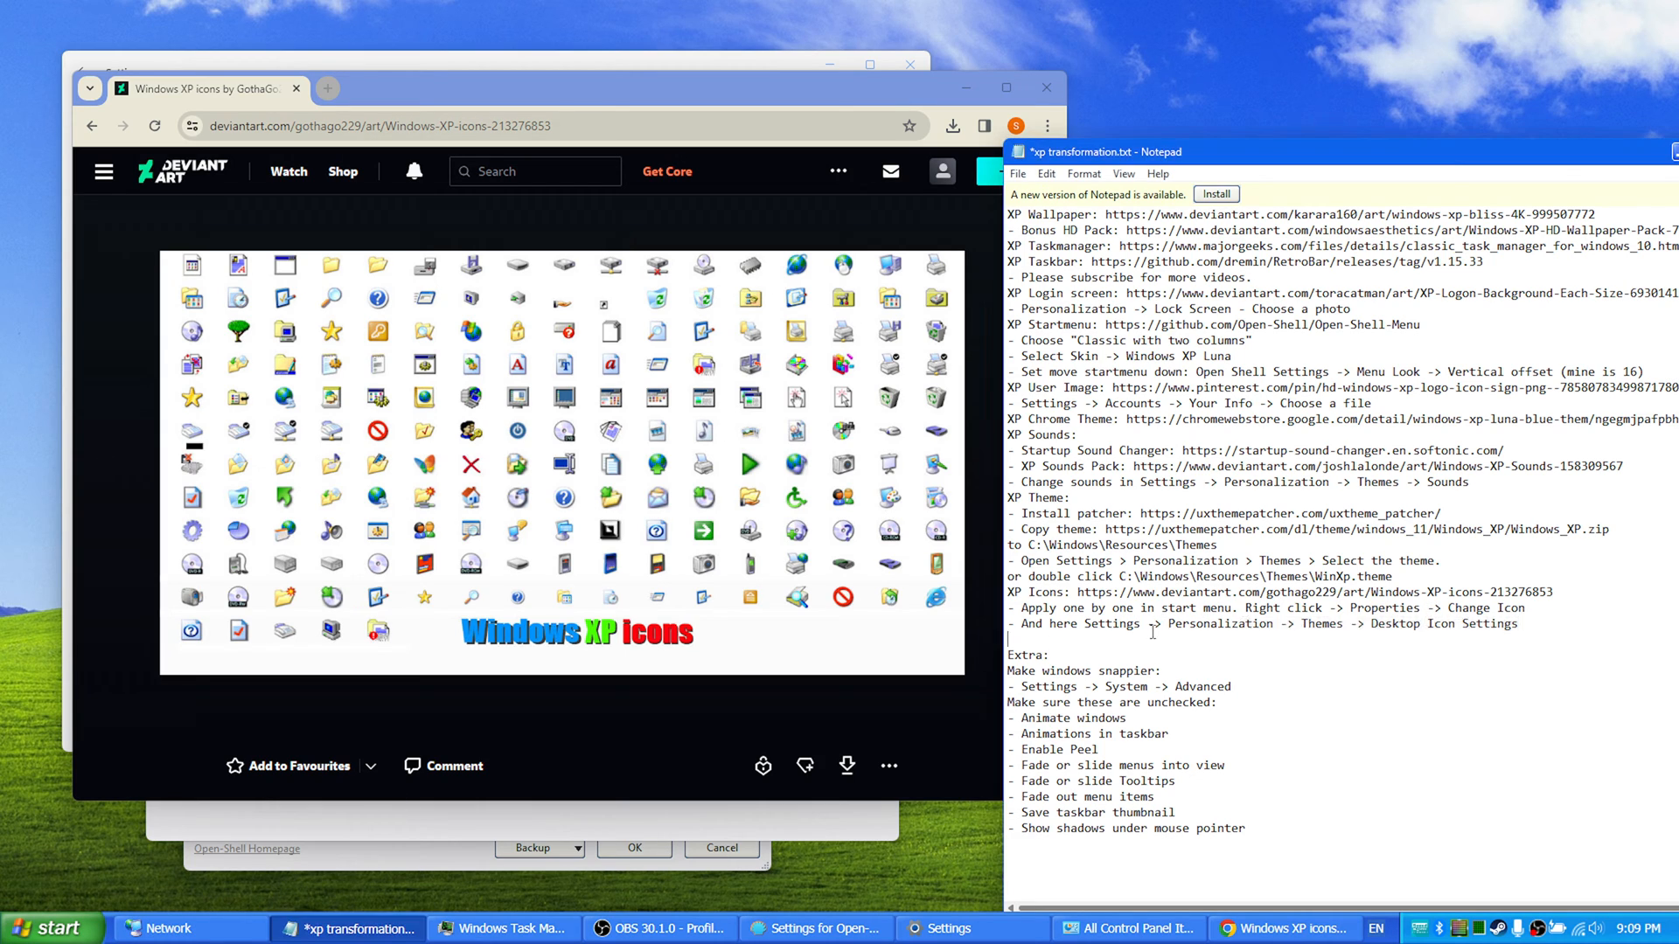
triple_click(1263, 624)
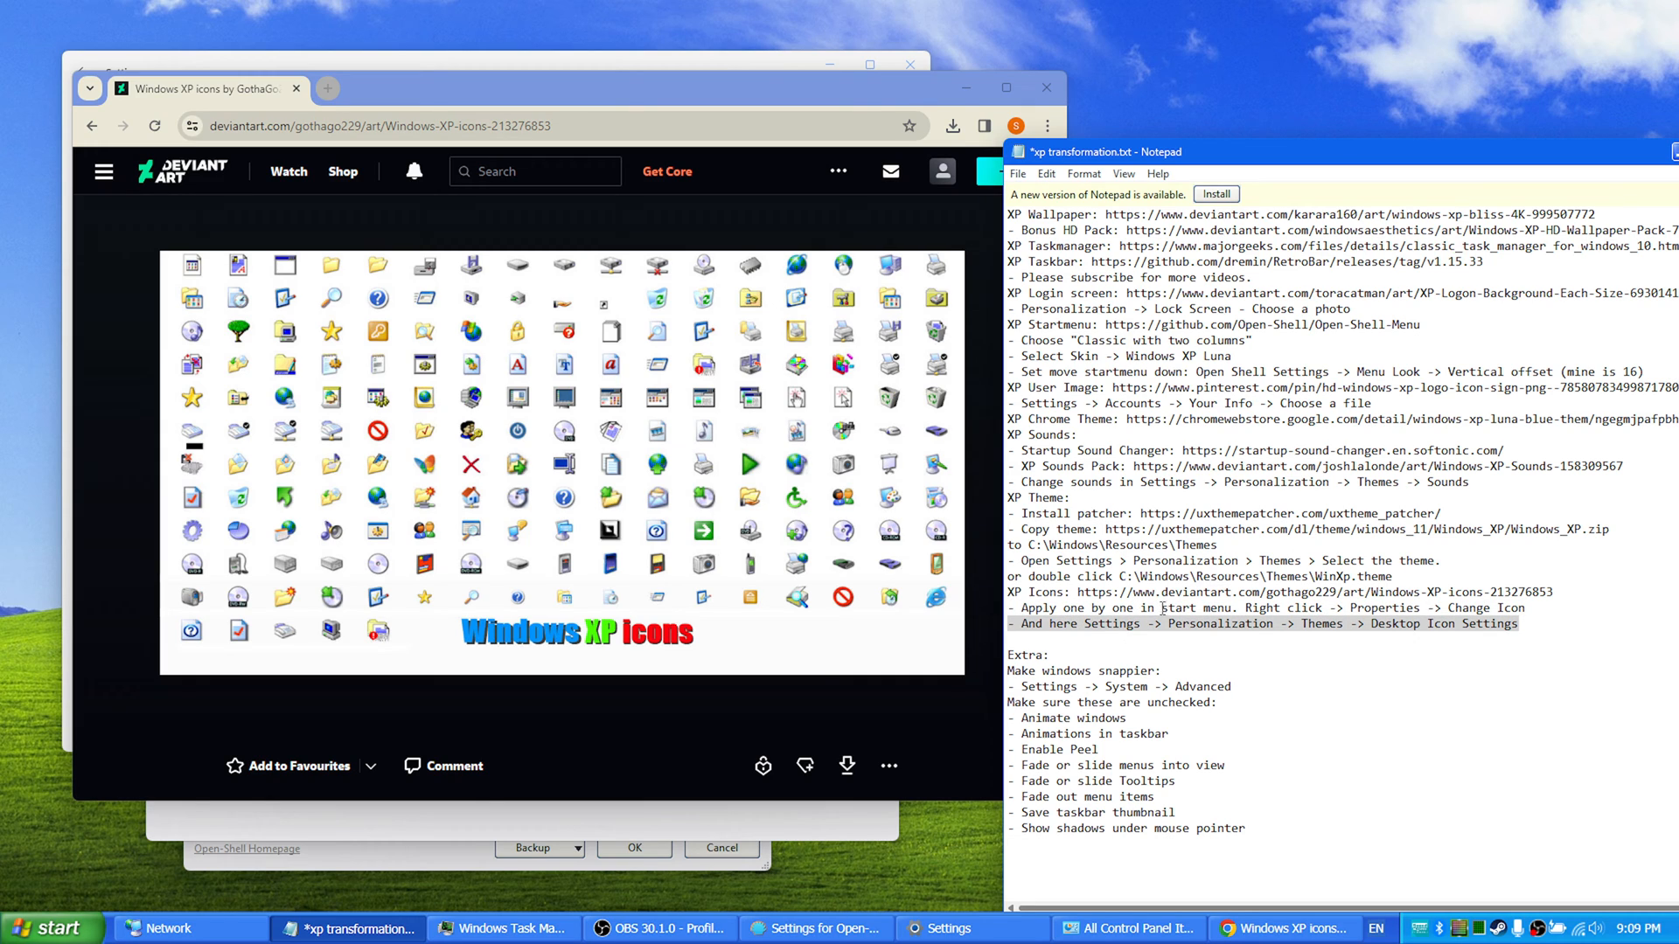
left_click(42, 927)
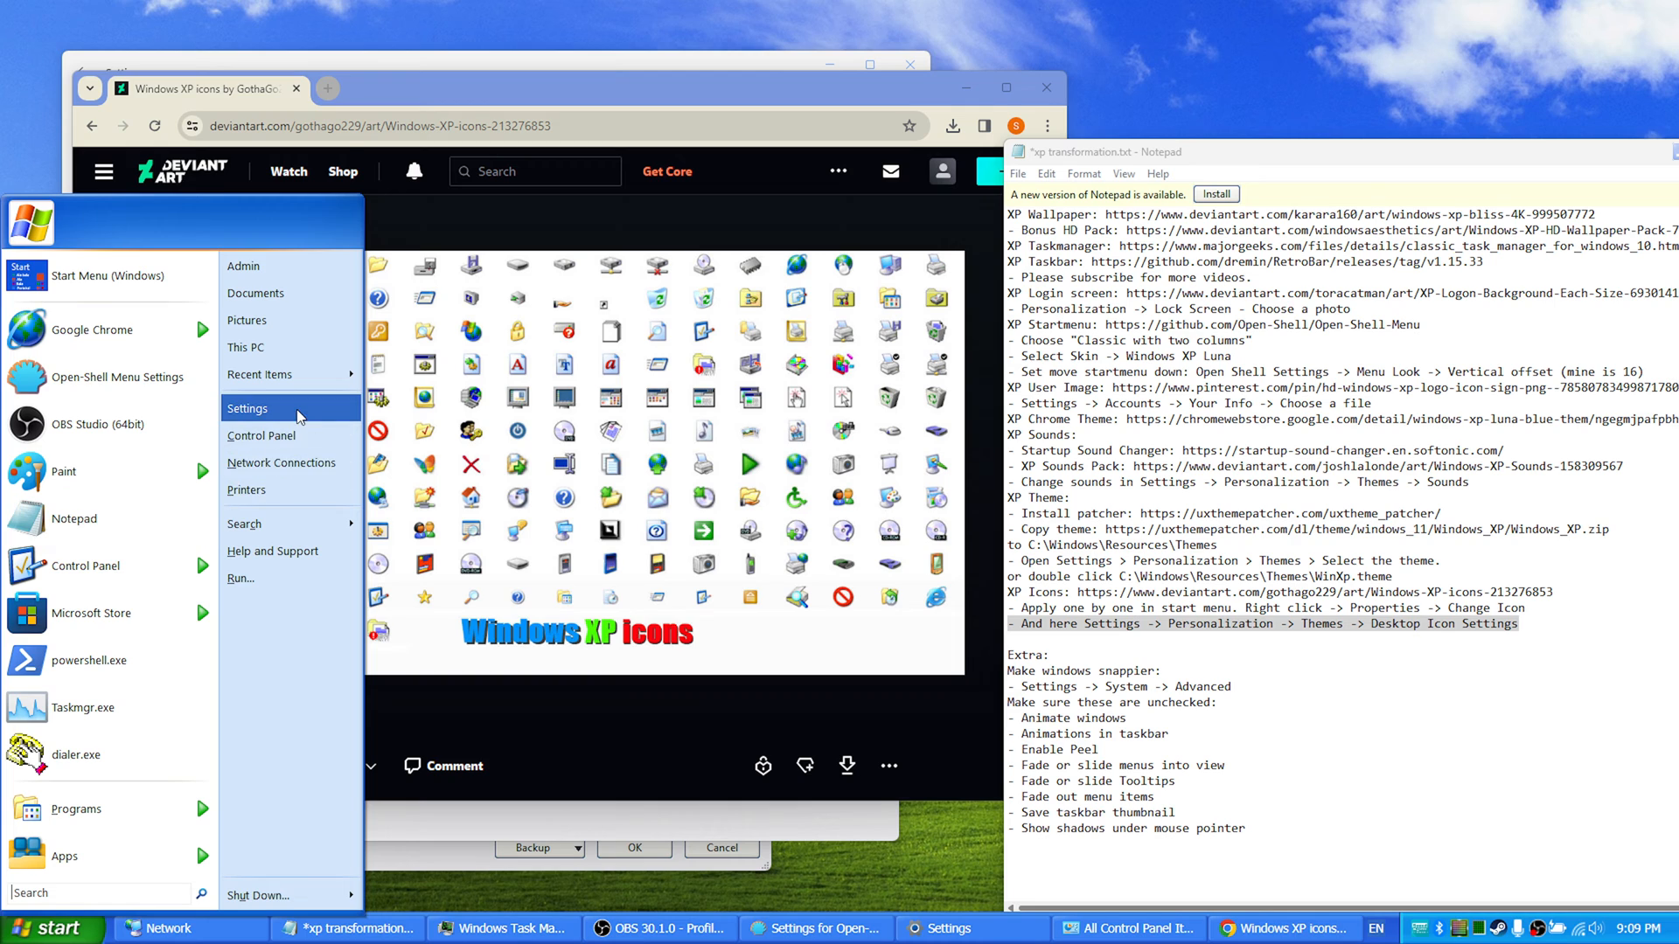
left_click(247, 409)
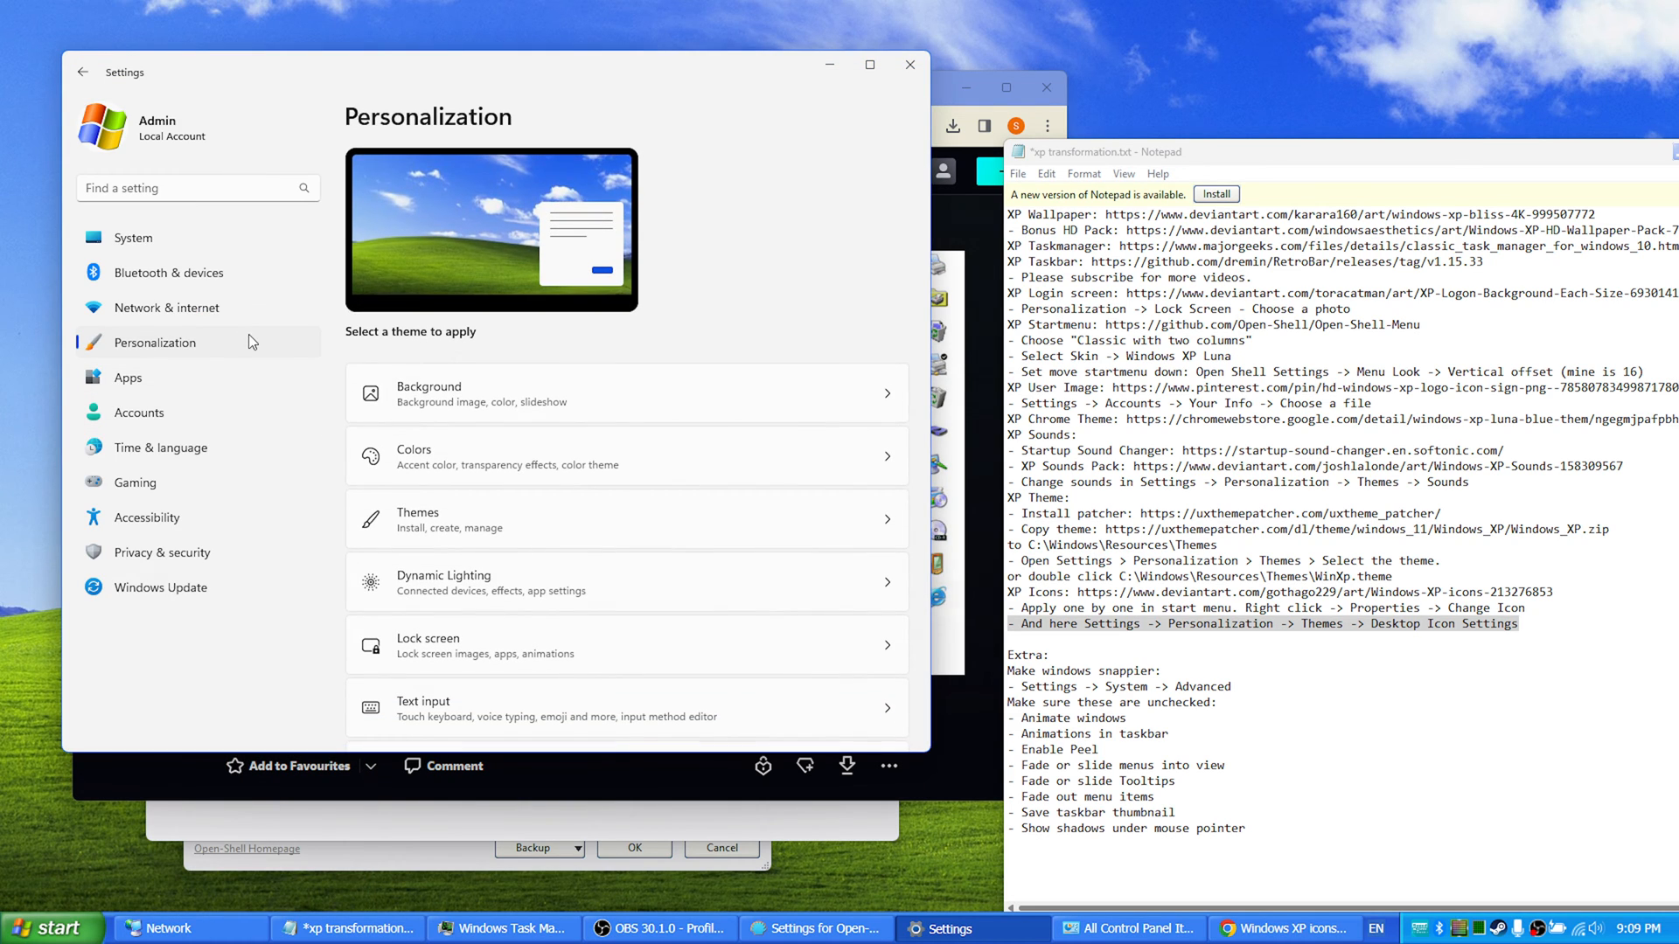
left_click(418, 519)
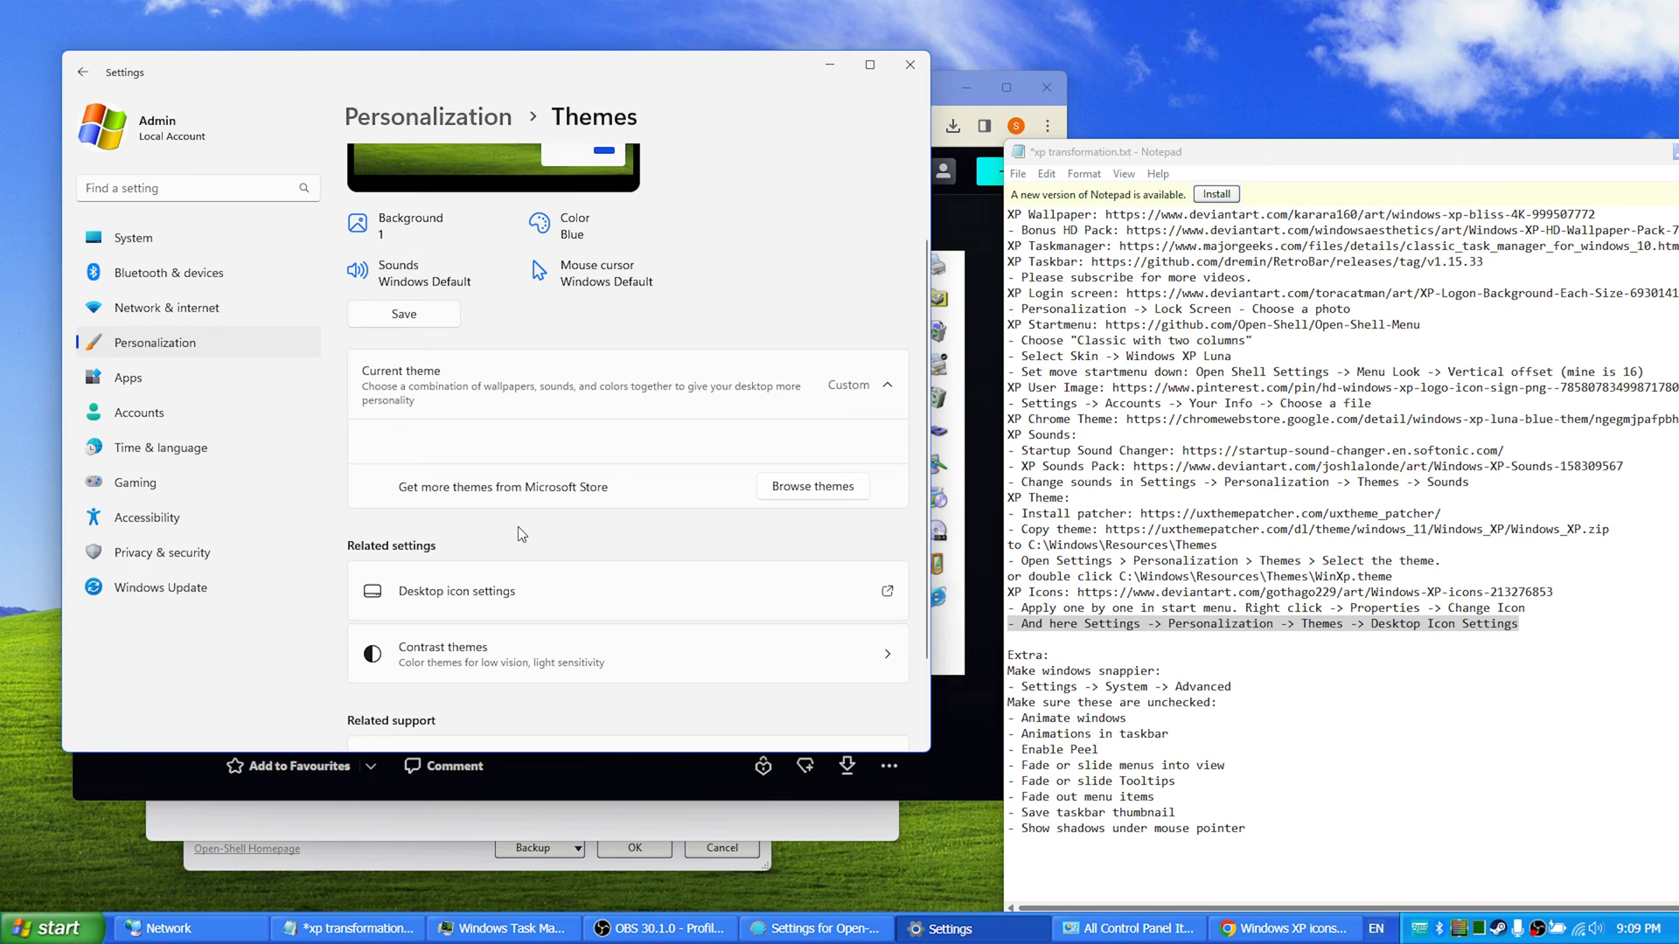
left_click(456, 591)
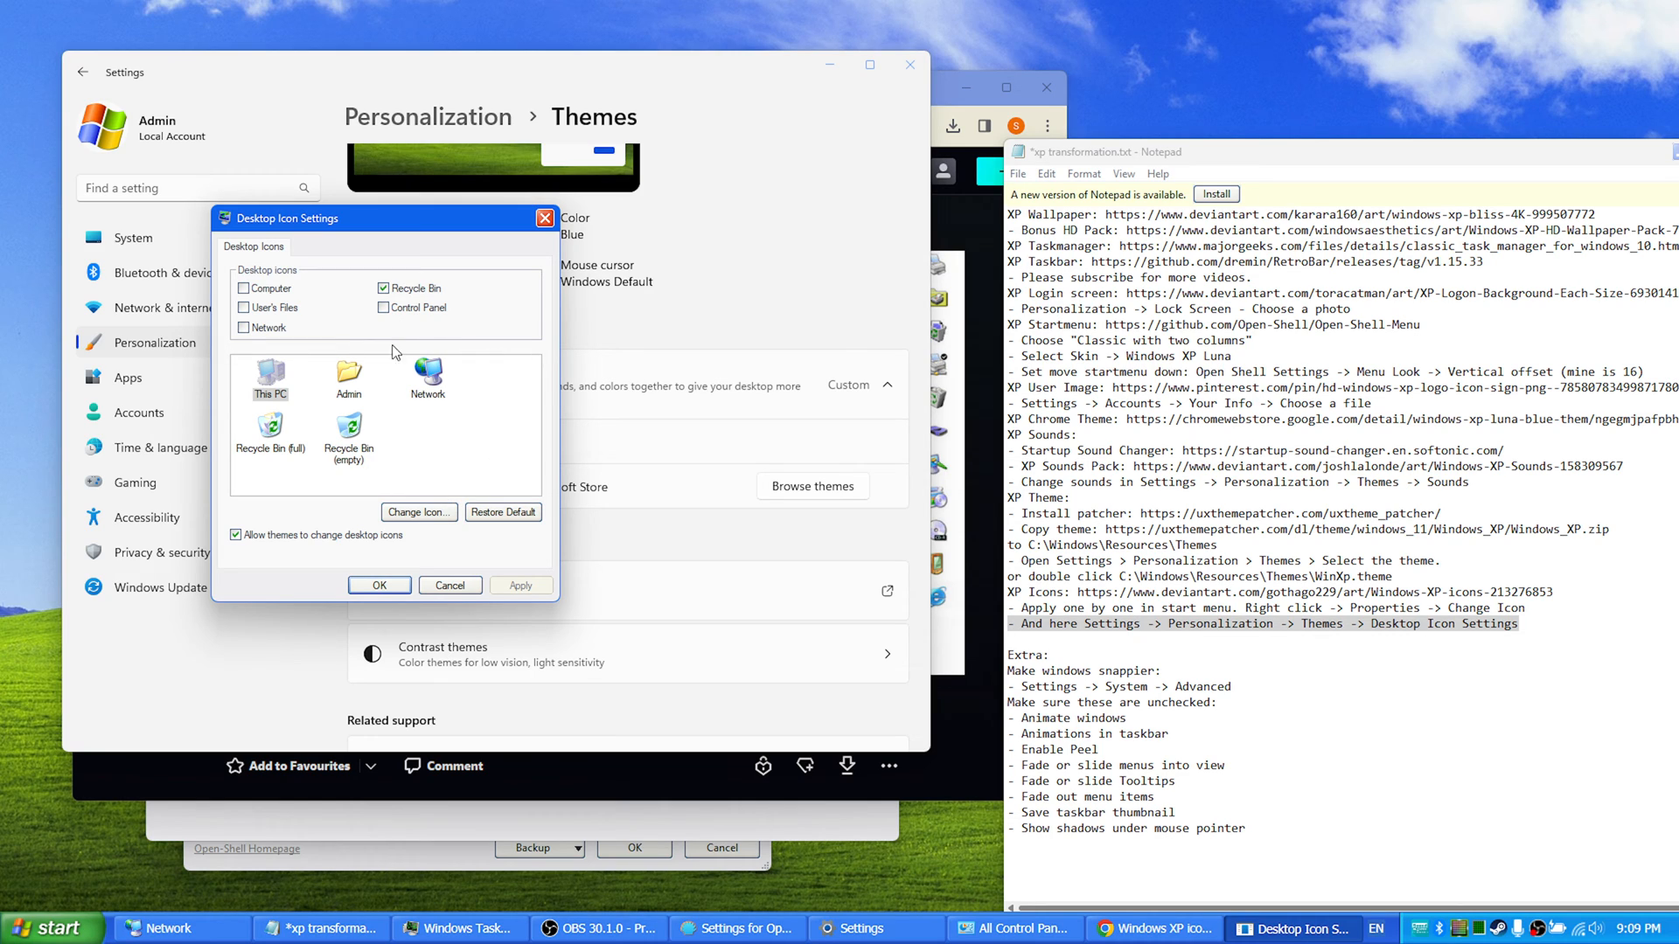
mouse_move(354, 371)
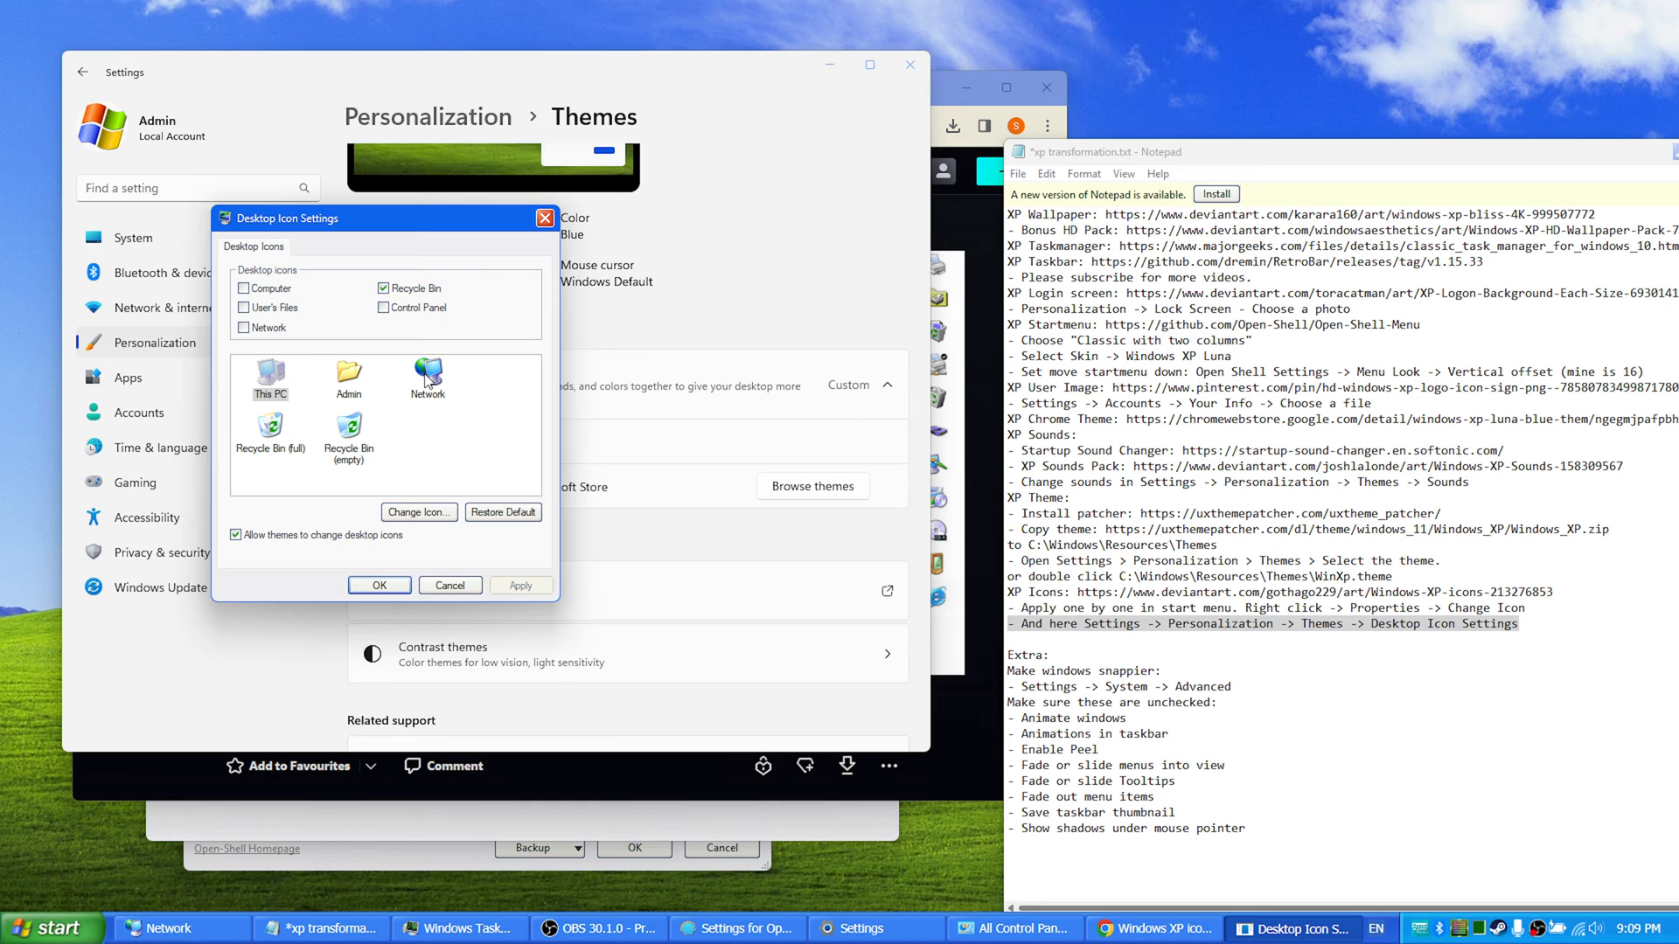
mouse_move(394, 461)
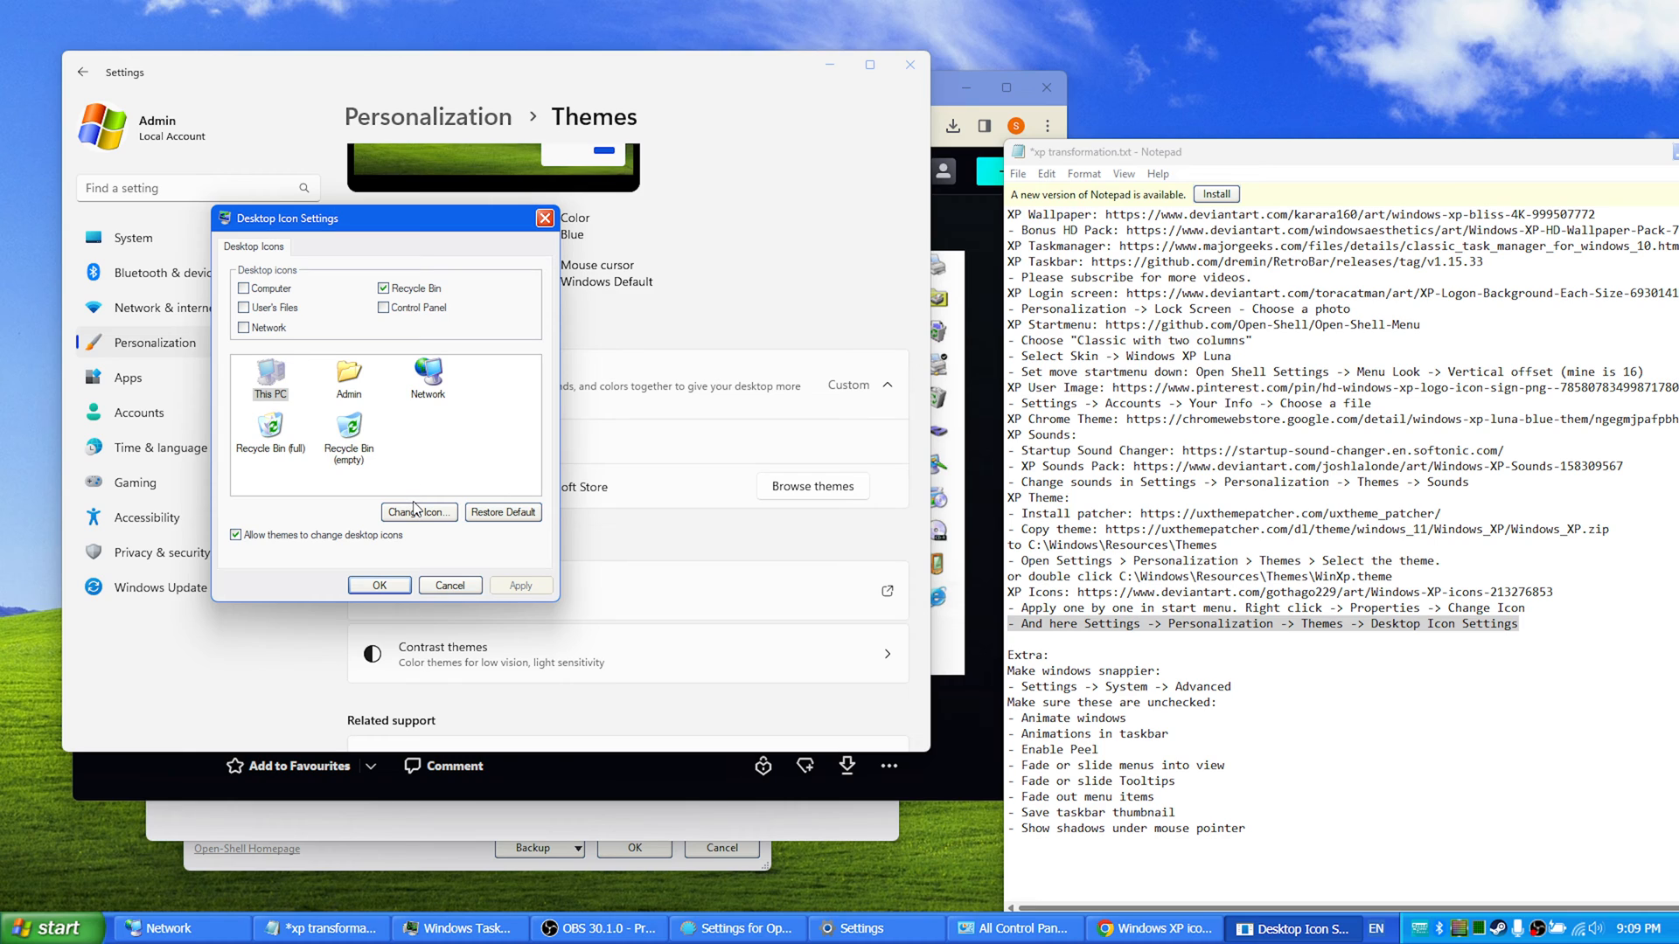
mouse_move(405, 578)
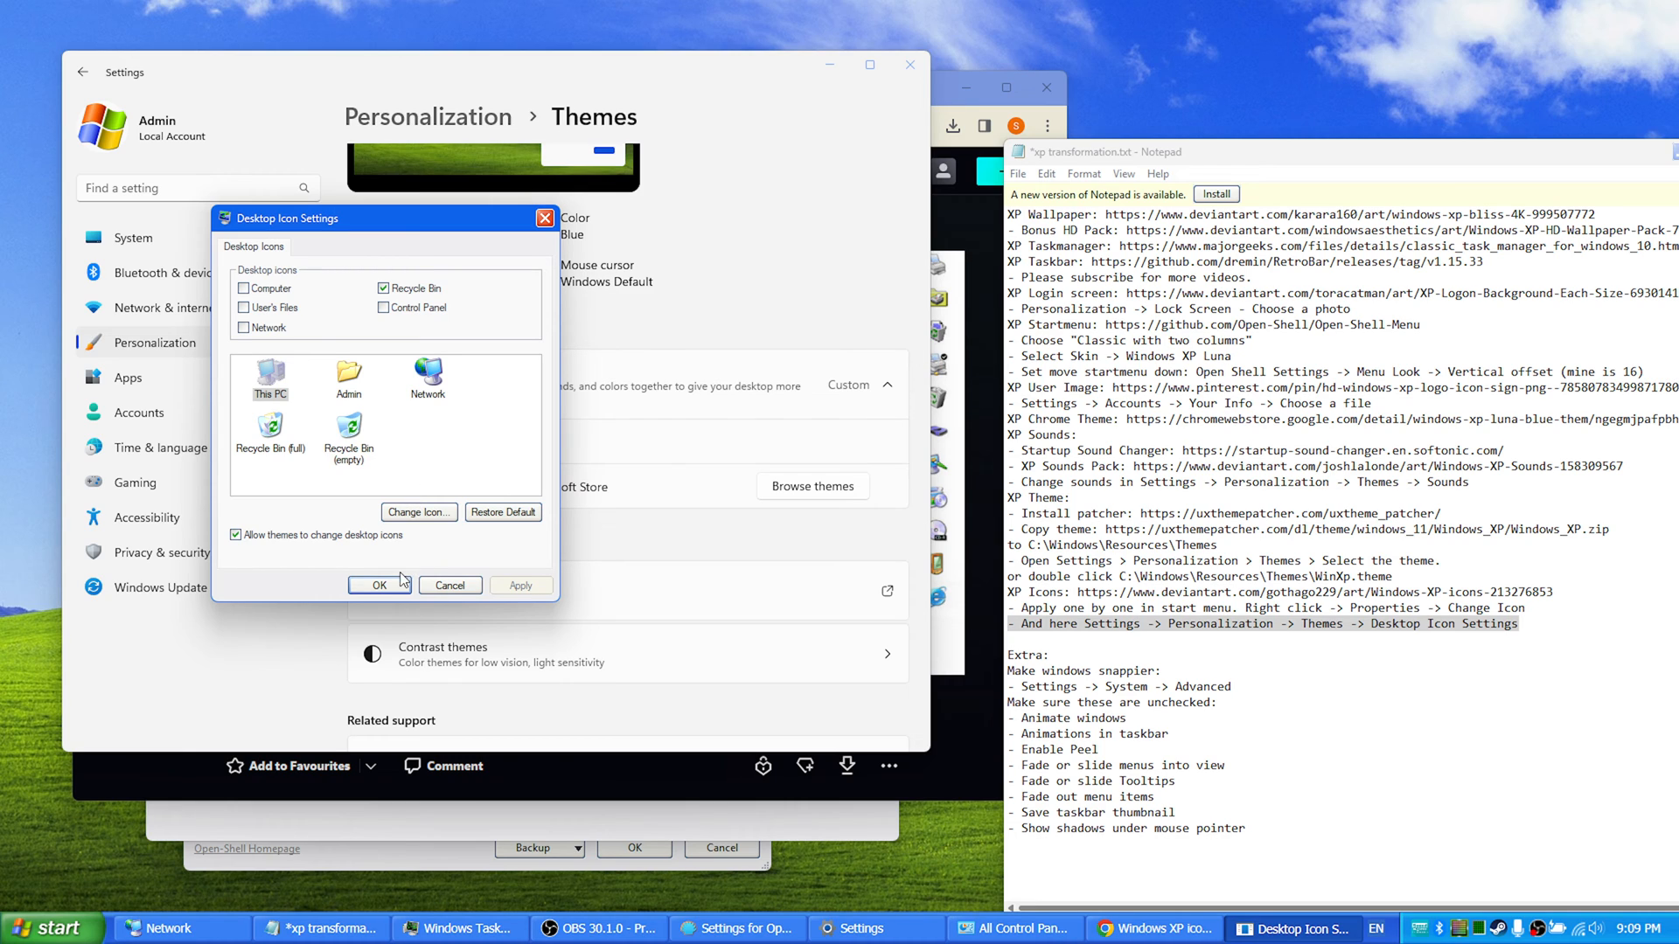
left_click(379, 585)
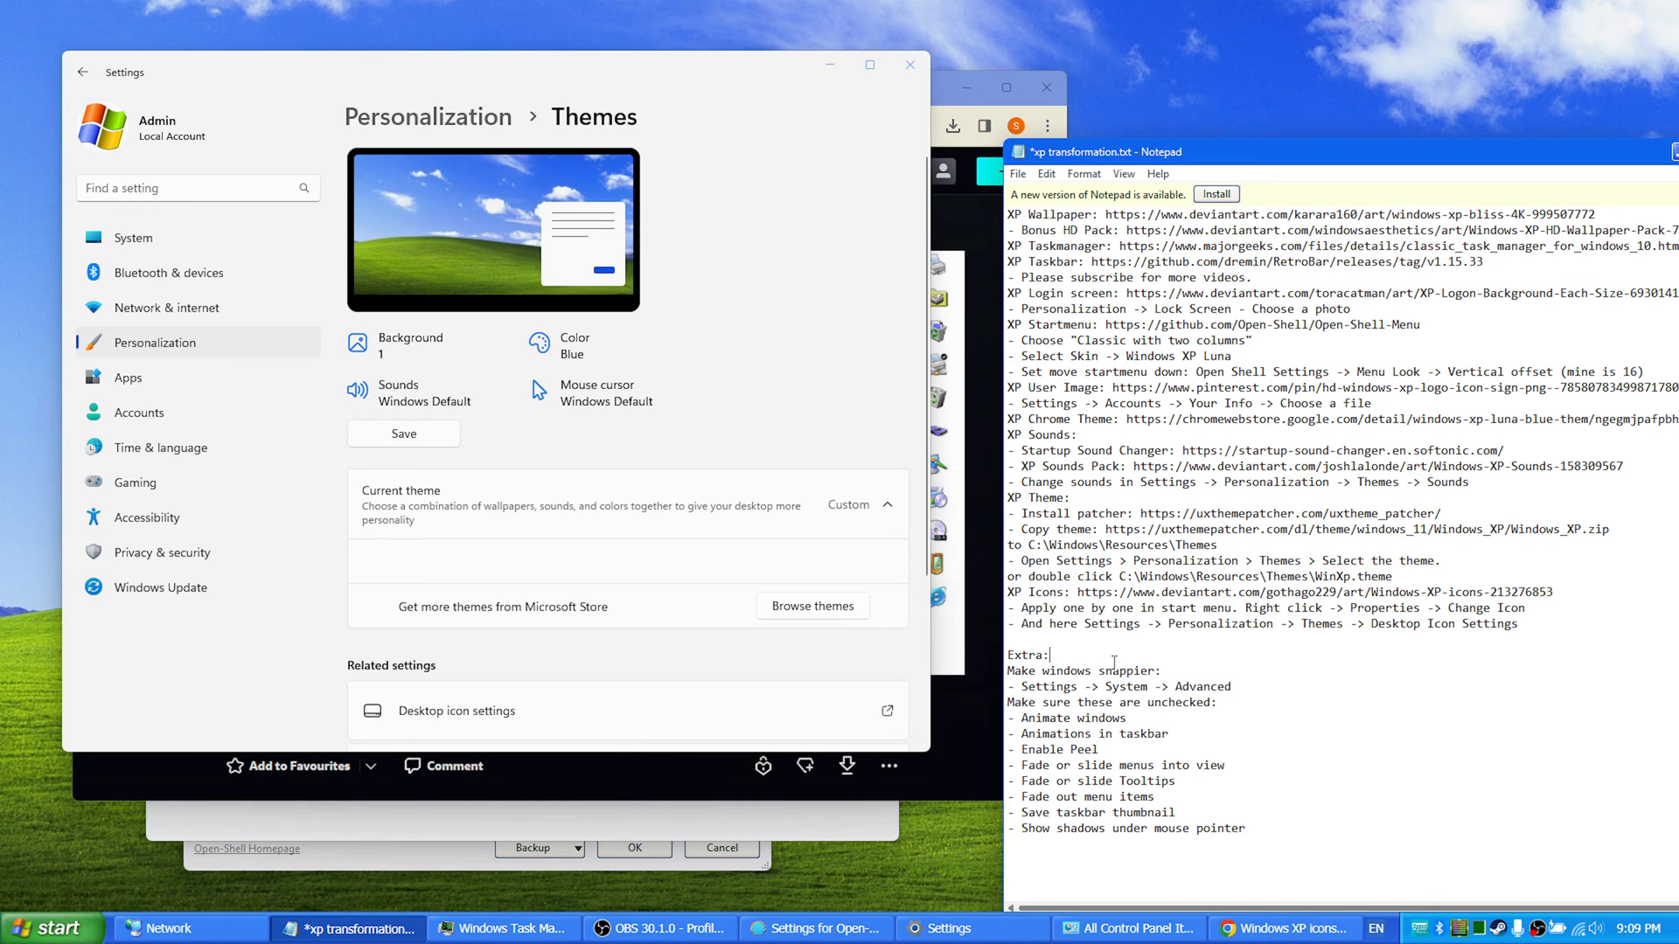
Step: Go to System settings and scroll down to this PC's About specifications page
double_click(1028, 654)
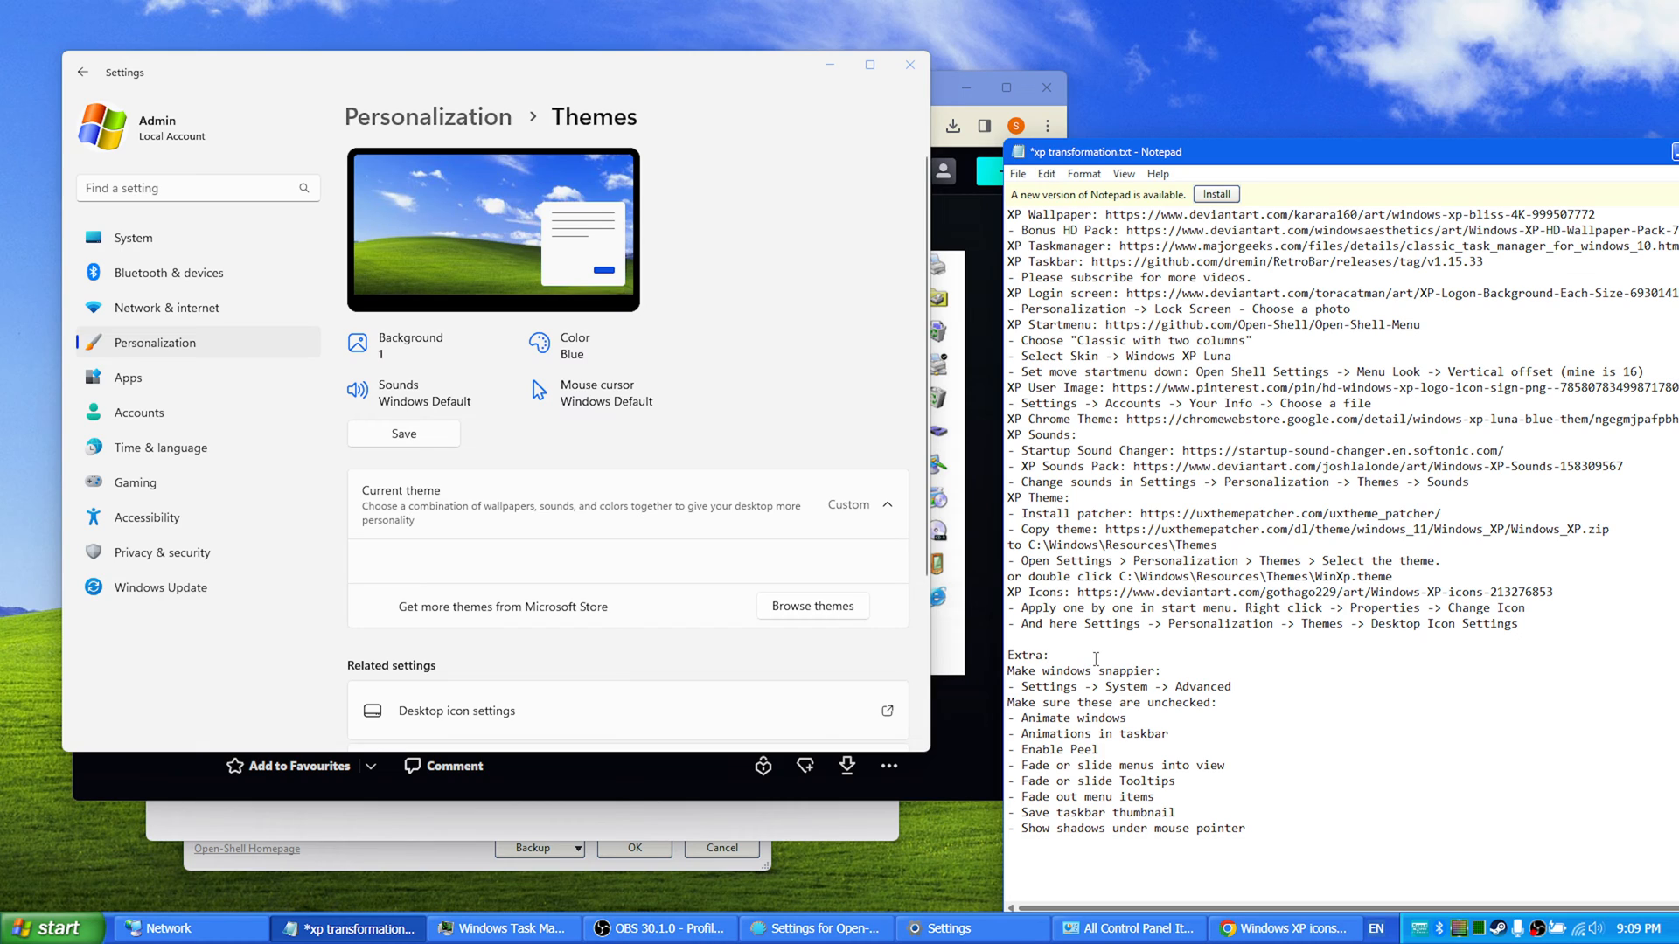
left_click(1051, 654)
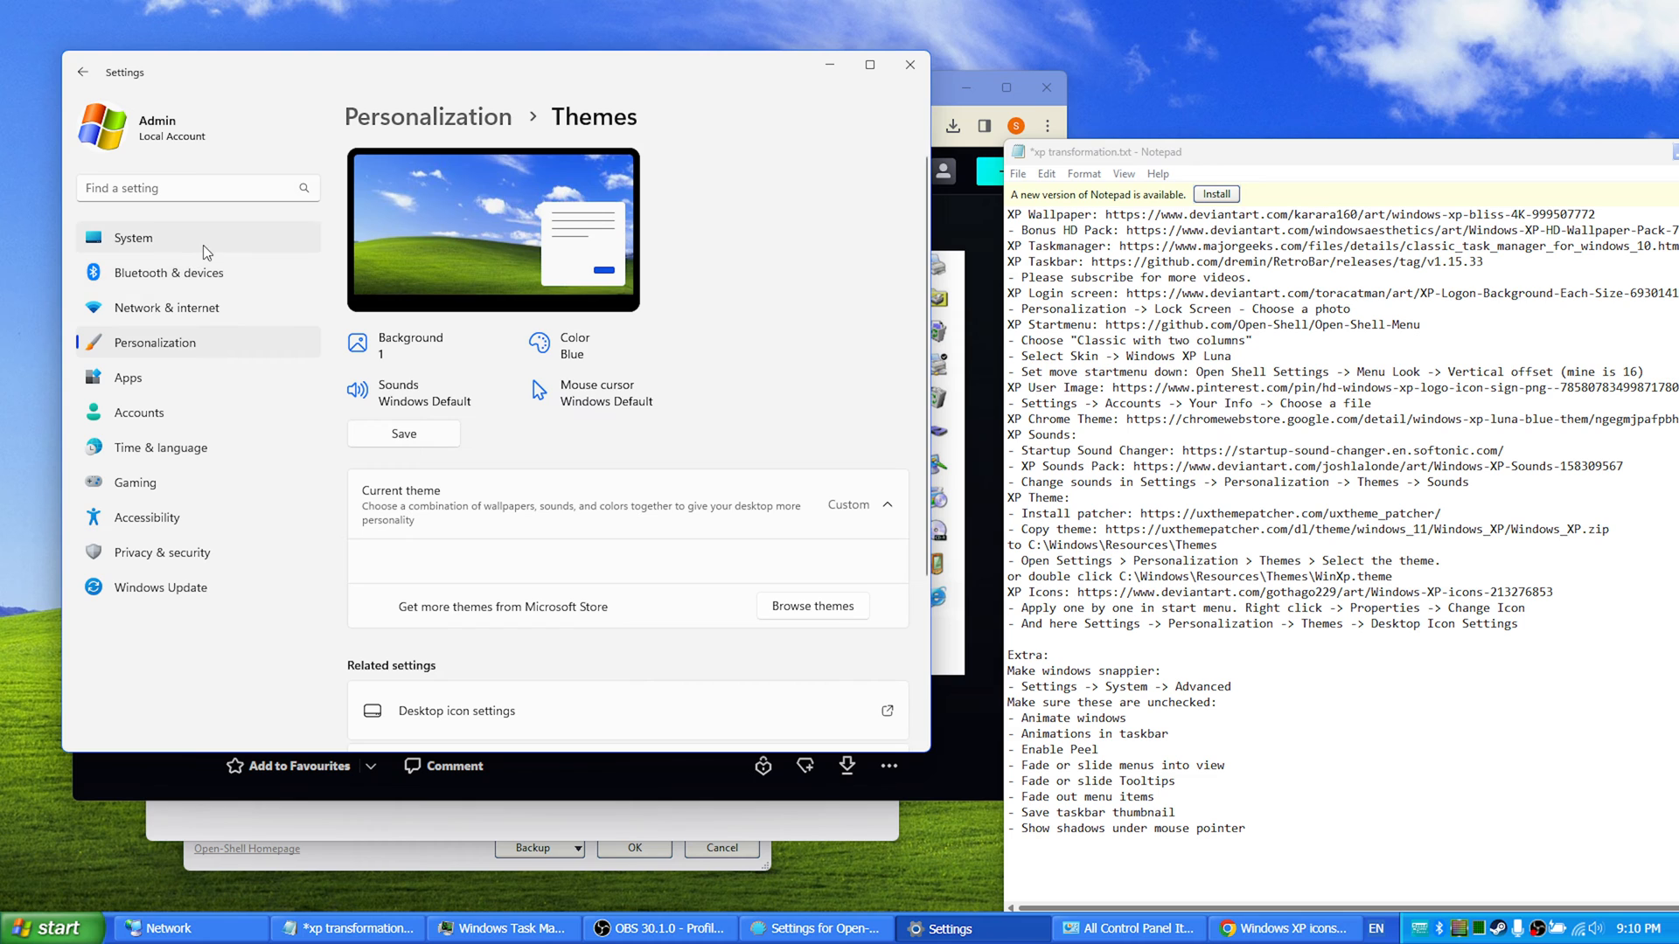
left_click(133, 238)
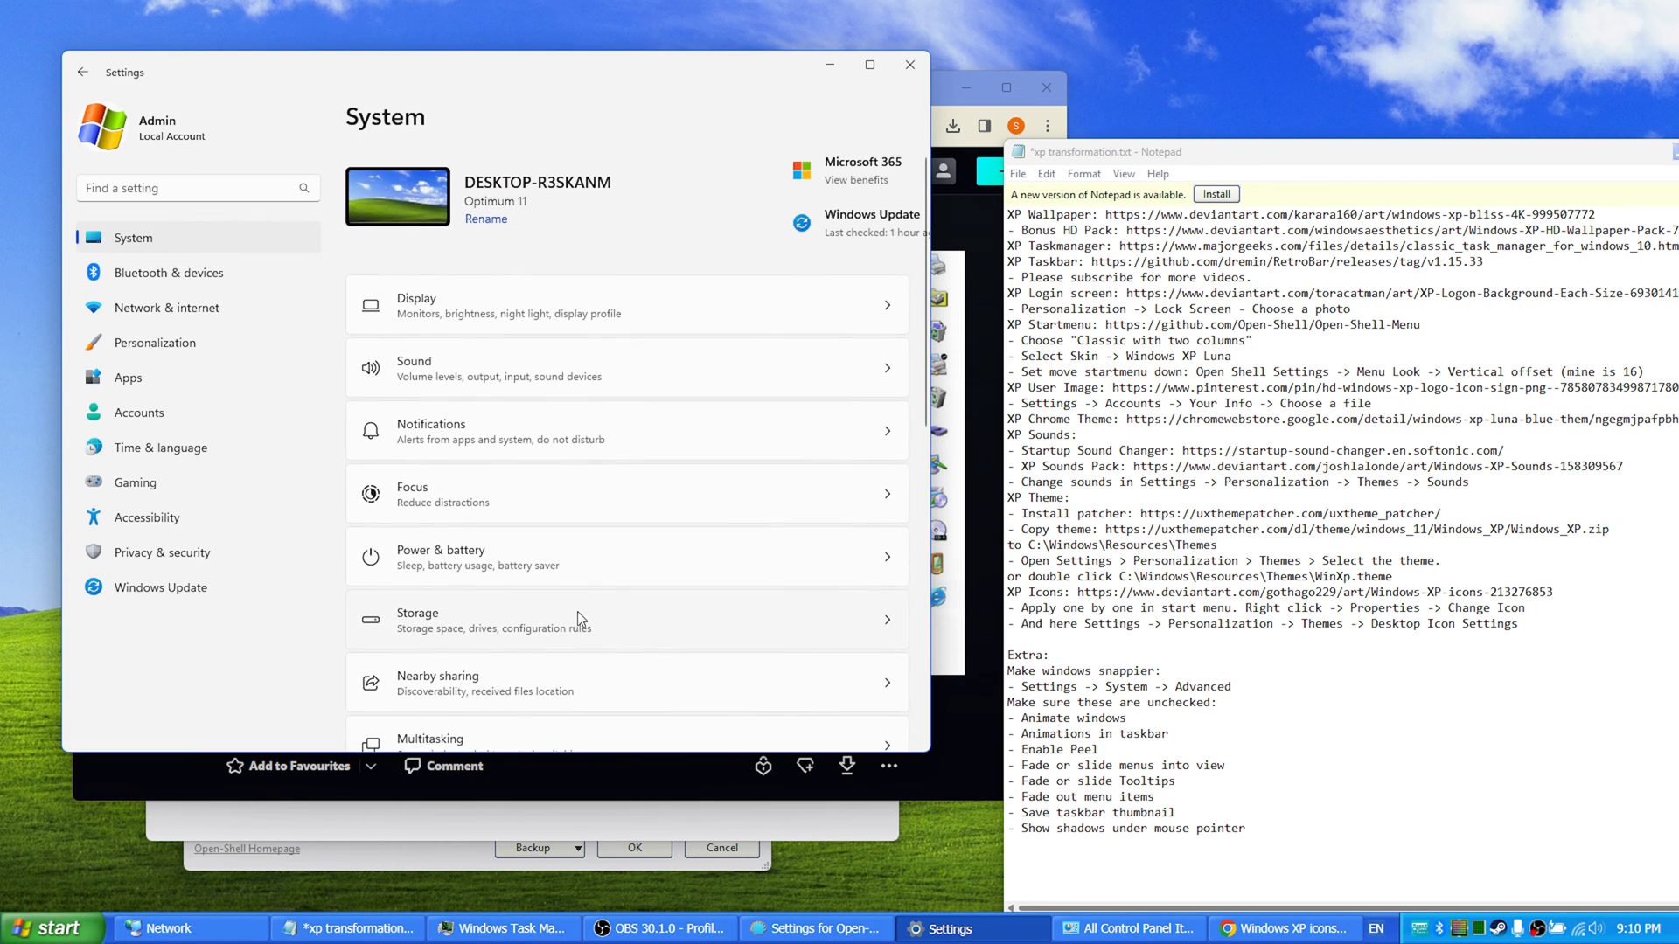
scroll("down", 3)
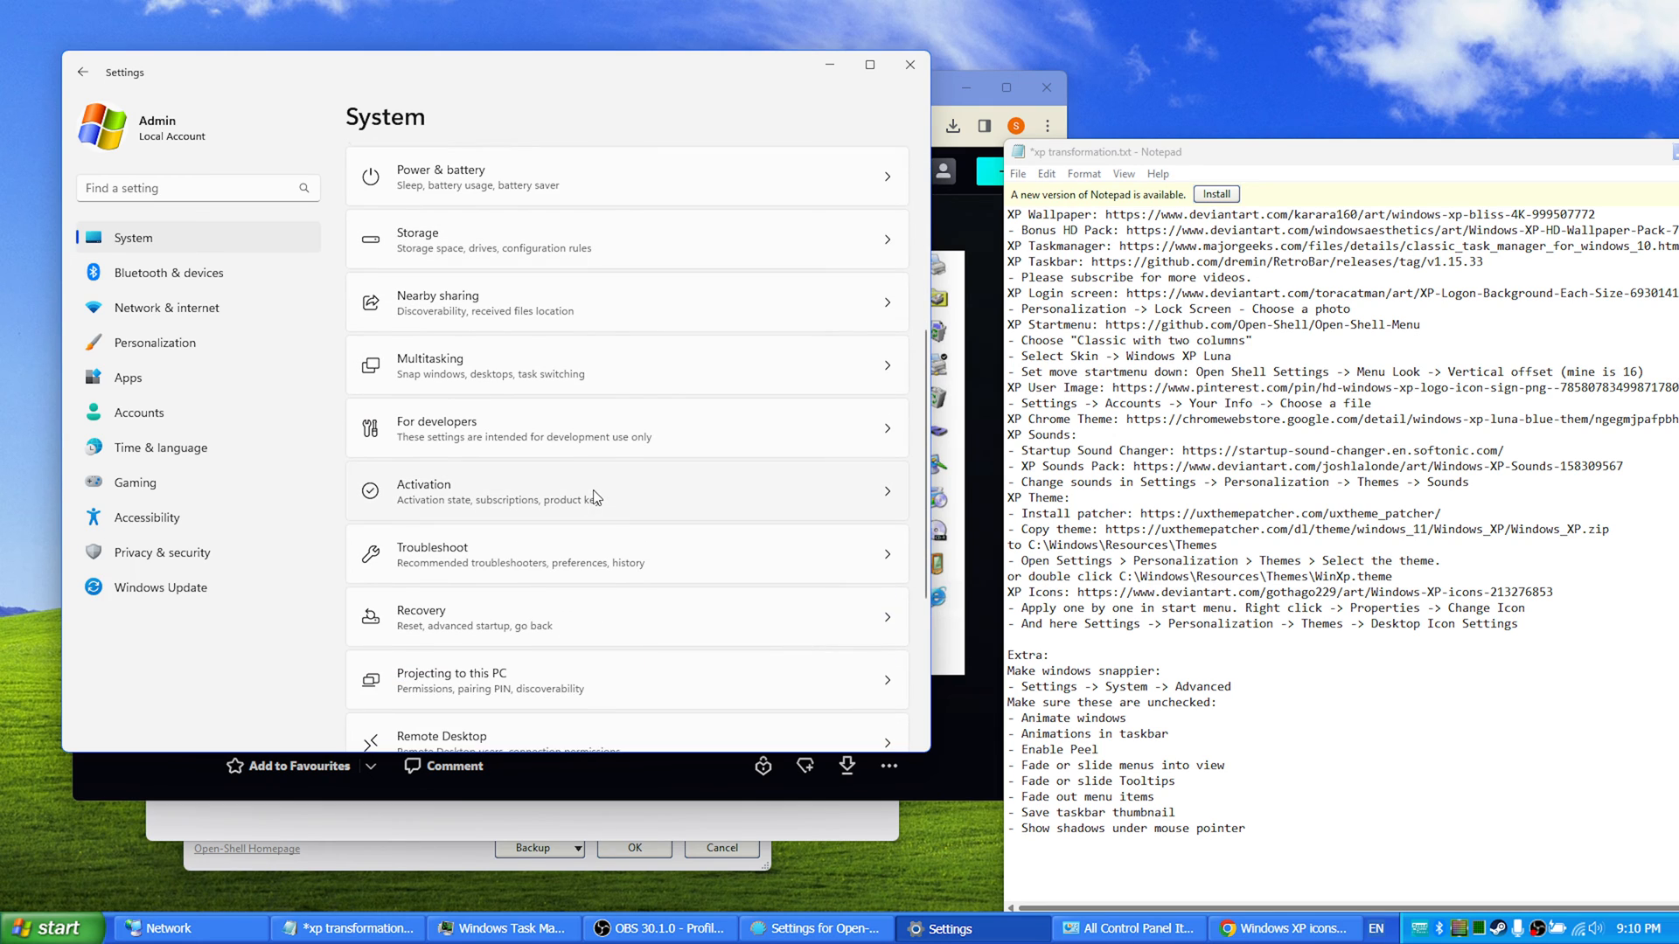
scroll("down", 3)
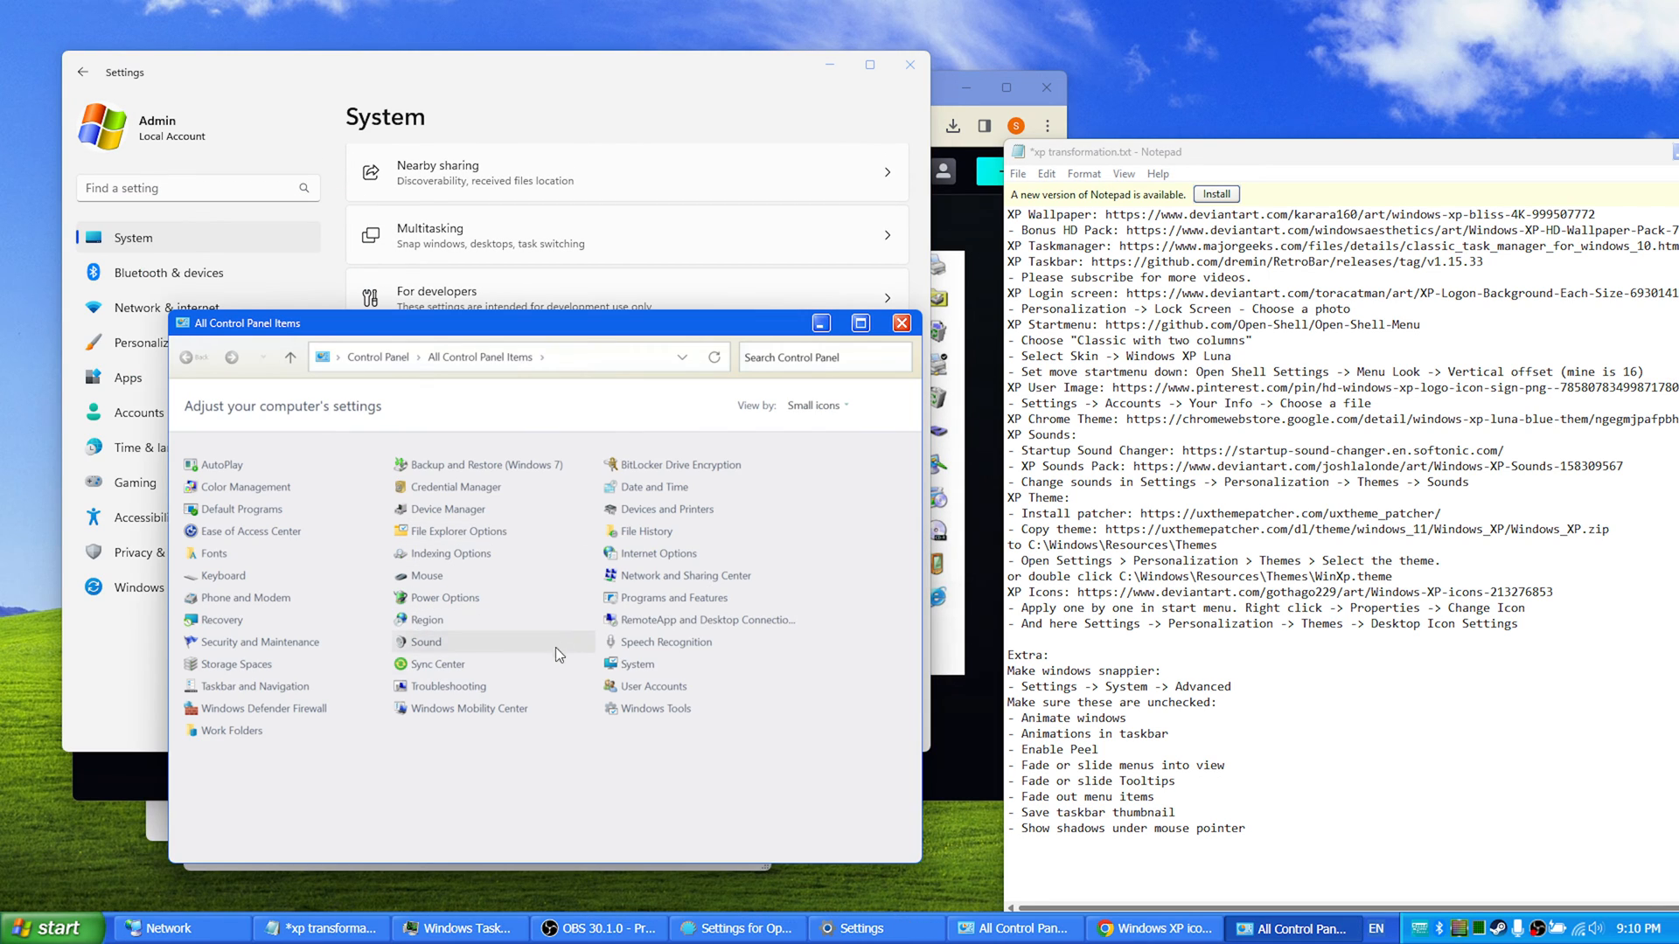
mouse_move(638, 667)
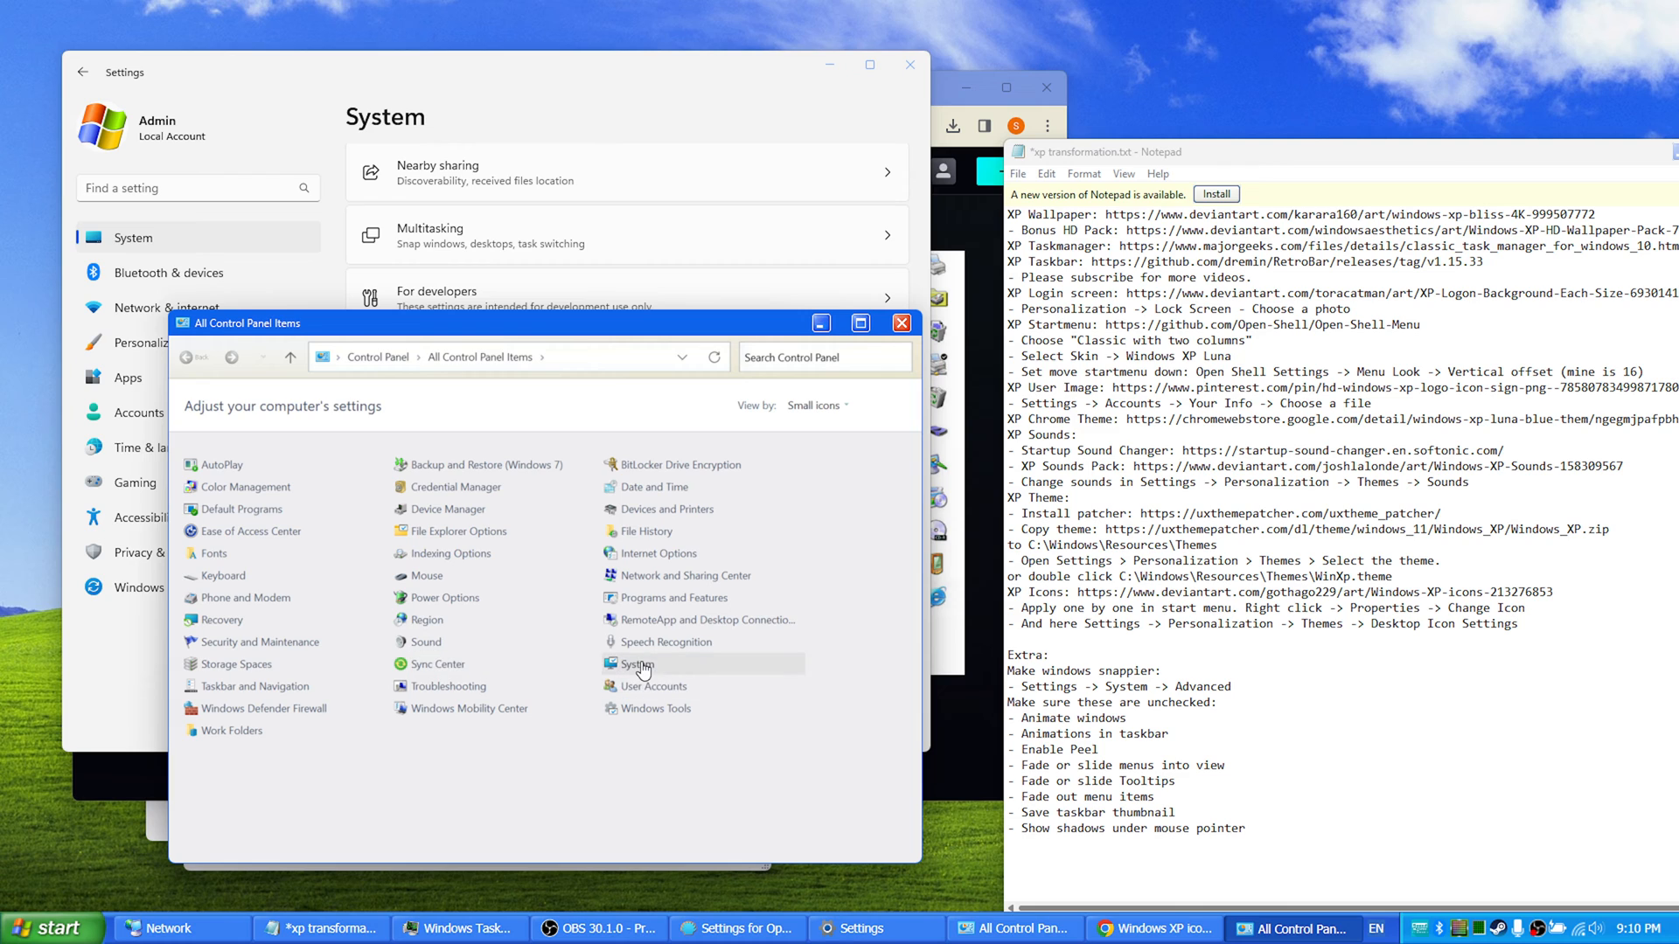
left_click(641, 664)
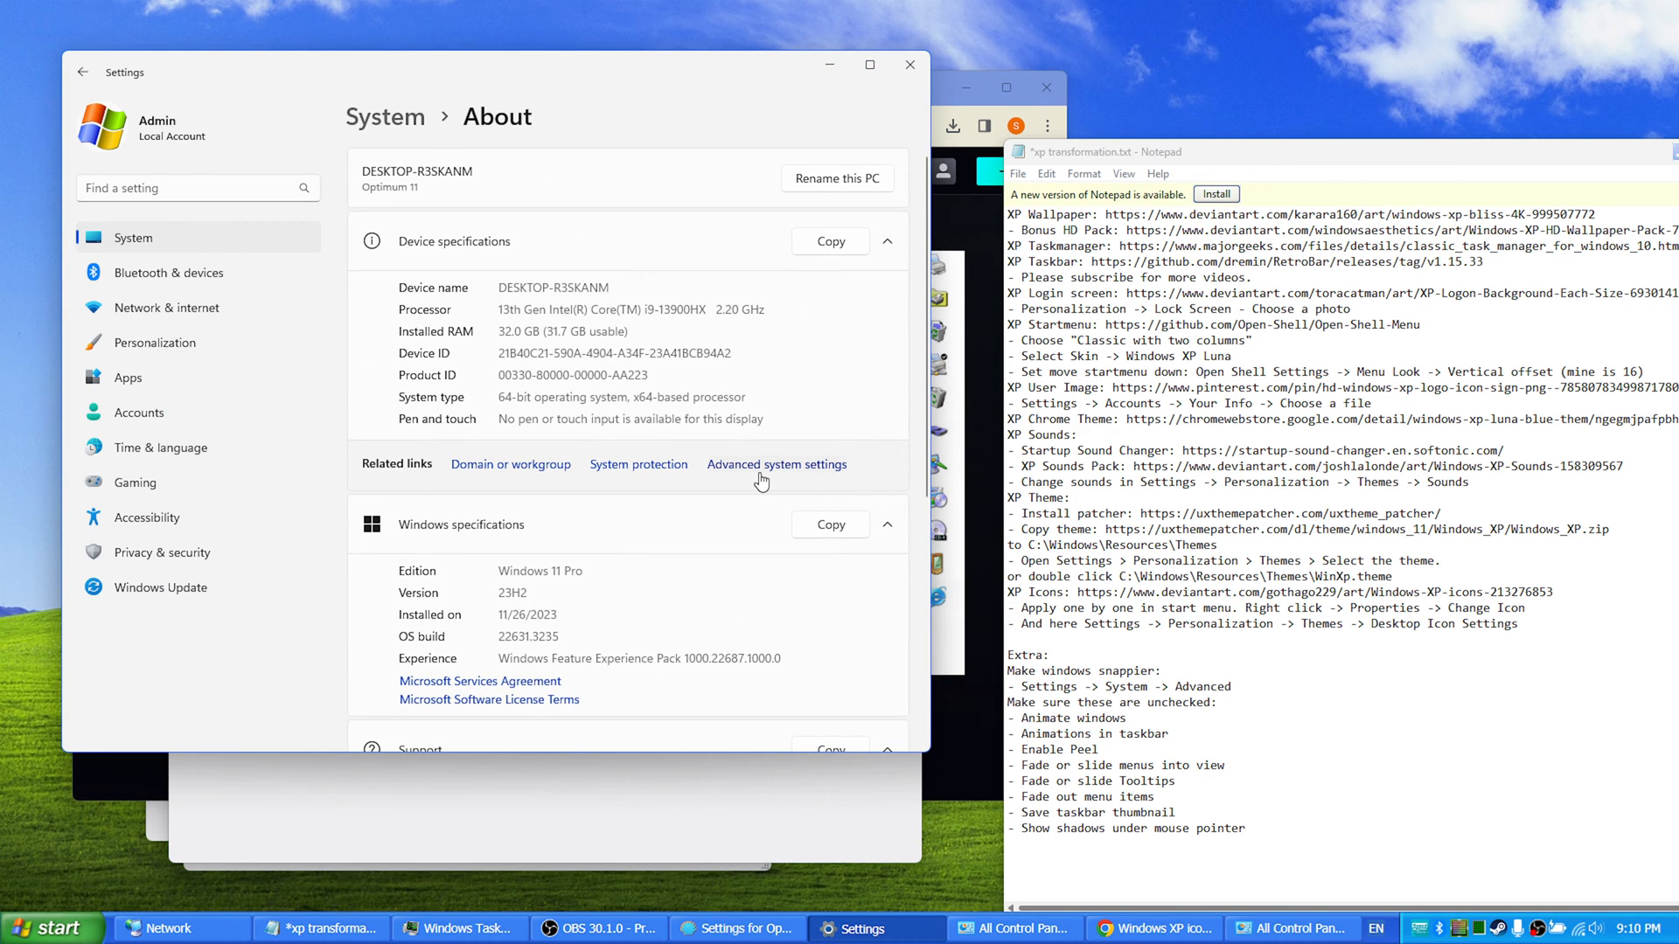
mouse_move(415, 172)
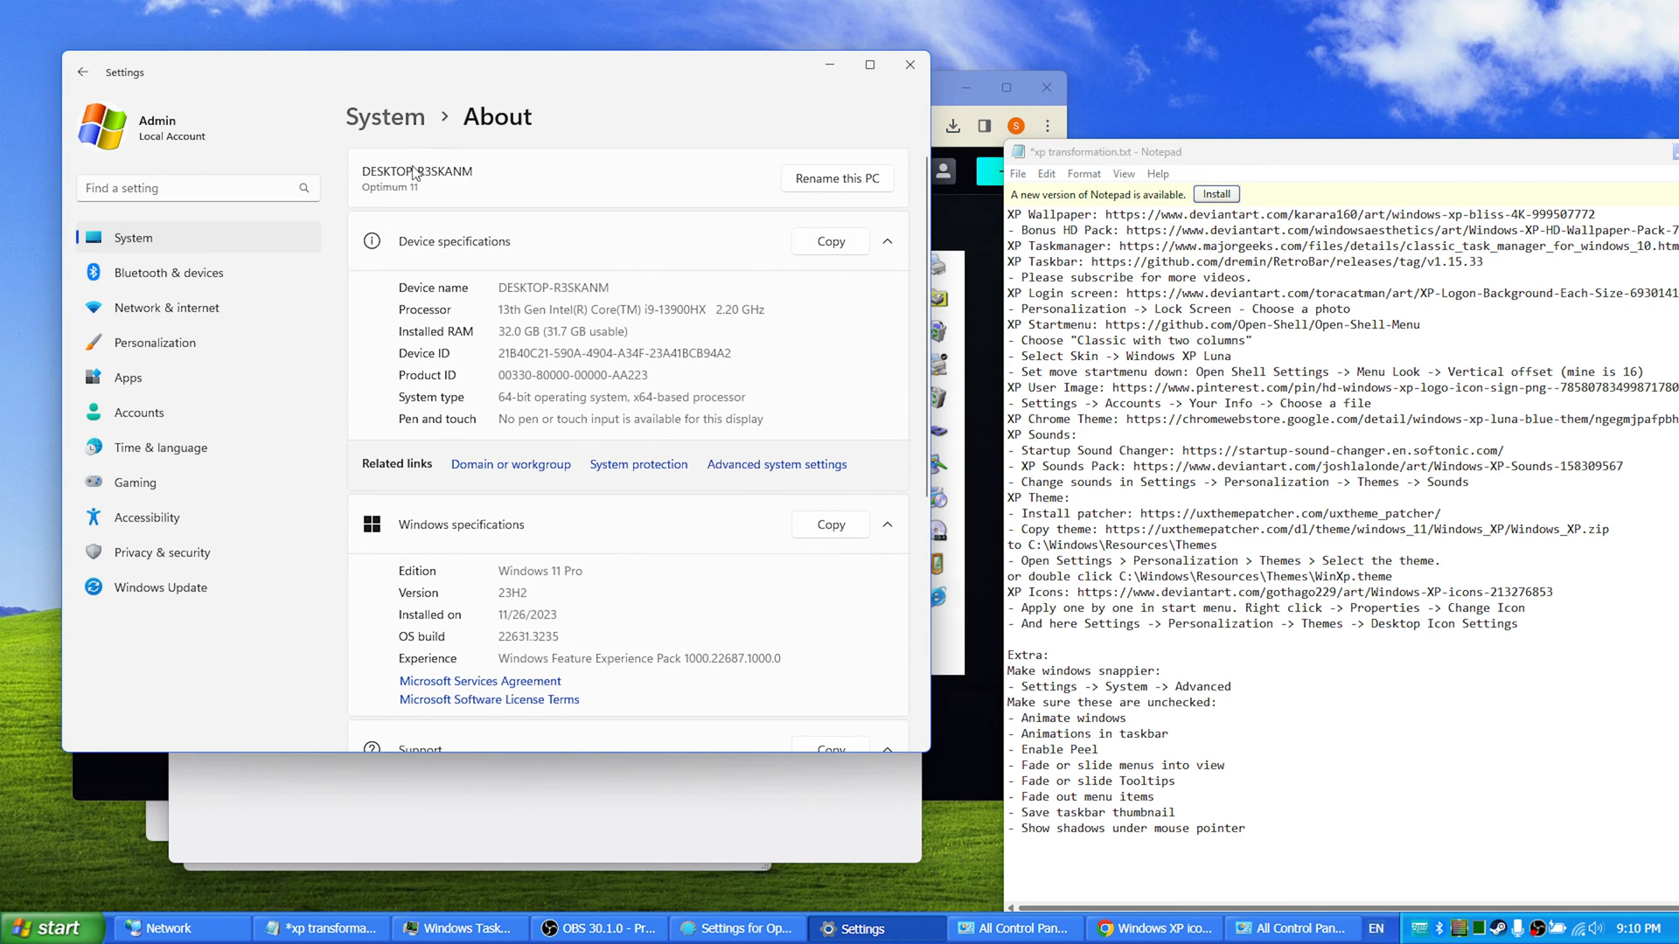
mouse_move(777, 463)
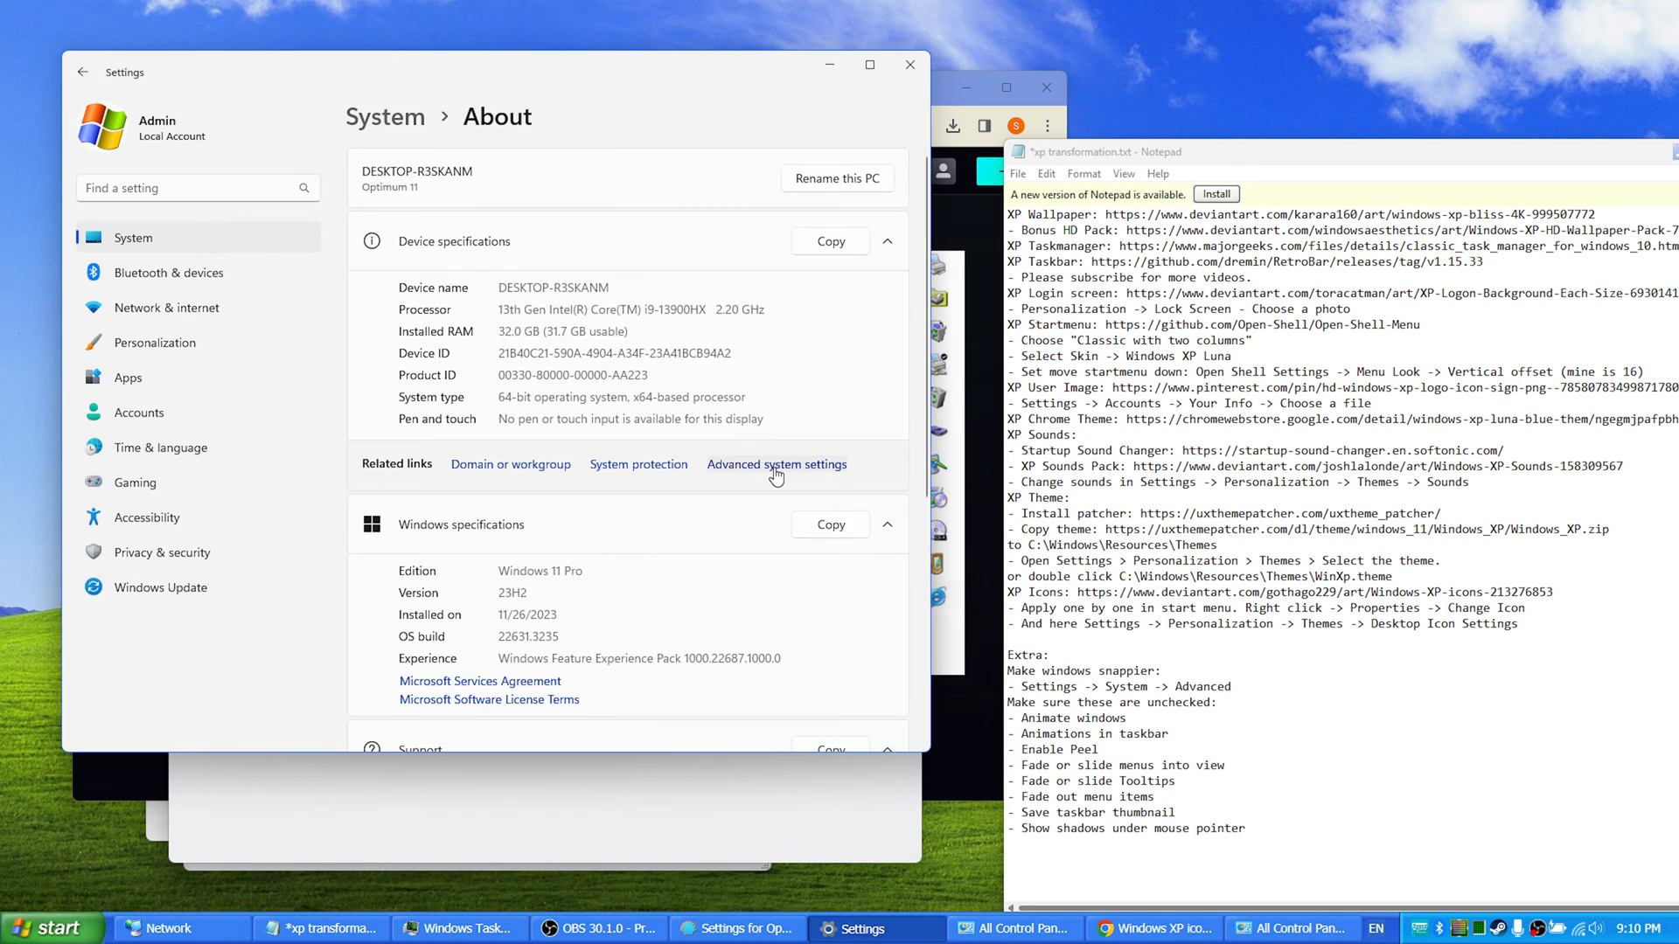
Step: In Performance Options, uncheck animations, Peek, fades, taskbar thumbnails and pointer shadows, then confirm
left_click(777, 463)
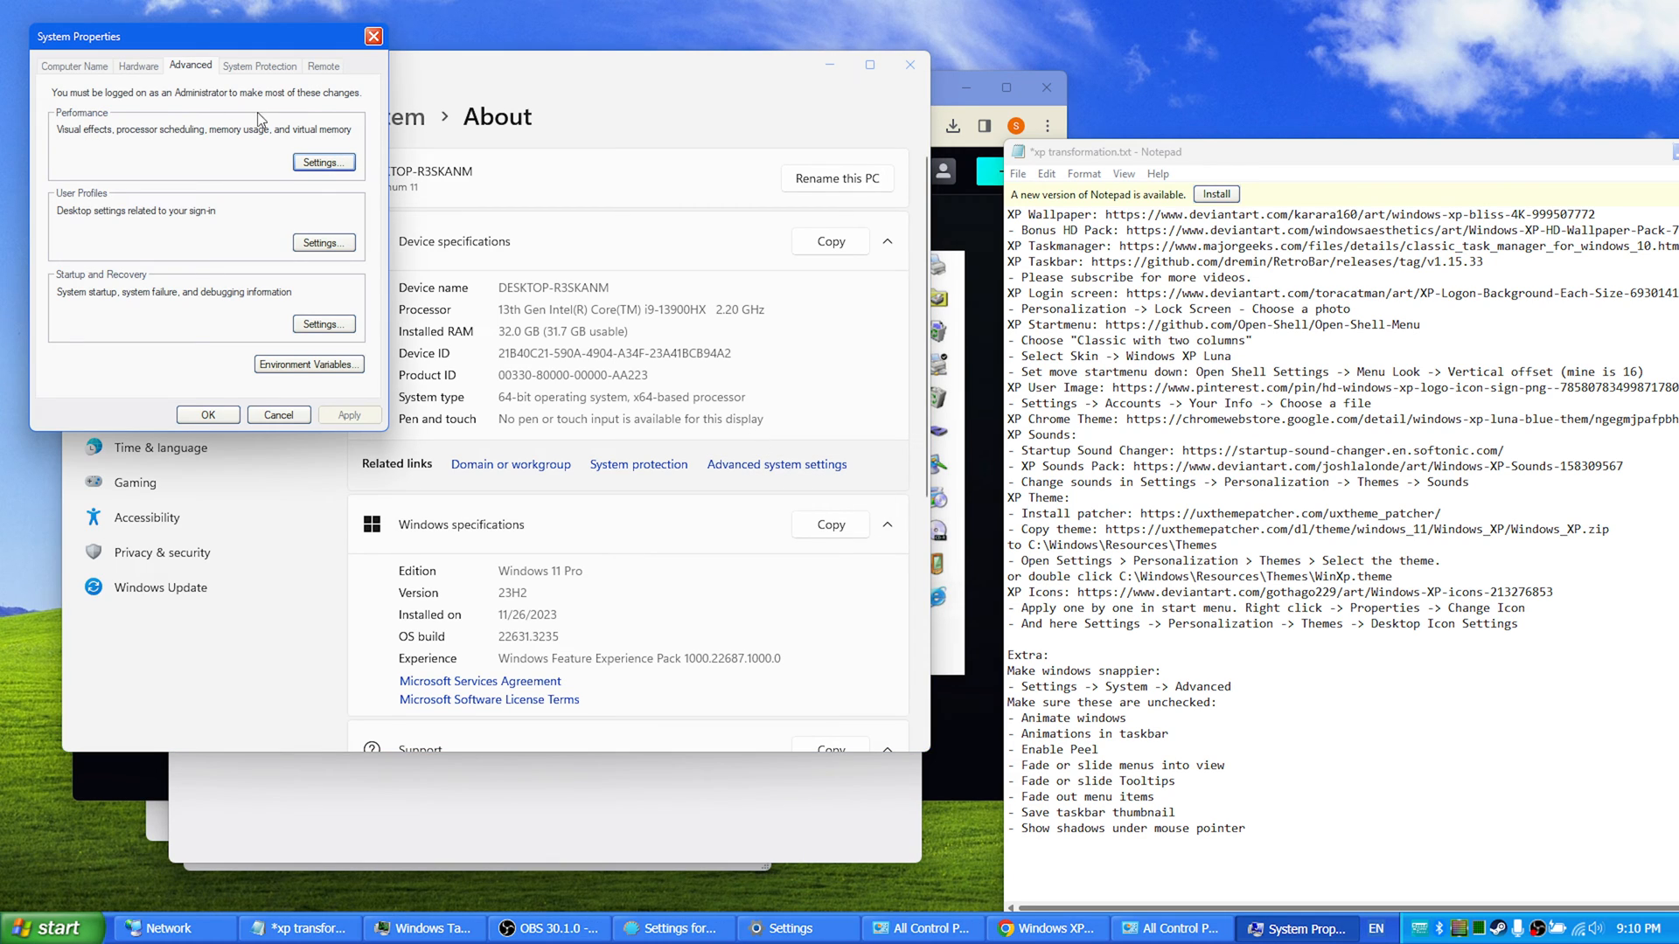
left_click(323, 163)
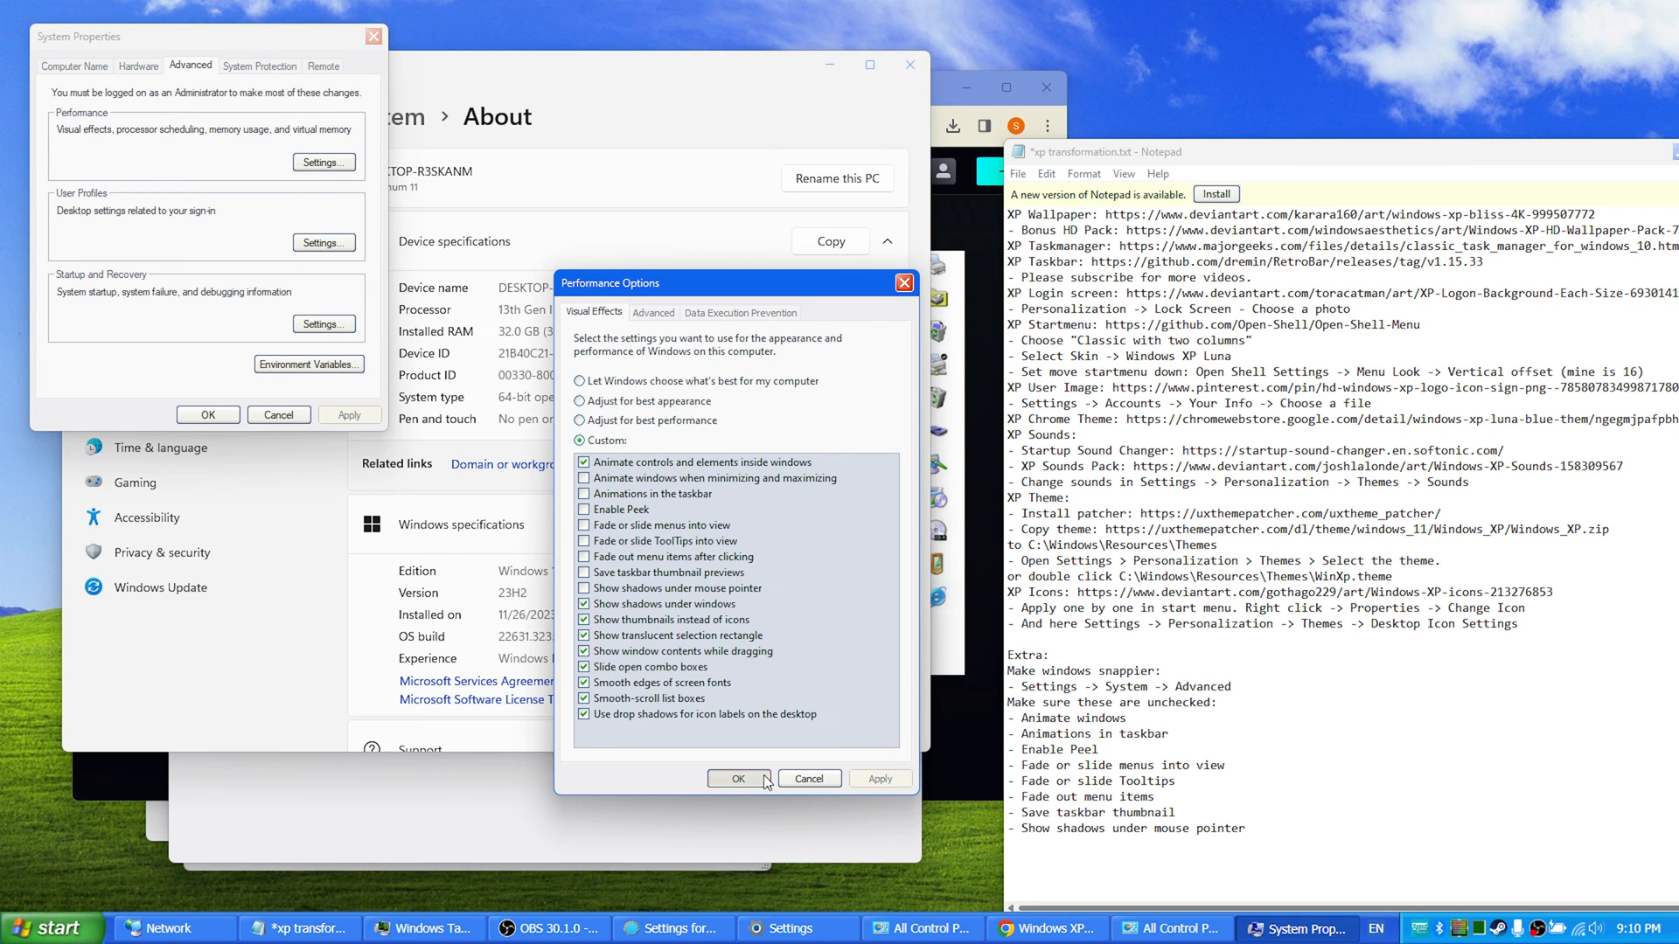
left_click(737, 779)
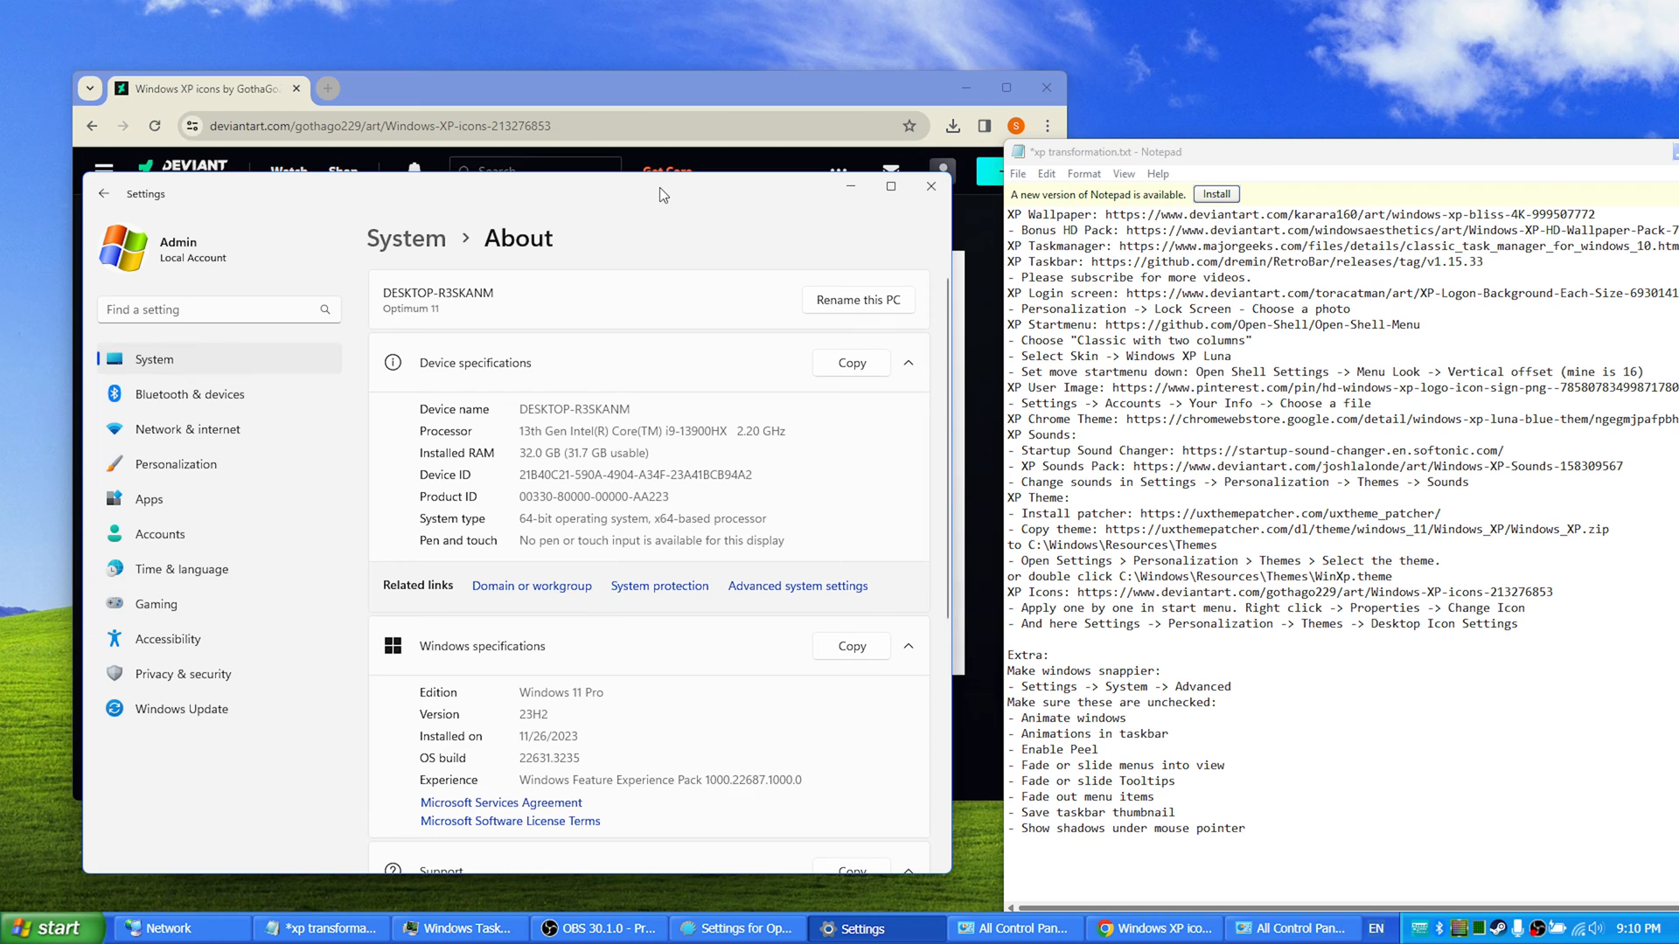
Step: Minimise Settings, move Control Panel aside, and confirm Open-Shell Menu settings with OK
left_click(1288, 929)
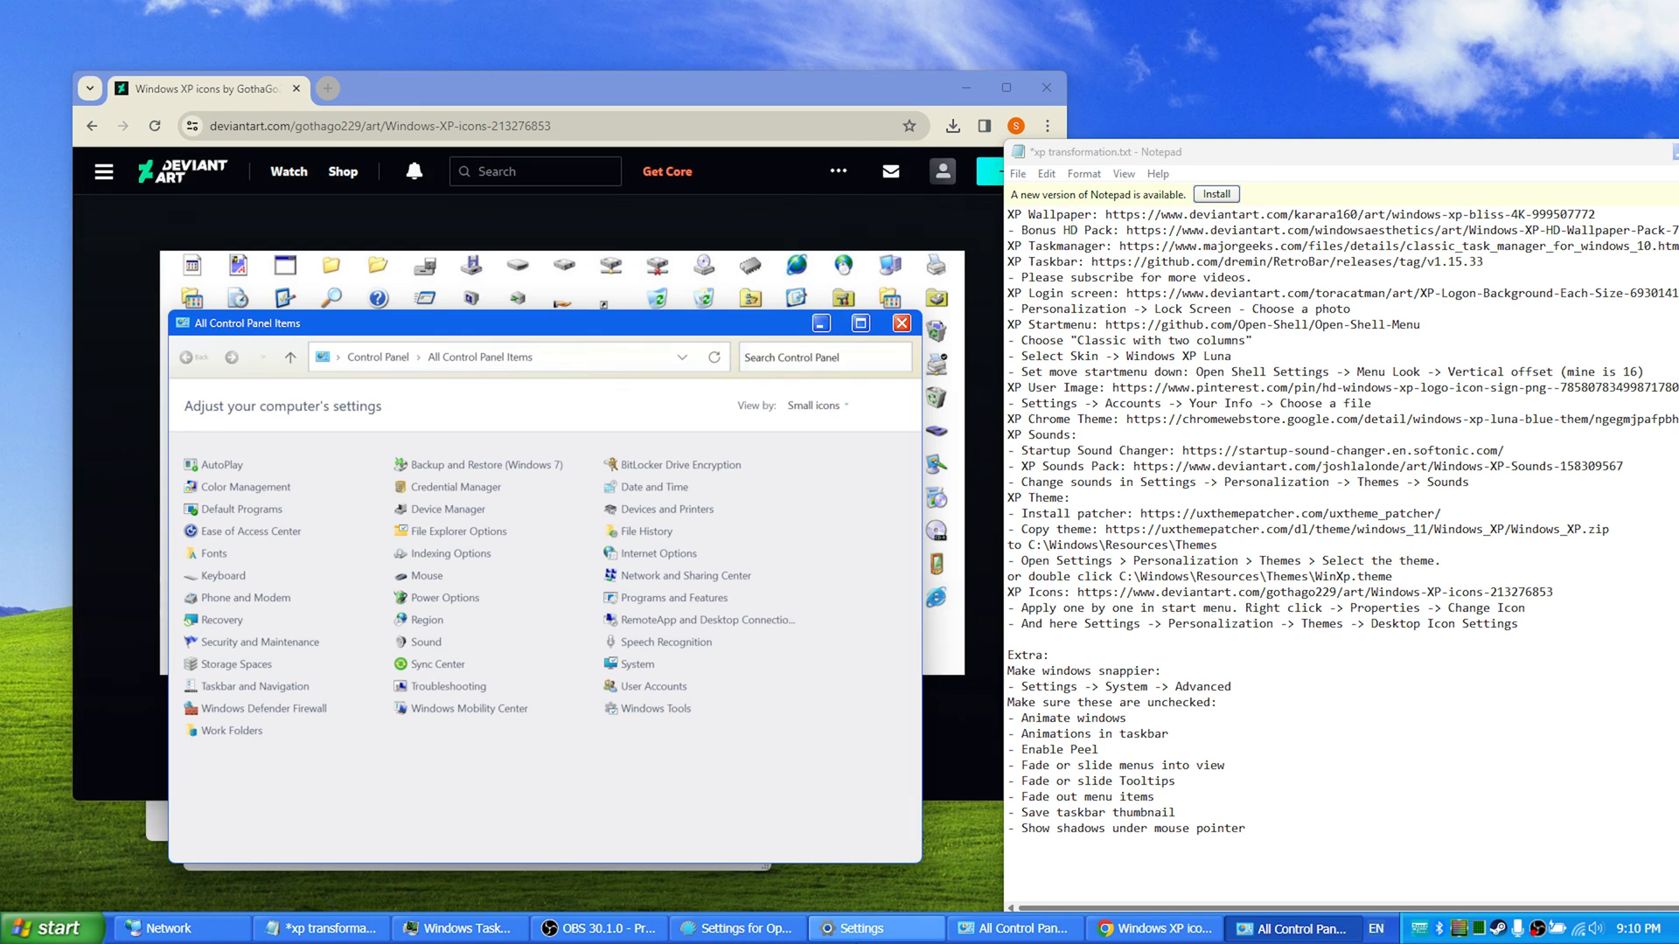
left_click(1011, 929)
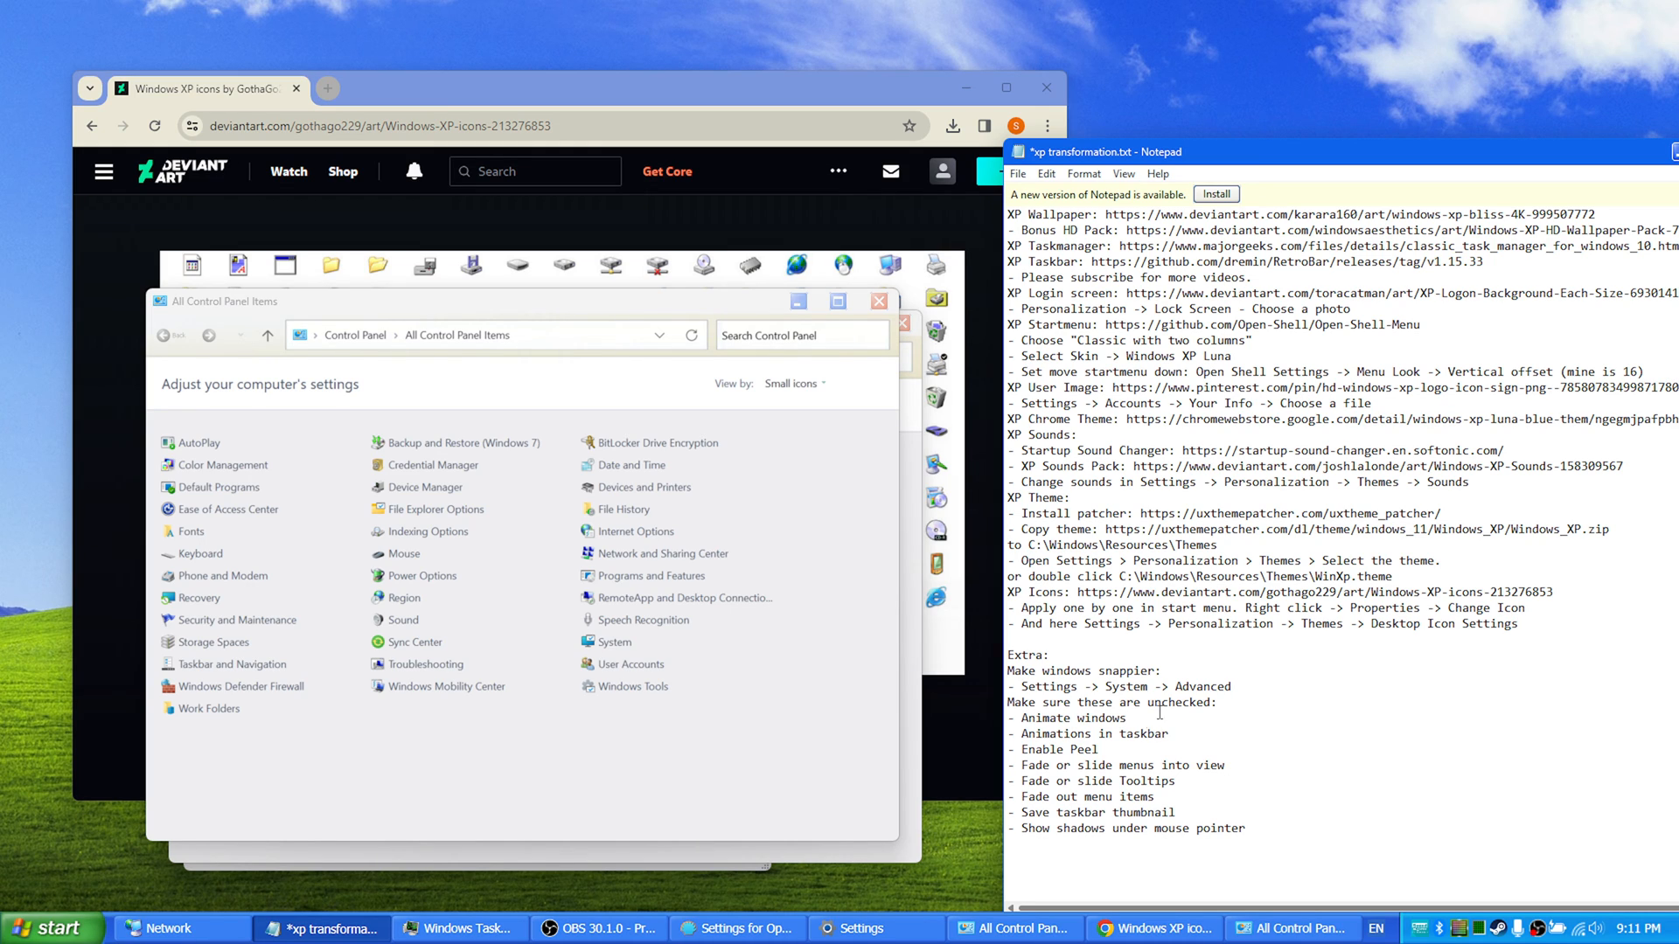
left_click_drag(1010, 716, 1246, 828)
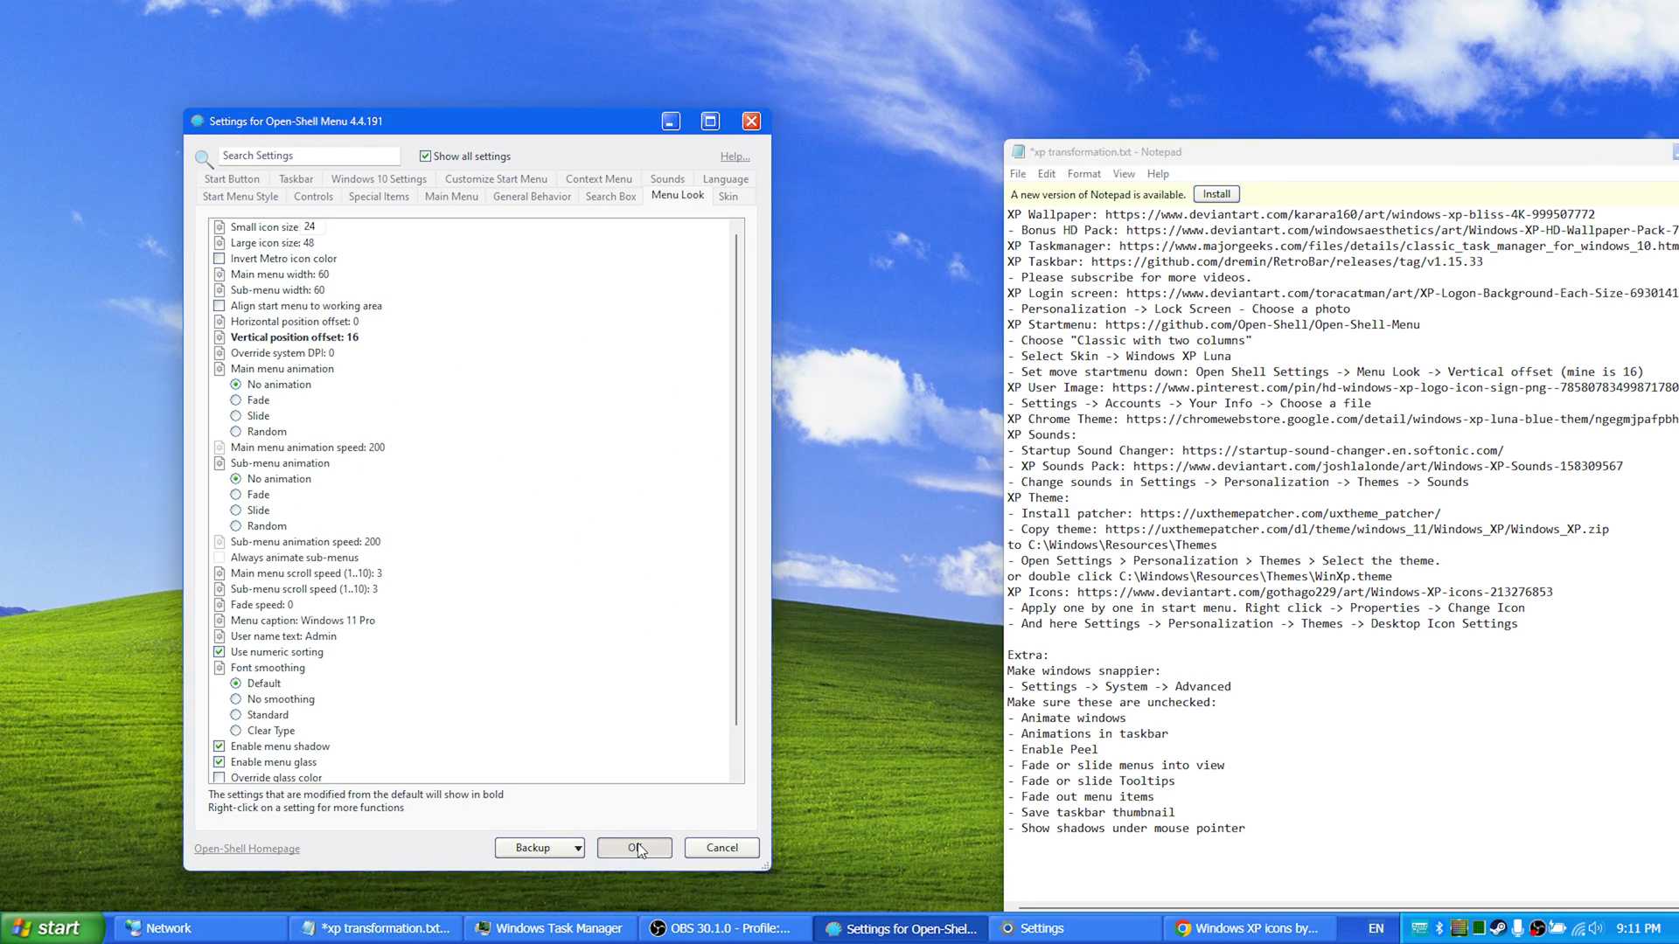
left_click(635, 847)
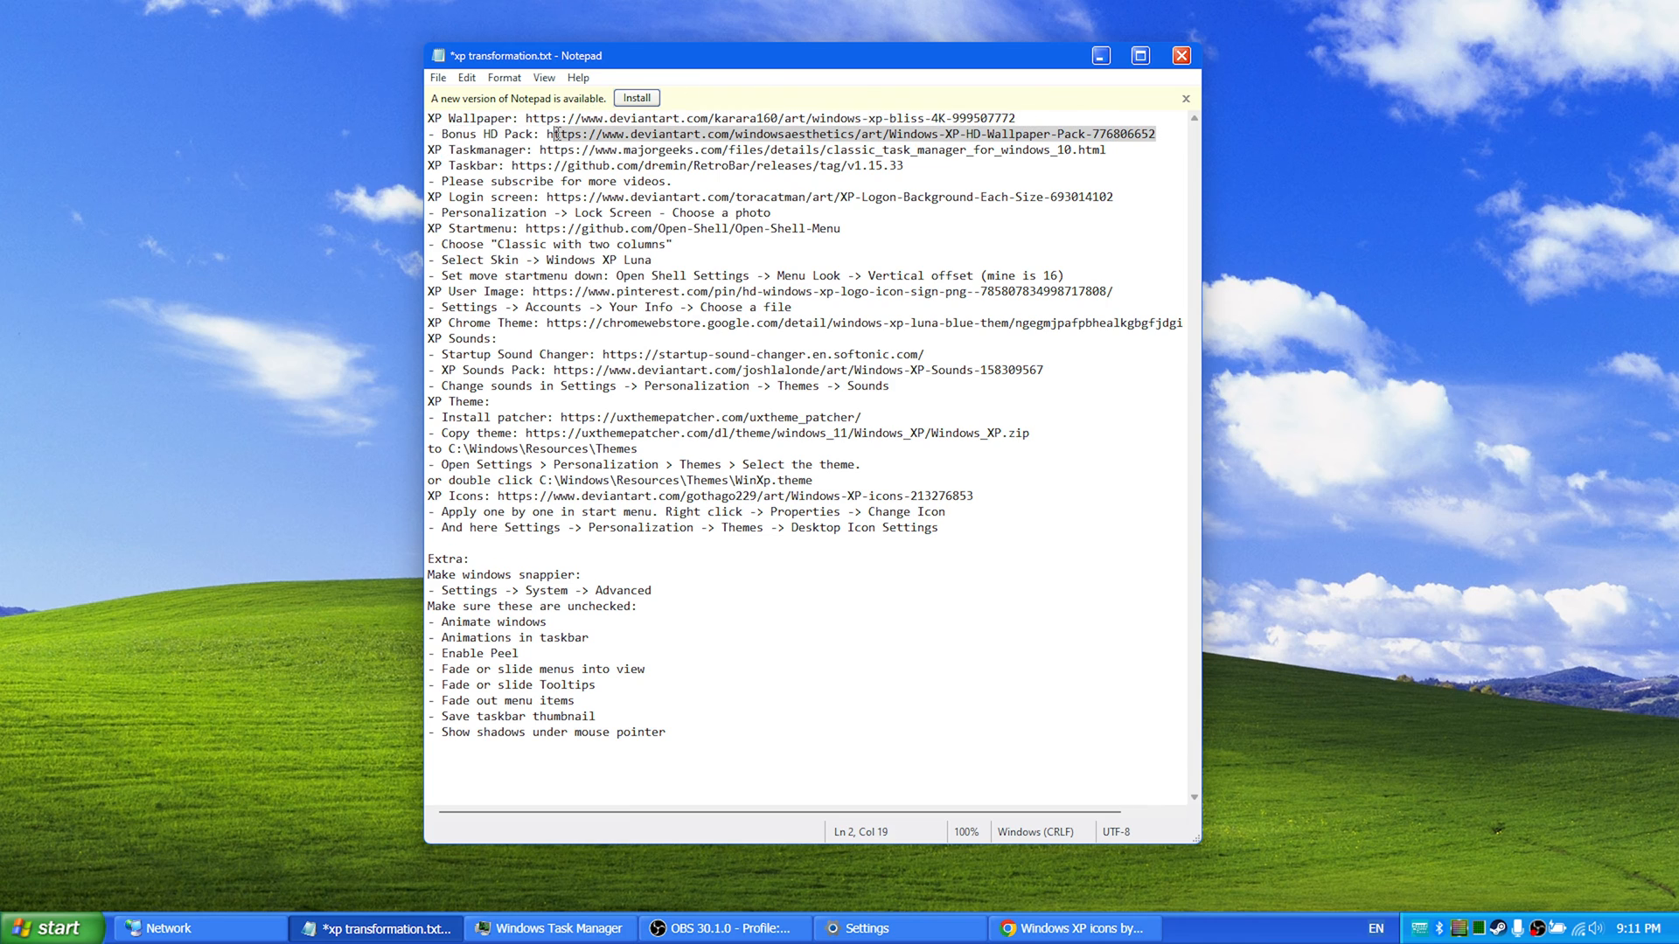
Step: Open the Windows XP HD Wallpaper Pack DeviantArt page from the notes' bonus link
left_click(545, 133)
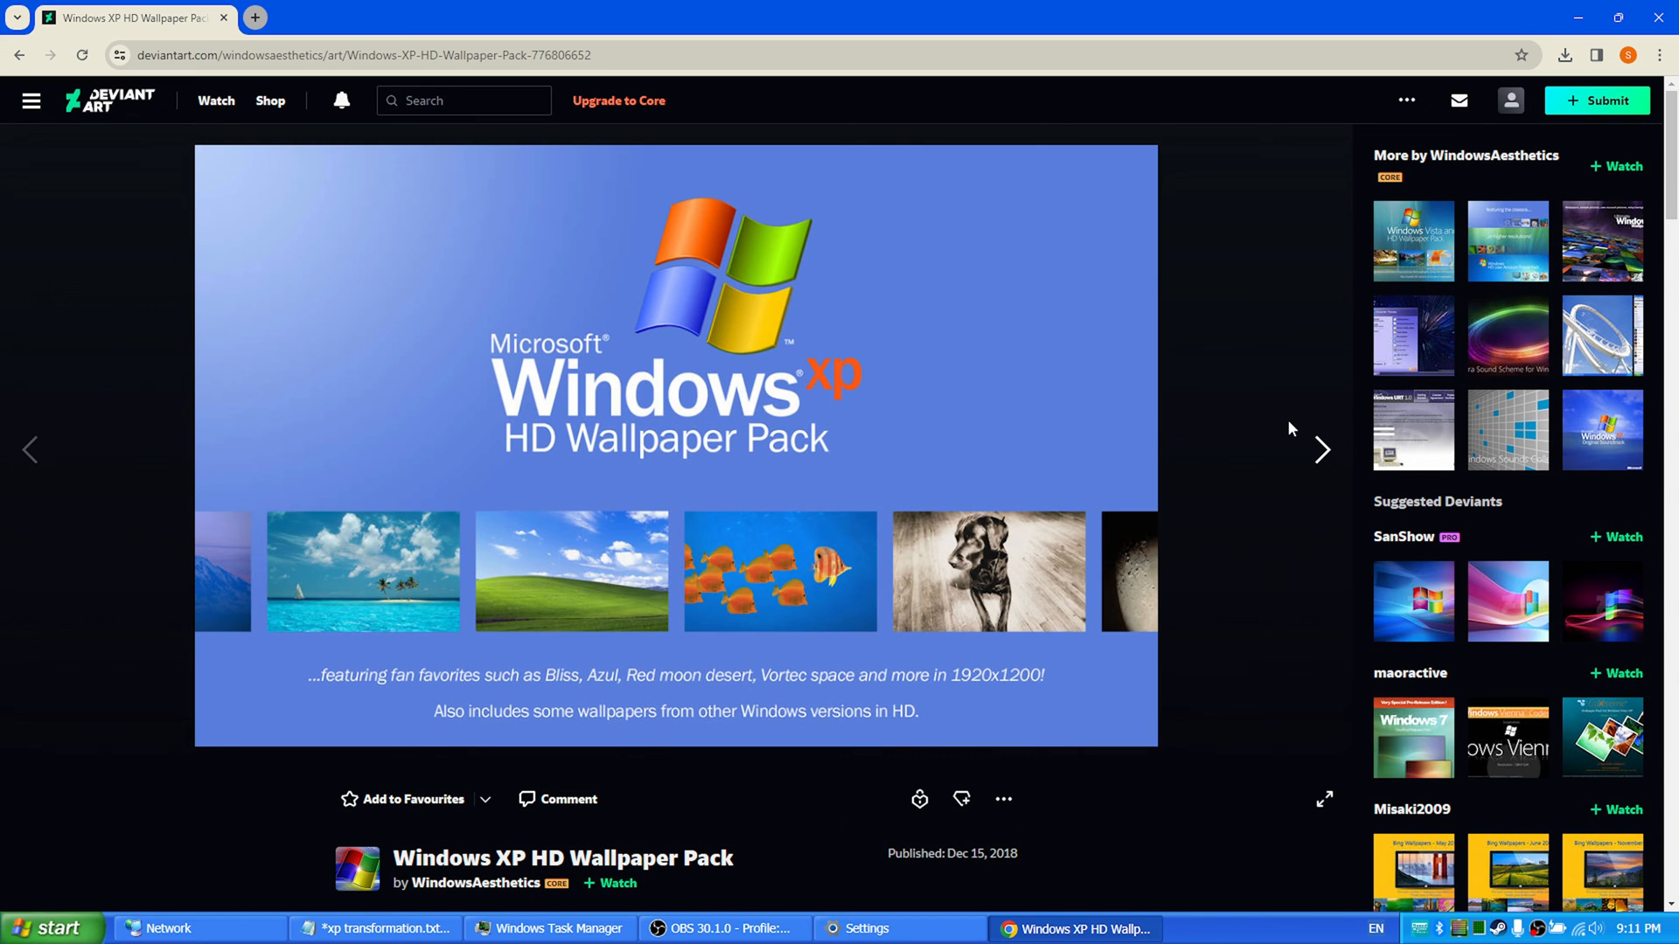
mouse_move(1323, 450)
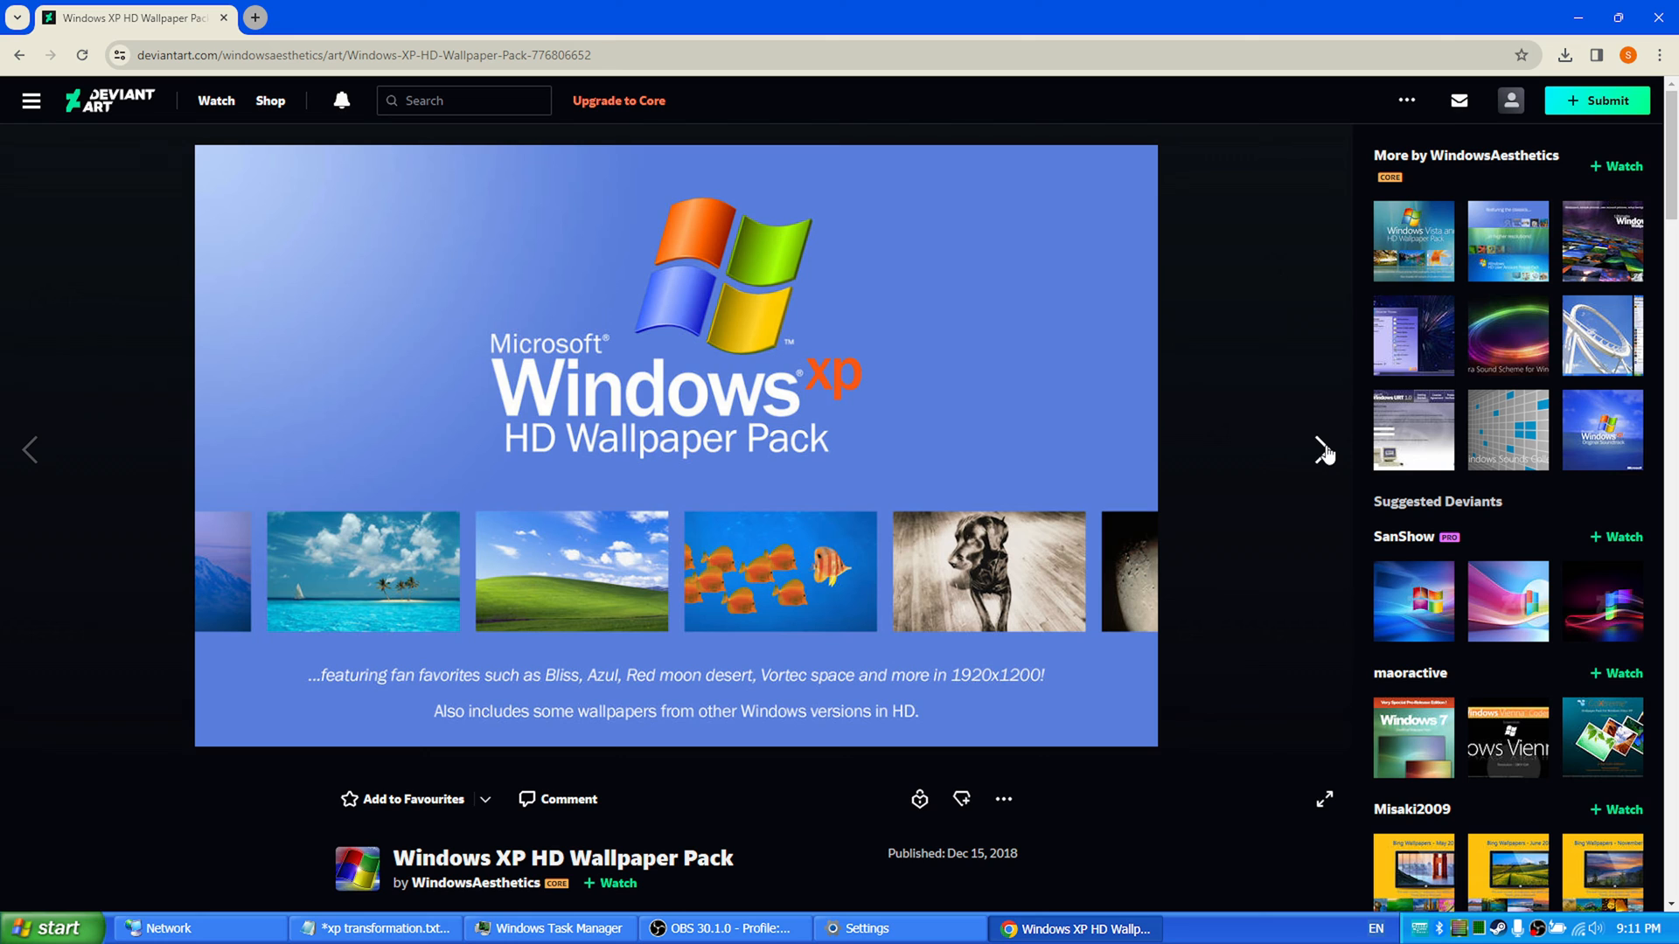
mouse_move(1116, 557)
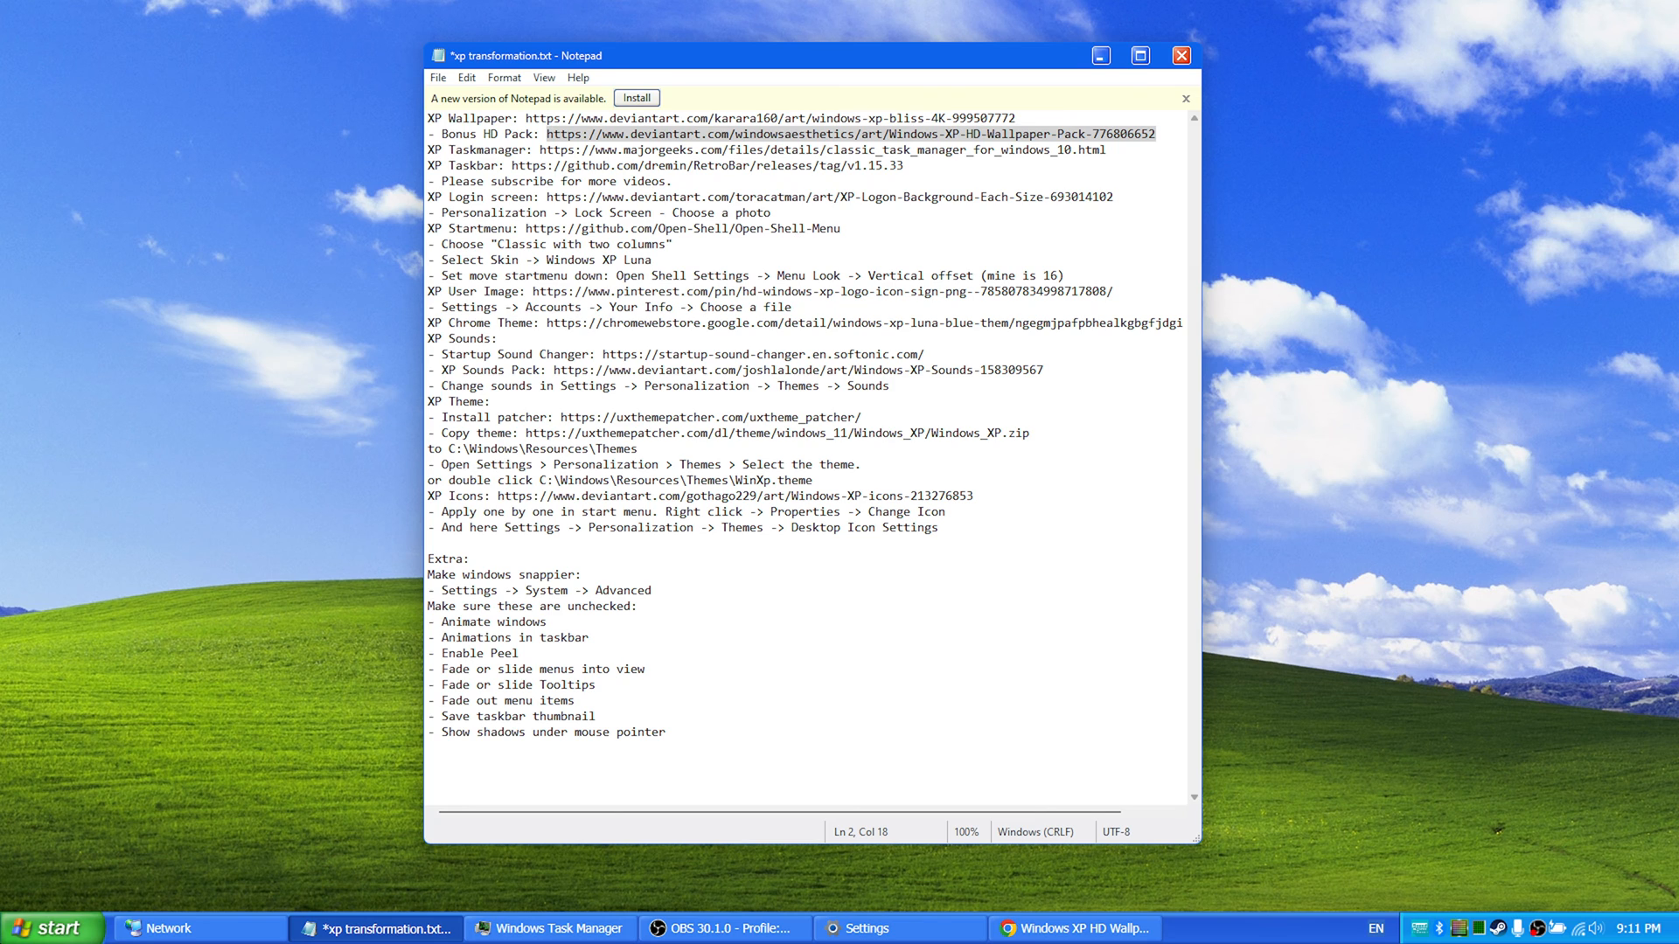
Step: Open and close the XP Start menu, minimise Notepad, then restore OBS and move it right
left_click(52, 929)
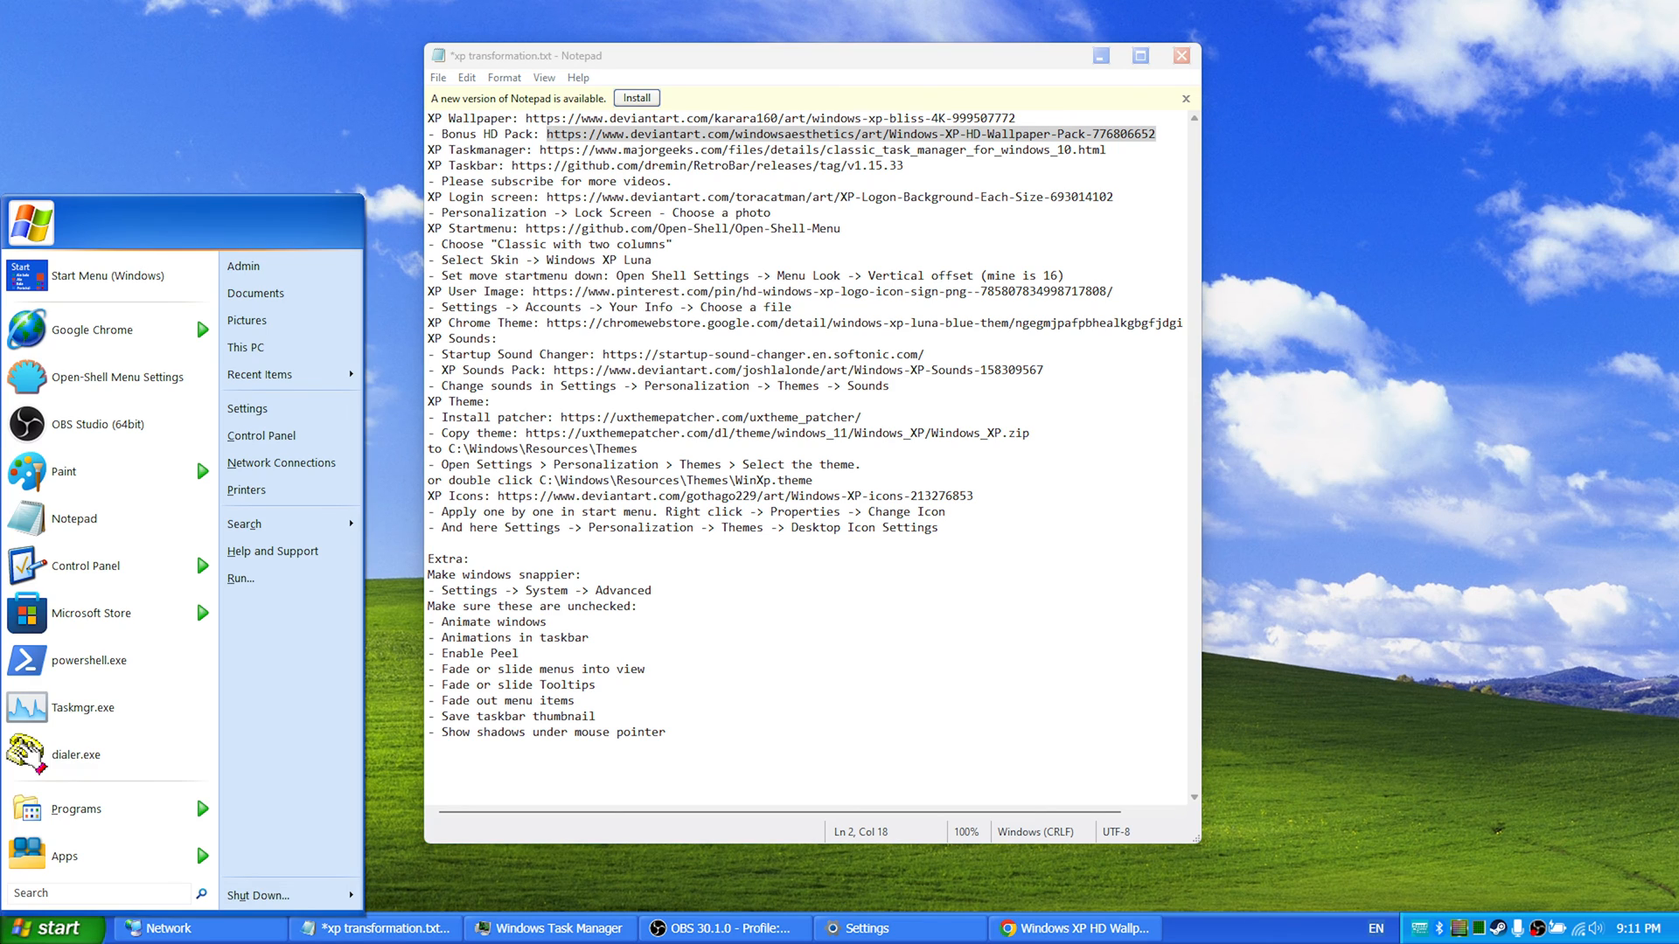
left_click(63, 854)
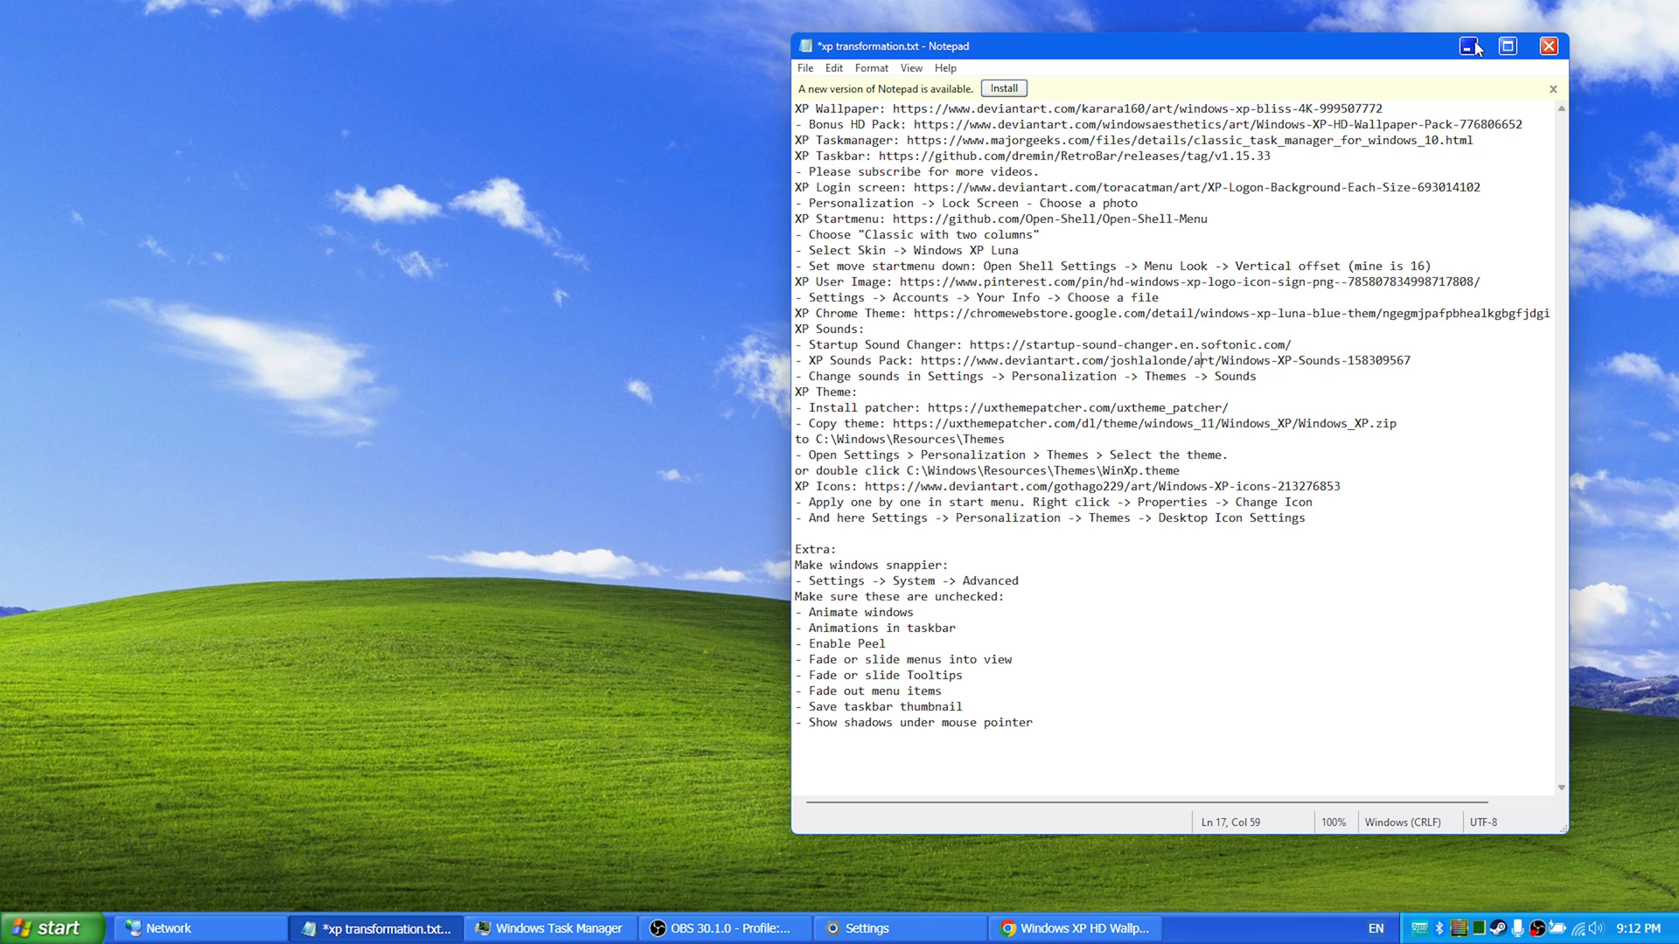
left_click(1472, 45)
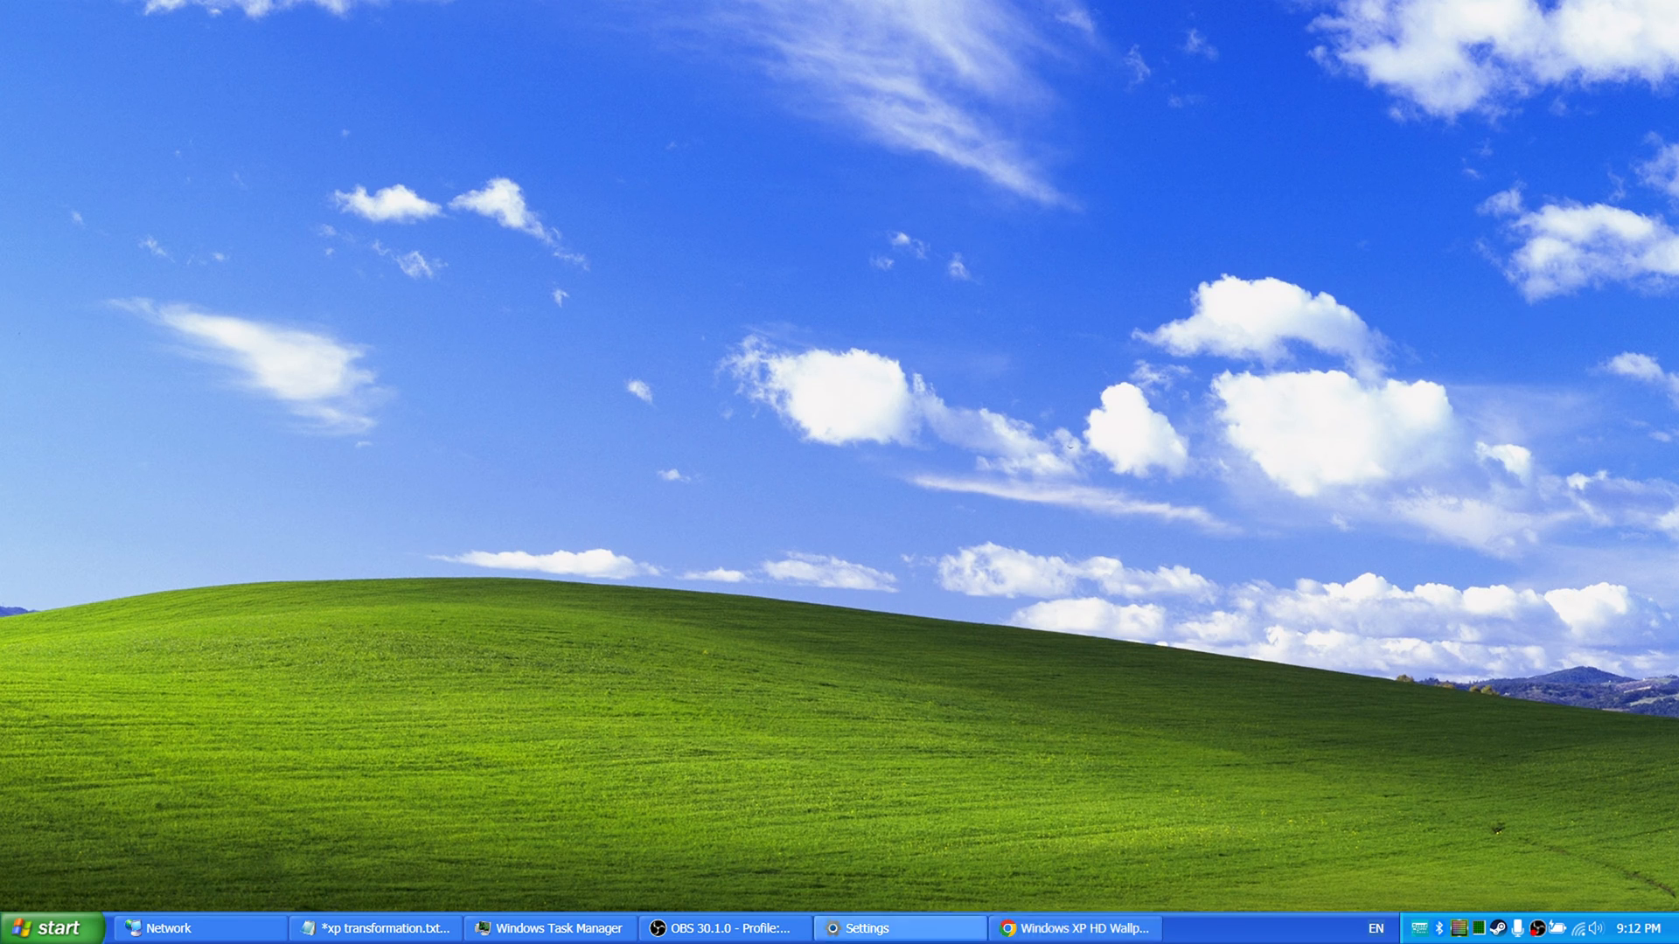
mouse_move(899, 928)
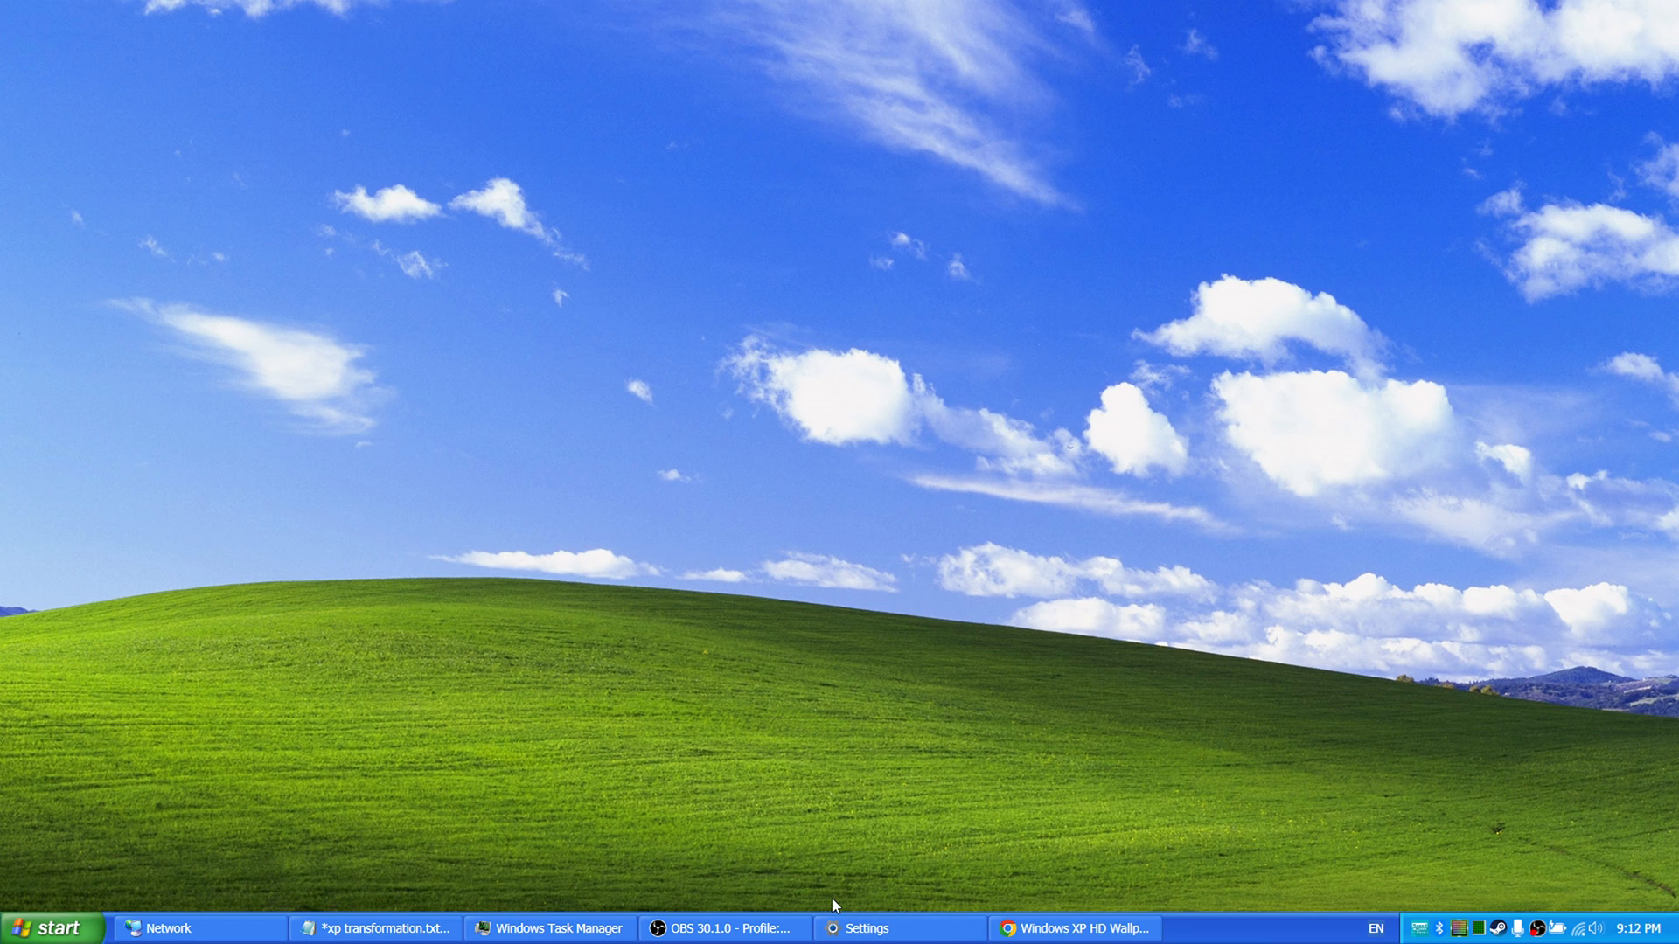
left_click(725, 928)
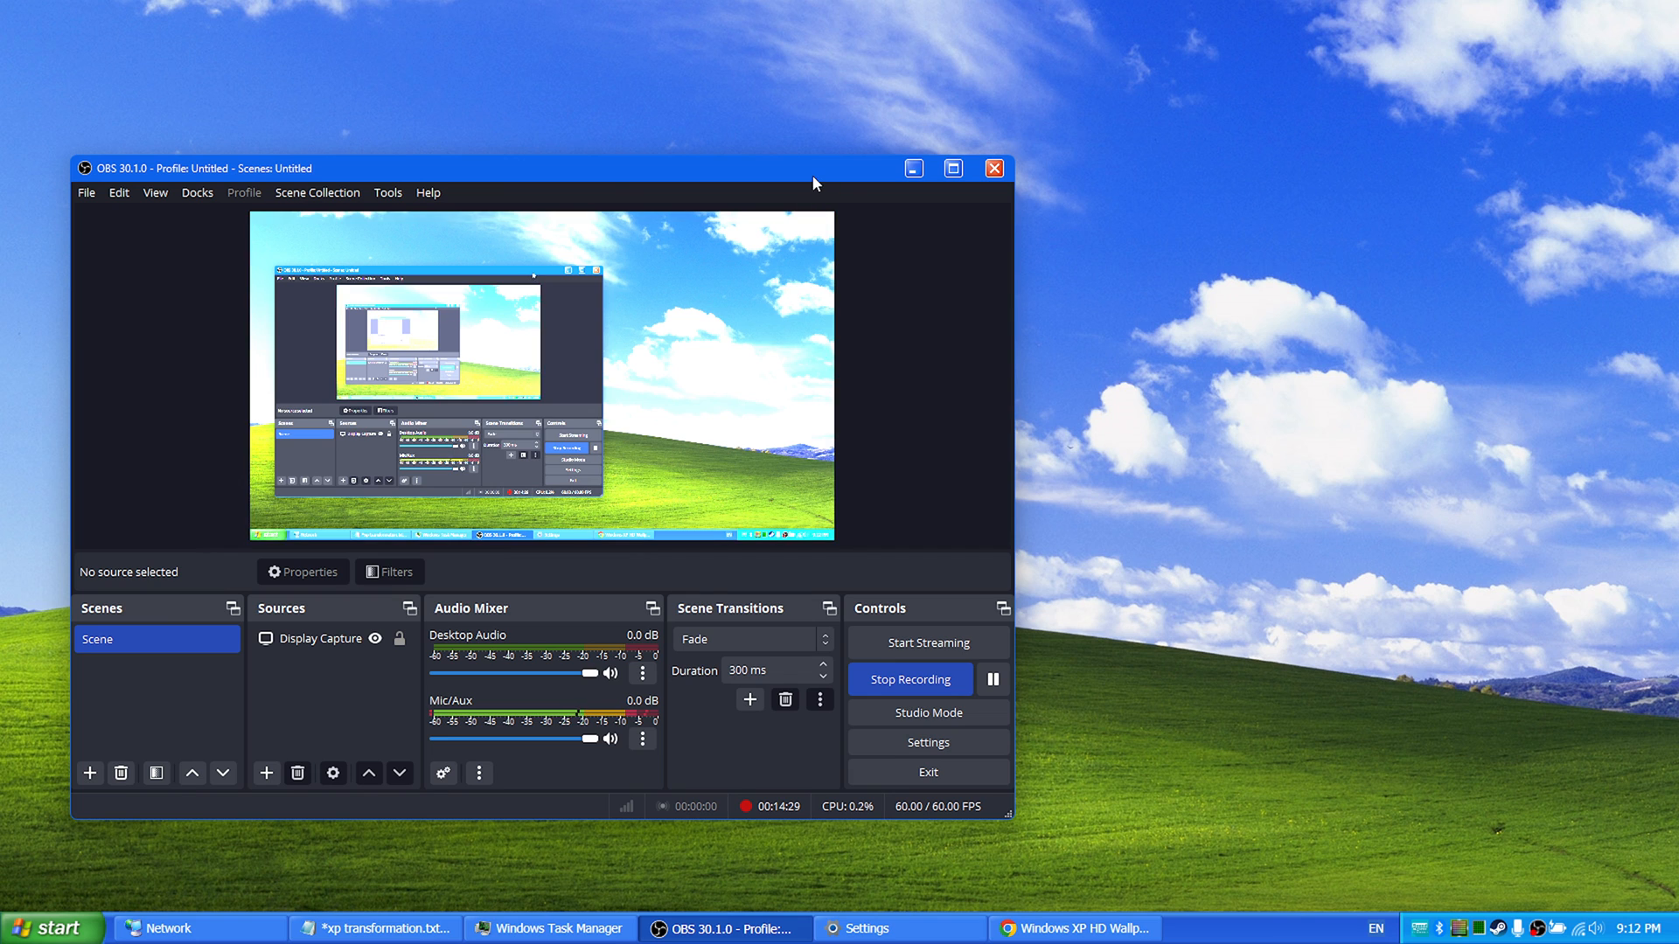
left_click_drag(814, 168, 1338, 228)
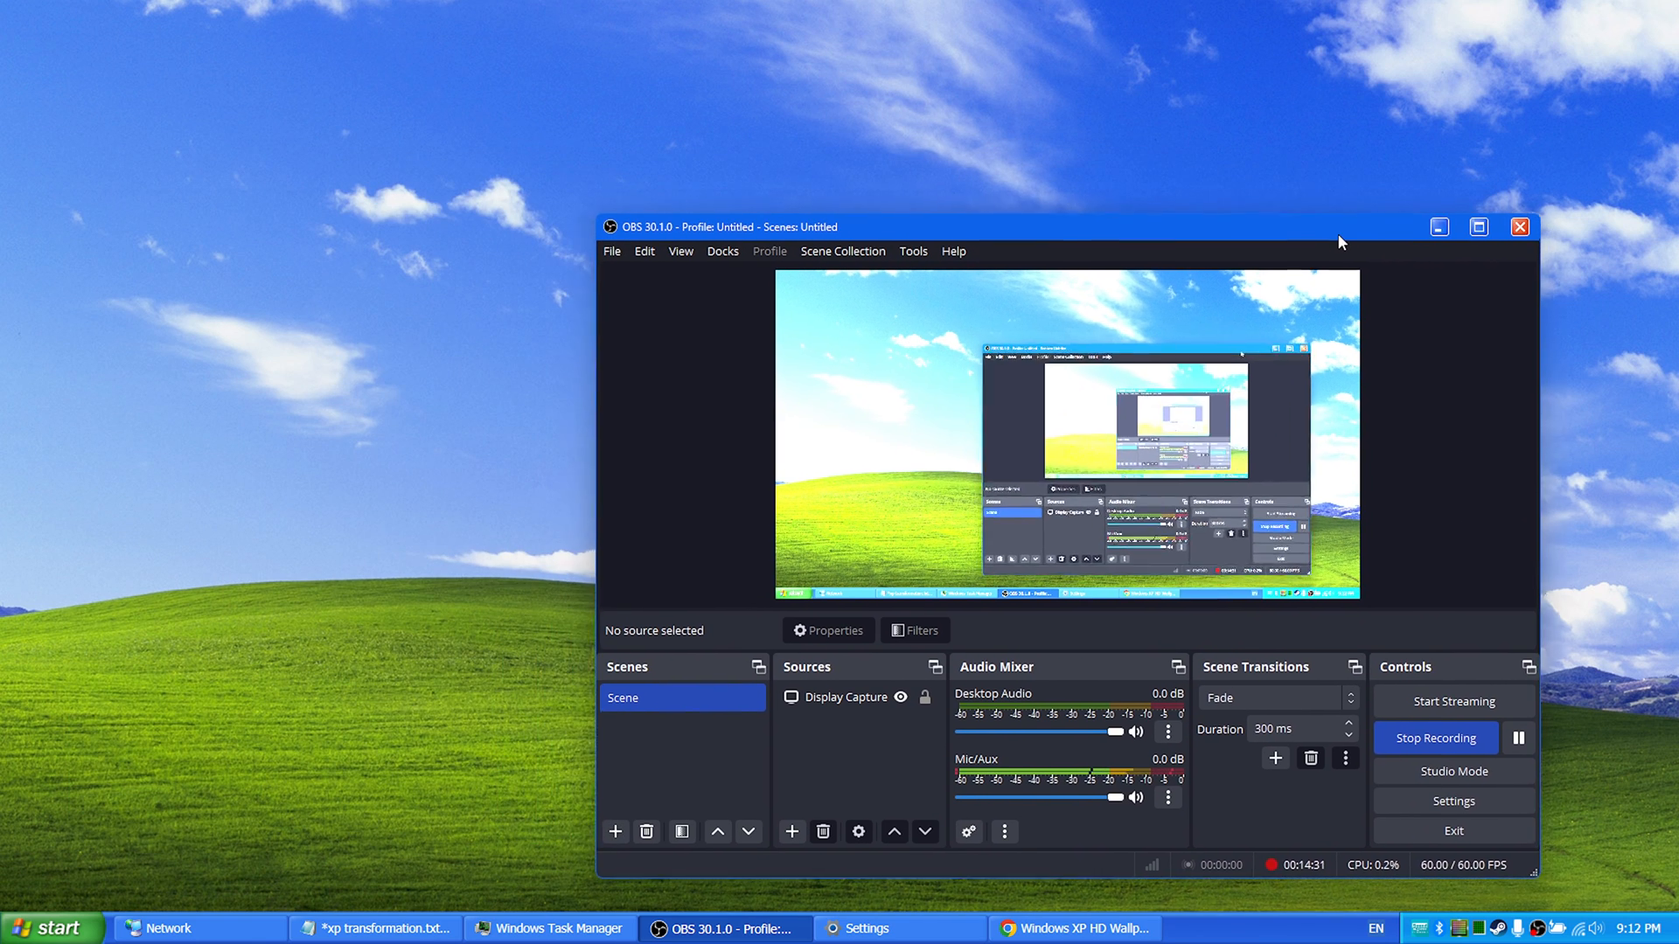